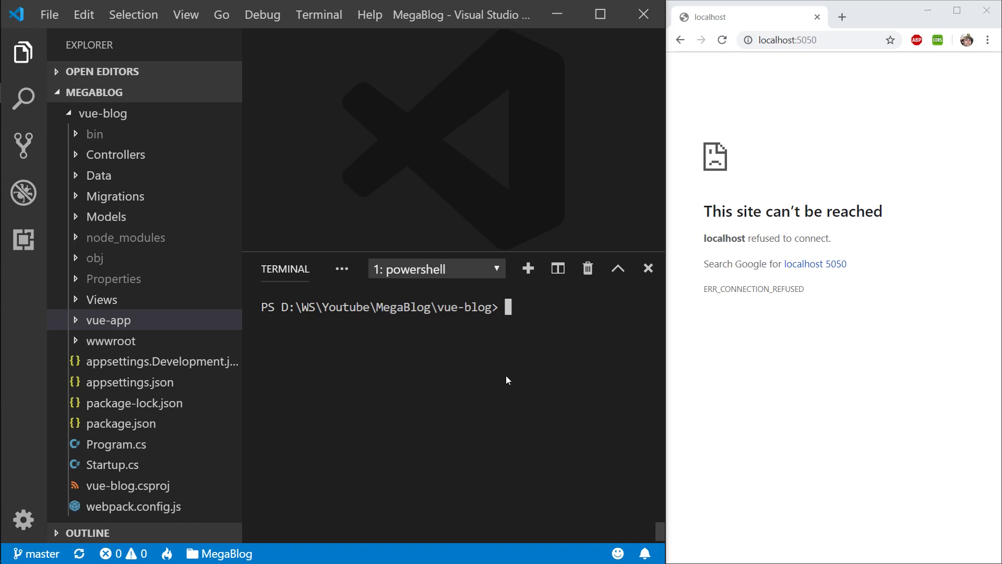
Step: Run npm i -D vuex vue-router in the terminal and clear its output
text(npm i -D)
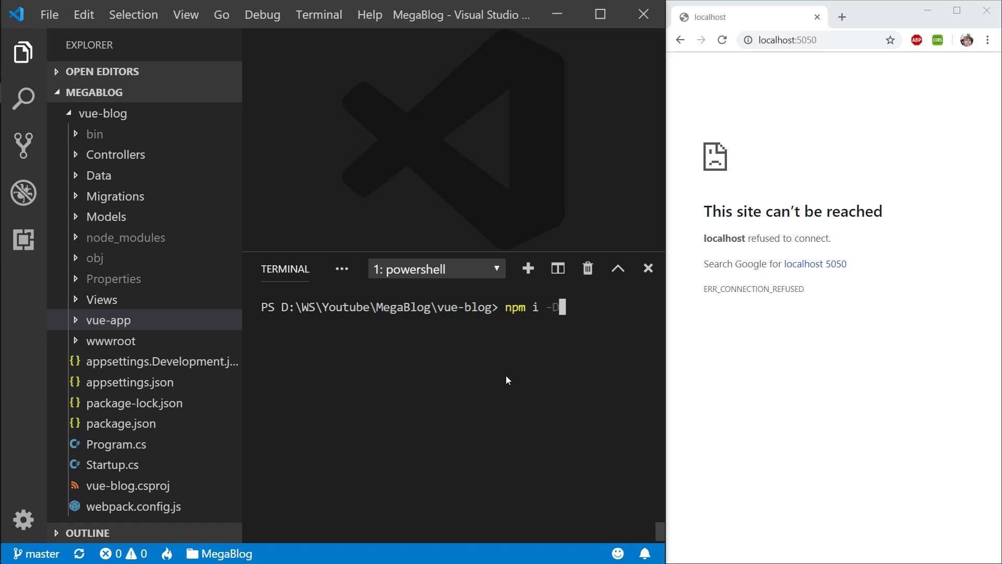
text(vue -)
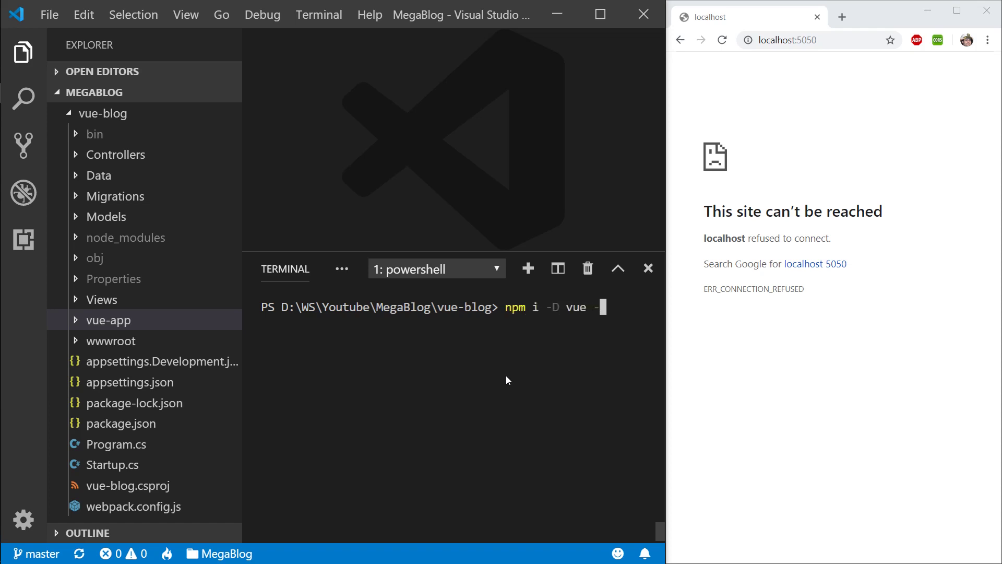
text(vue-r)
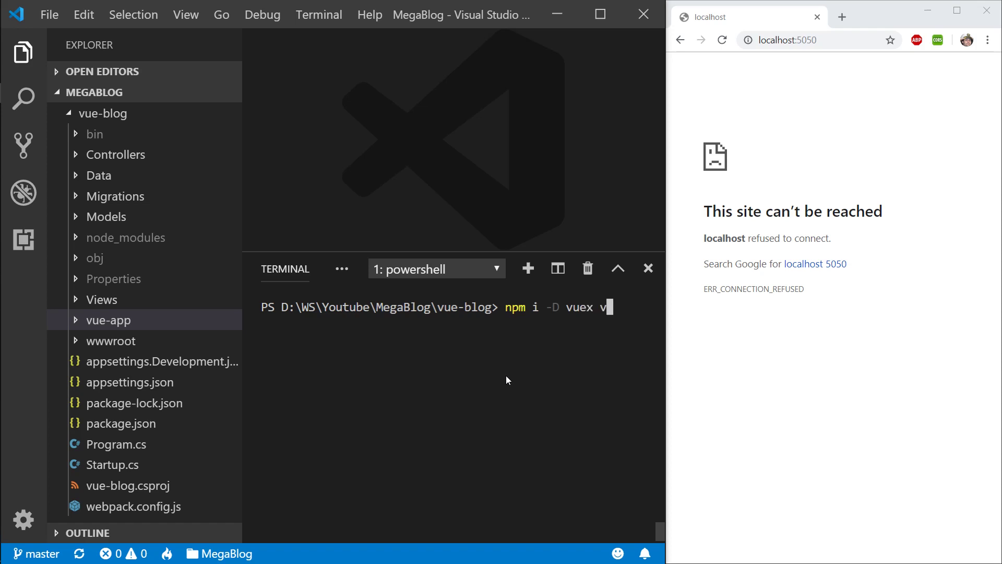
text(ue-ro)
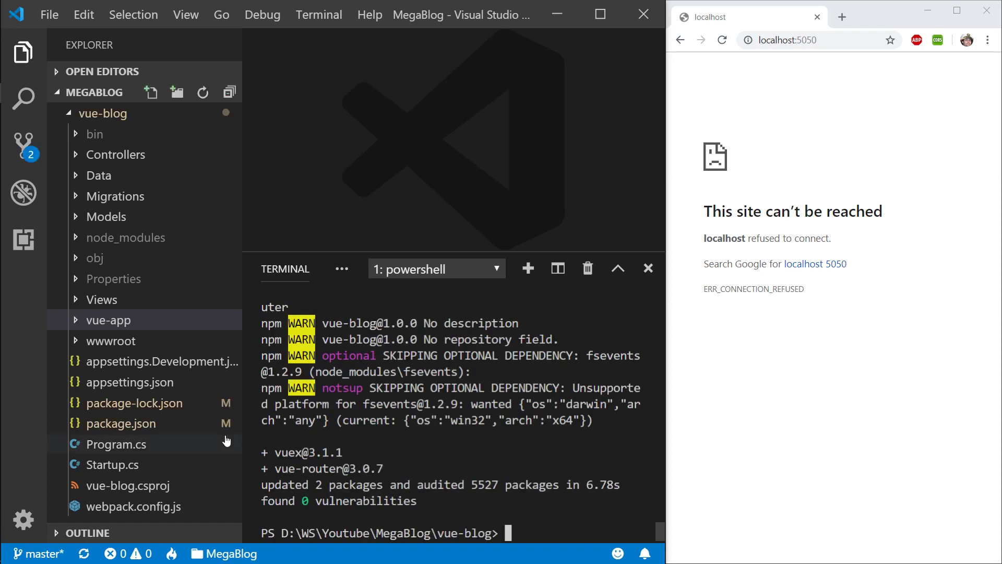
click(121, 422)
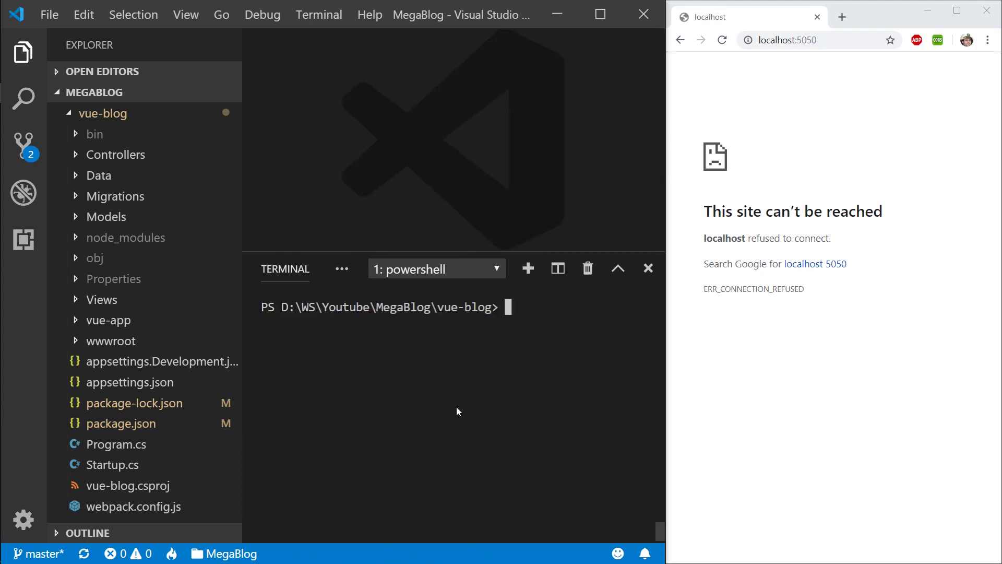
Step: Start the app with dotnet run and expand the vue-app folder in the Explorer
text(dotnet)
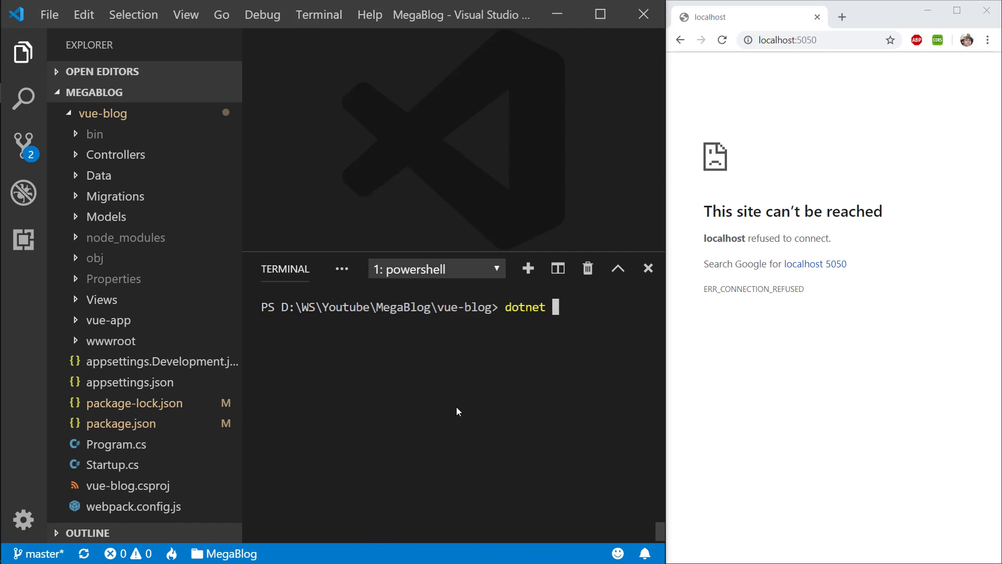
text(run)
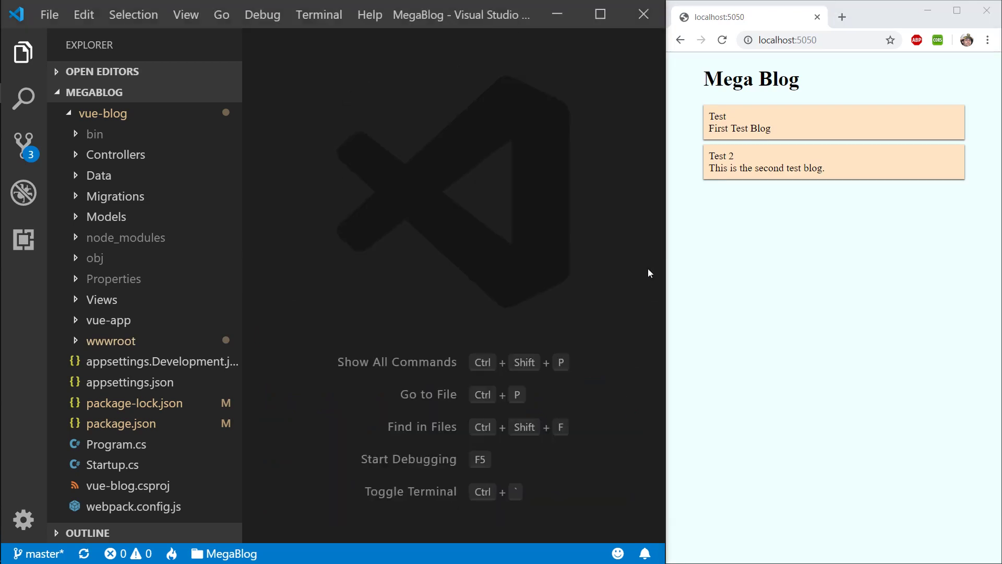
click(108, 321)
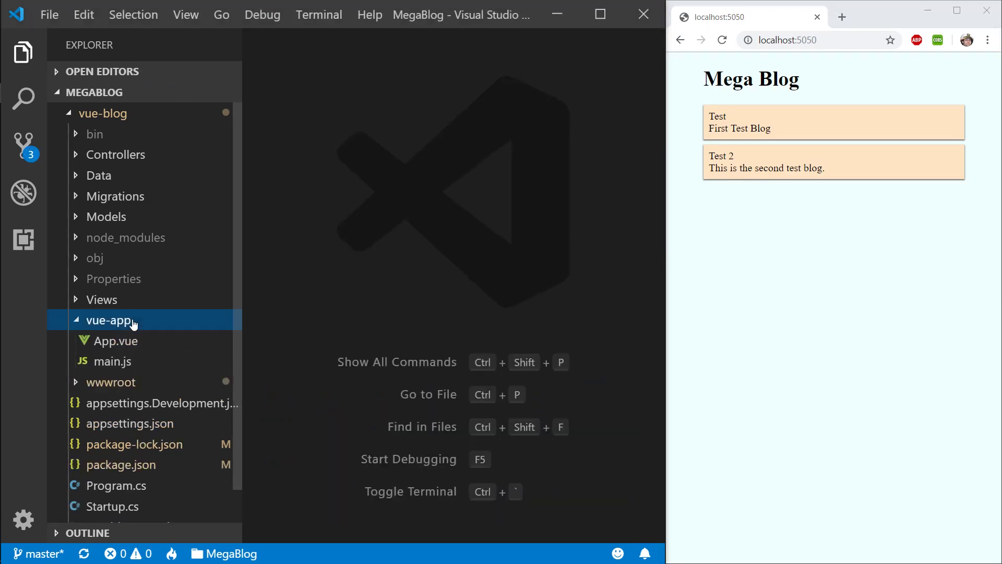
Step: Add import lines for Vue, Vuex and VueRouter to main.js
click(111, 360)
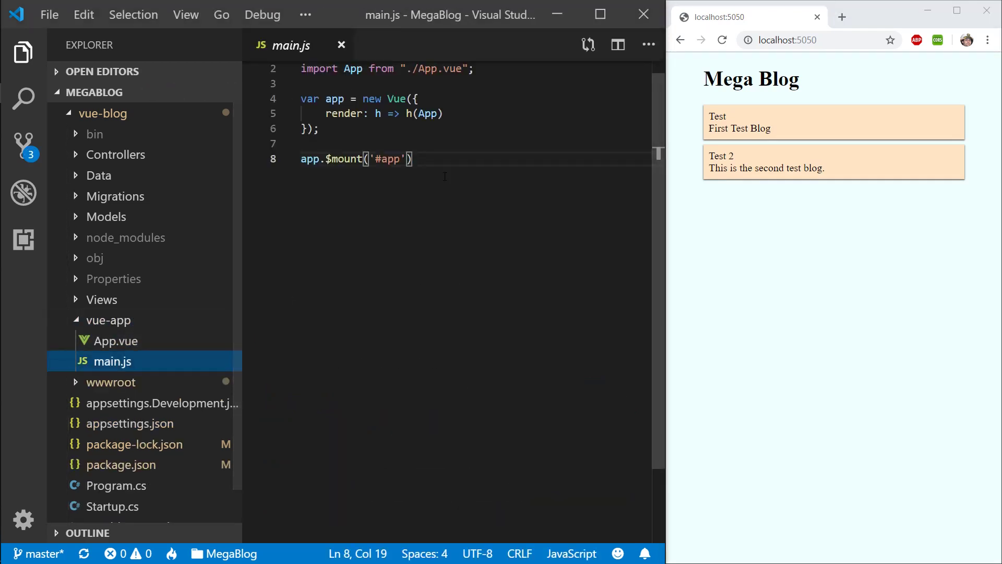
click(474, 69)
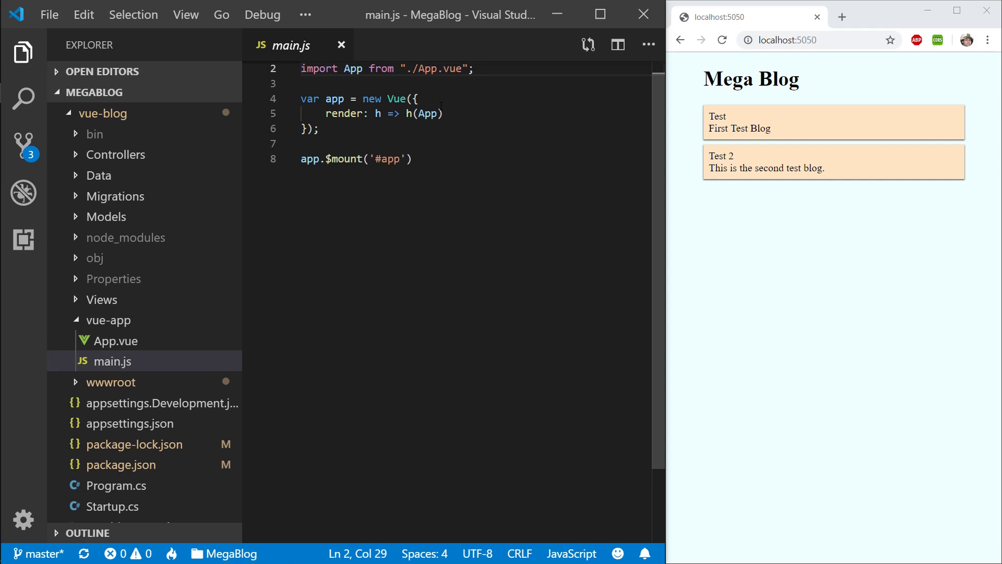
key(Enter)
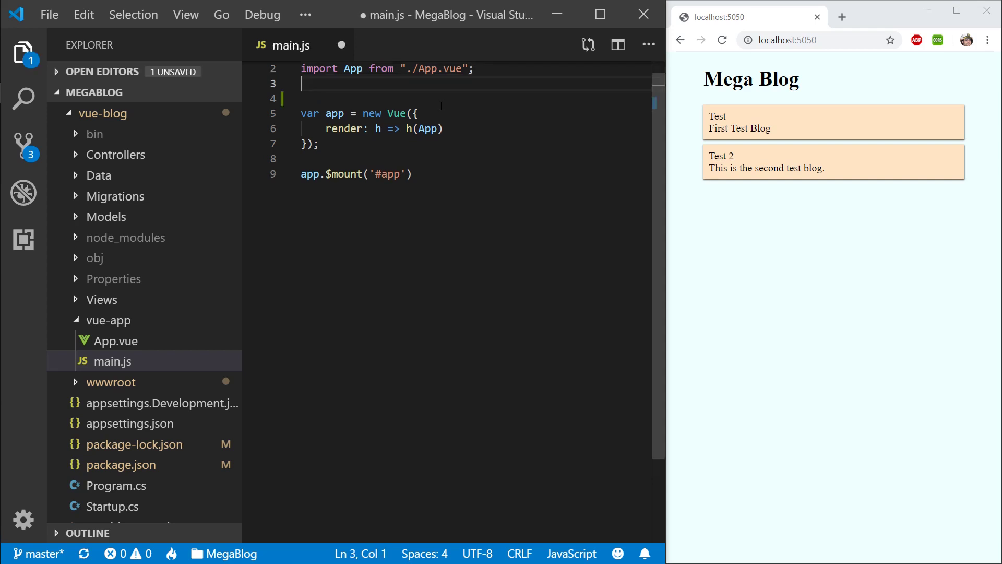
text(import)
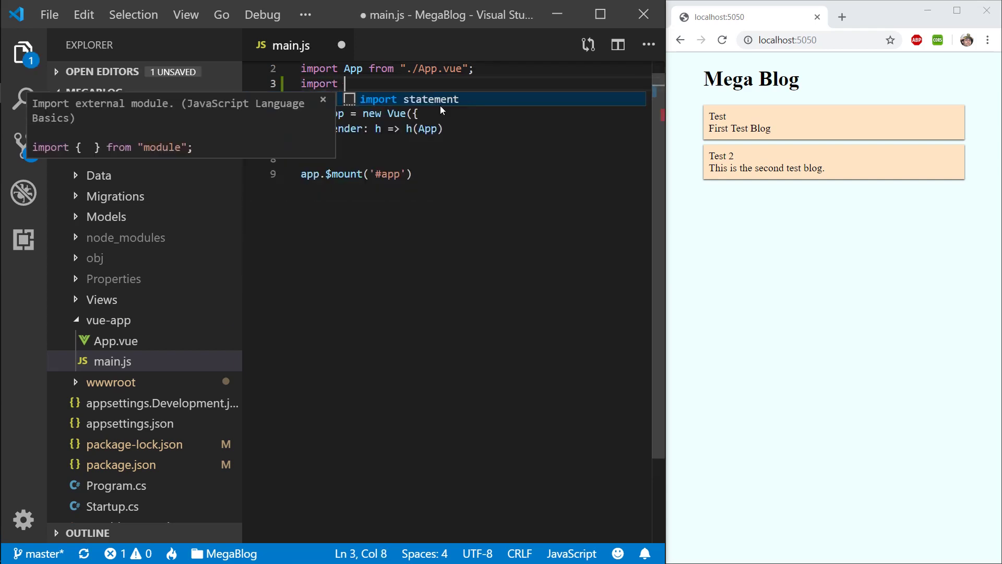
text(Vuex from 'vuex';)
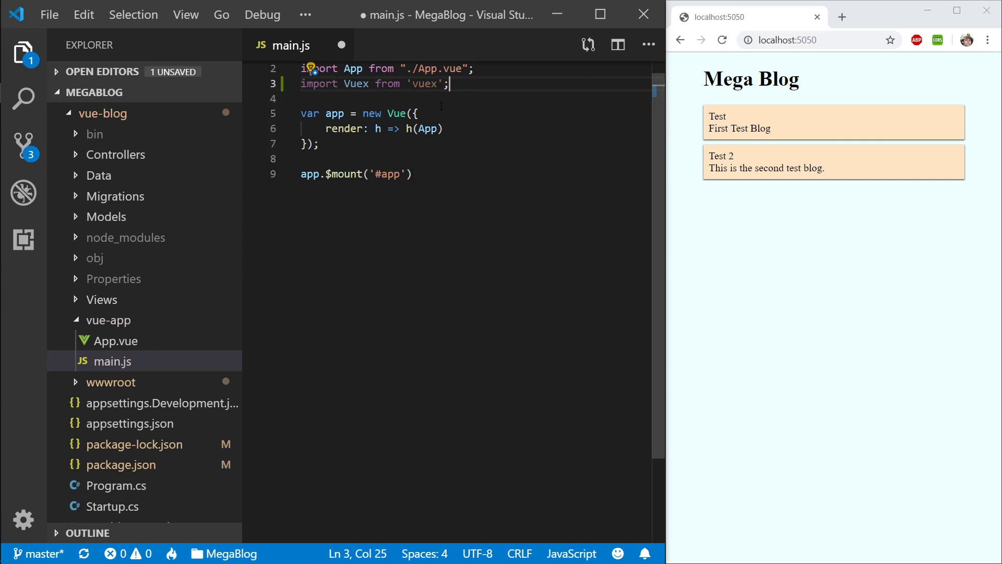
text(import)
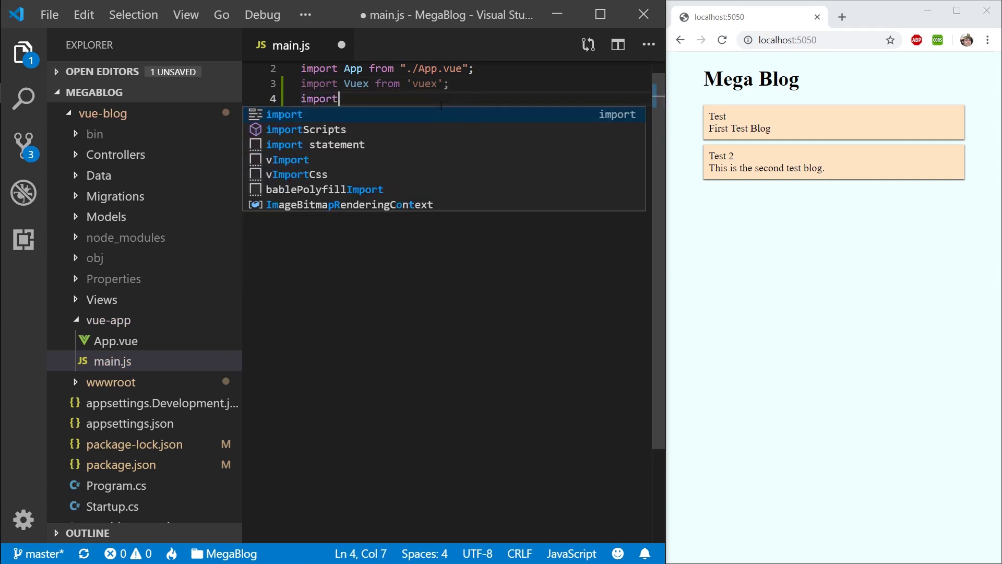
text(VueR)
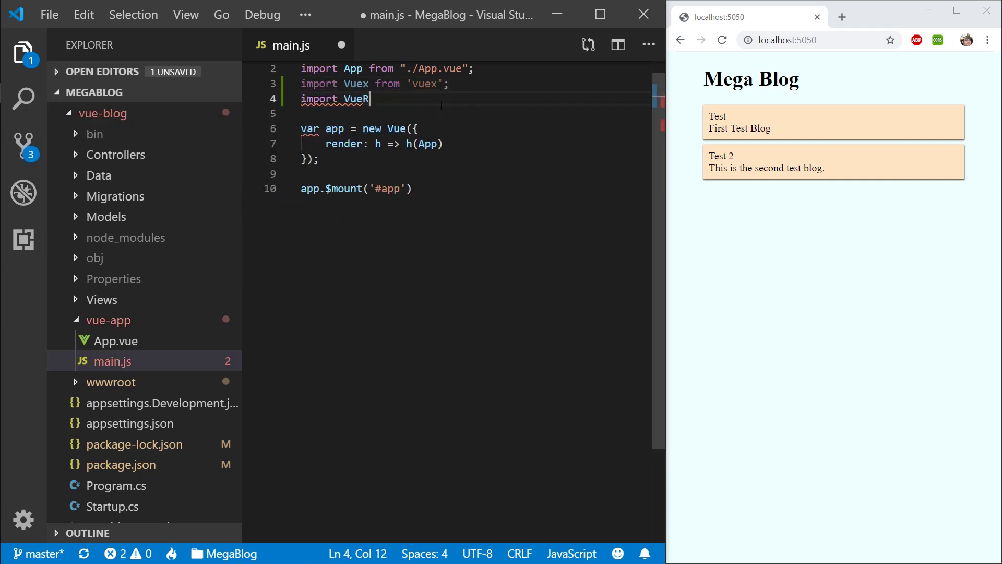
text(outer from "vue-router)
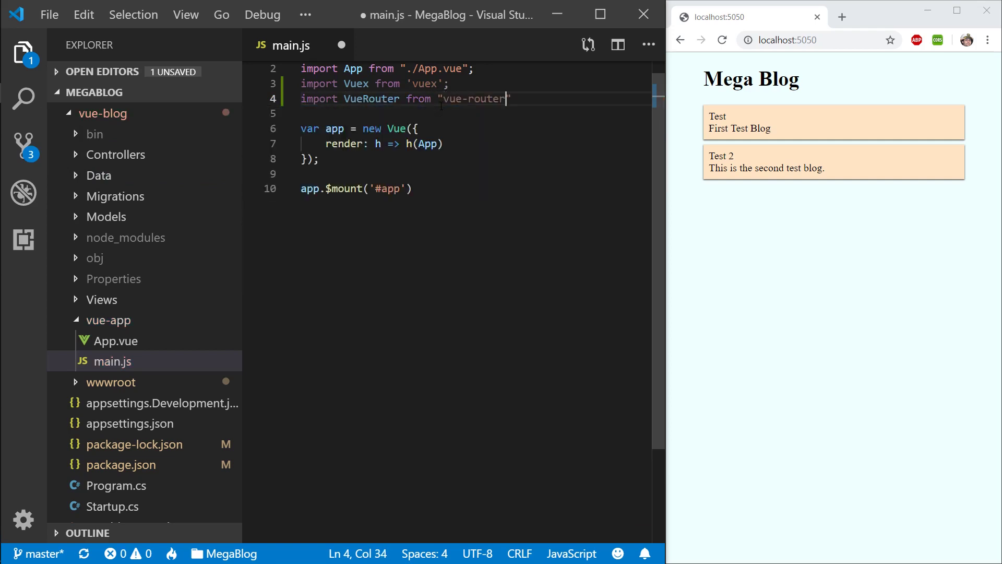
Step: Register the plugins with Vue.use(Vuex) and Vue.use(VueRouter)
key(Enter)
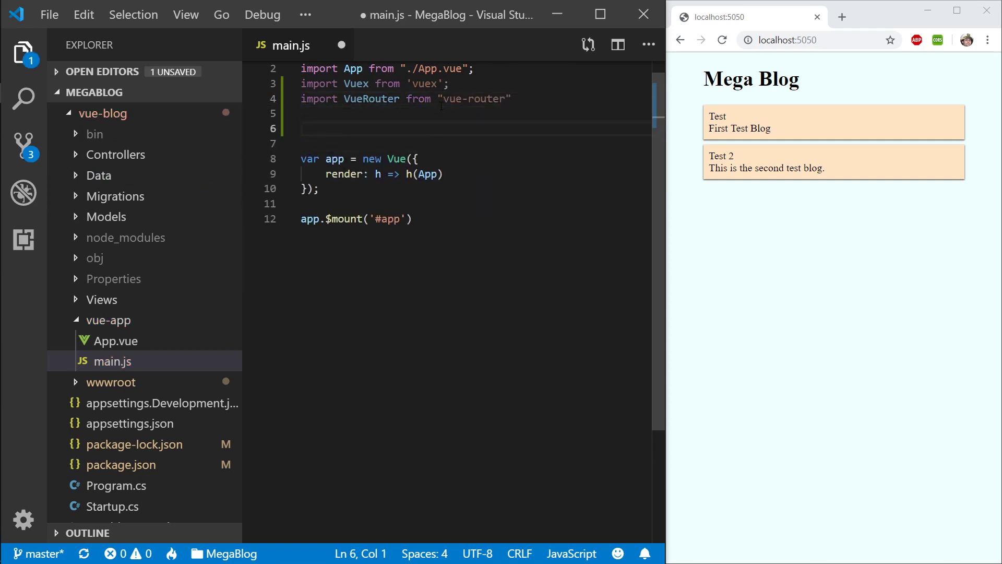
text(Vue.)
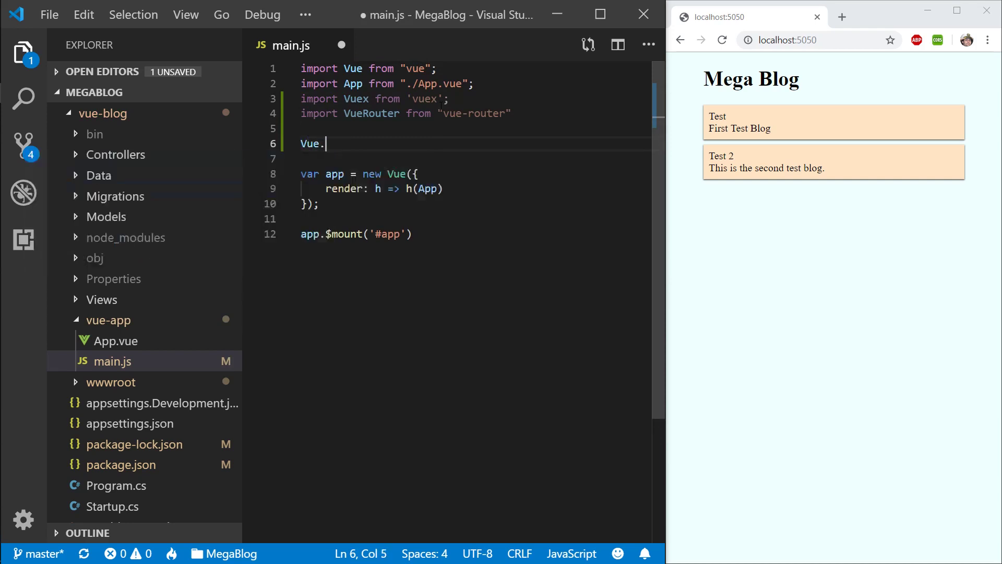
text(use())
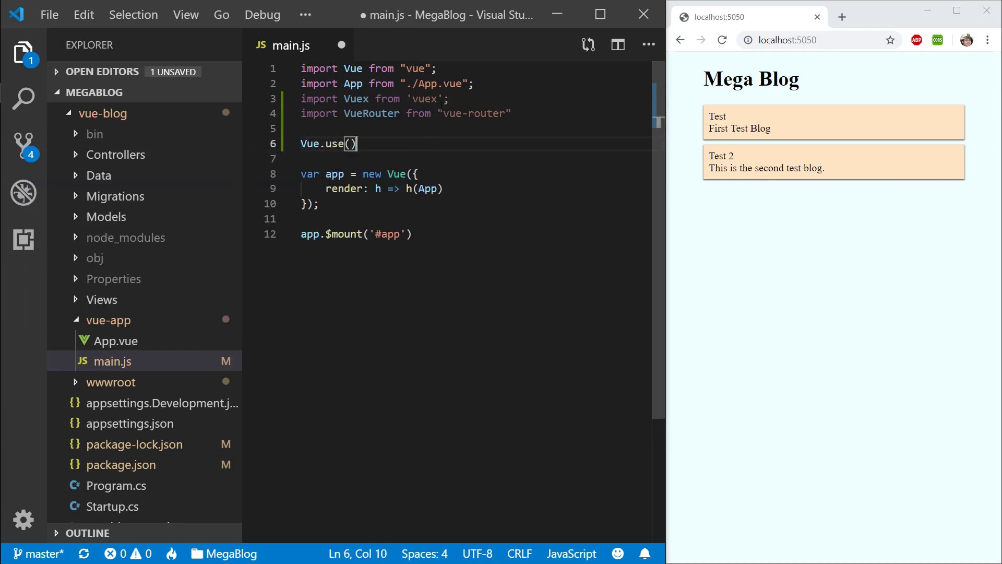
text(Vuex)
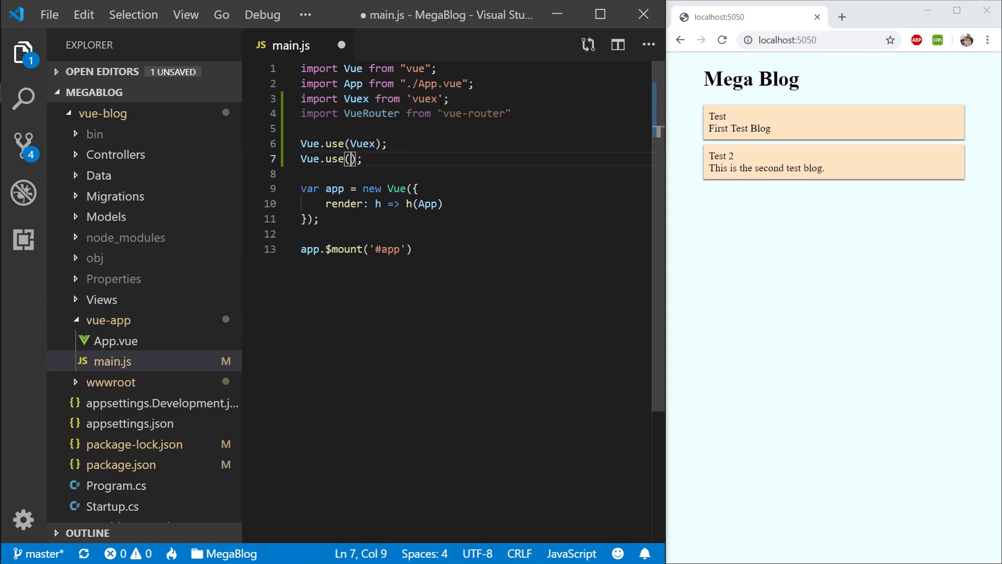
text(VueRouter)
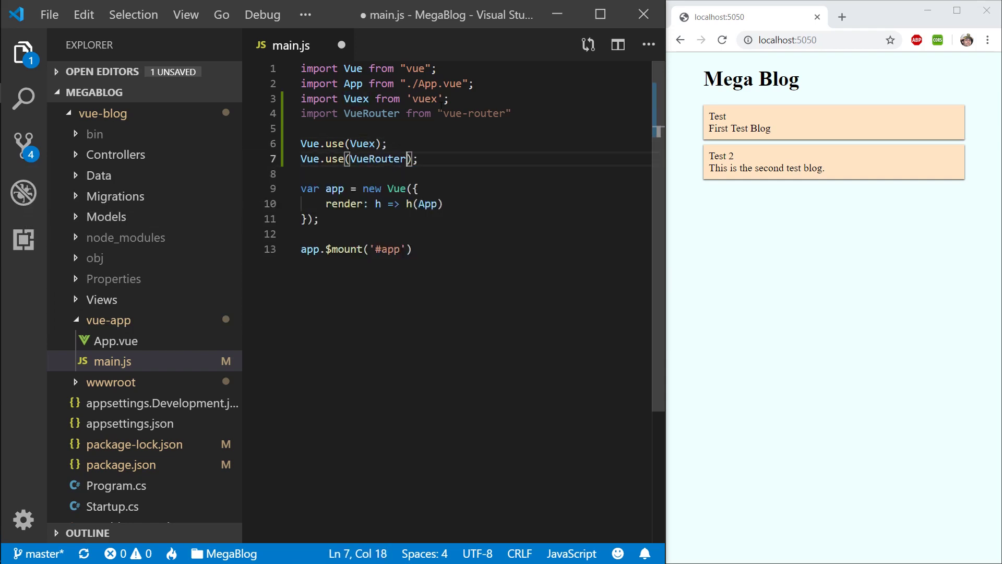
key(Enter)
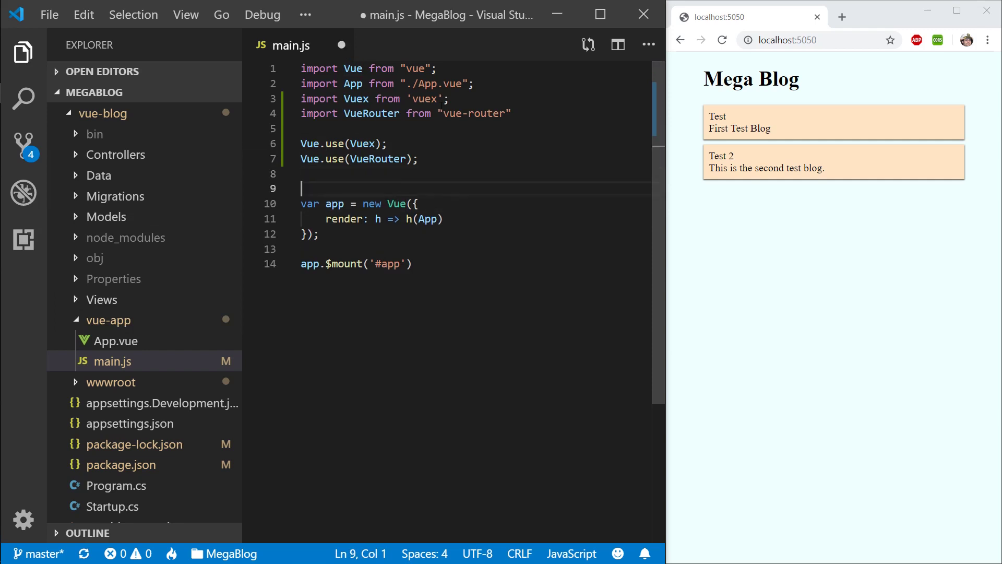
Step: Declare var store = Vuex.Store({...}) in main.js
key(enter)
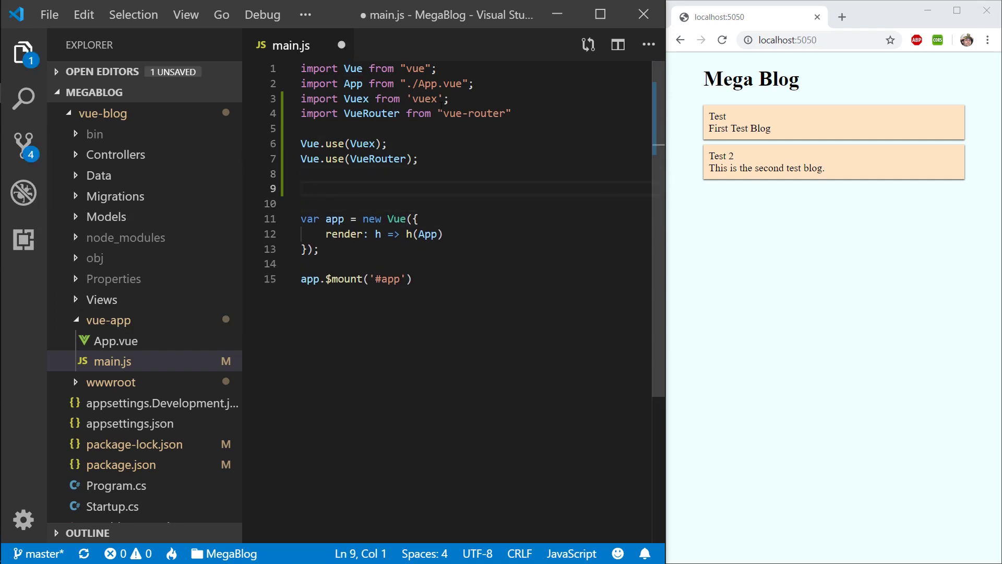
text(var store)
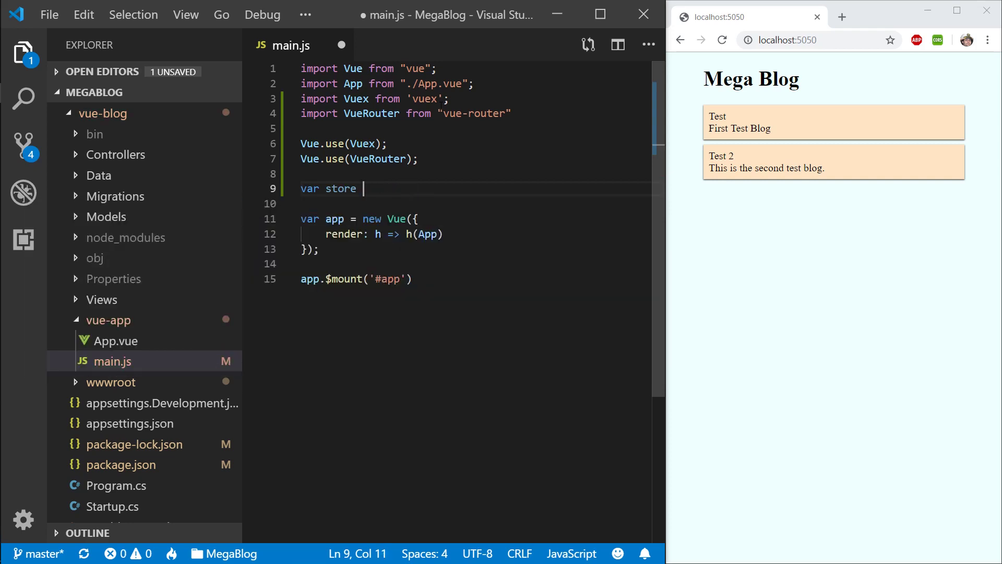
text(= Vu)
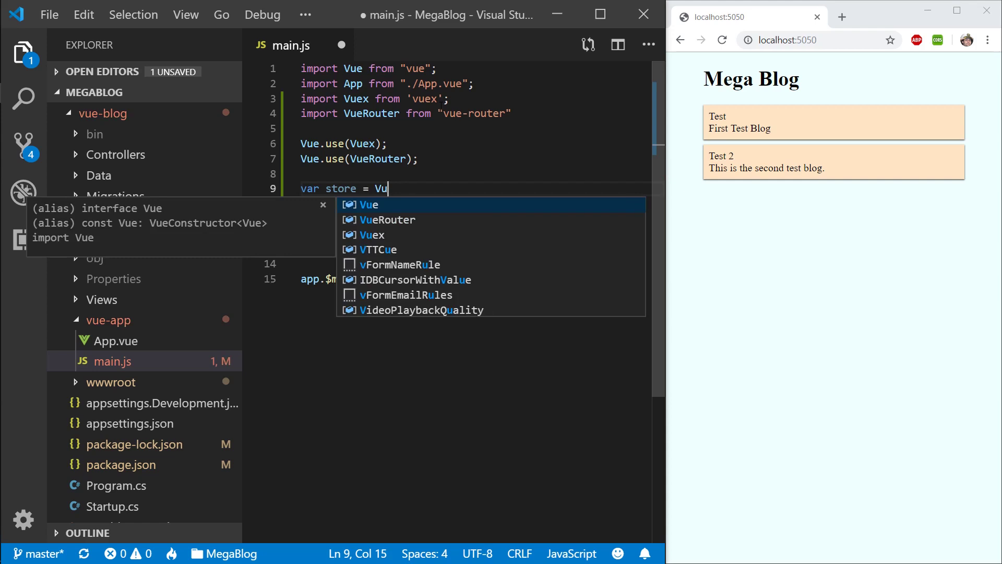
text(ex.Store({)
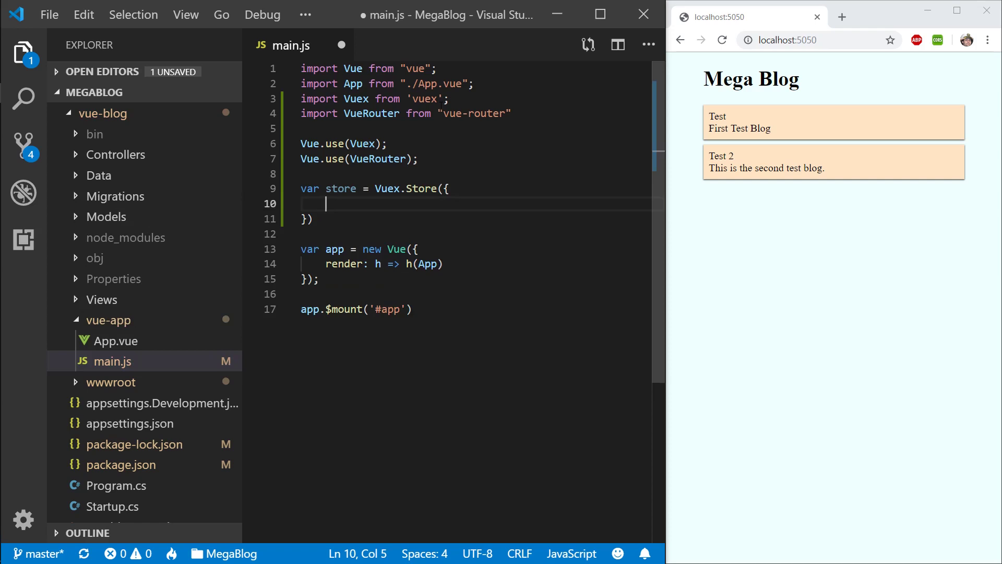
Step: Give the store a state with blogs: [] and selectedBlog: null, copied from App.vue's data, and save
click(112, 341)
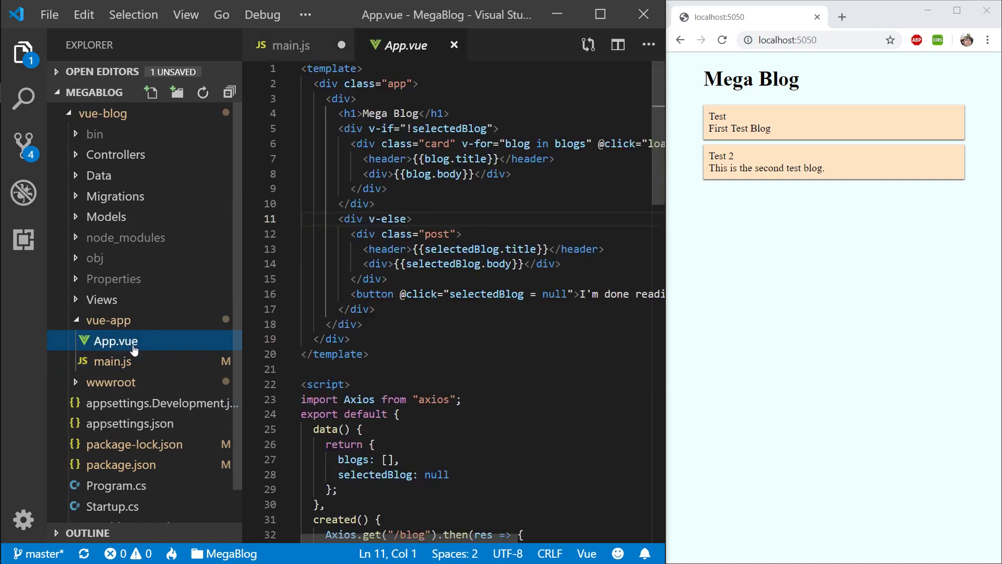
scroll(down, 3)
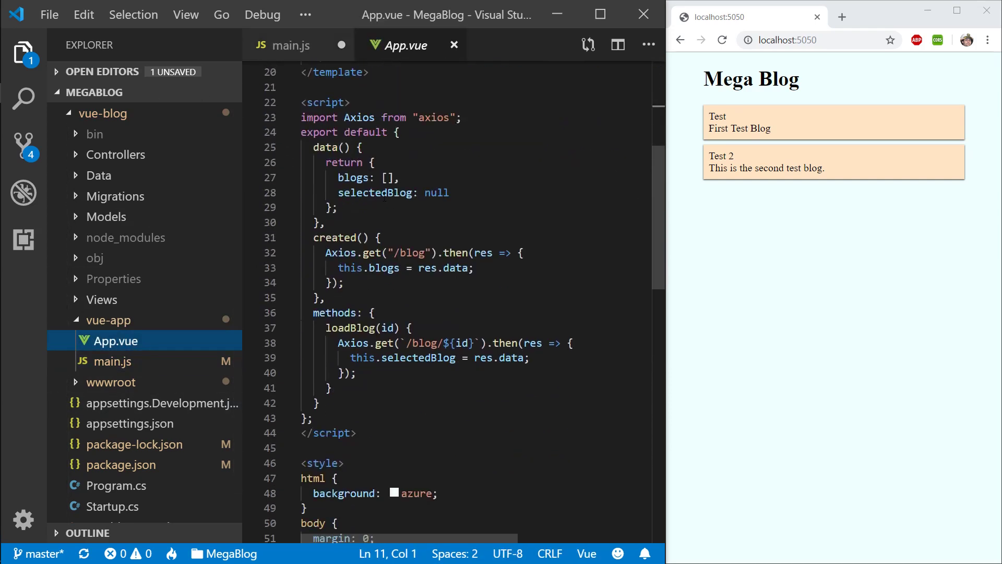
click(341, 207)
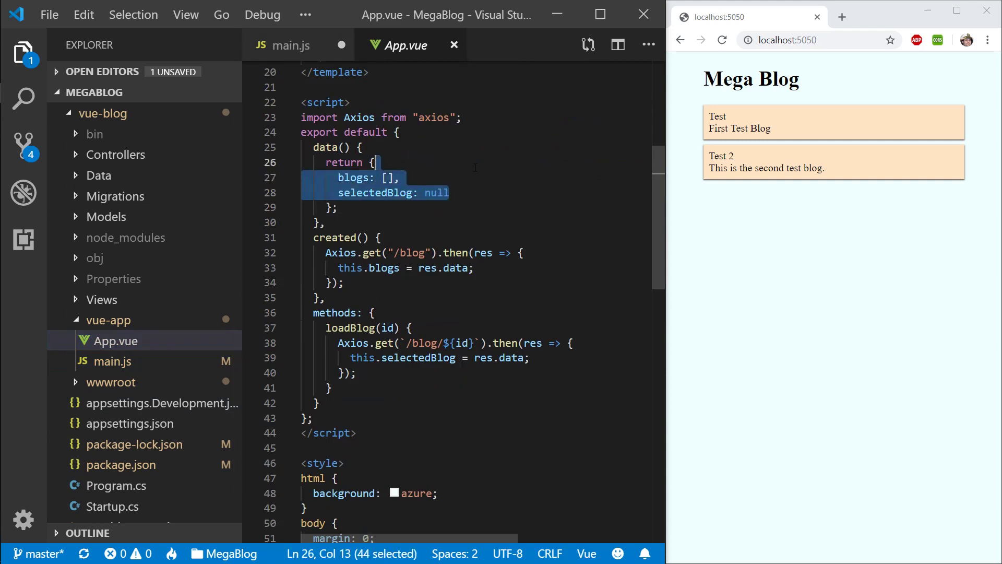
click(289, 45)
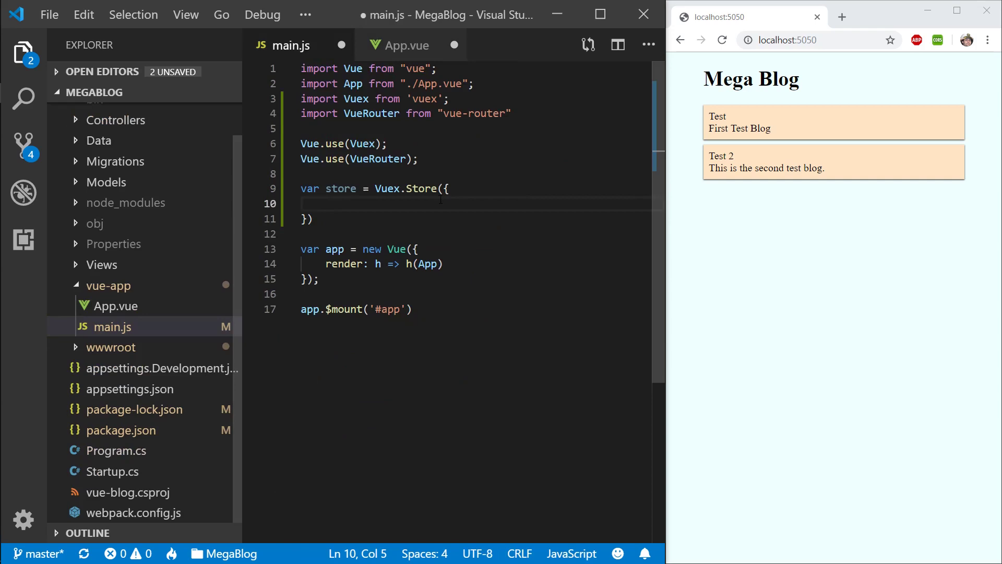
text(state: {)
text(blogs: [],)
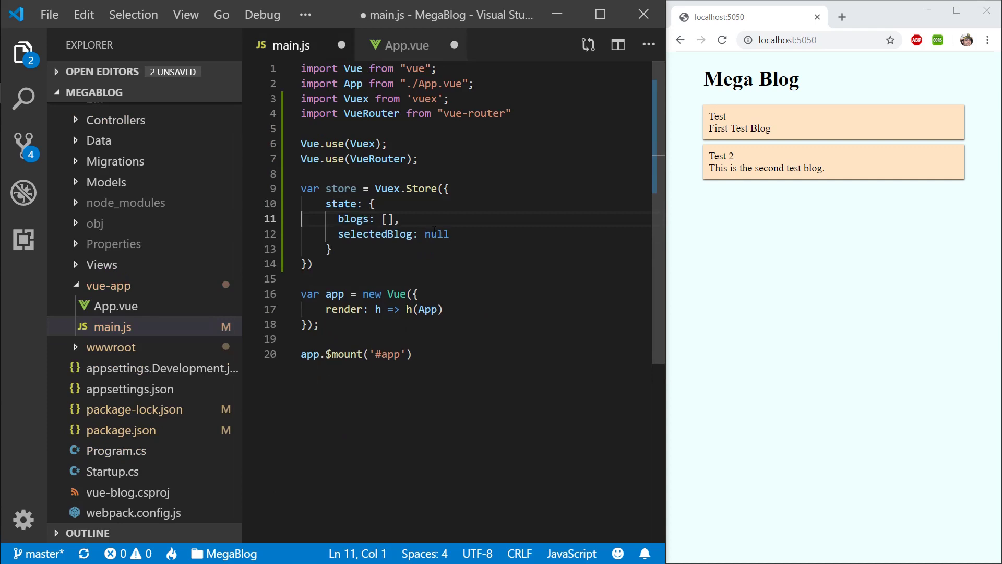
key(ctrl+s)
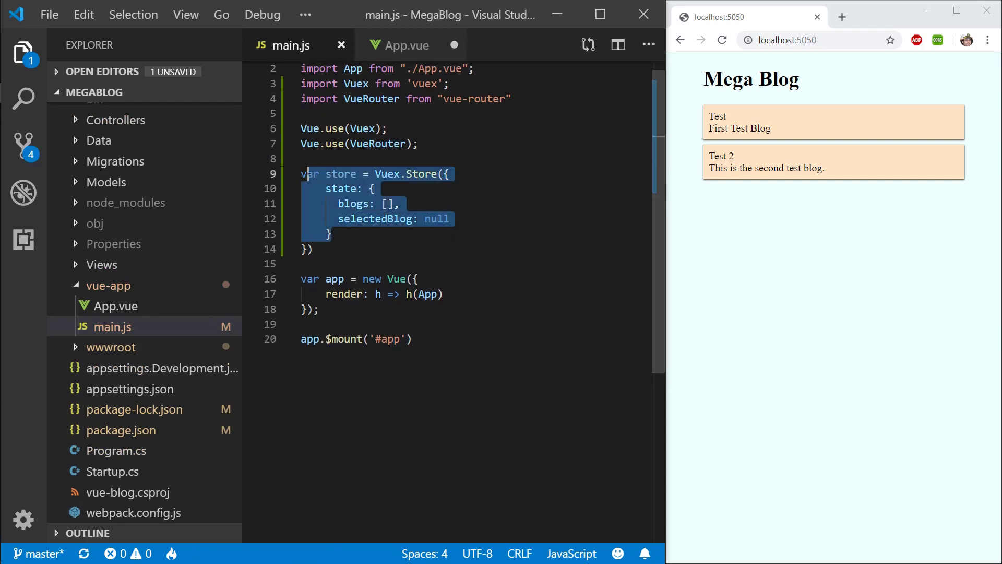
Step: Add empty mutations: {} and actions: {} sections to the store
click(376, 189)
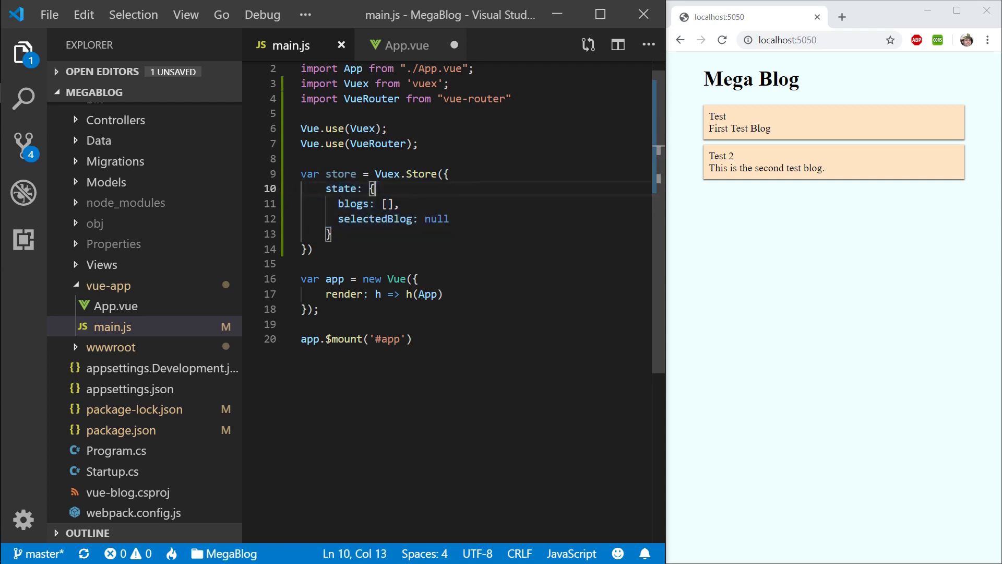
text(m)
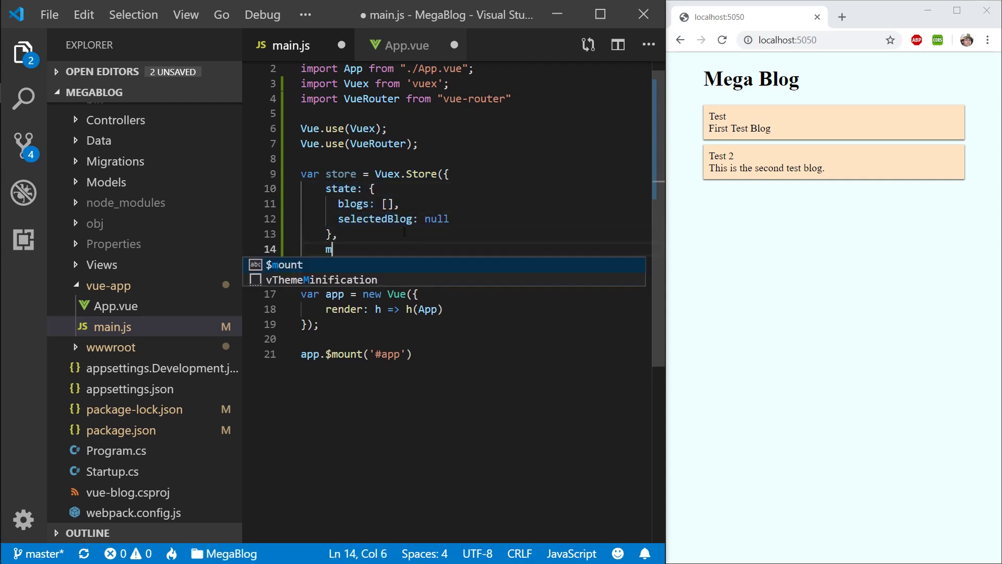
text(utations:{)
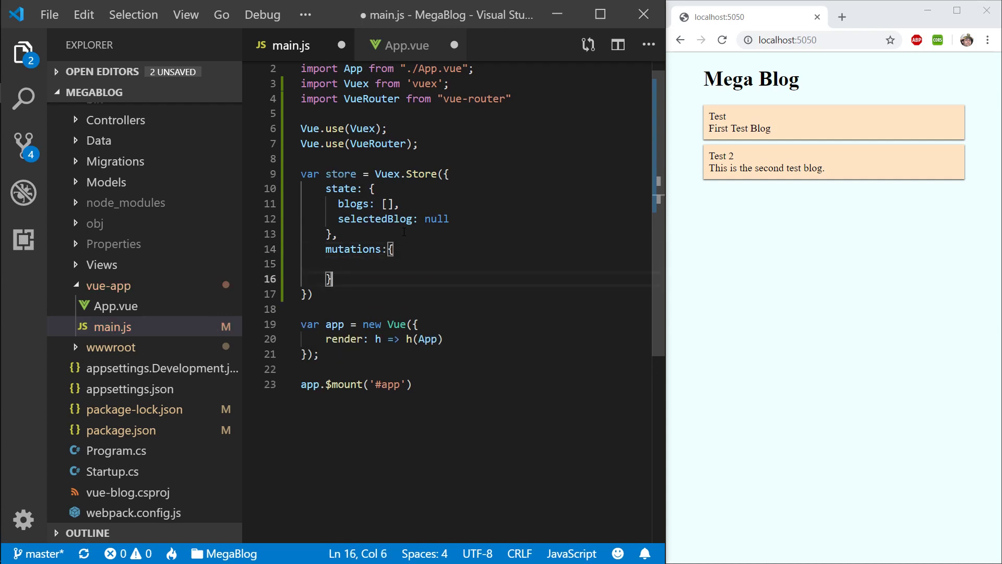
text(actions)
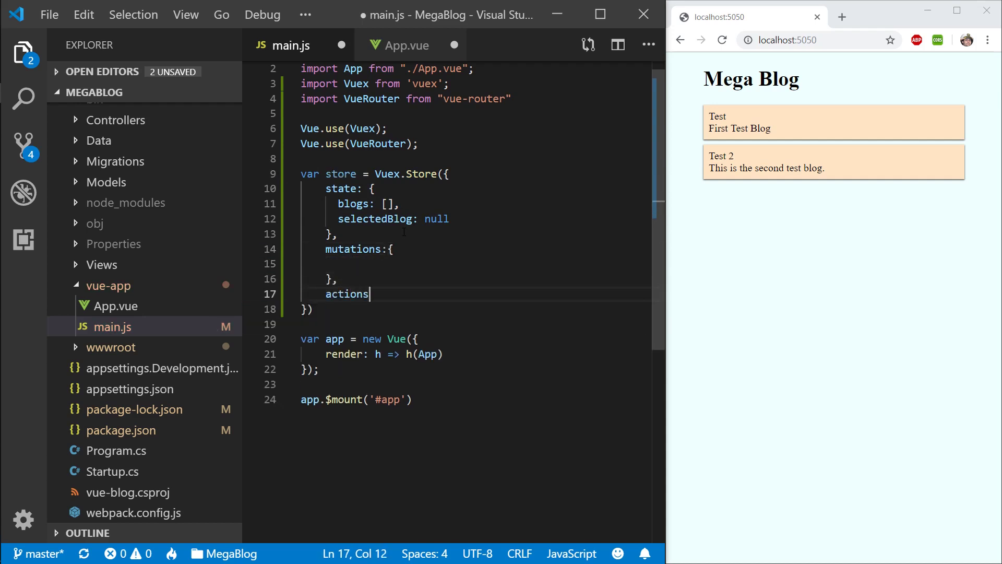
text(: {)
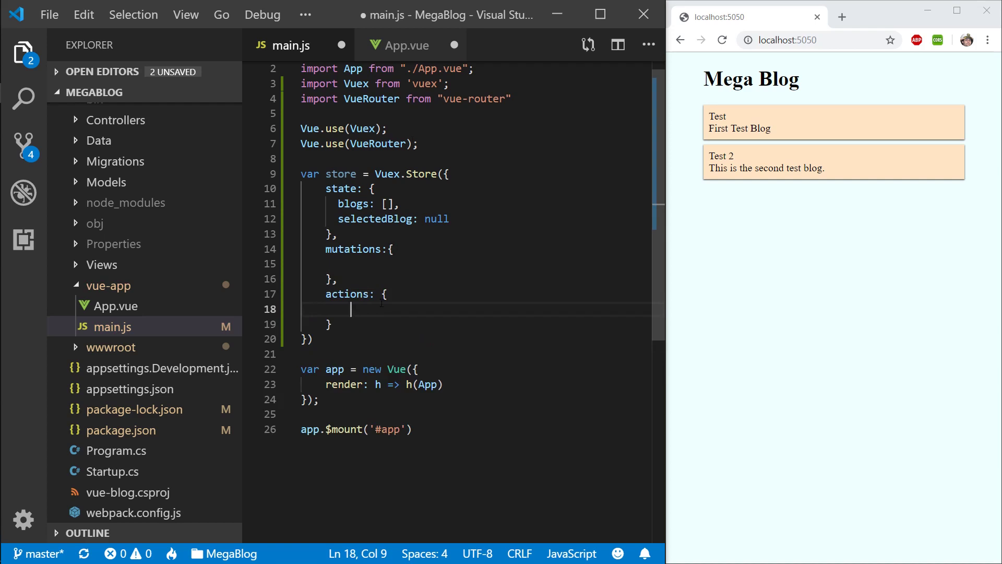
Step: Add import Axios from "axios"; at the top of main.js after checking App.vue
click(406, 45)
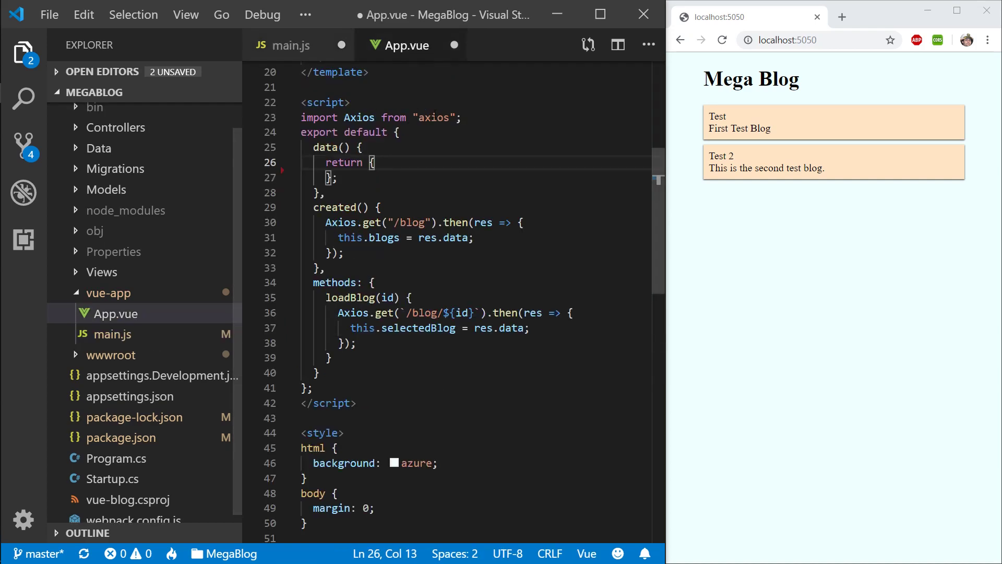
click(289, 45)
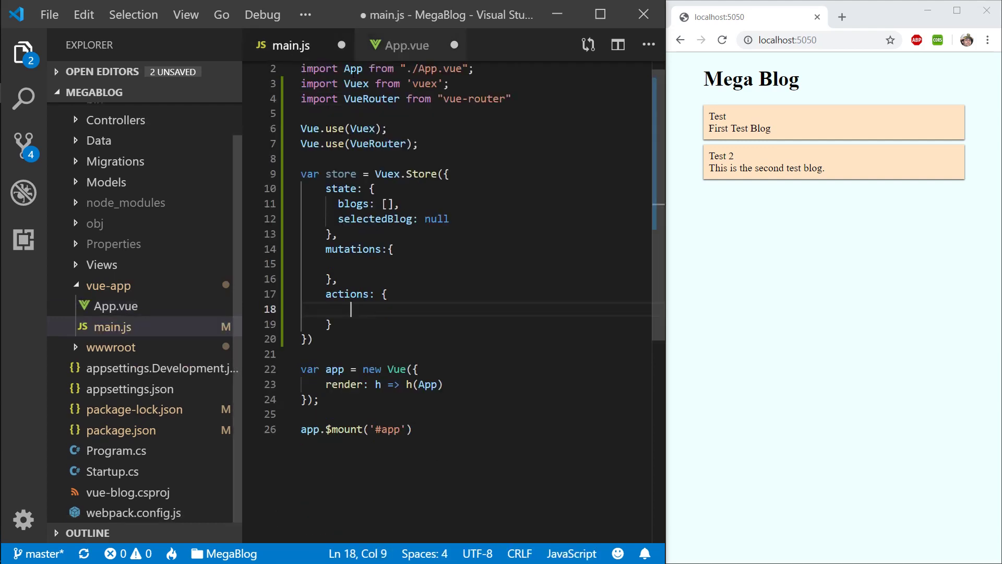
text(import Axios from "axios";)
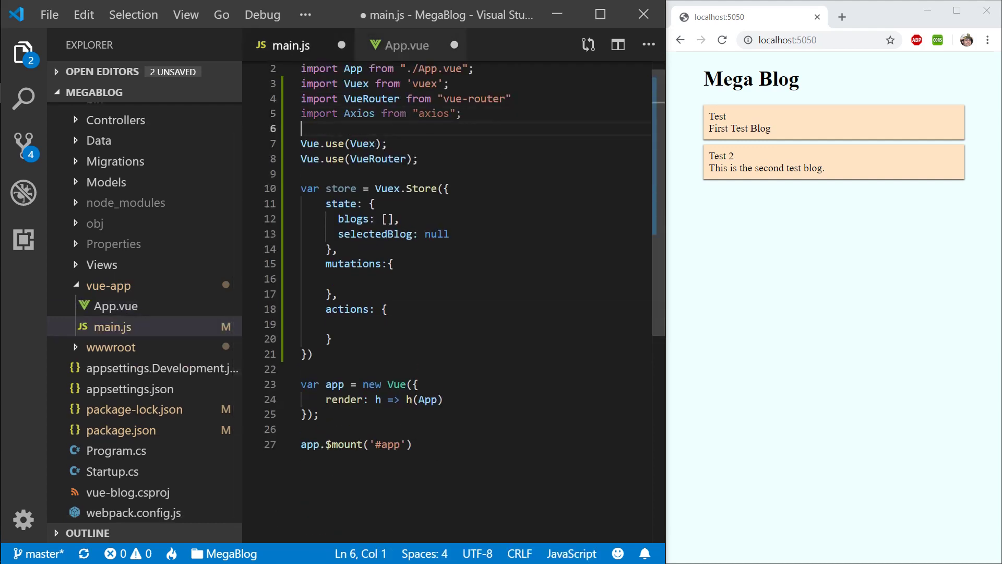
Step: Move App.vue's Axios.get("/blog") fetch into a loadBlogs({ commit }) store action
click(407, 45)
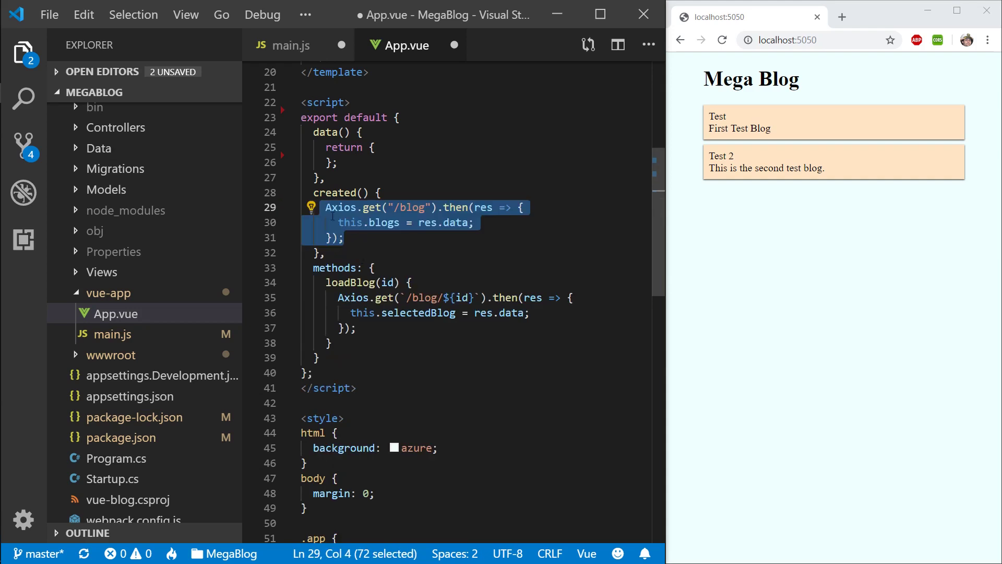
click(289, 45)
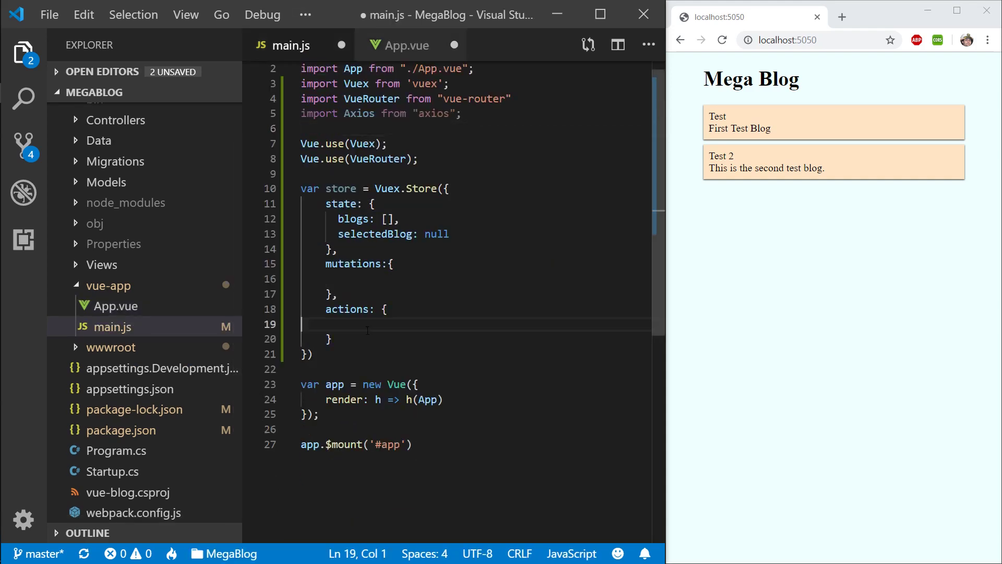
text(load)
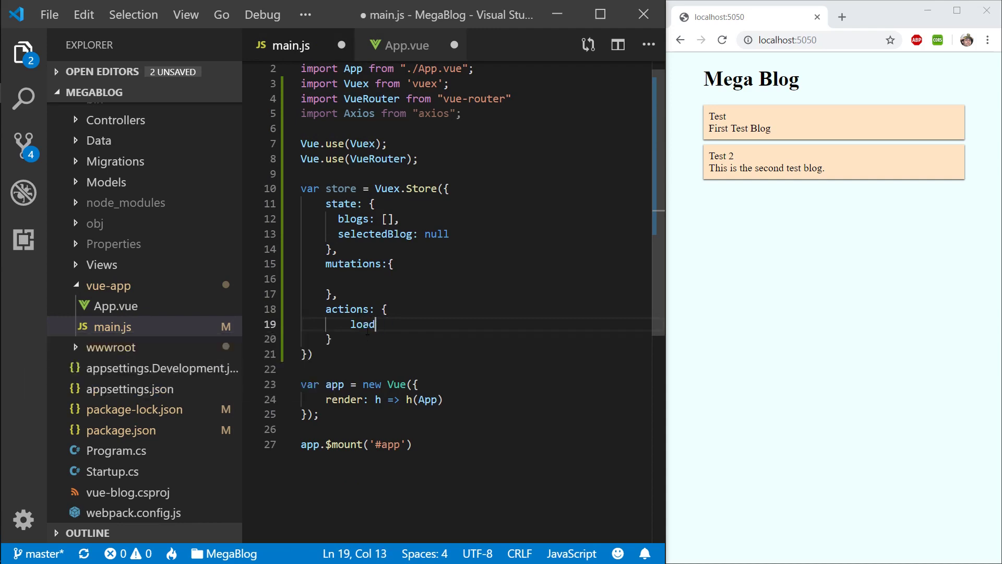
text(b)
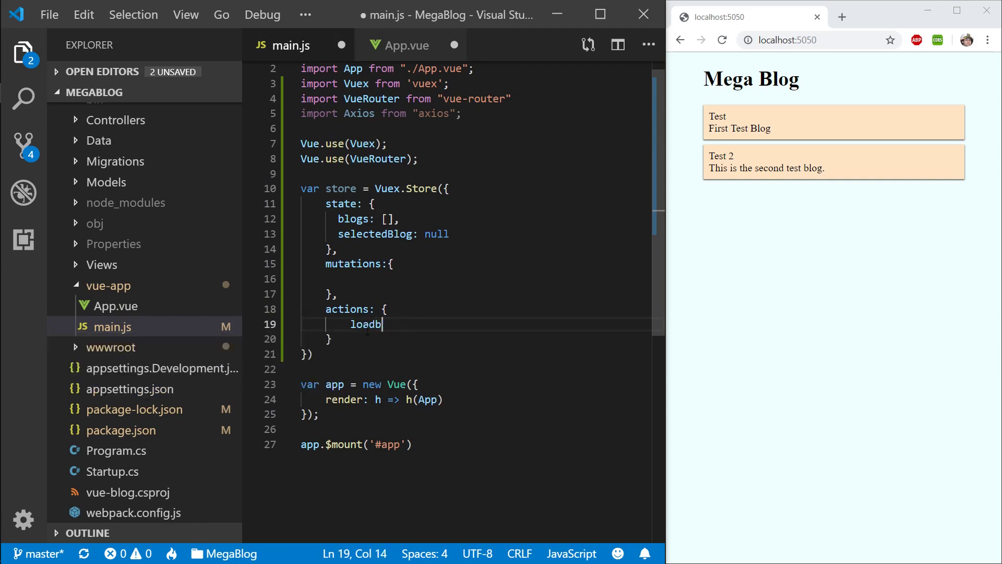
text(logs())
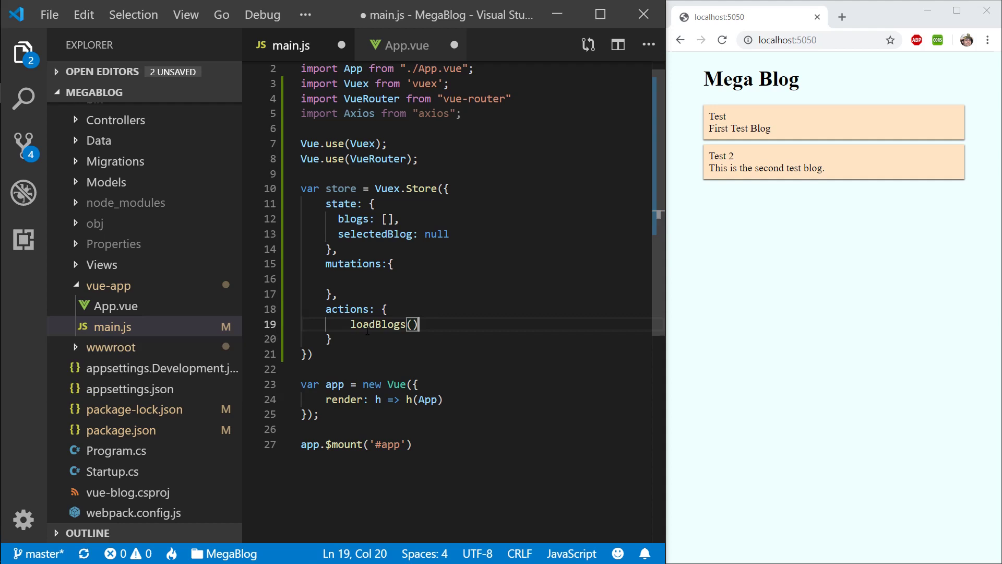
text({)
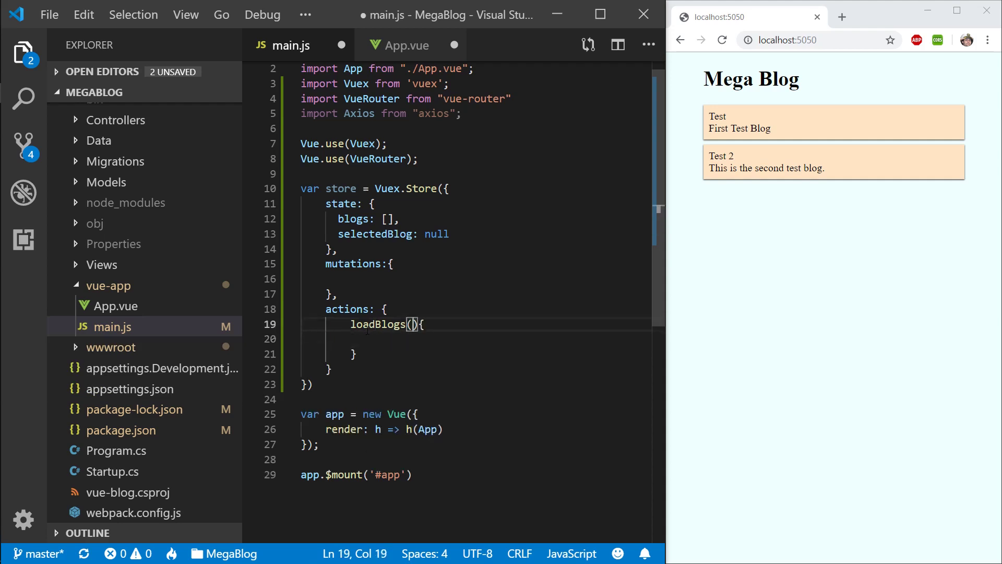
text({commit)
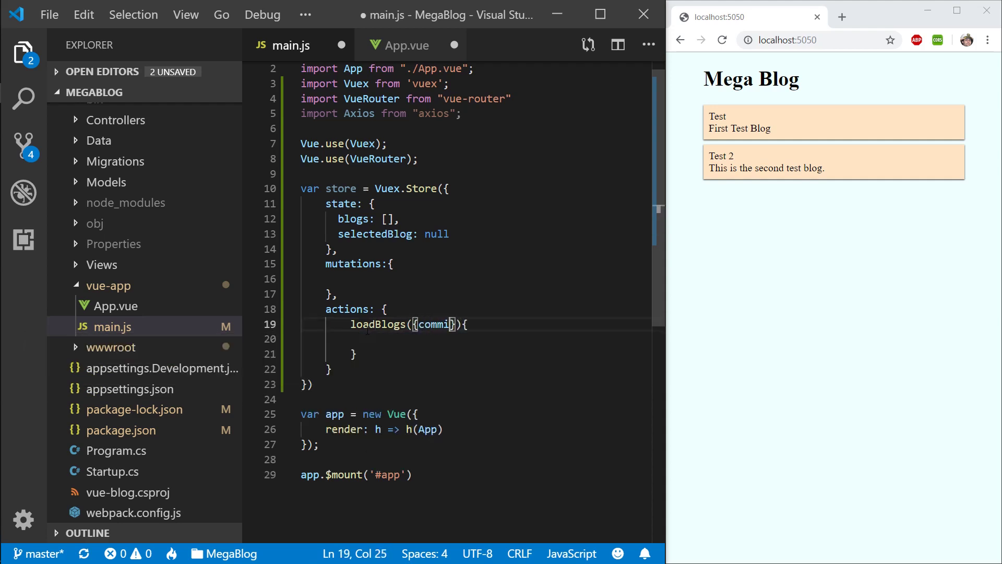
text(Axios.get("/blog").then(res => {)
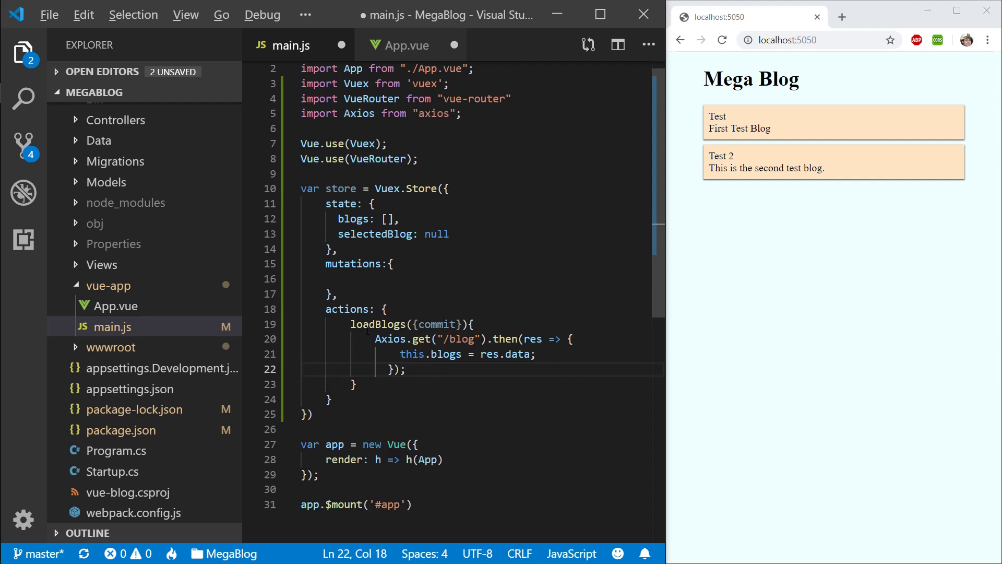
key(ctrl+s)
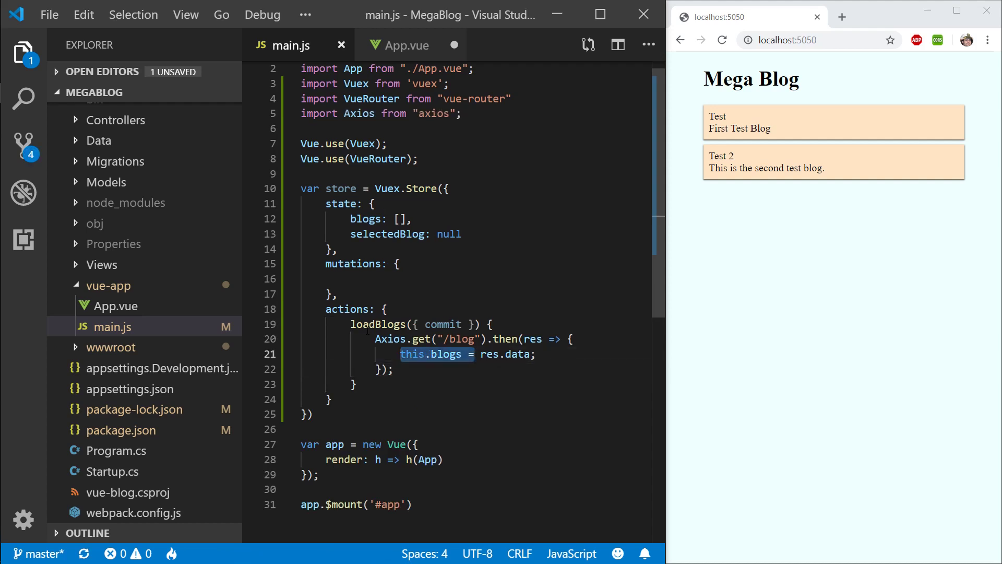
Step: Make loadBlogs commit("saveBlogs", res.data) and save main.js
text(commit(")
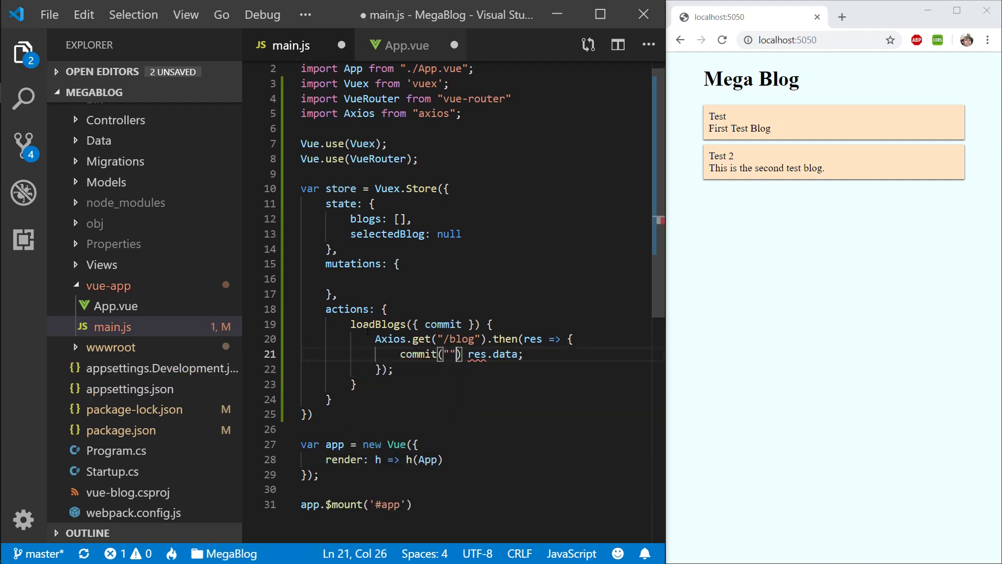
text(,)
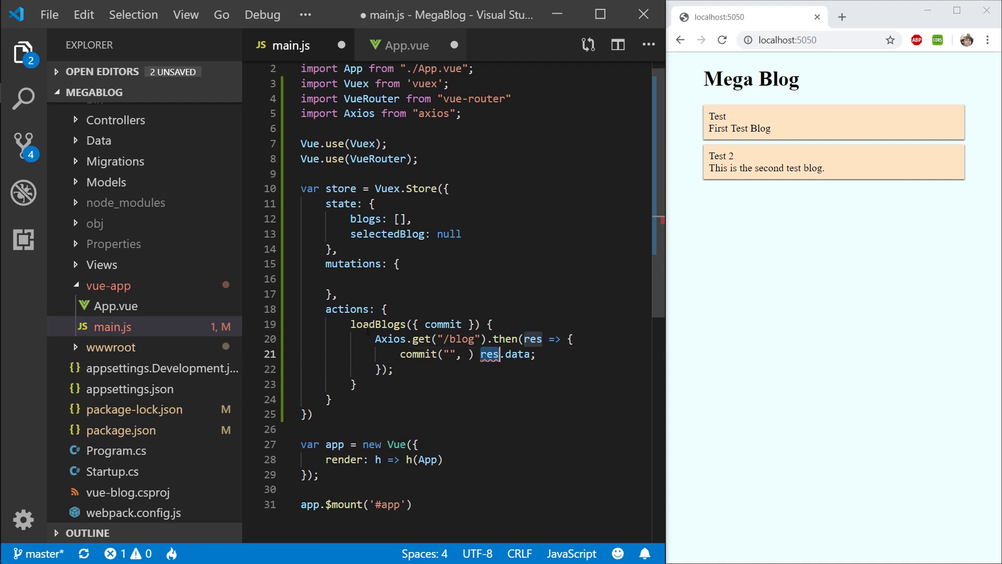
key(ctrl+s)
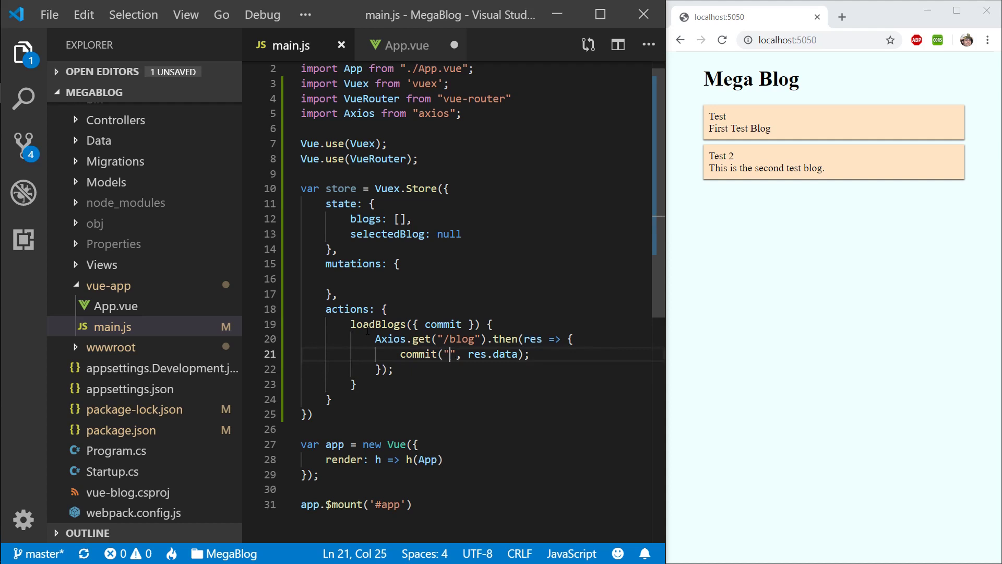
text(saveL)
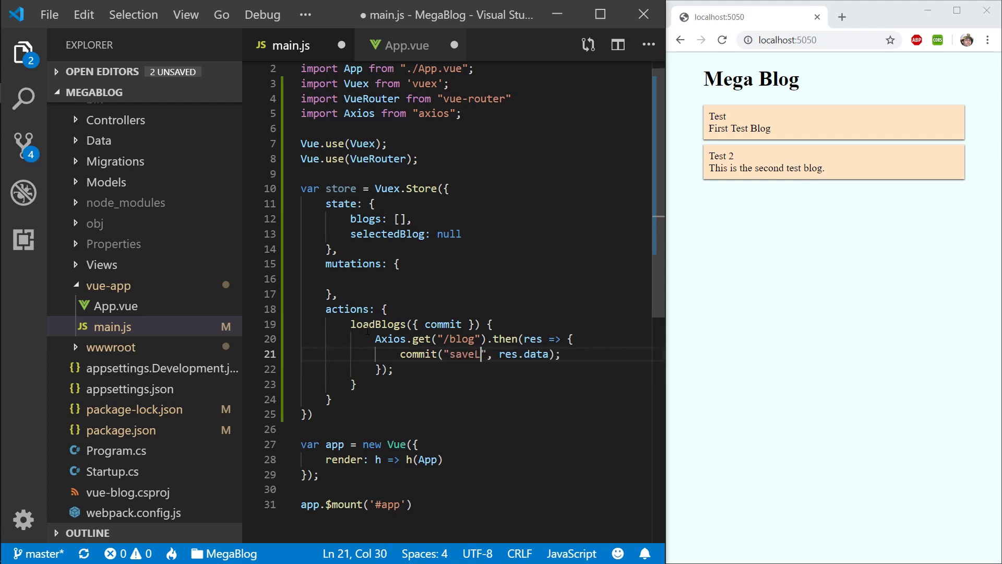
key(ctrl+s)
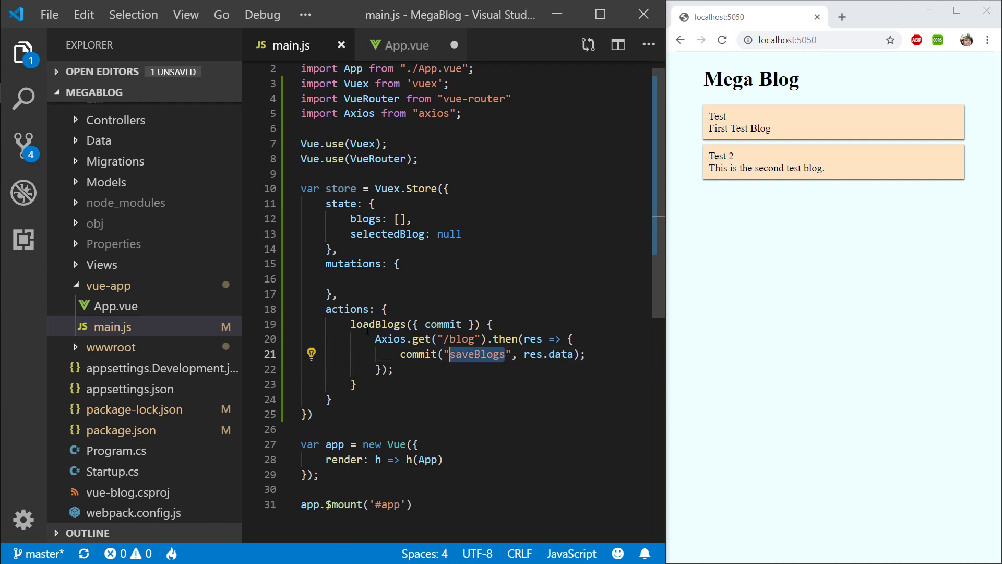
Step: Add a saveBlogs(state, blogs) mutation setting state.blogs, then start a loadBlog action
text(saveBlogs() {)
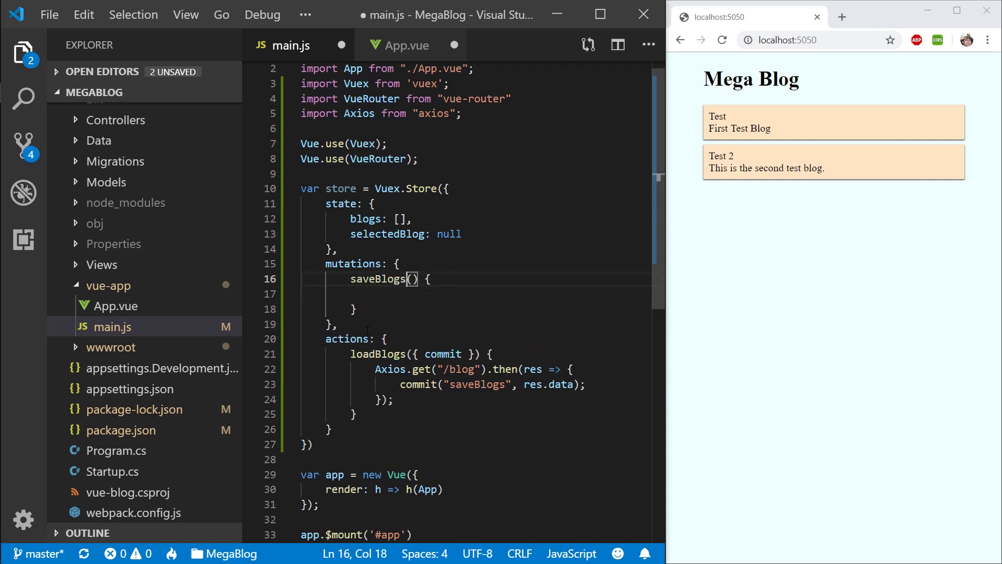
text(state, blog)
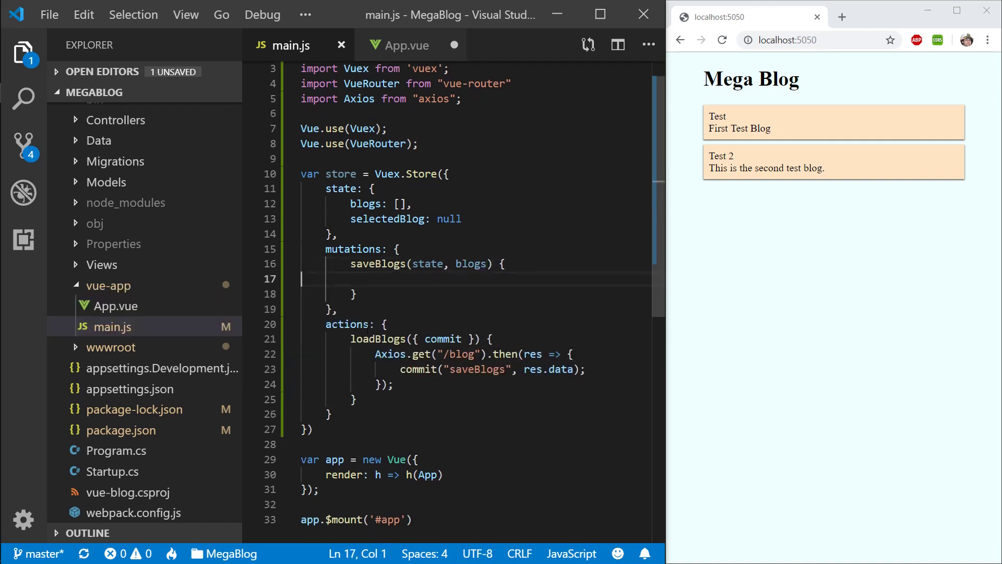
text(state.blogs = blogs;)
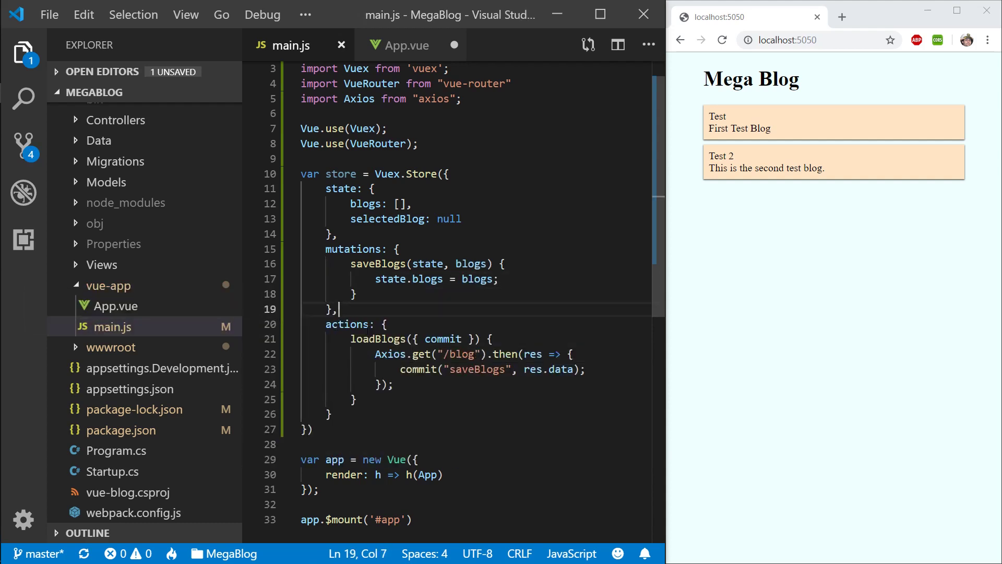
key(Enter)
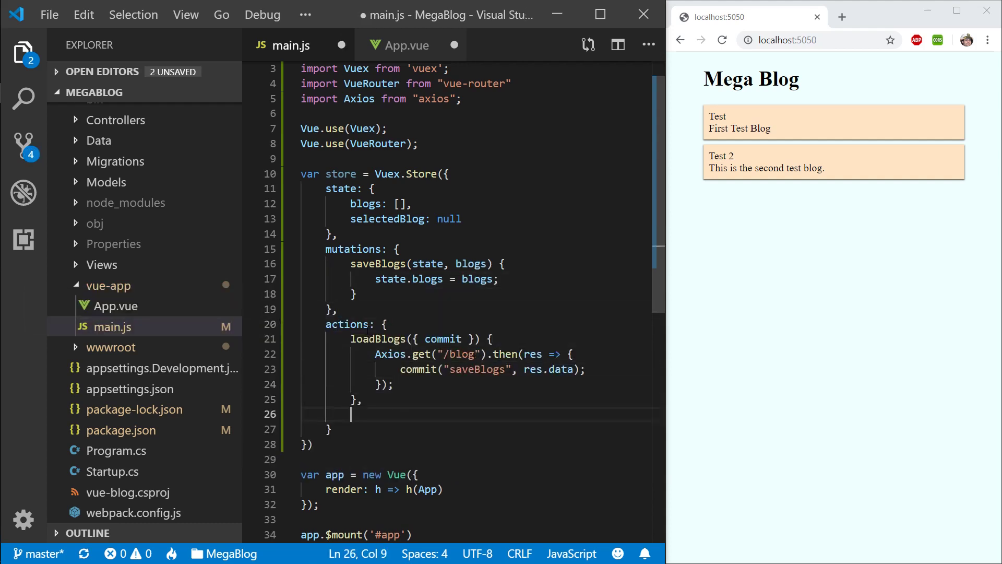
text(loadBlog())
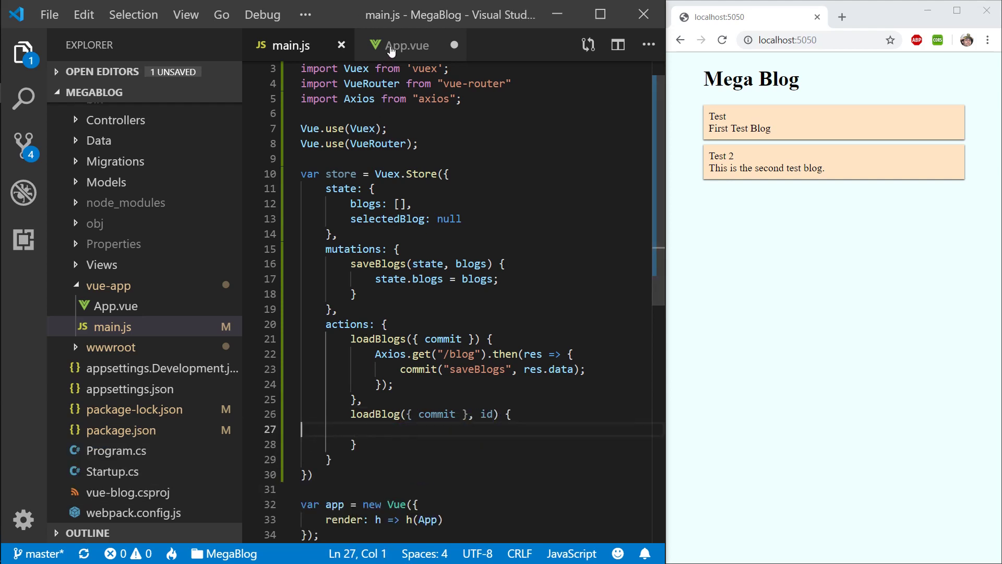
Step: Move the /blog/${id} fetch into loadBlog committing saveBlog, and add a saveBlog mutation setting state.selectedBlog
click(409, 45)
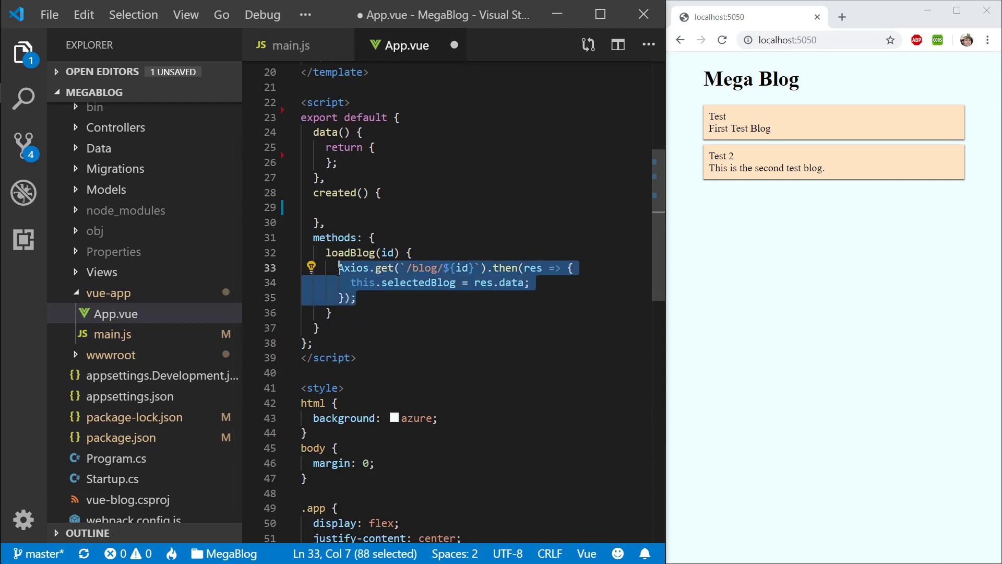
click(291, 45)
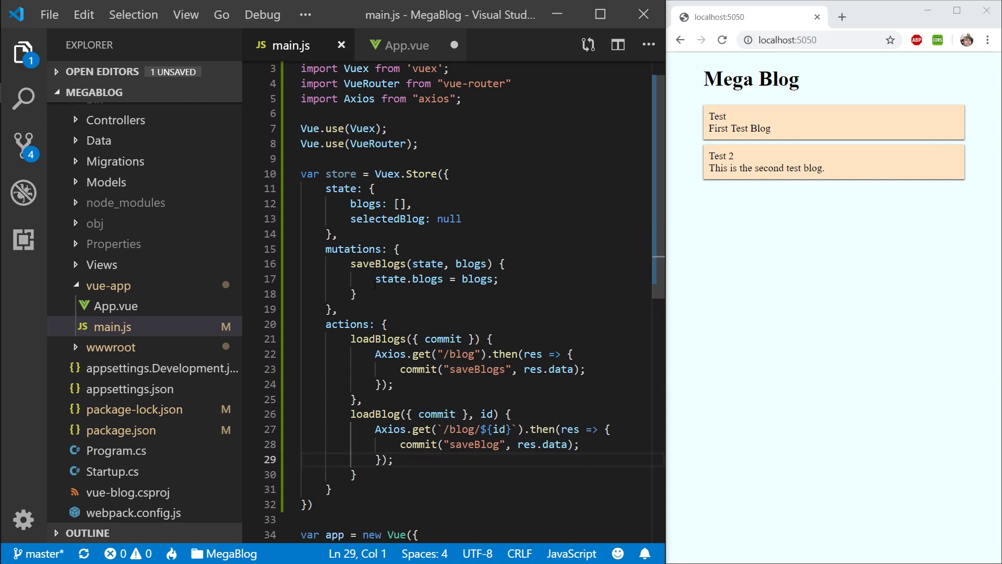
click(354, 294)
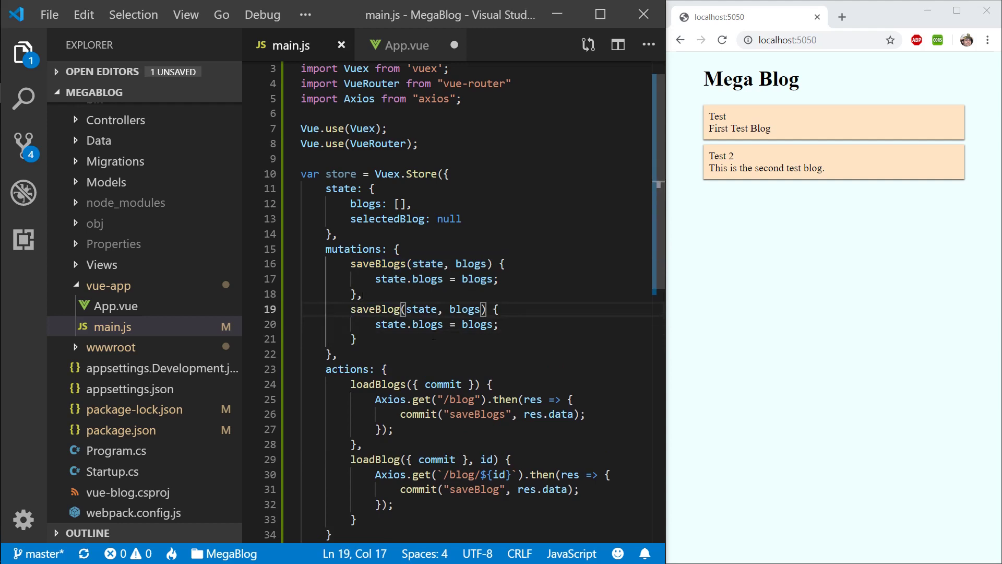
double_click(387, 218)
text(selectedB)
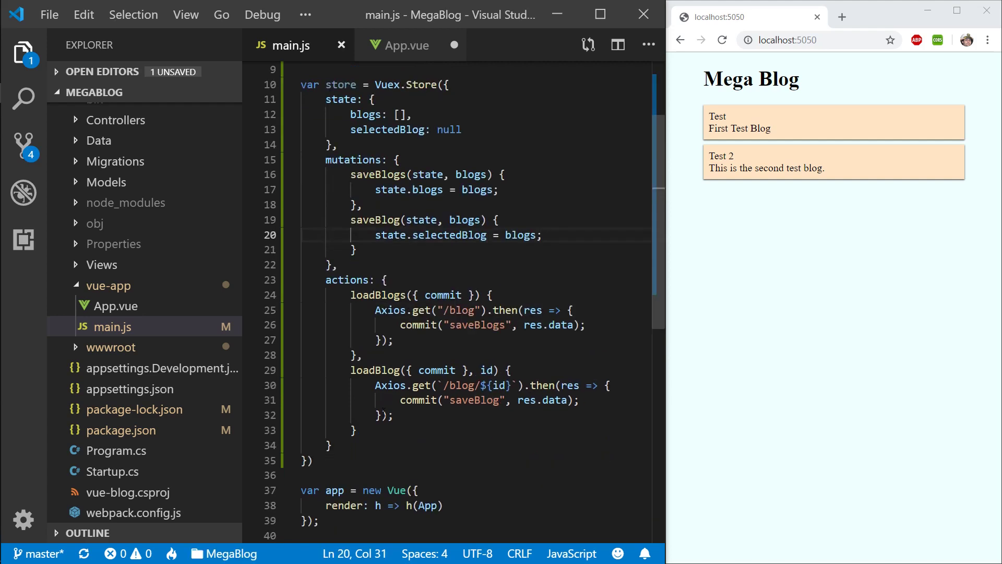
Step: Add a clearBlog(state) mutation that sets state.selectedBlog = null
scroll(up, 3)
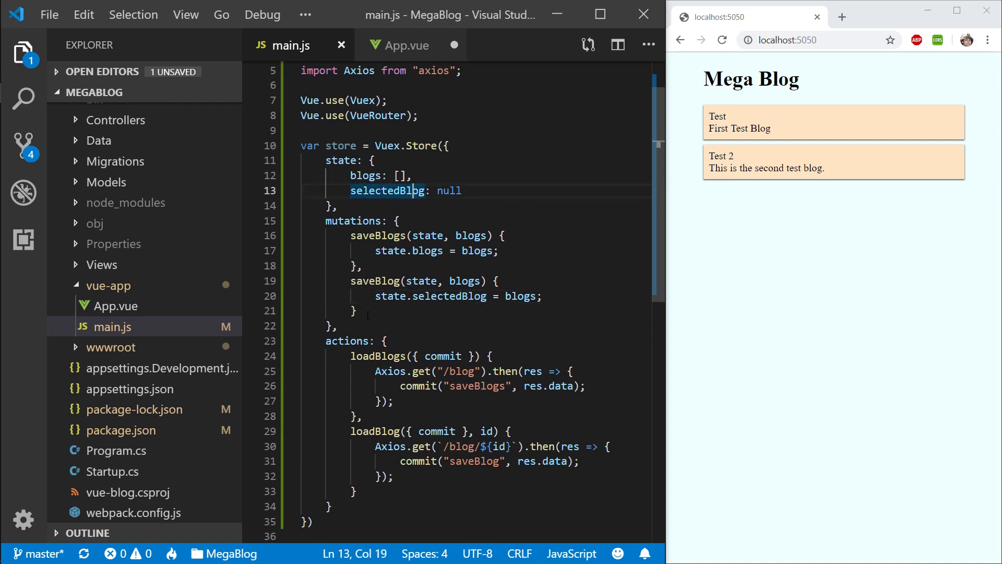
text(clear)
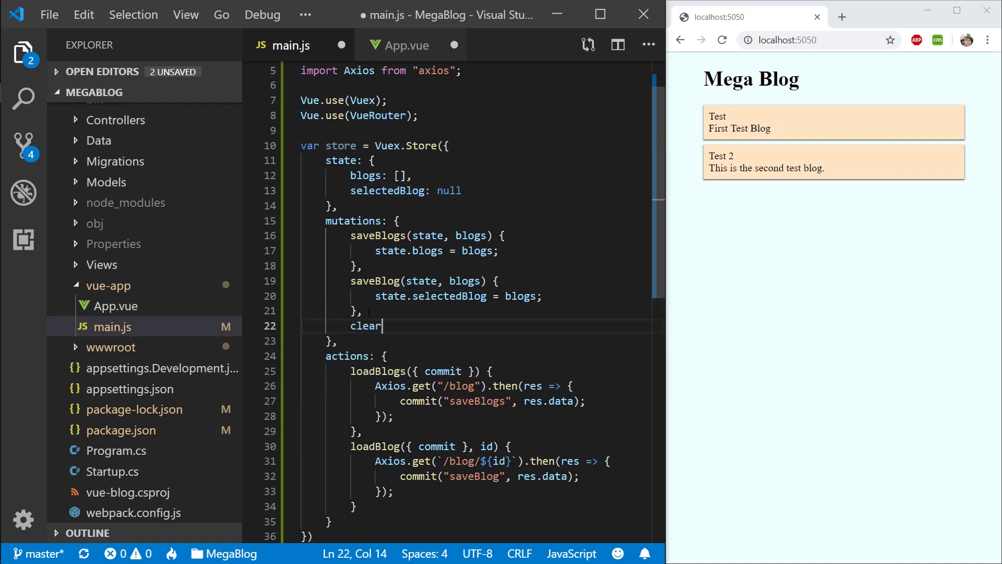
text(Blog(state)
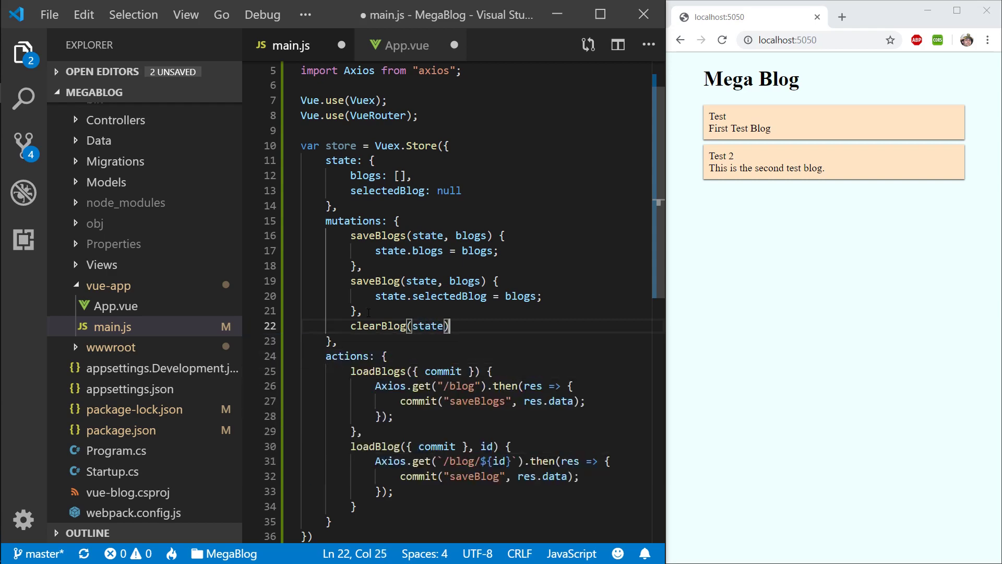
text(state)
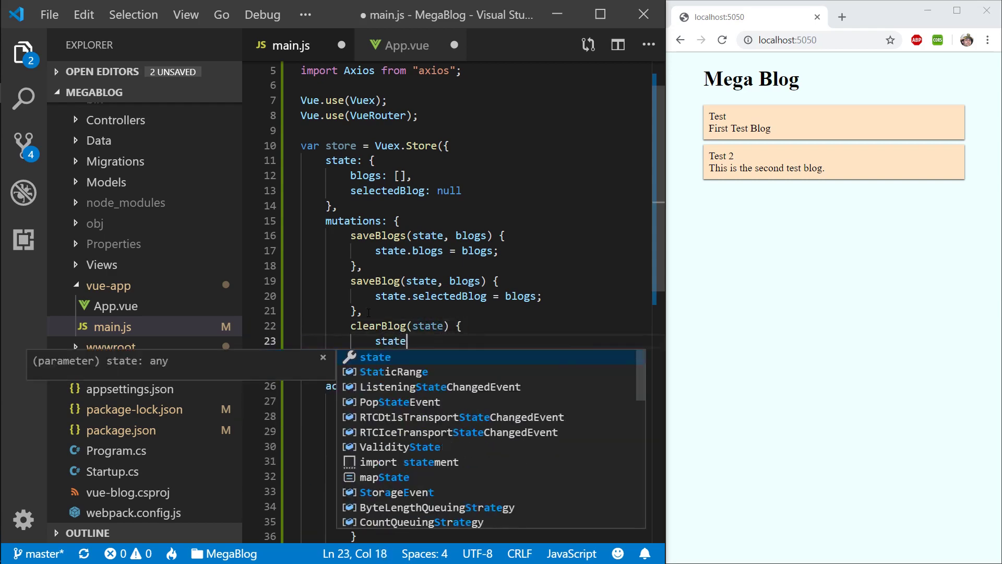
text(.sl)
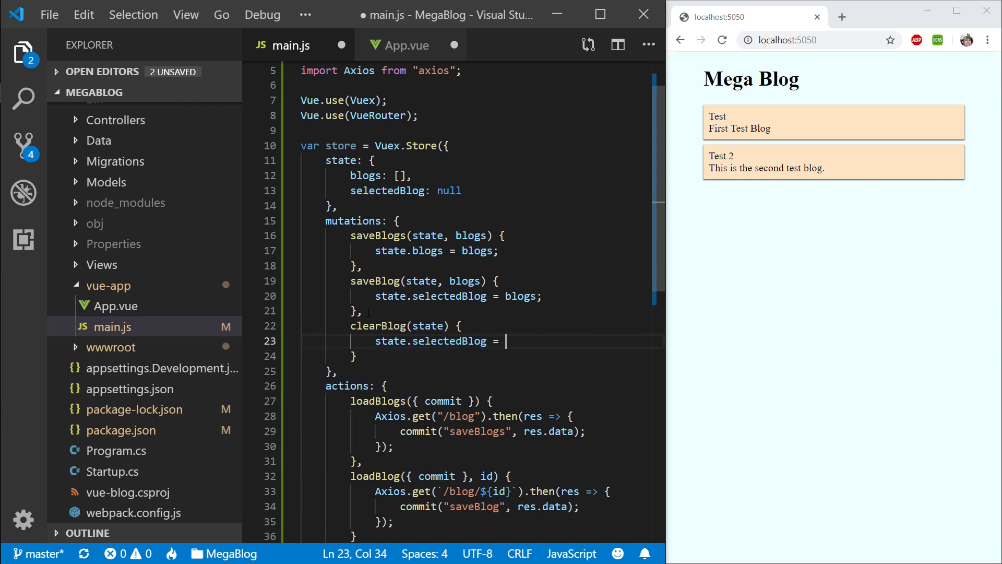
text(null;)
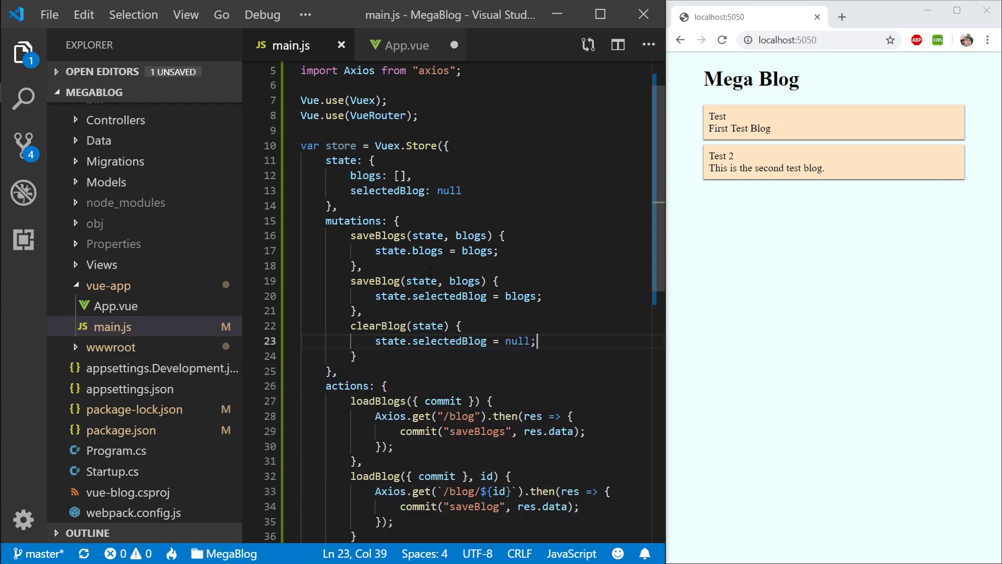
Step: Add store to the new Vue({...}) instance options
scroll(up, 3)
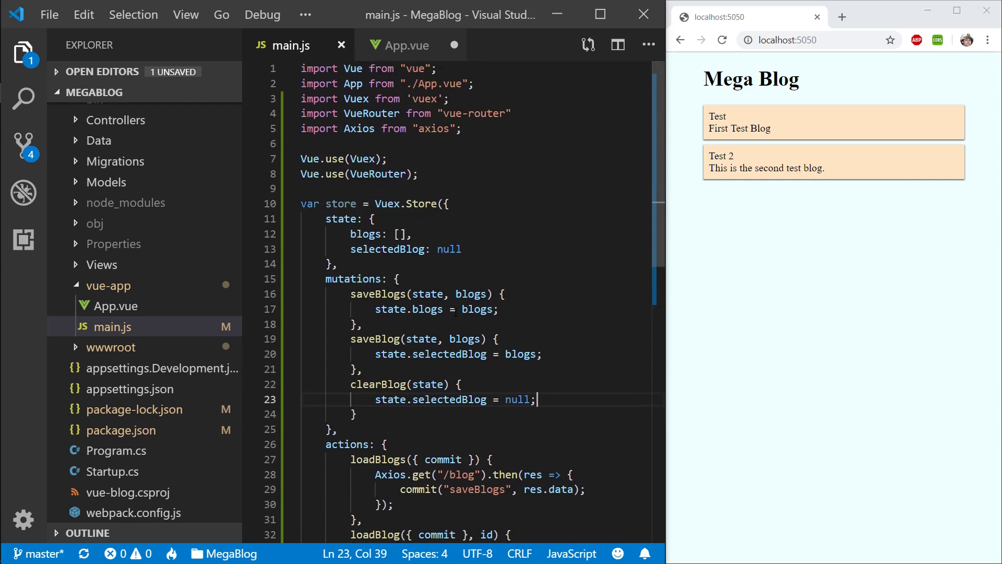
scroll(down, 3)
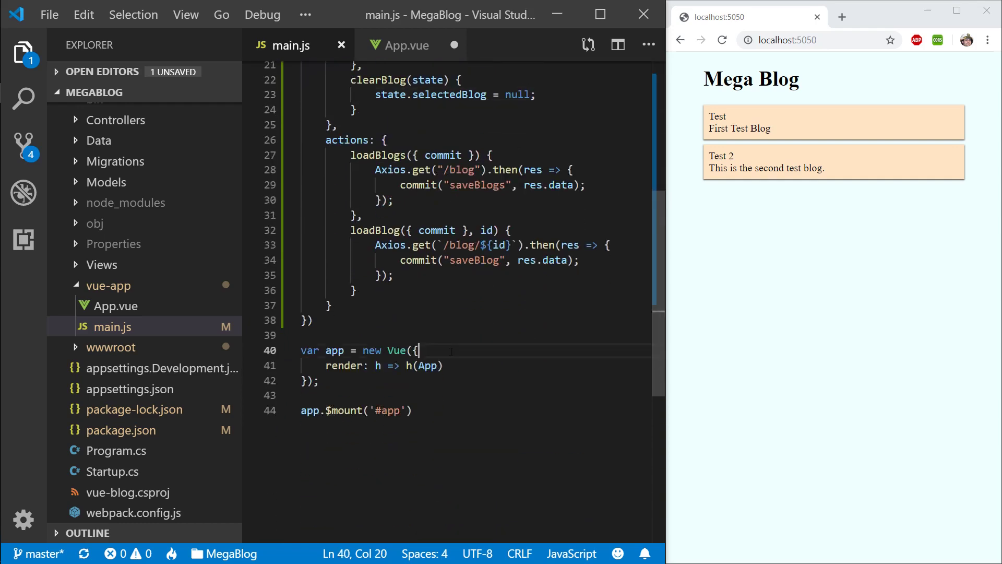
text(store,)
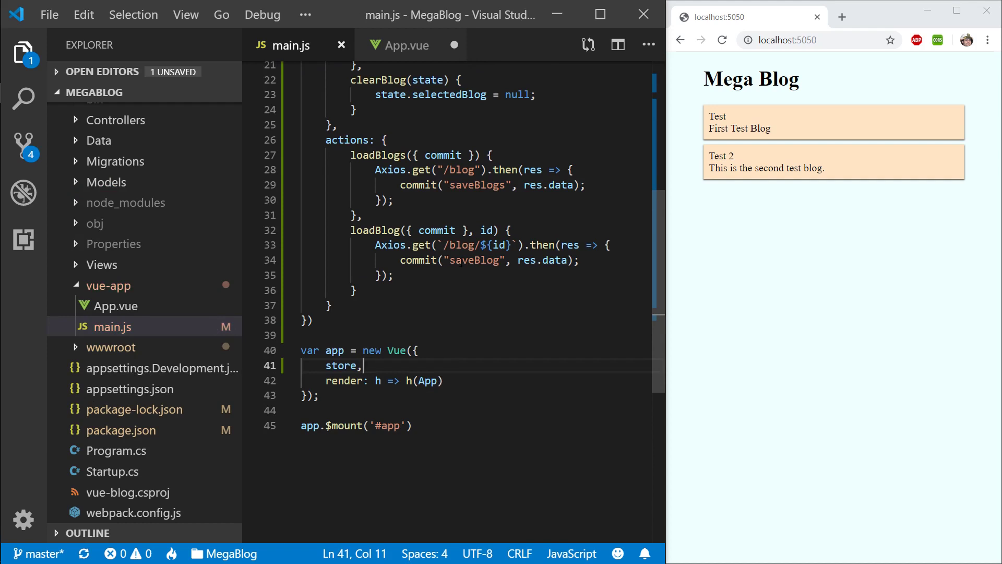
Step: Create pages/Main.vue with empty template, script and style blocks, then select App.vue's blog card markup
scroll(up, 3)
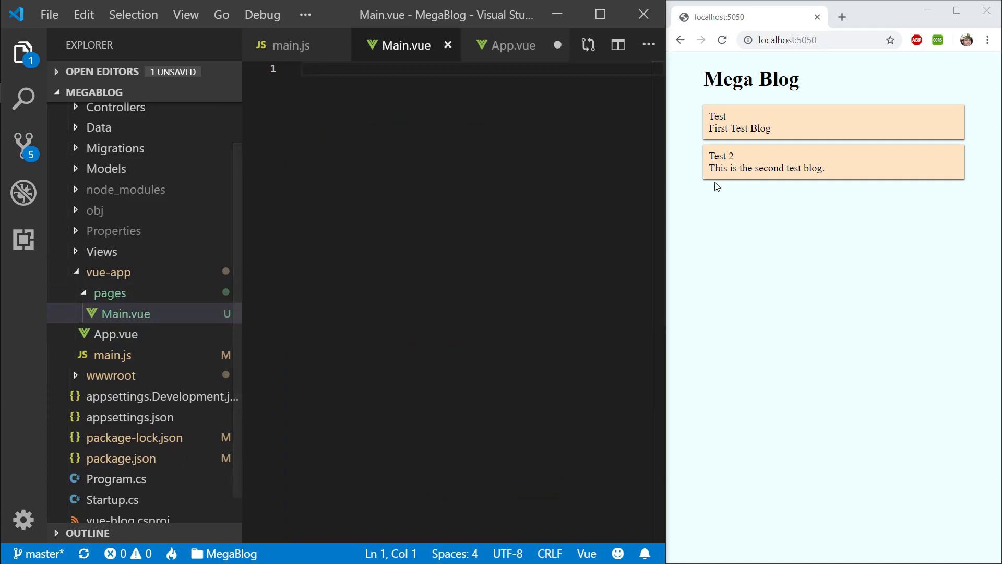
text(s)
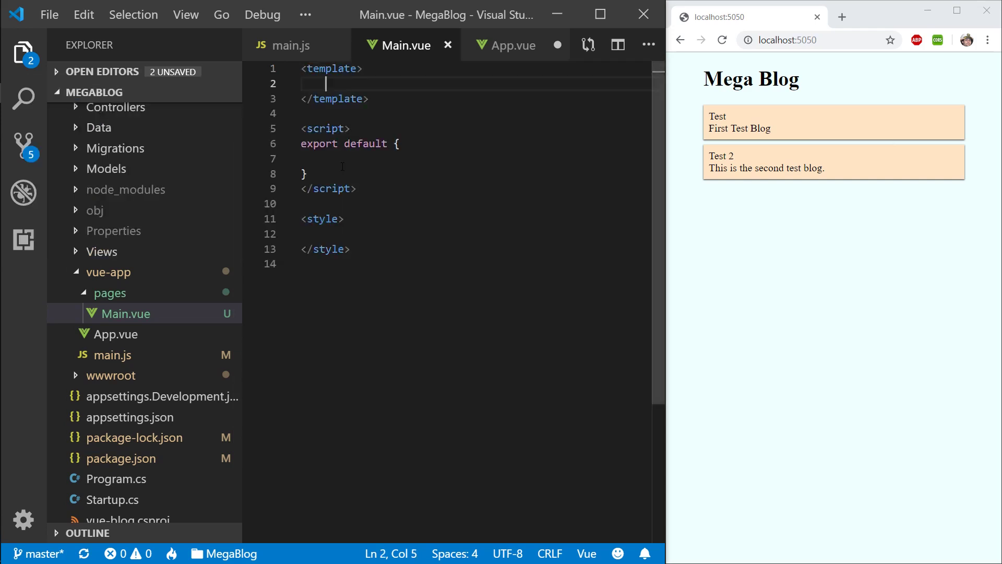
click(511, 45)
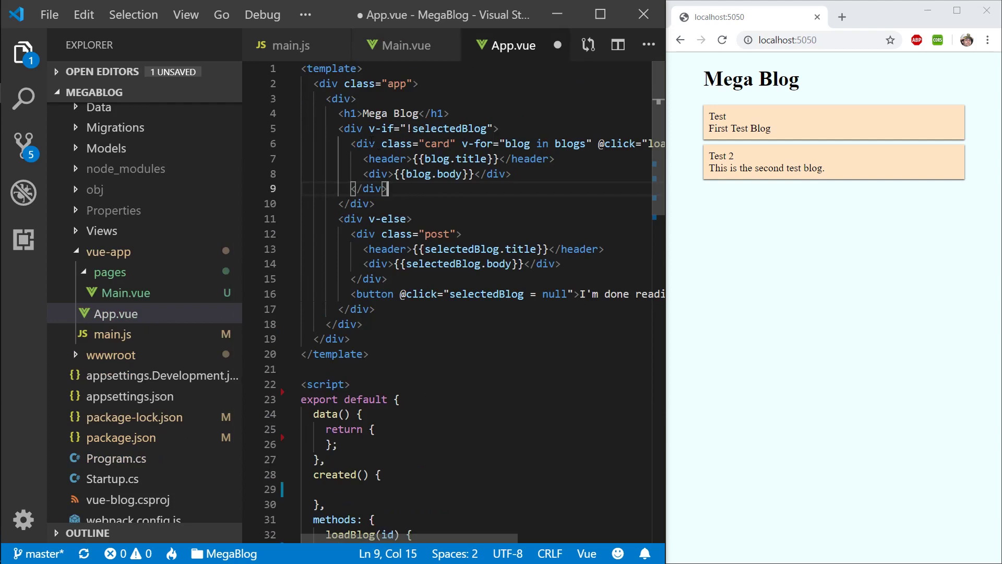
drag(351, 143, 389, 189)
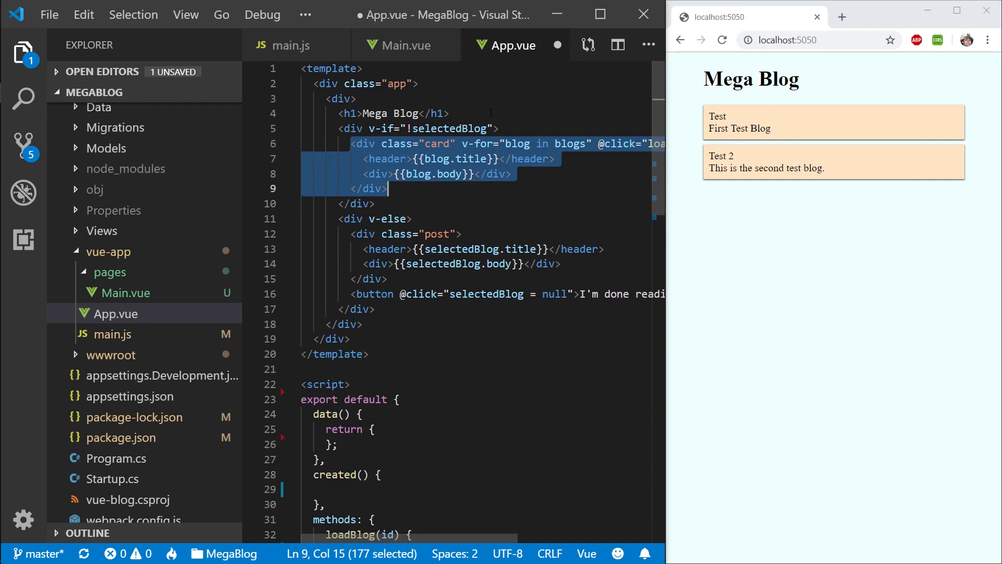
Step: Wrap the pasted blog-card v-for markup in an outer <div> in Main.vue, format and save
click(404, 45)
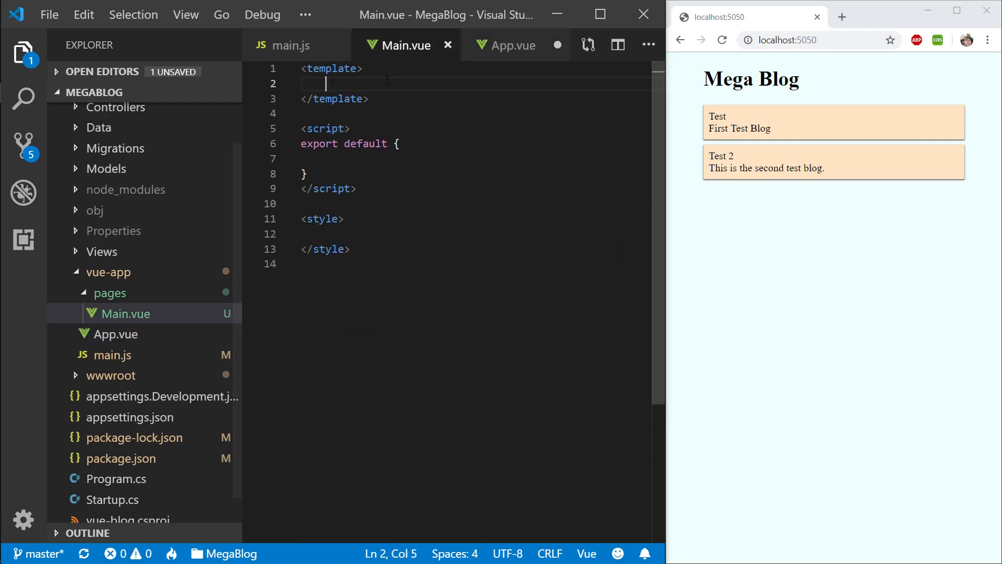
text(<div>{{blog.body}}</div>)
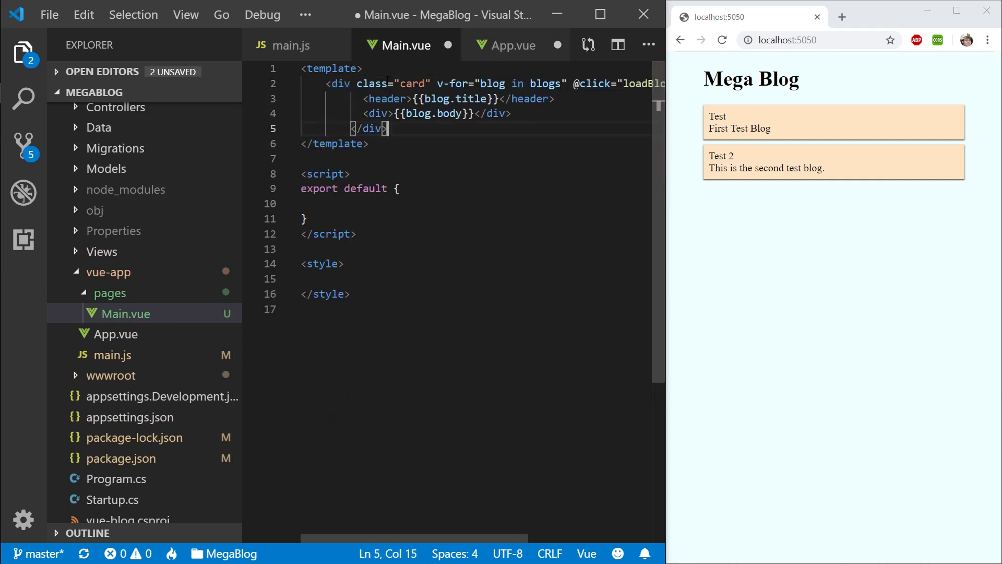
key(ctrl+s)
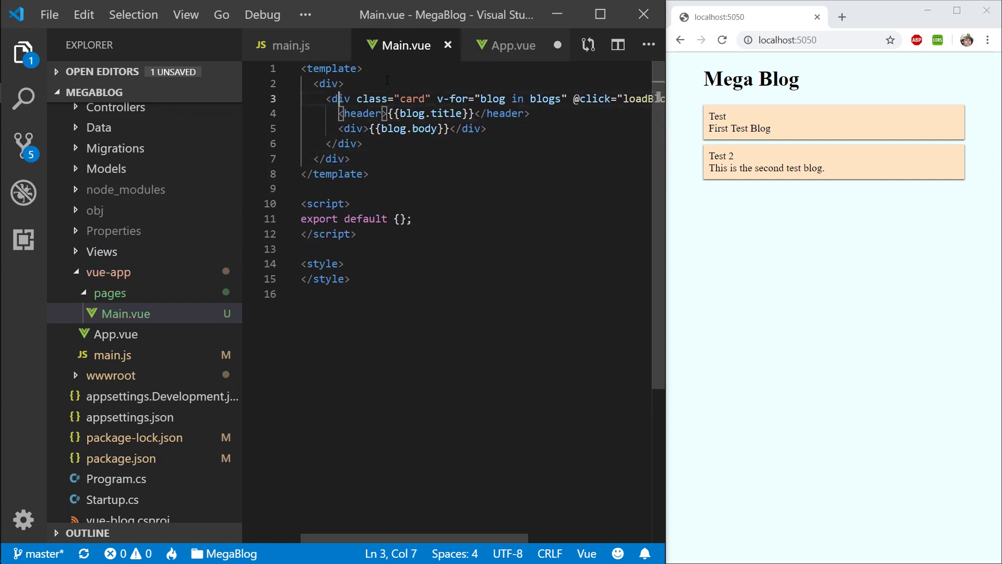
click(331, 69)
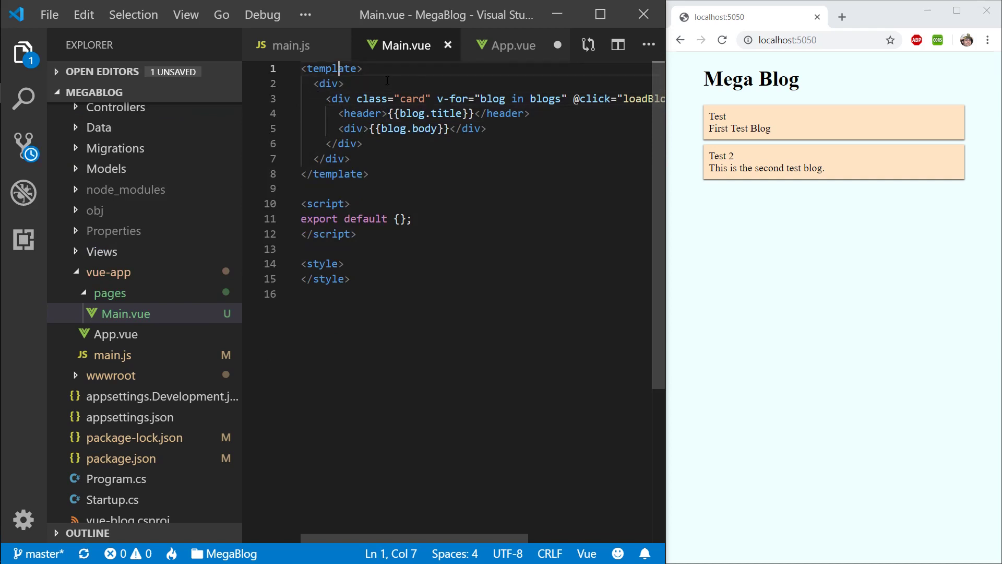
click(338, 218)
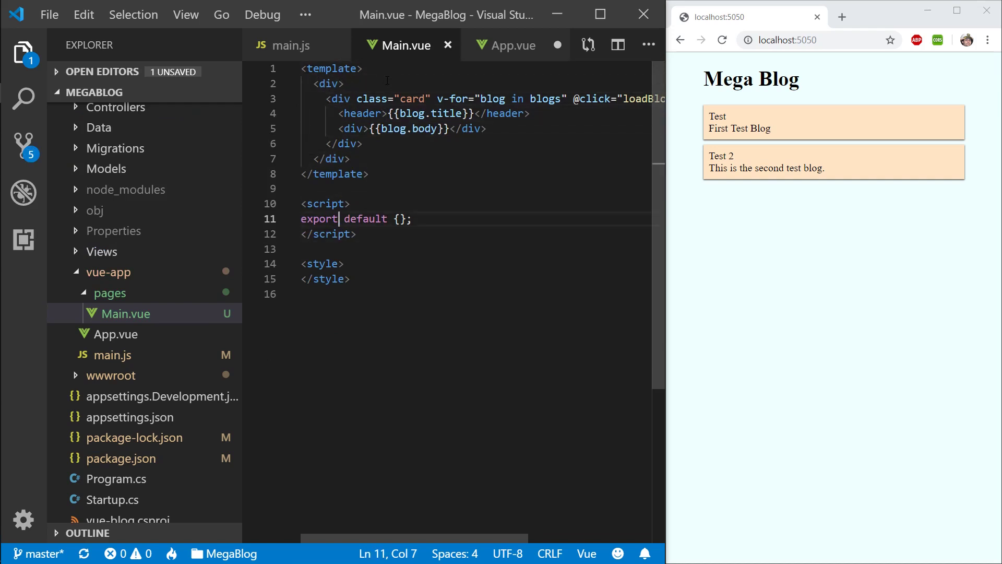
click(329, 84)
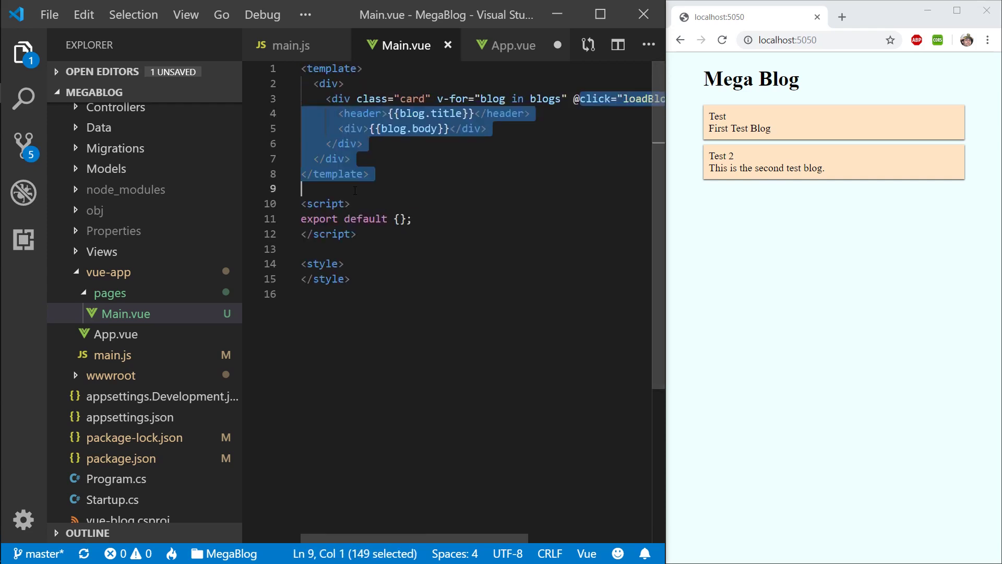
Step: Import mapState from vuex and map blogs into Main.vue's computed, checking the state name in main.js
click(400, 218)
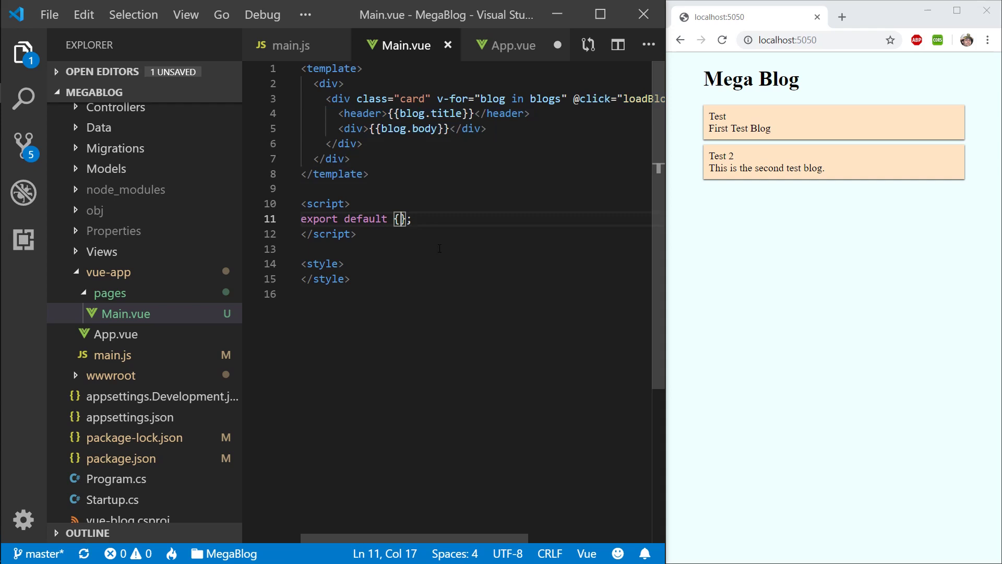
text(computed)
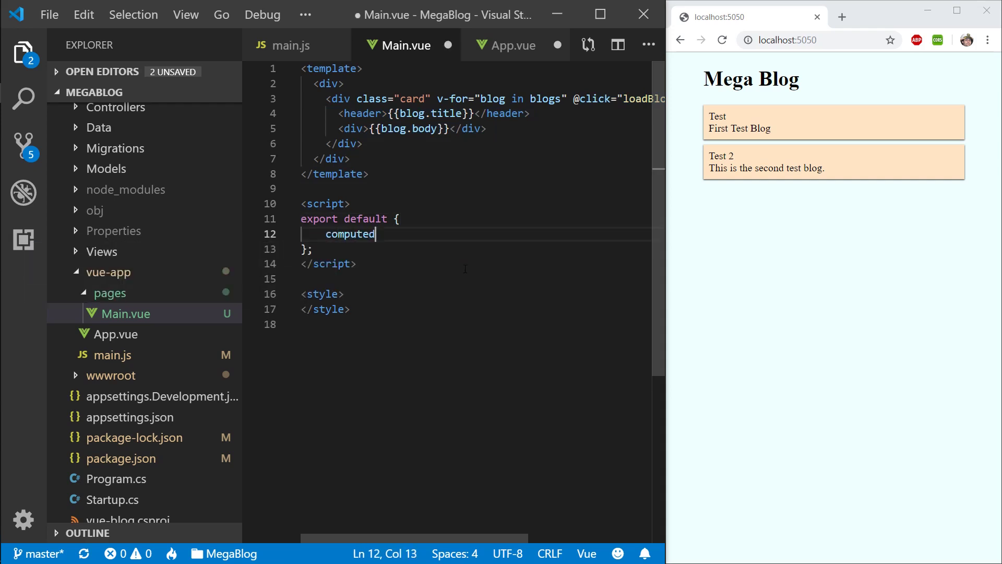
text(:)
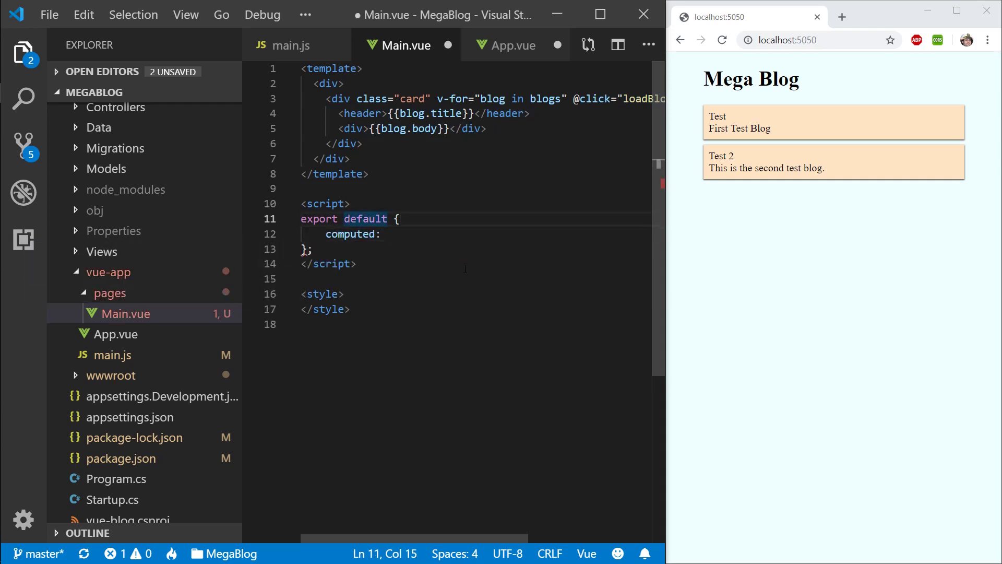
text(import {  } from "vuex";)
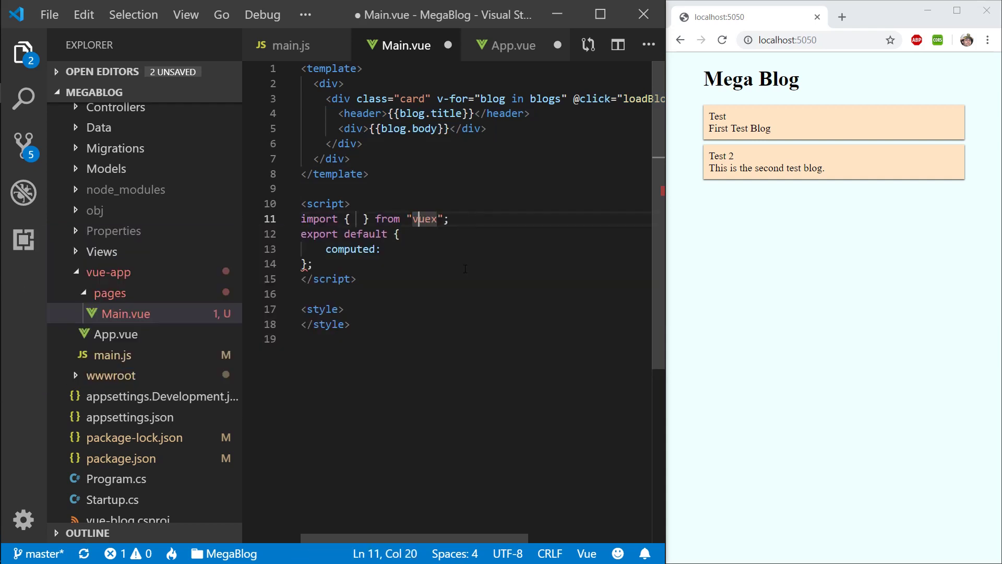
text(mapState)
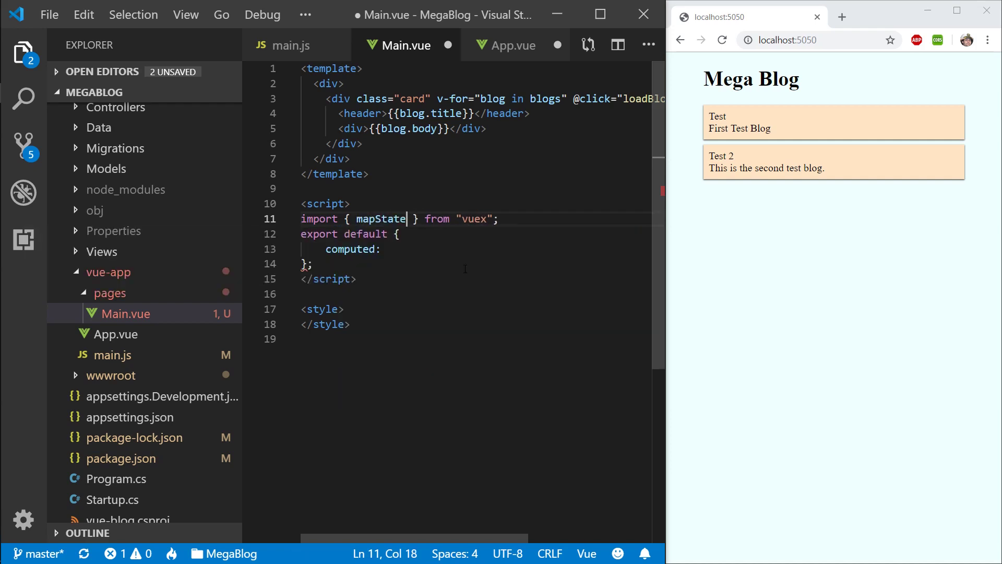
text(mapState([")
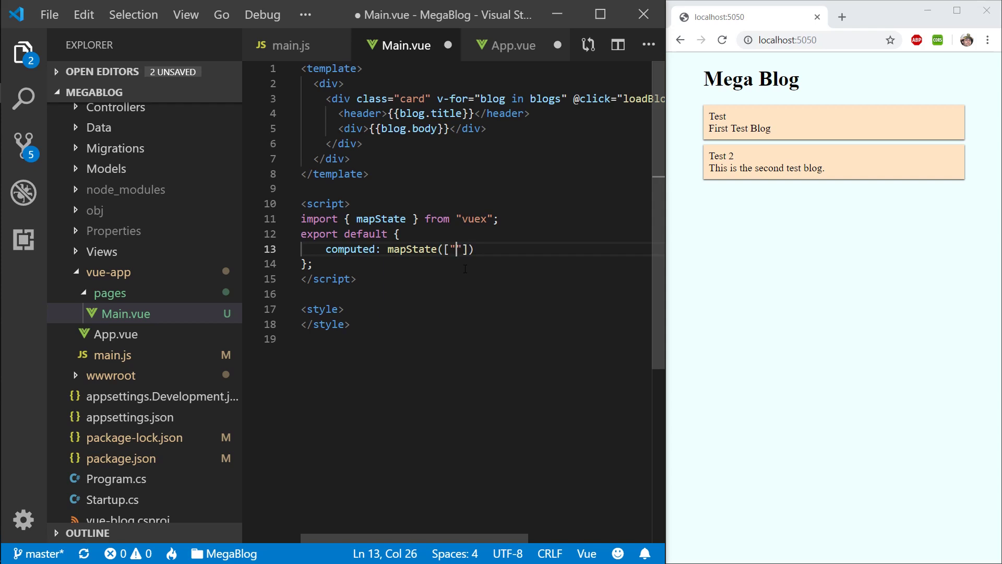
key(ctrl+s)
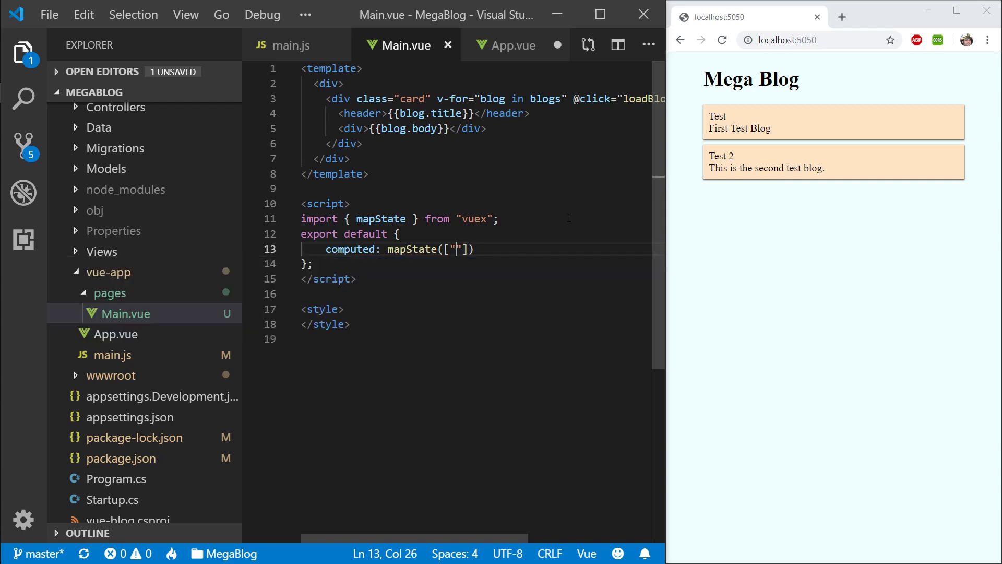
text(blogs)
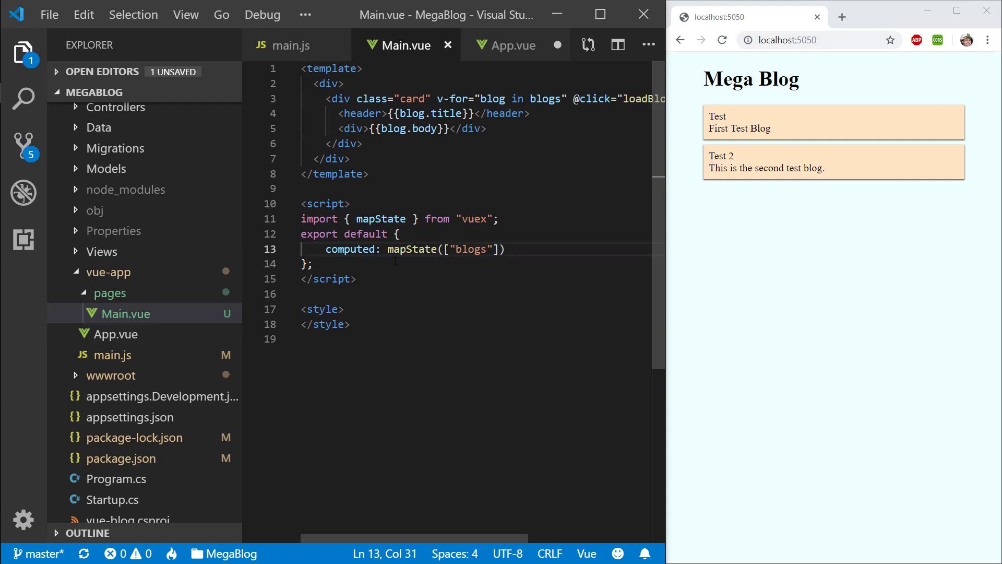
click(292, 45)
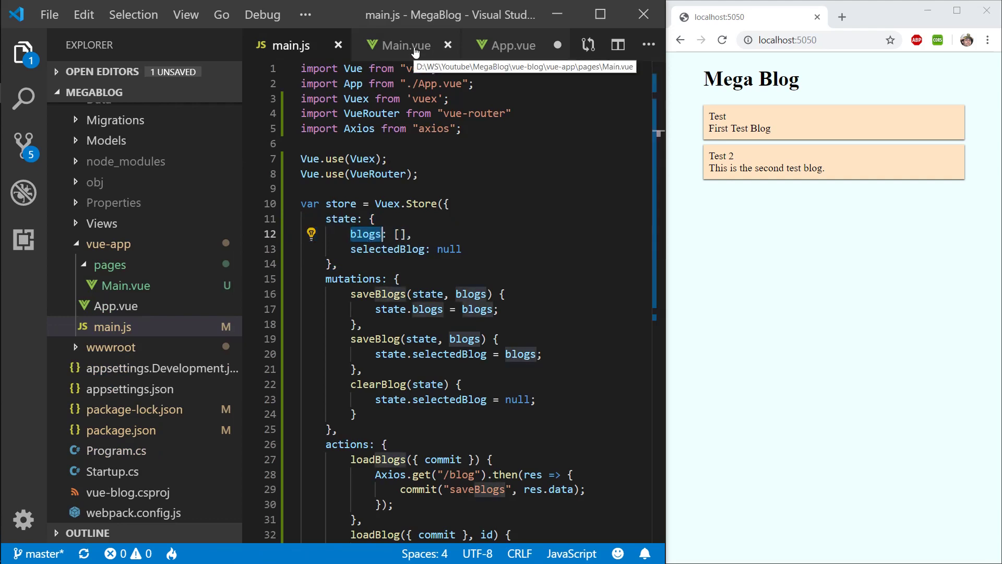
click(408, 45)
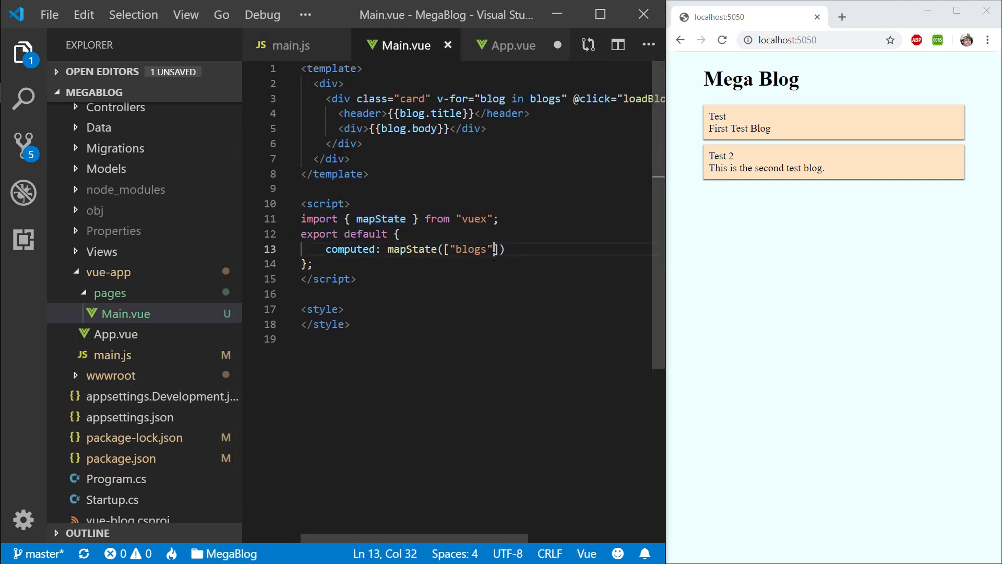
Step: Key the cards by blog.id and dispatch loadBlogs from a created() hook via this.$store
double_click(351, 249)
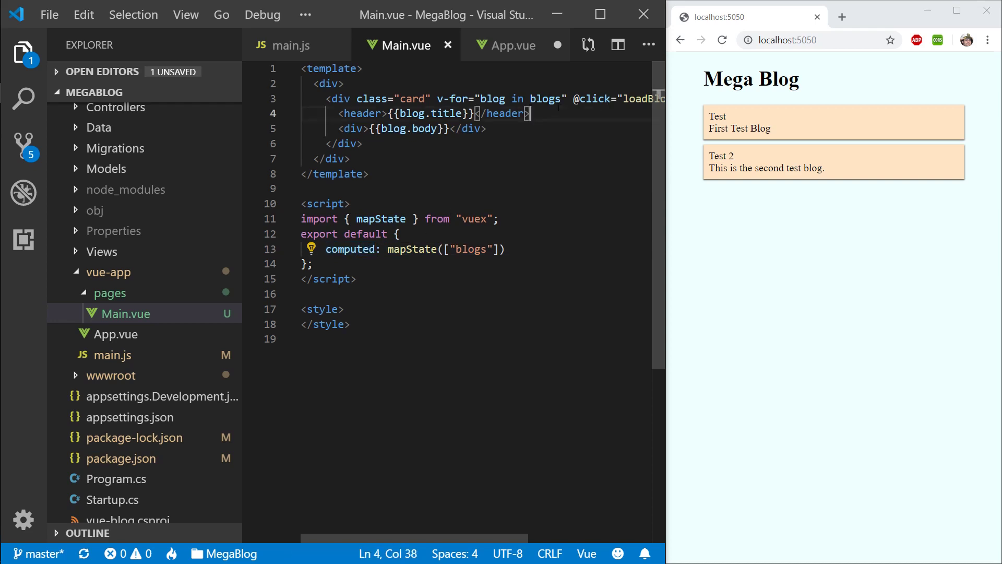
double_click(544, 99)
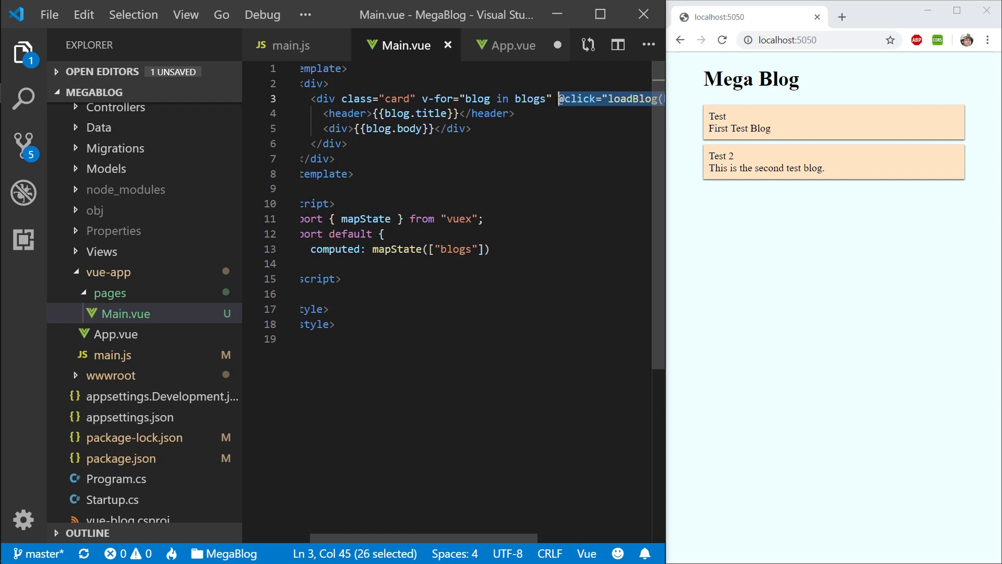
text(:key="blog.id">)
text(created())
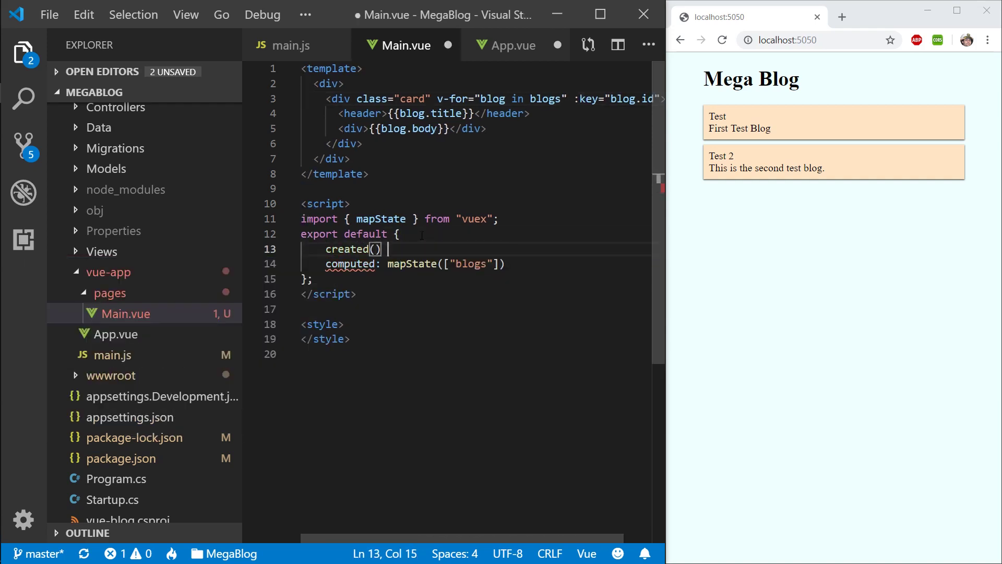
key(Enter)
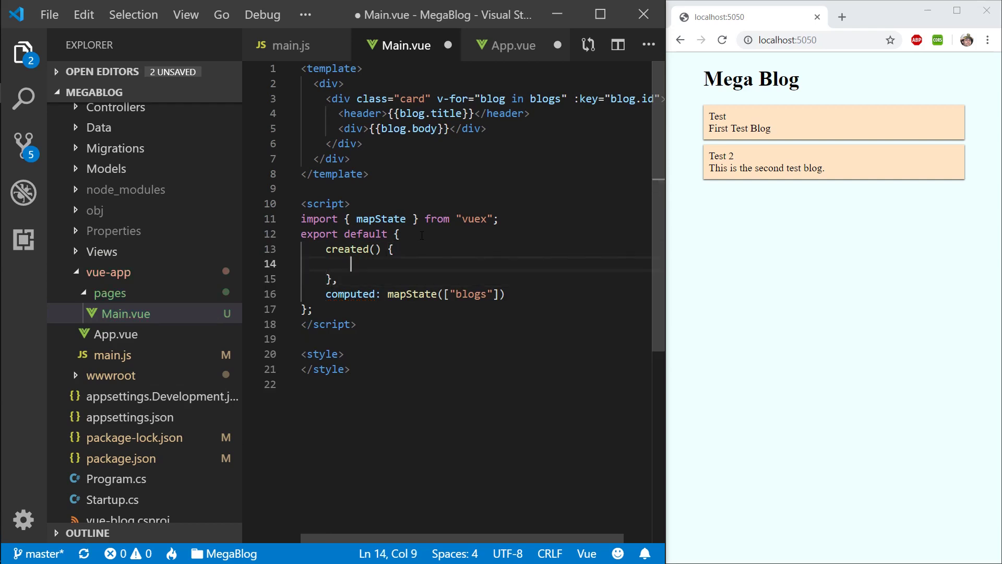
text(this.$sto)
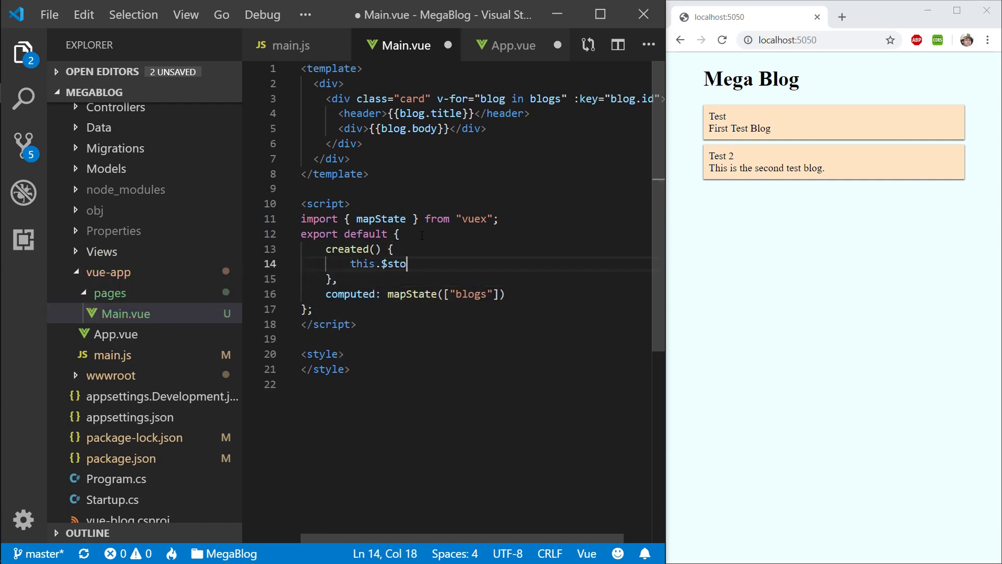
text(re.d)
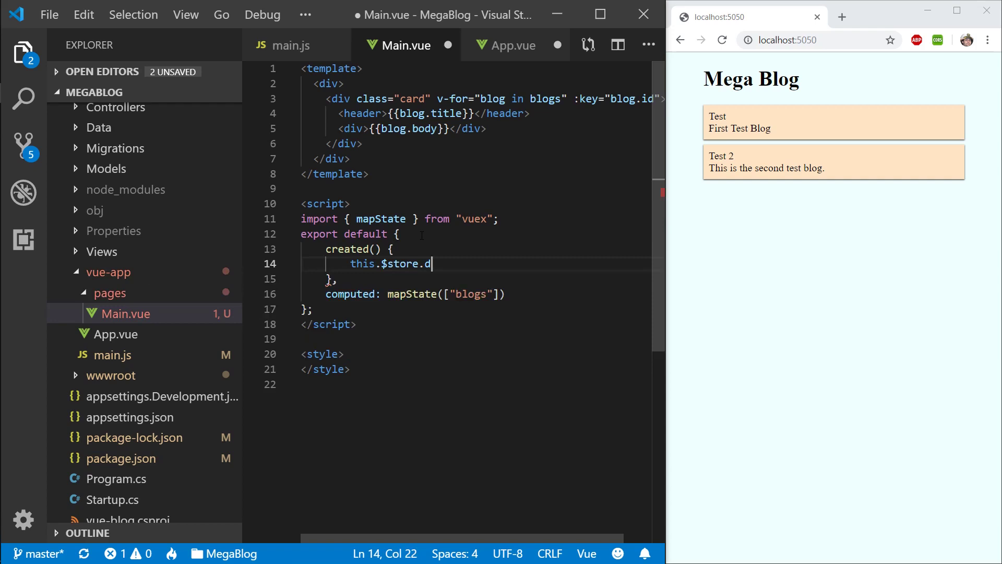
text(ispatch())
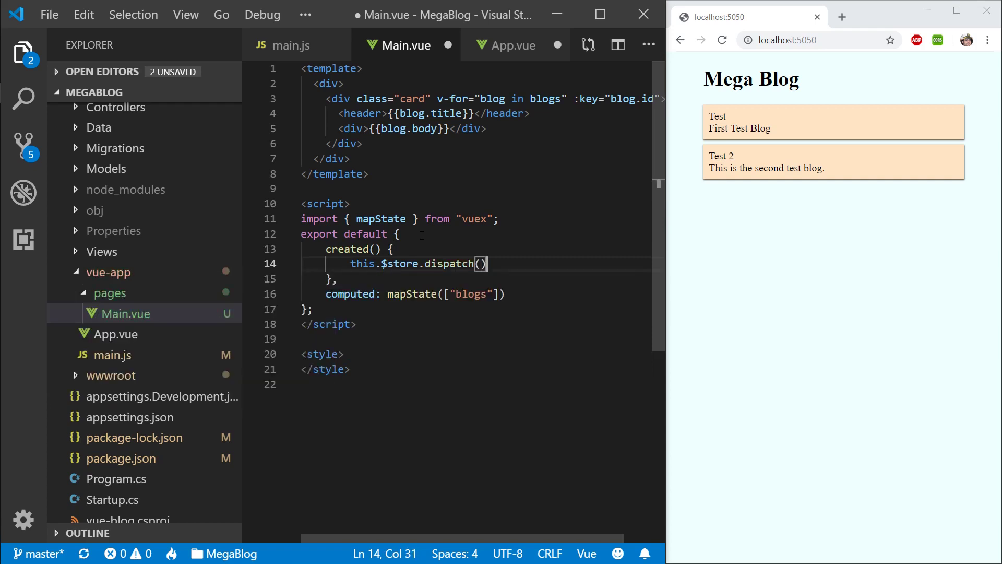
text("";)
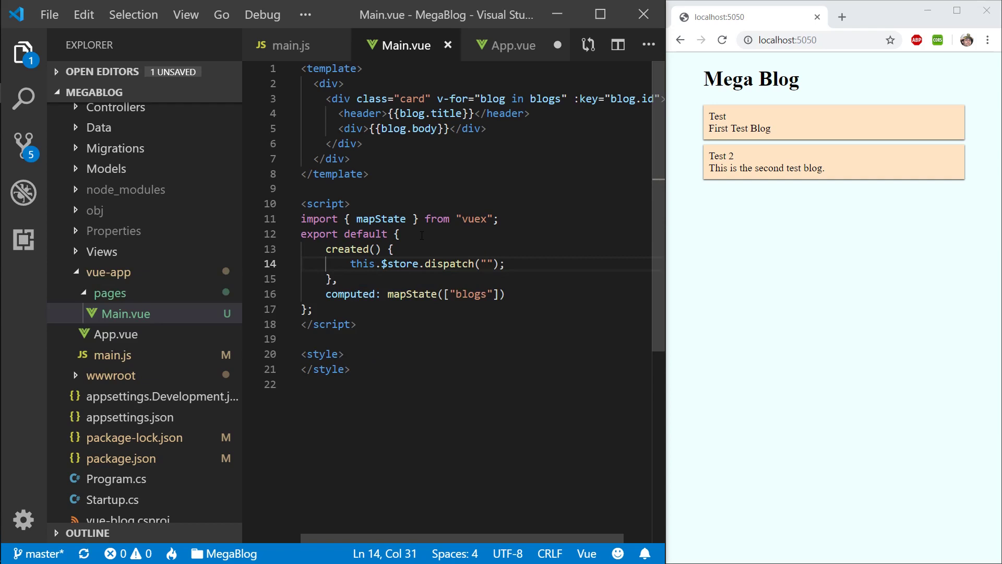
text(loadBlogs)
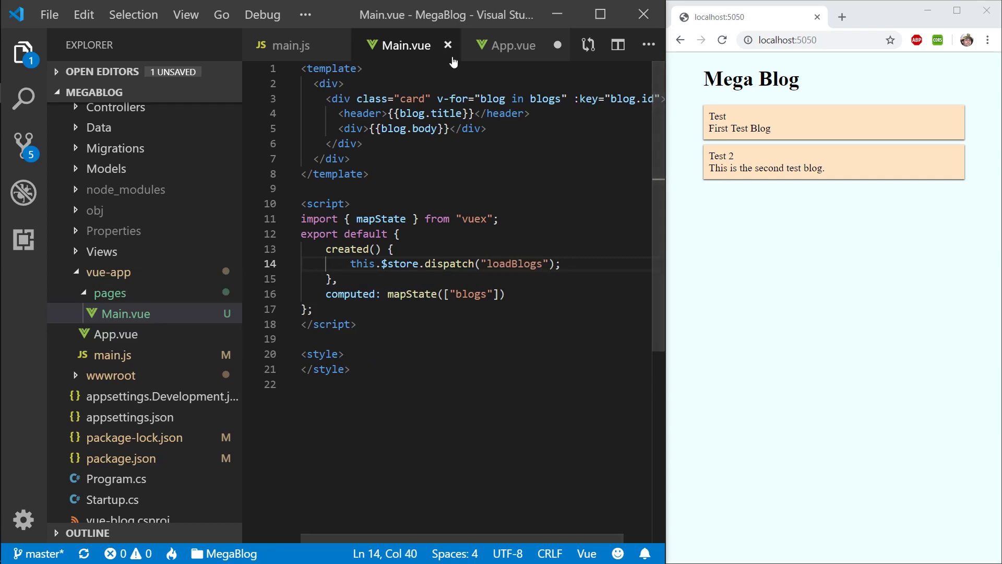
mouse_move(448, 39)
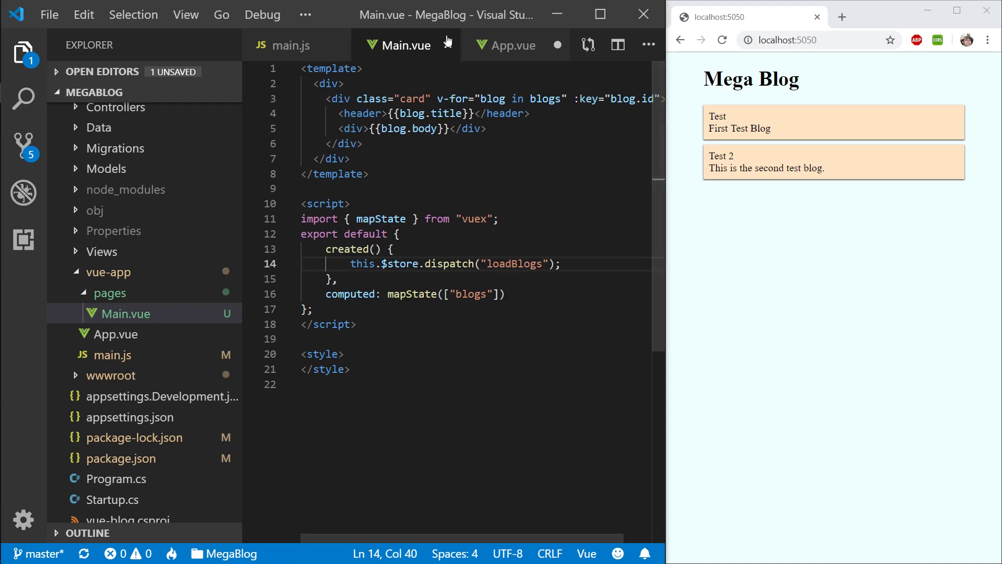
Step: Close Main.vue and delete the empty v-if="!selectedBlog" block from App.vue's template
click(291, 45)
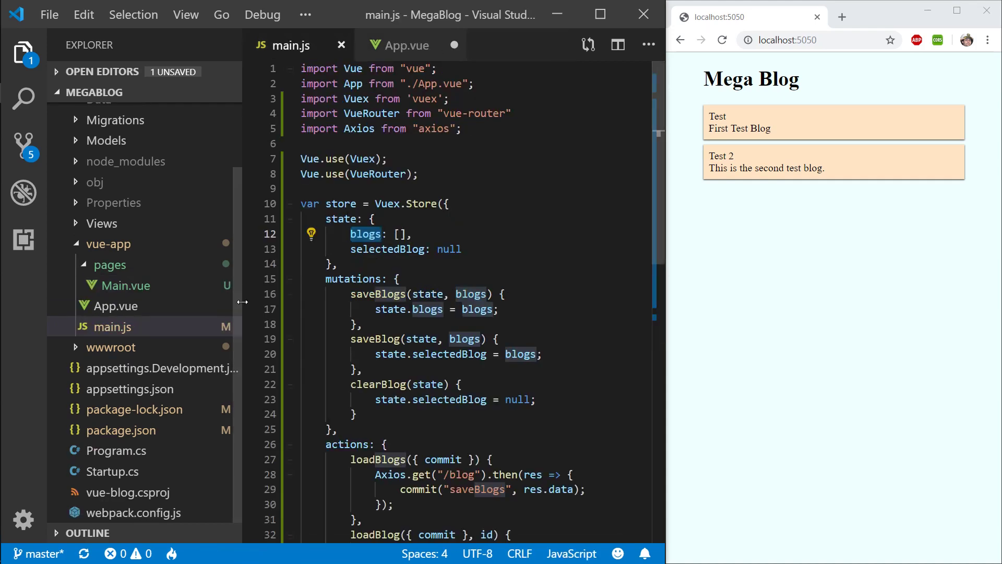
click(406, 45)
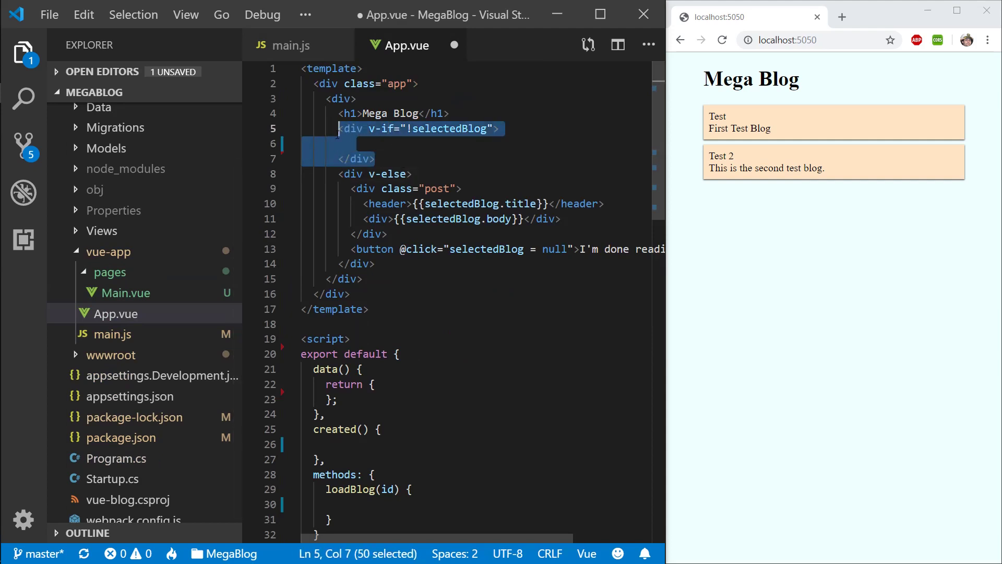
key(Delete)
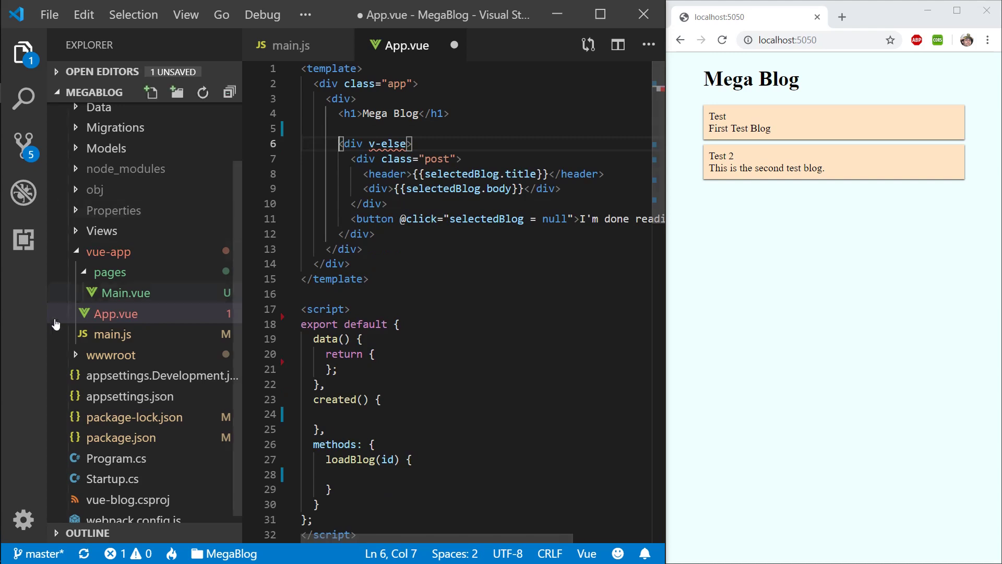
click(110, 285)
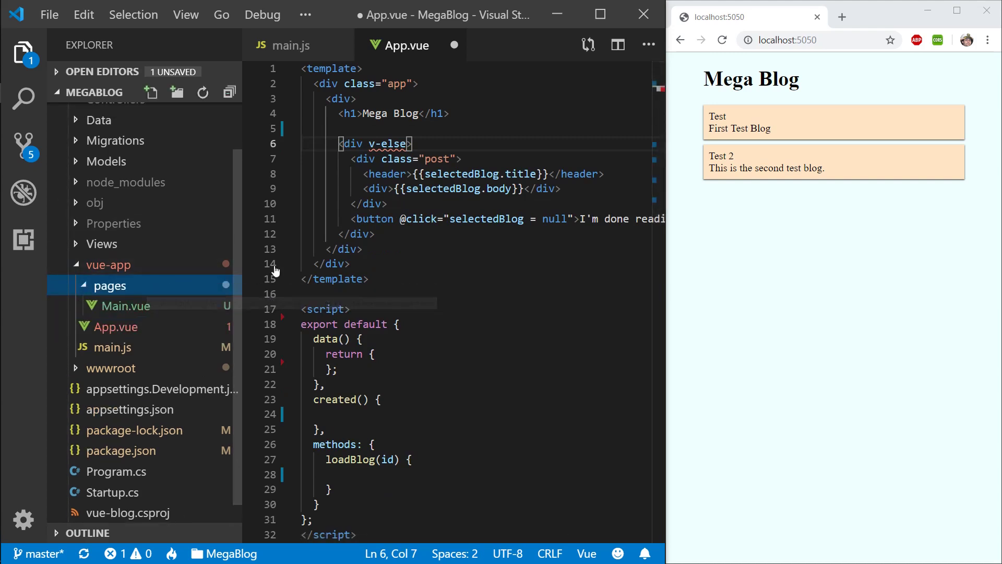
mouse_move(139, 289)
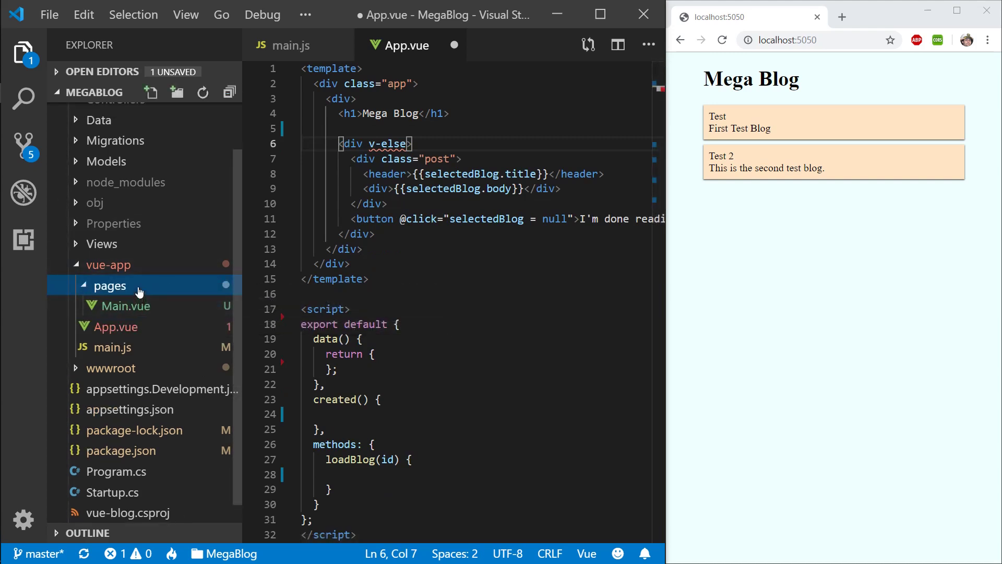
Step: Create and save pages/Post.vue, then select the selected-post markup block in App.vue
click(150, 93)
text(Post.vue)
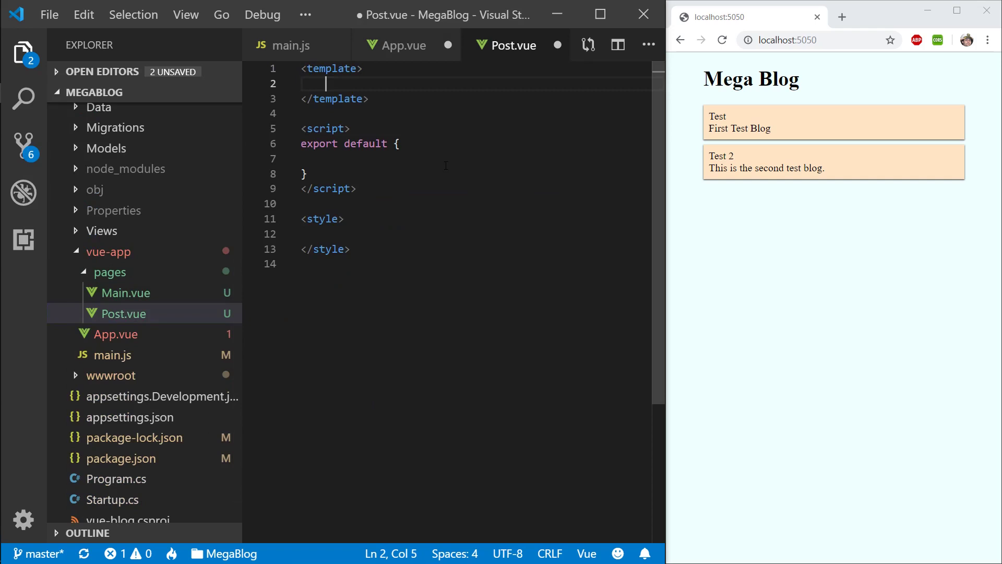
key(ctrl+s)
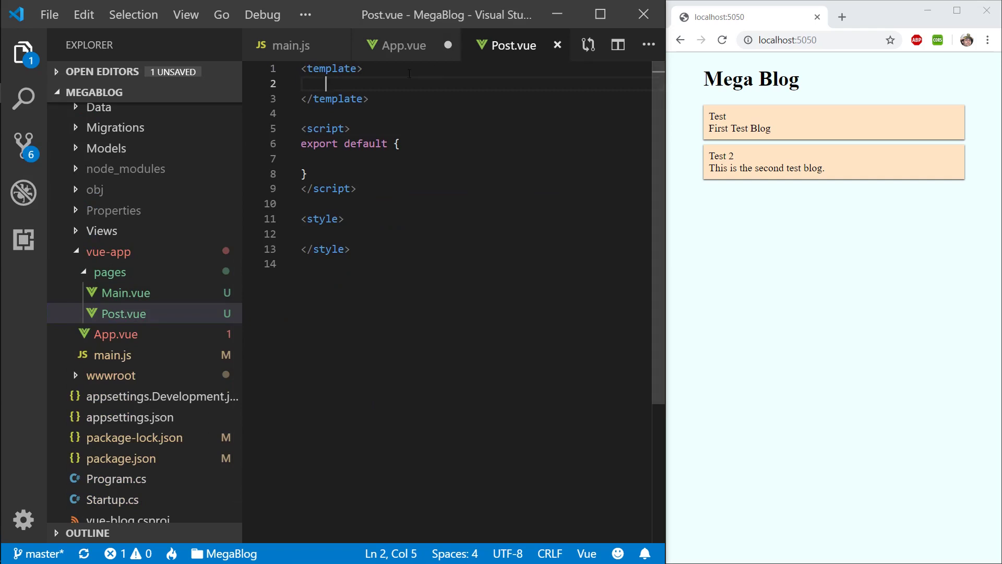
click(398, 45)
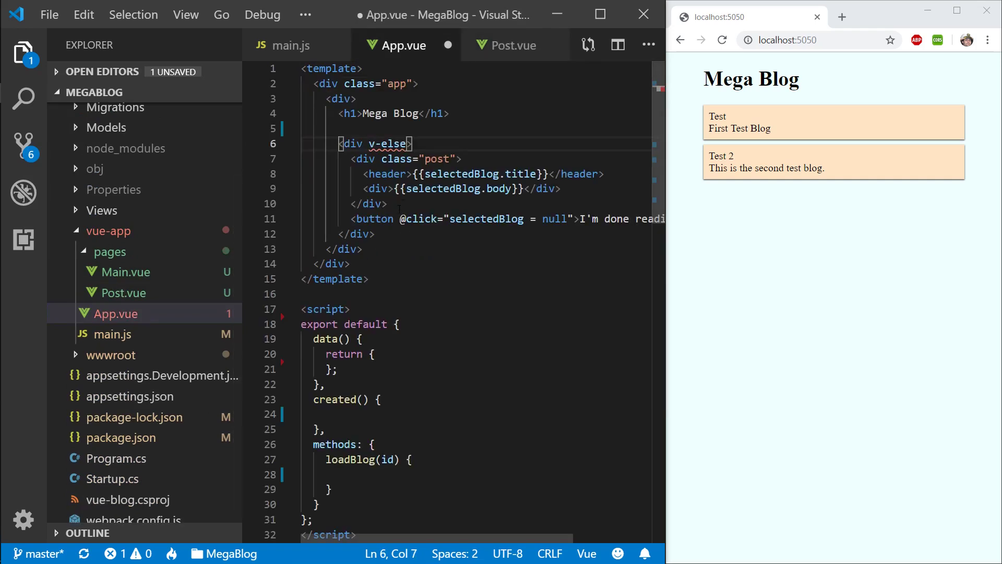
double_click(373, 218)
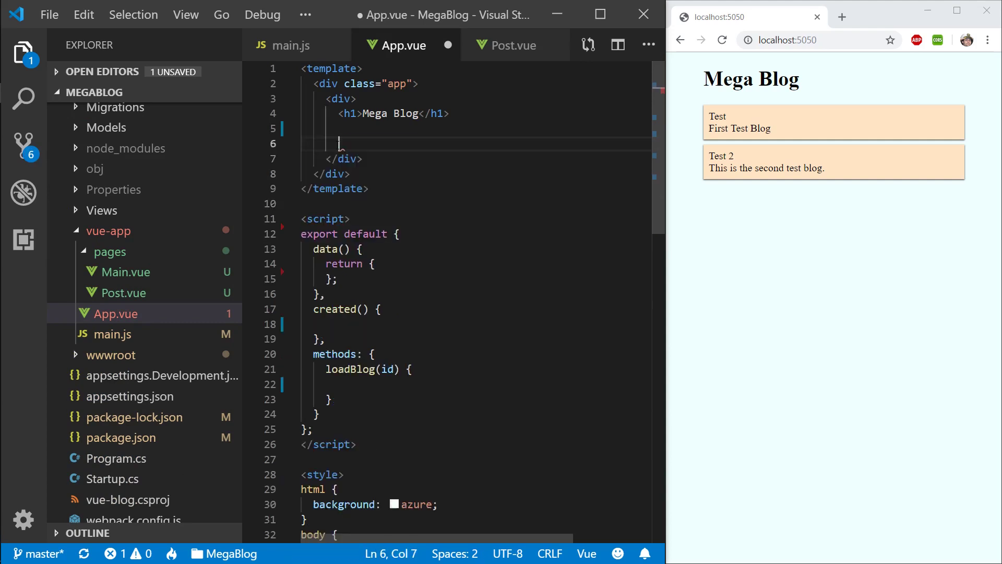
Step: Move the selected-post markup into Post.vue's template, leaving App.vue with the Mega Blog heading
click(512, 45)
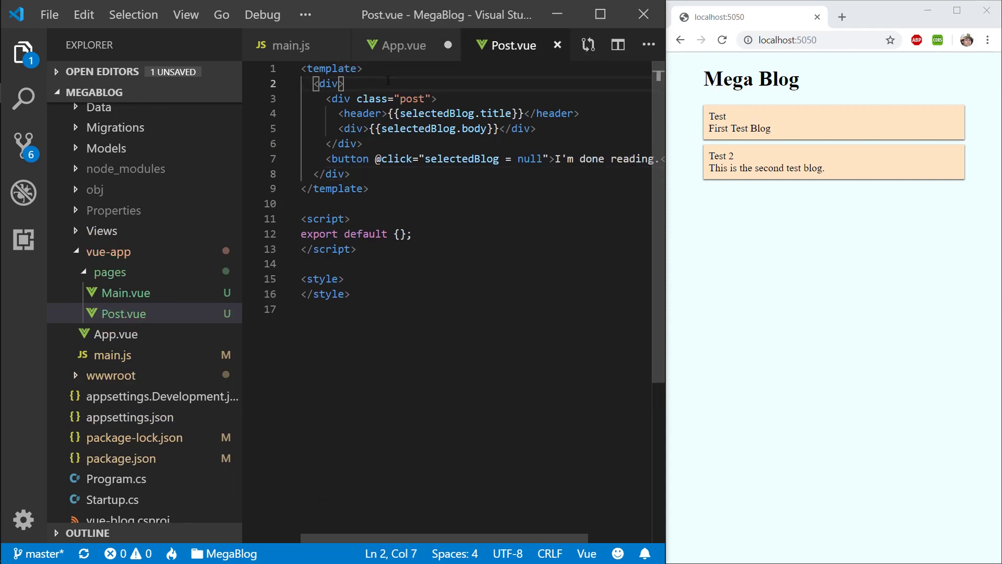
click(368, 189)
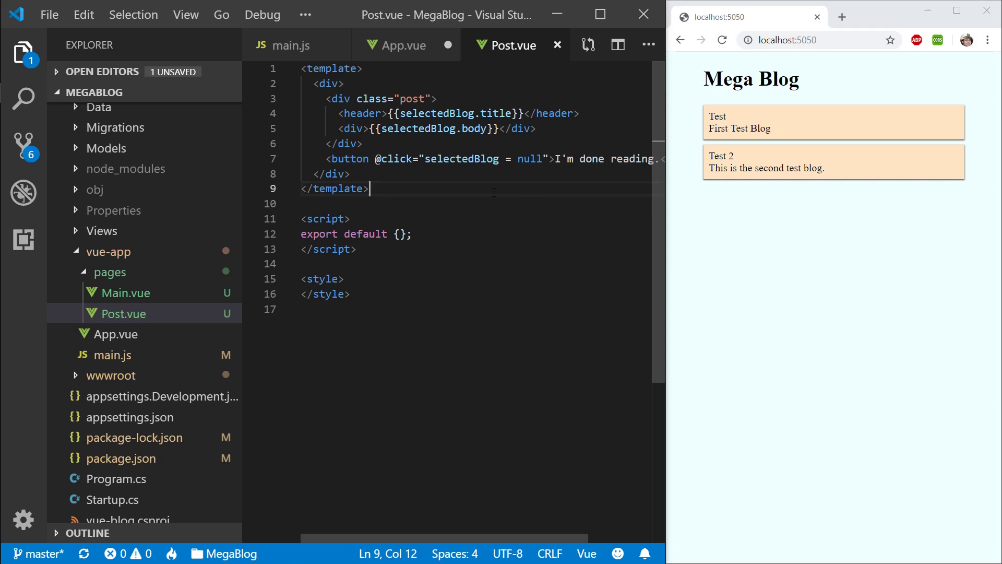
double_click(436, 112)
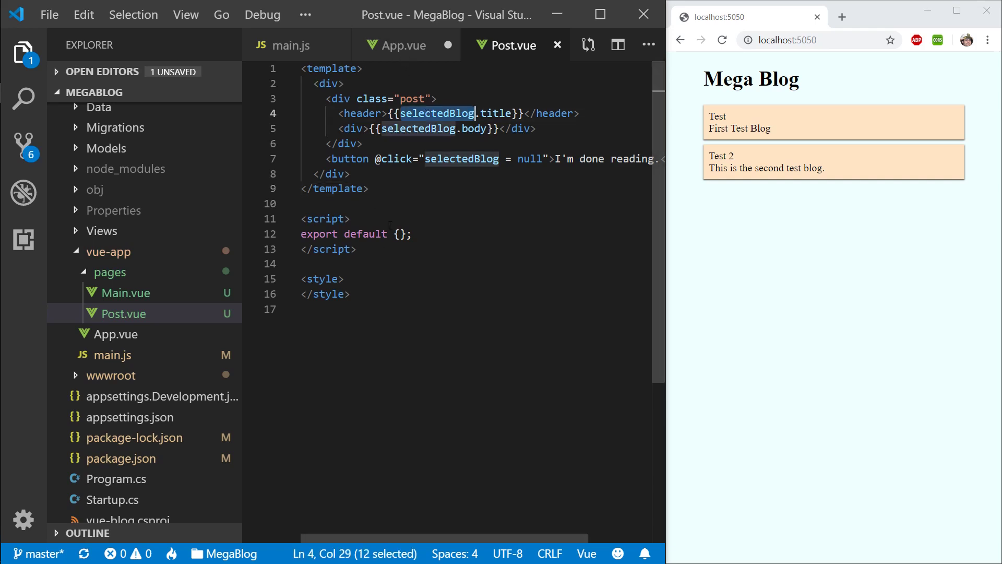
Step: Import mapState from vuex and add computed: mapState(["selectedBlog"]) to Post.vue, saved
text(mapState } from 'vuex';)
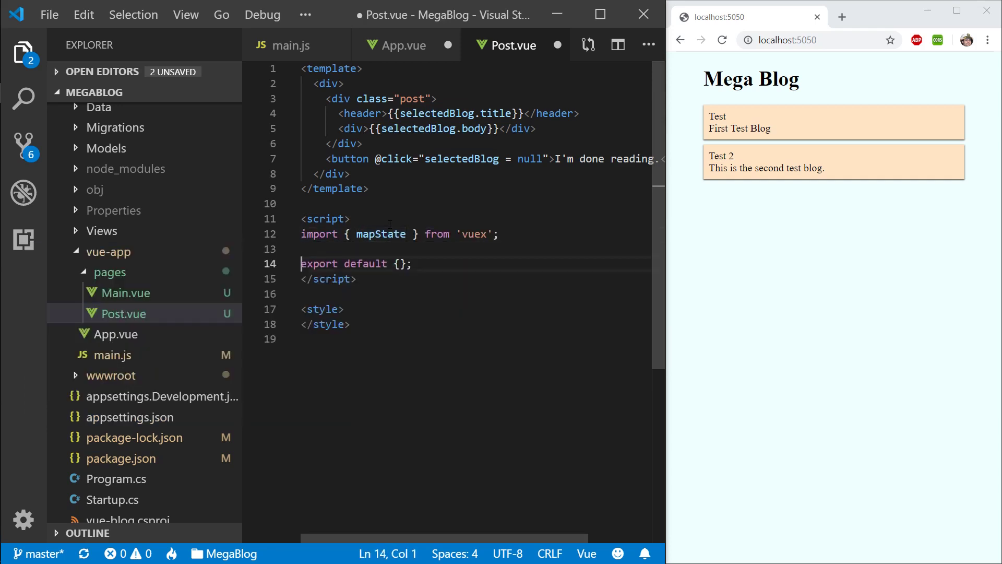
key(Enter)
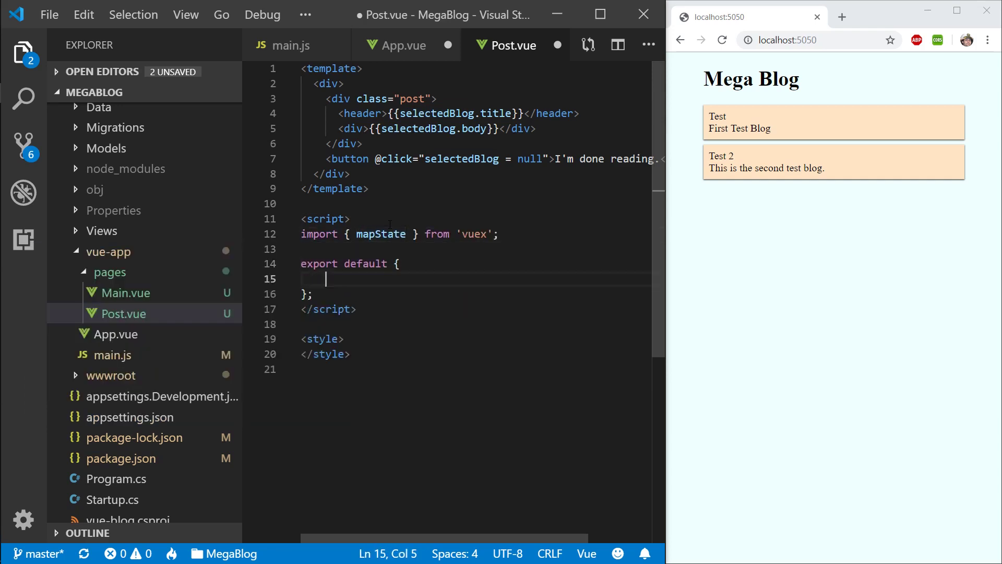
text(computed:)
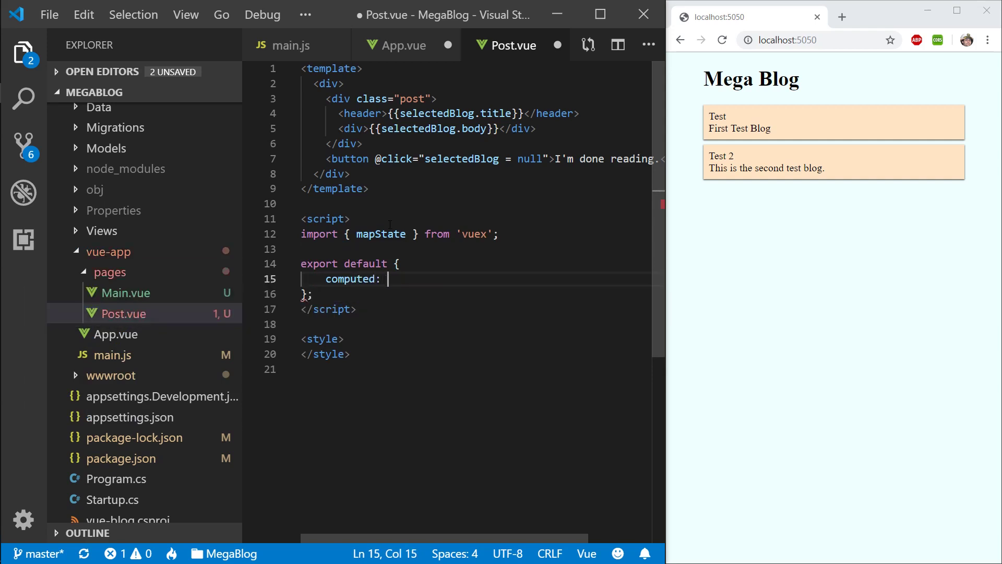
text(mapState())
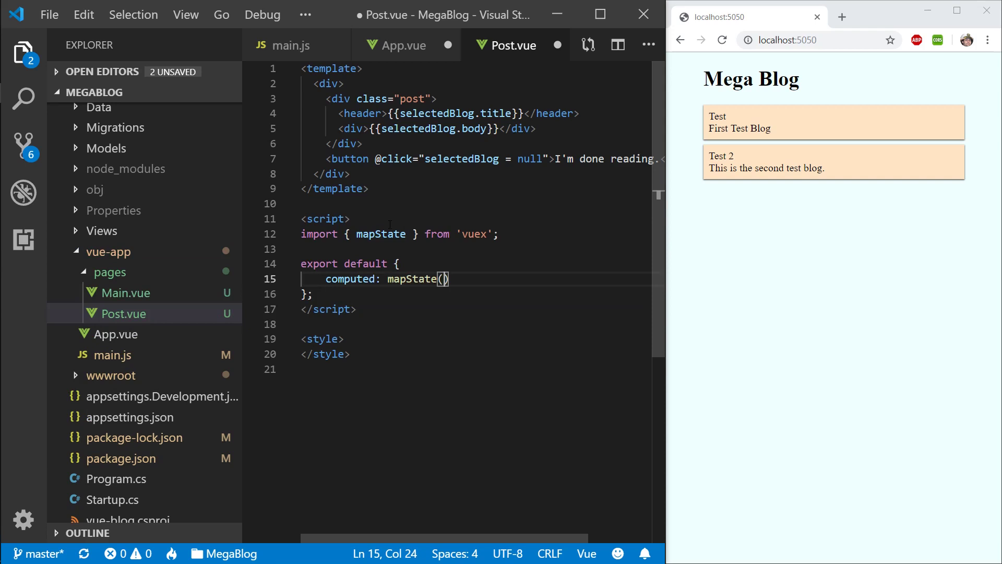
text([""])
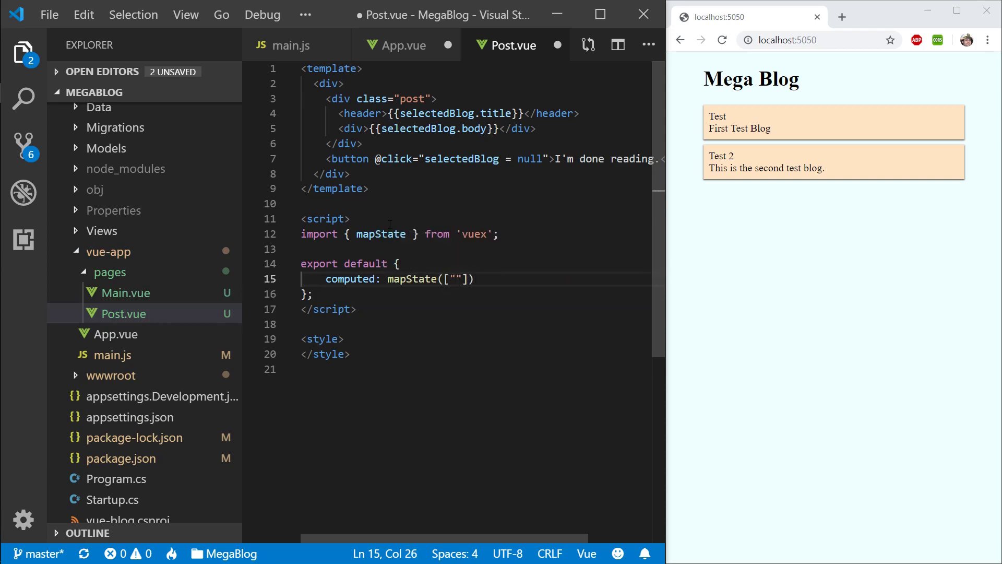
text(selectedBlog)
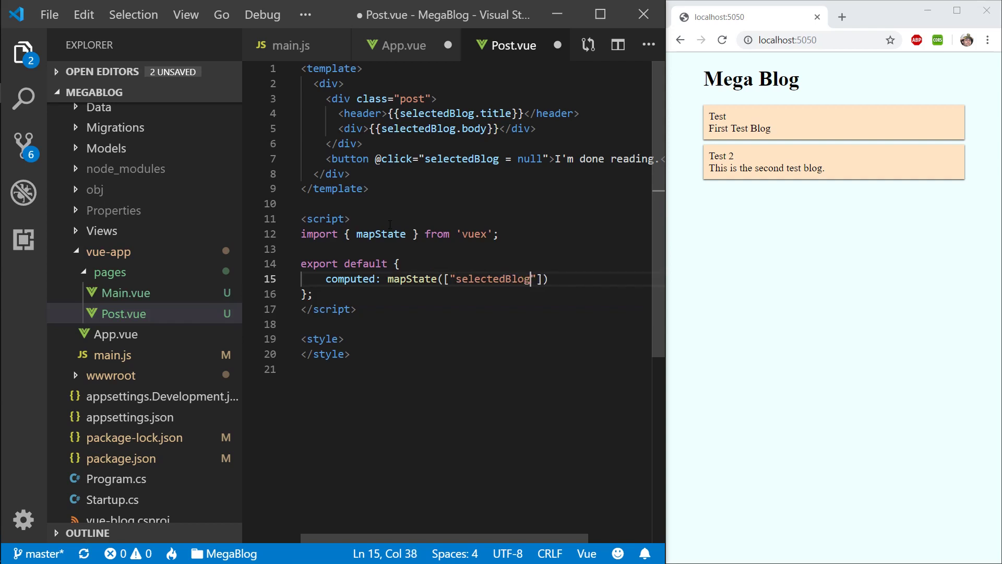
key(ctrl+s)
text(,)
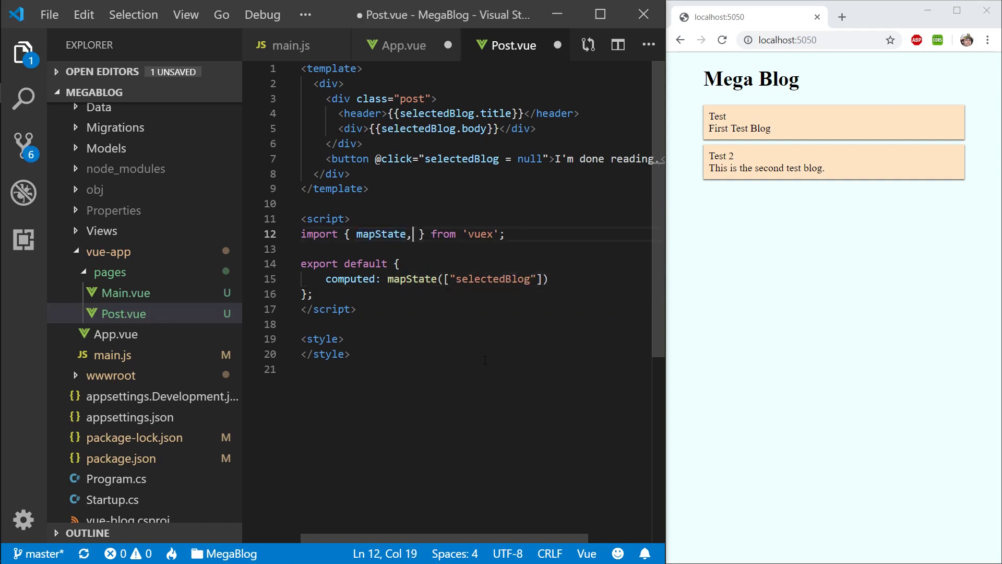
Step: Add mapActions alongside mapState in Post.vue's vuex import
text(mapActions)
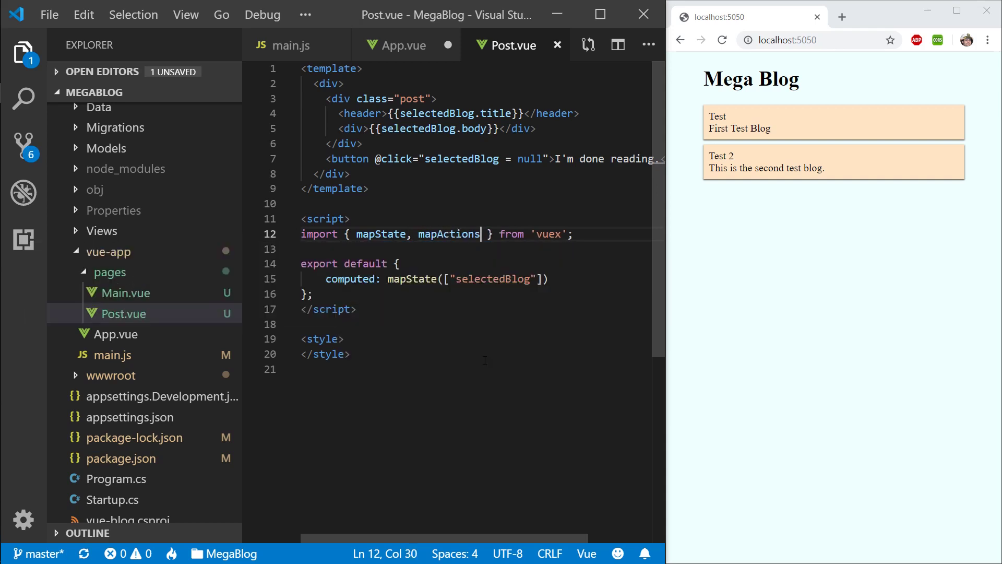
double_click(447, 234)
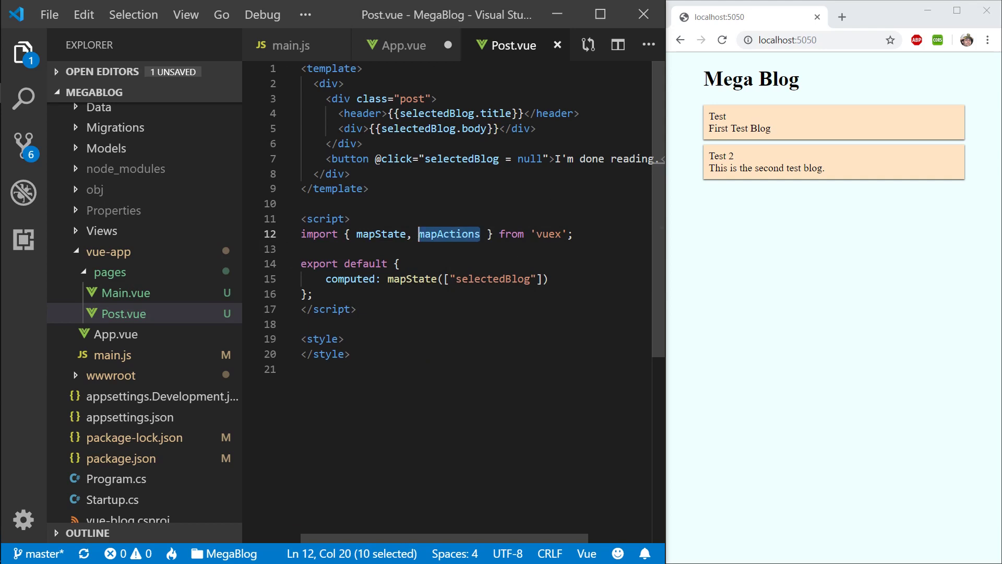
mouse_move(515, 44)
text(mounted)
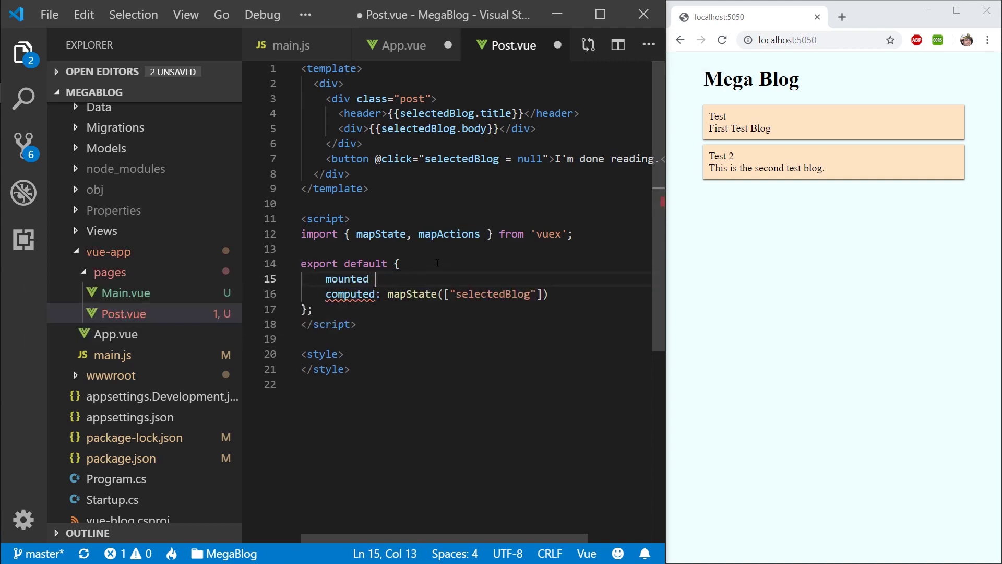
Step: Start a created() hook and set methods: mapActions(["loadBlog"]) in Post.vue, saved
text(created() {)
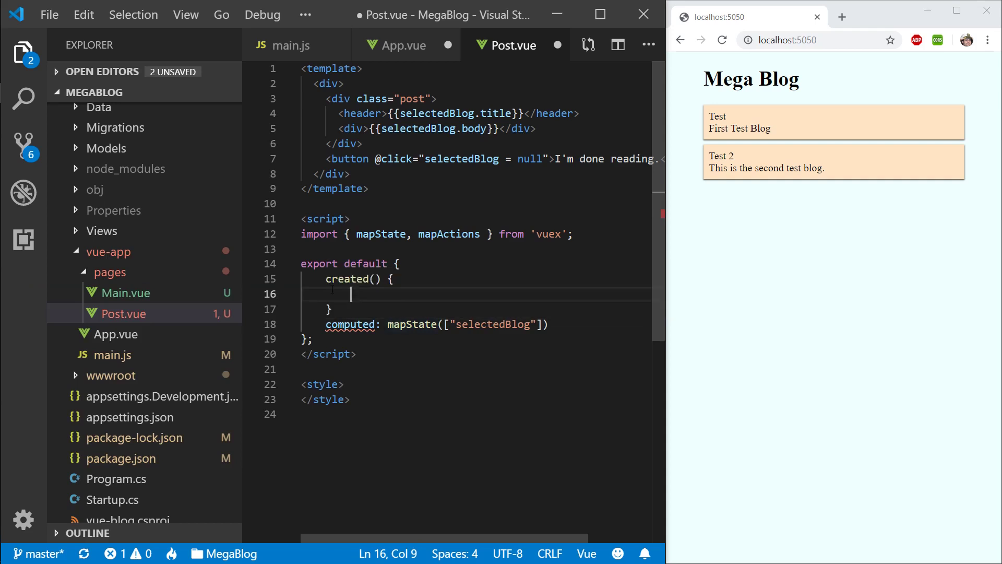
text(this)
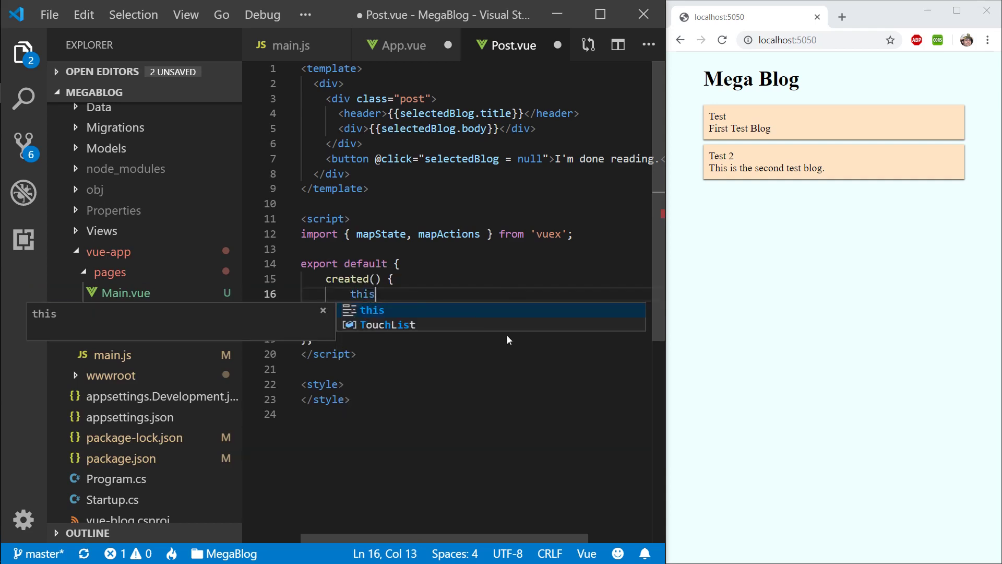
text(.)
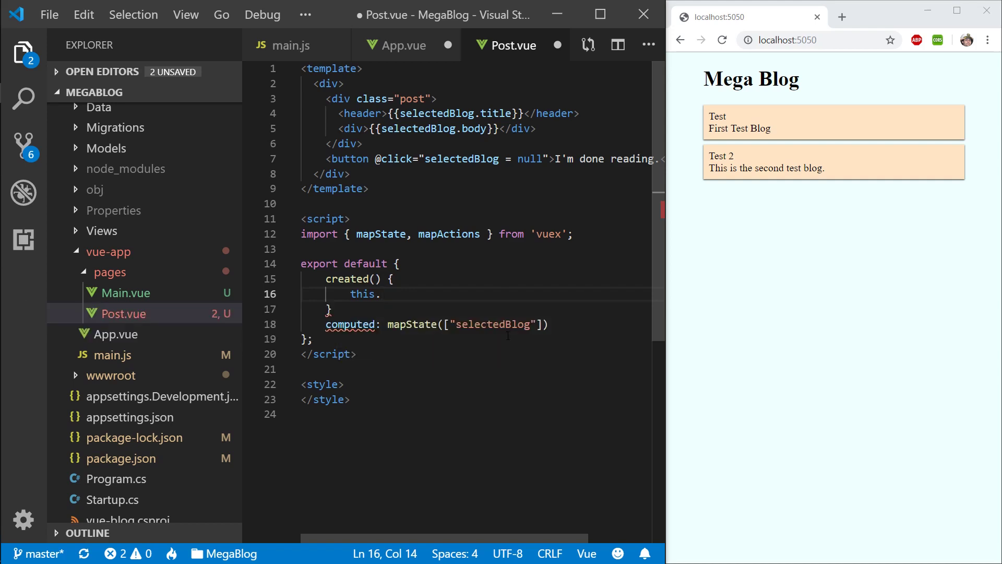
key(Backspace)
text(methods)
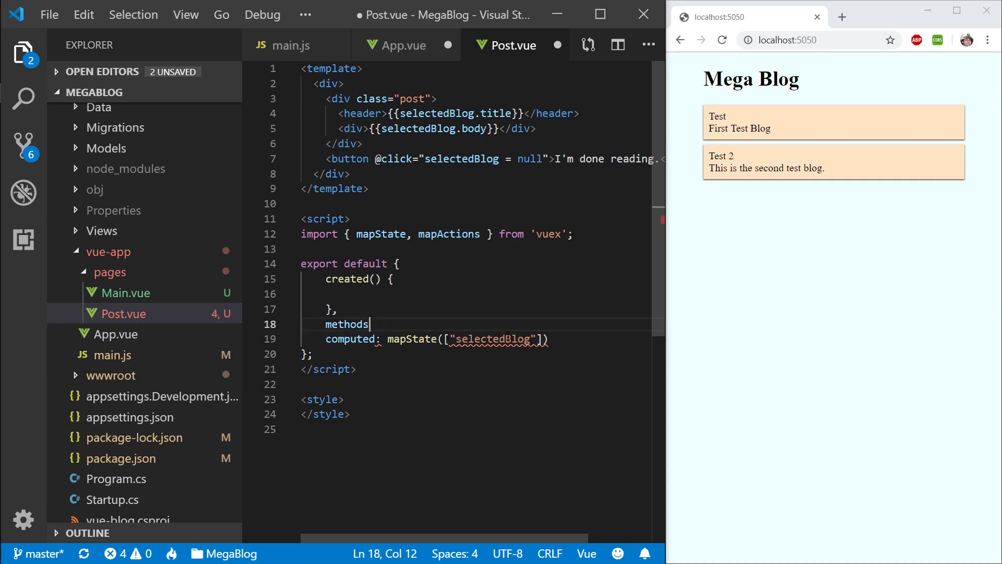
text(: mapActions)
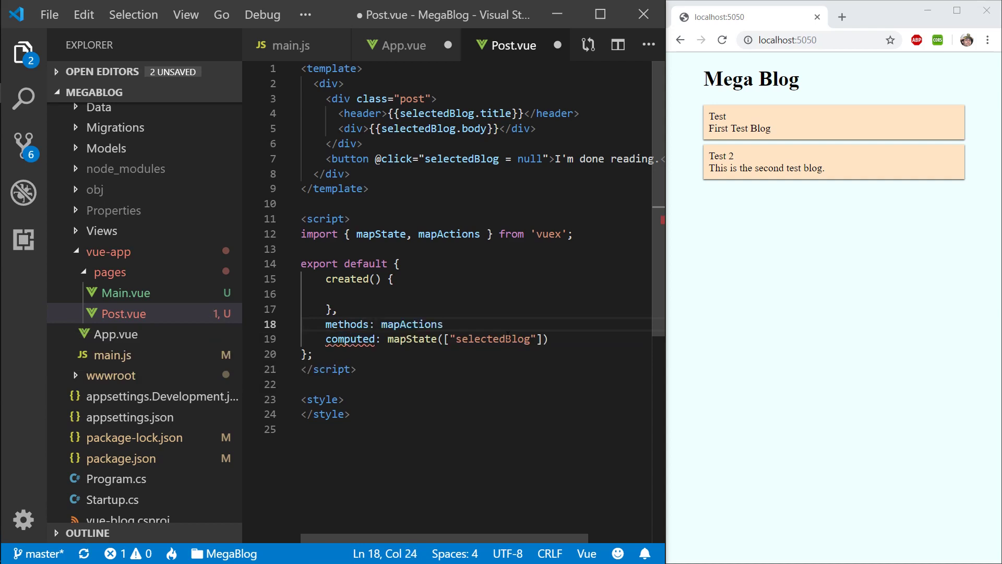
text((),)
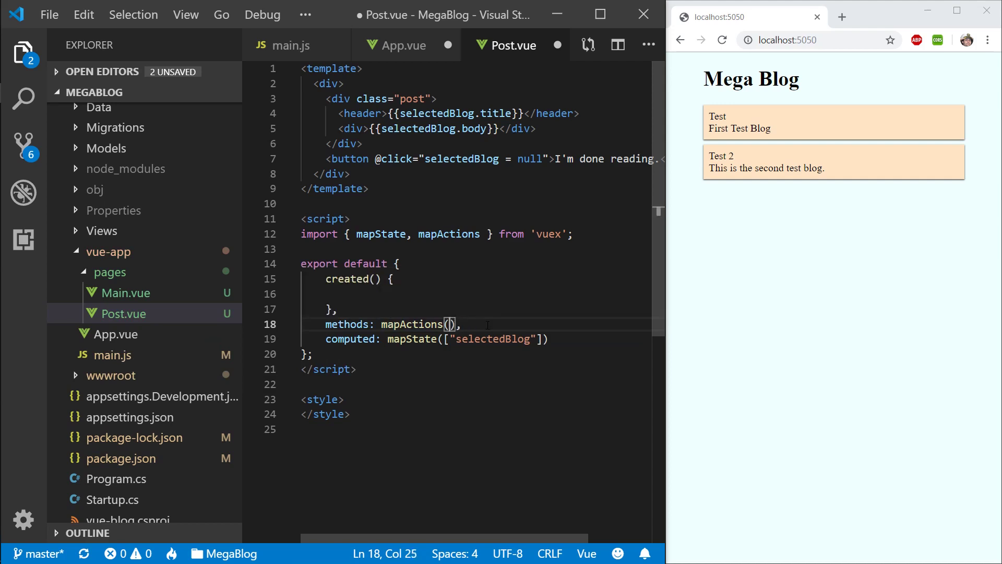
text([""])
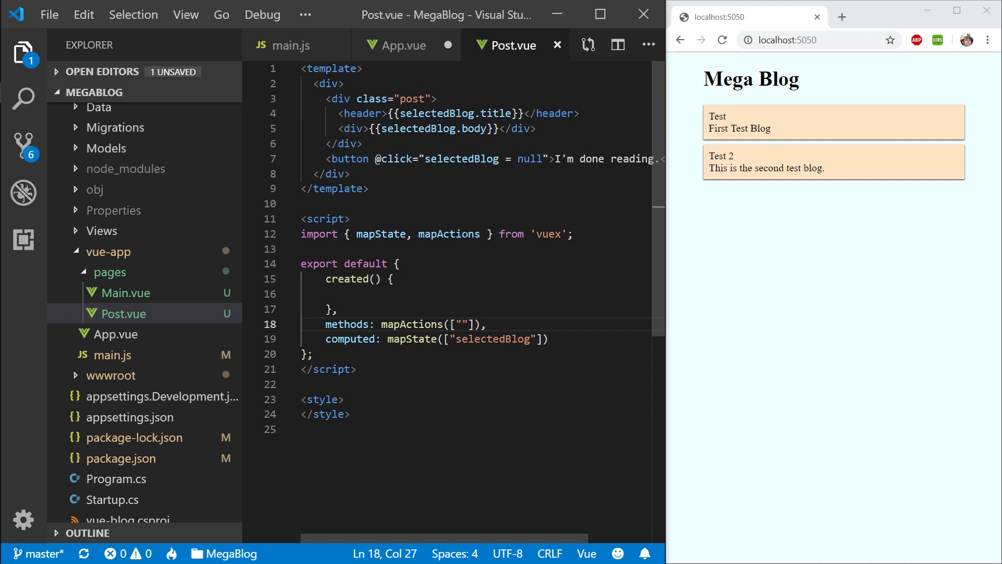
text(loadBlo)
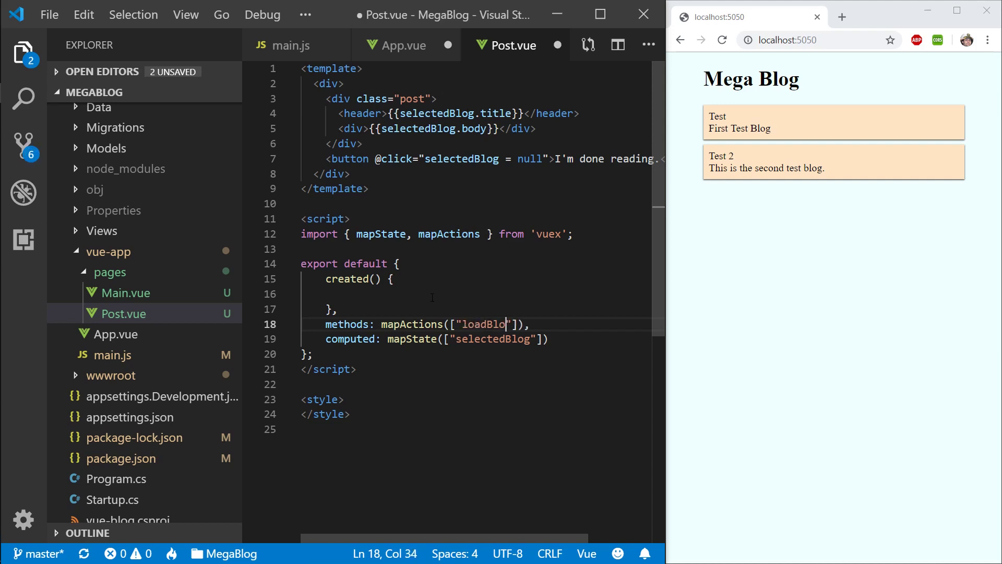
key(ctrl+s)
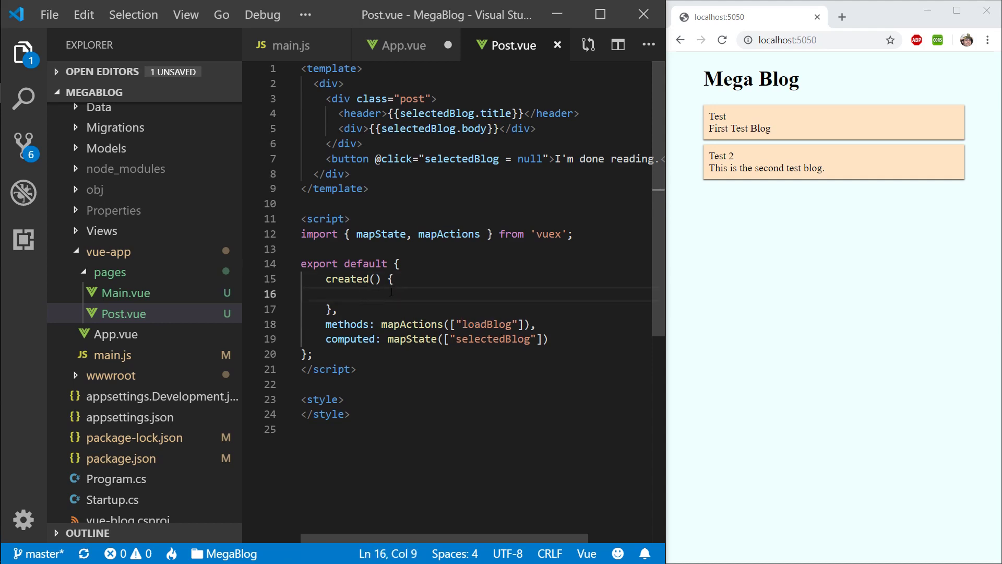
Step: Call this.loadBlog(this.$route.params.id) inside the created() hook
text(this.loadBlog();)
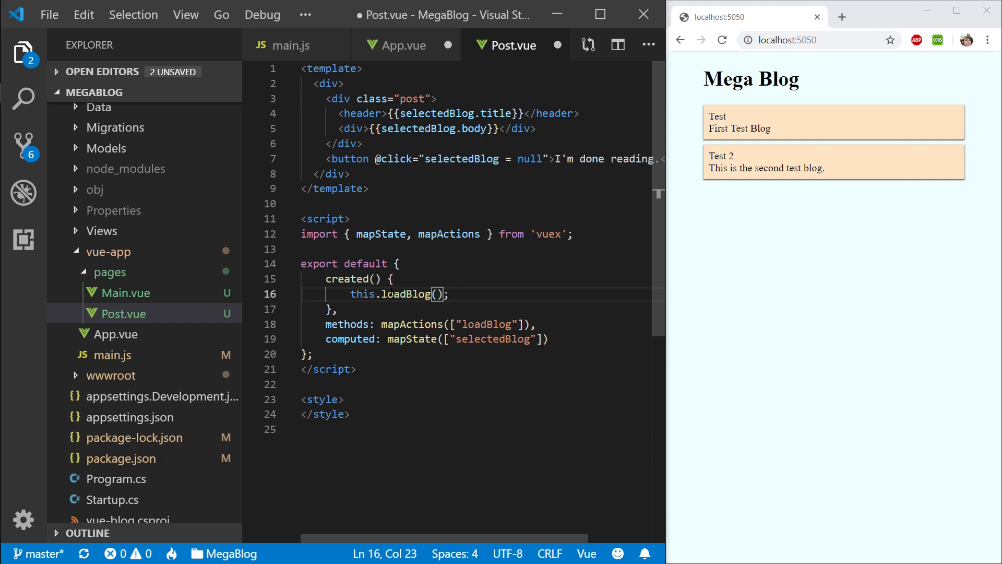
text(this.)
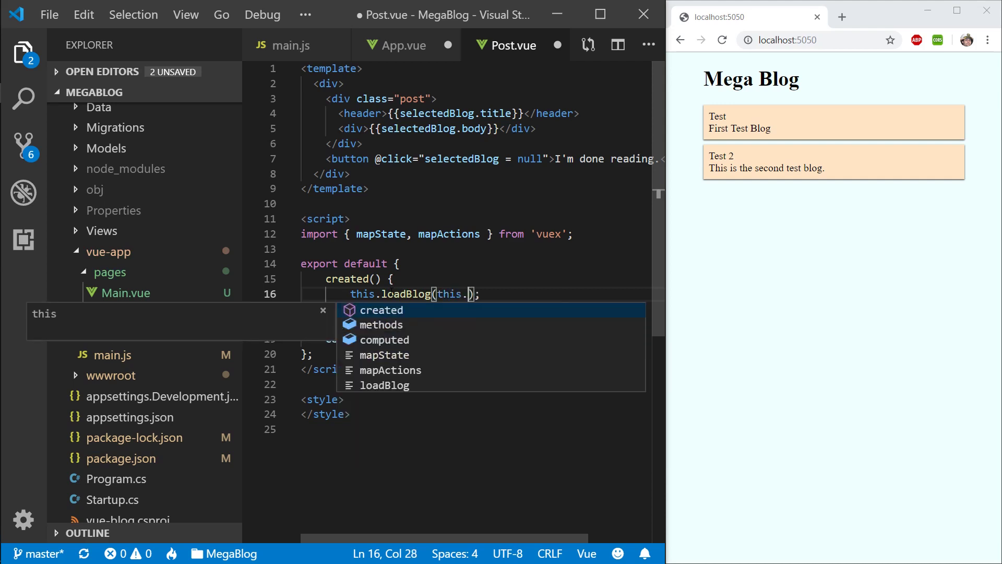
text($router.)
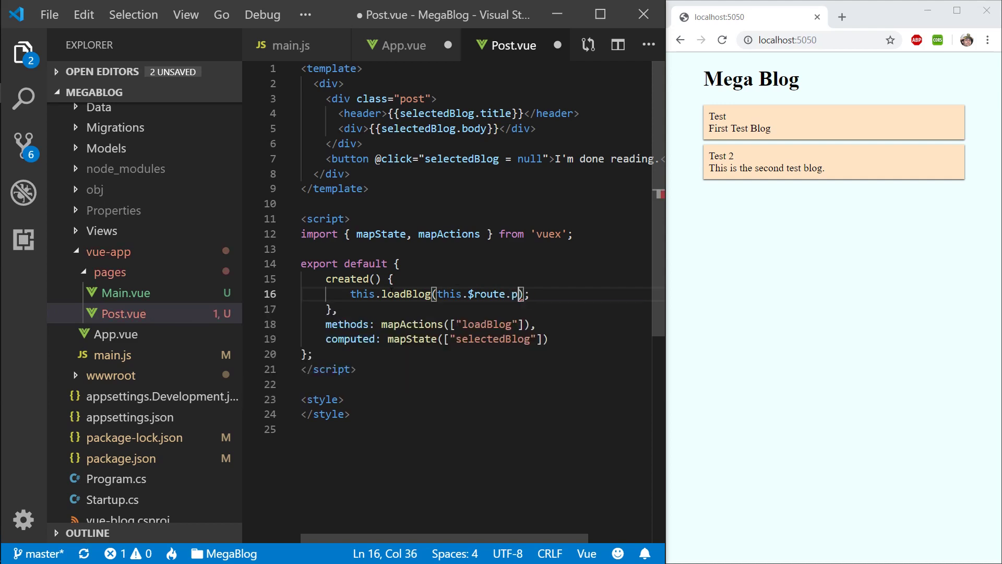
text(arams.id)
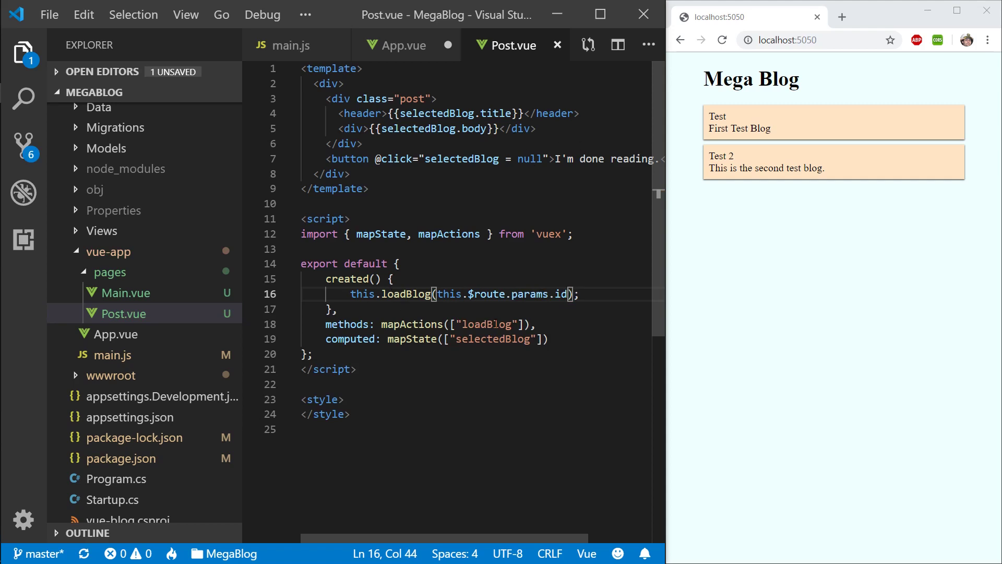
click(286, 45)
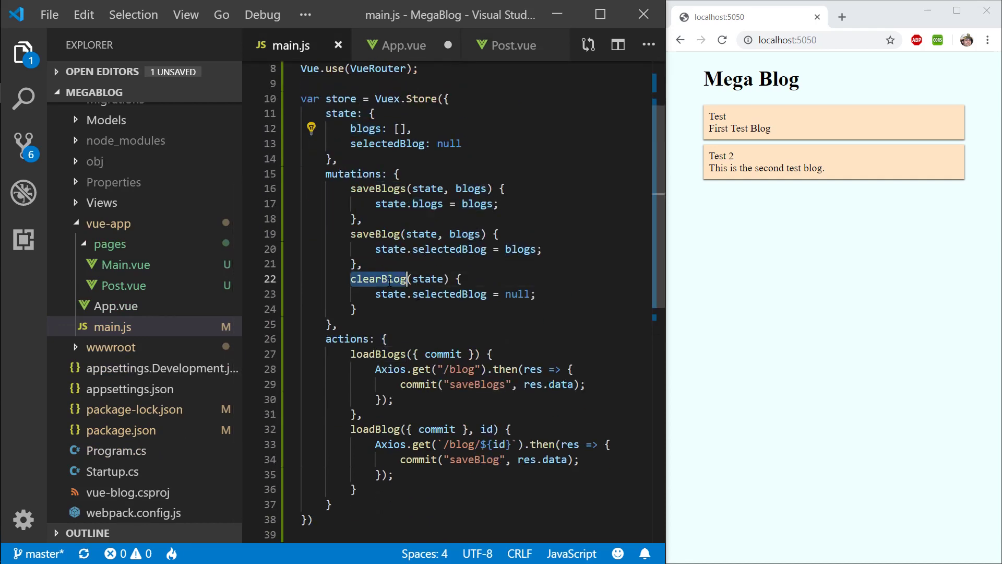
mouse_move(407, 45)
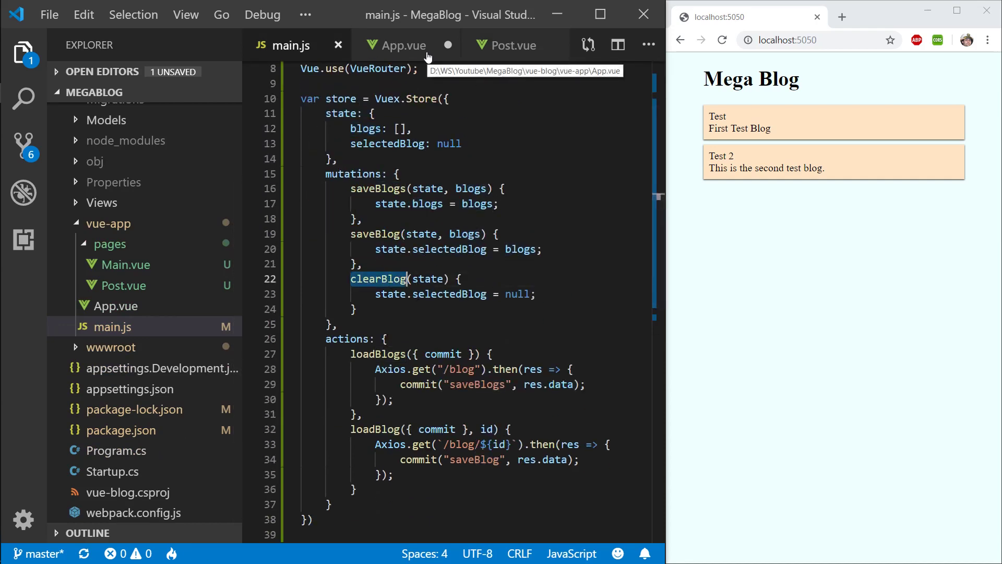
click(407, 44)
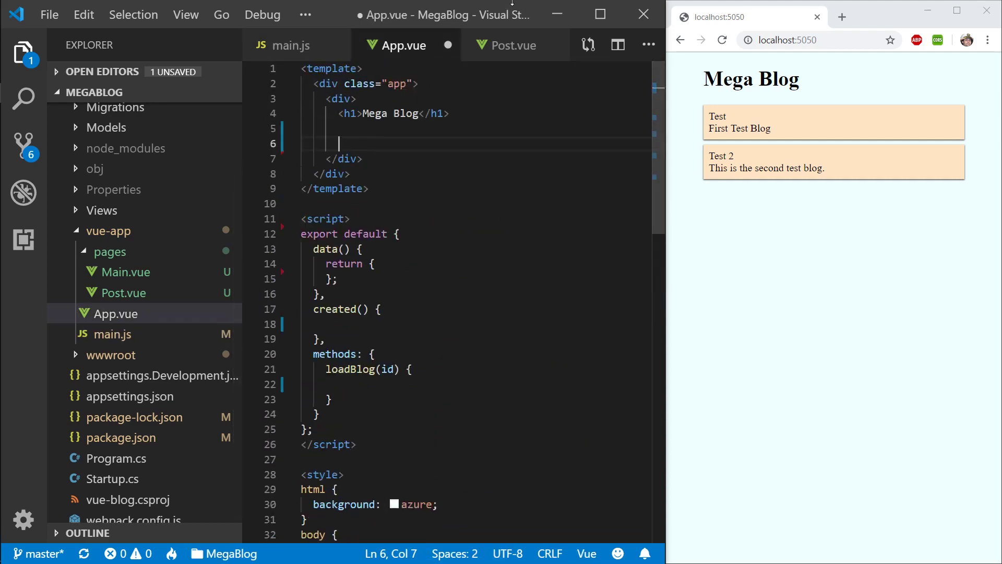
click(512, 45)
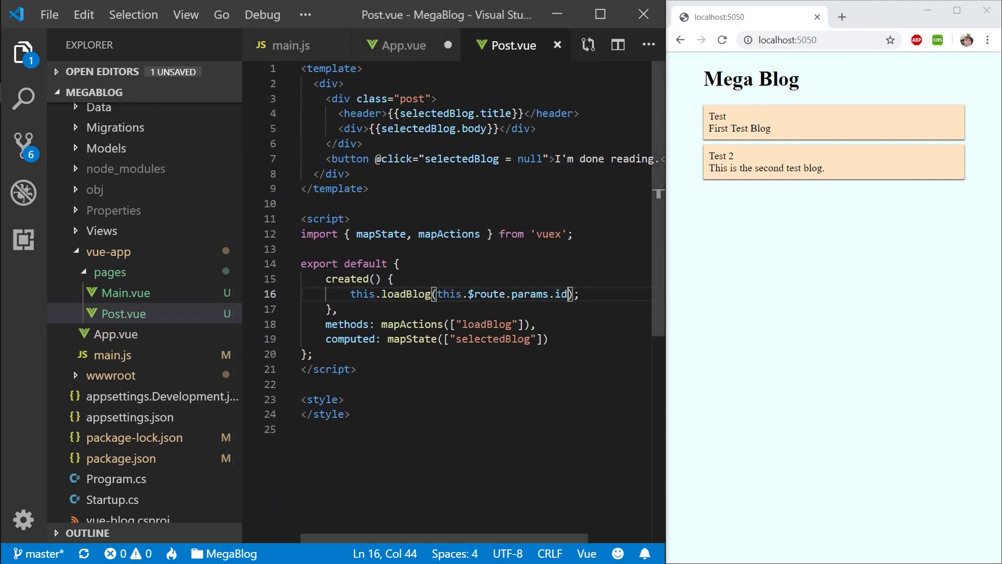
mouse_move(410, 293)
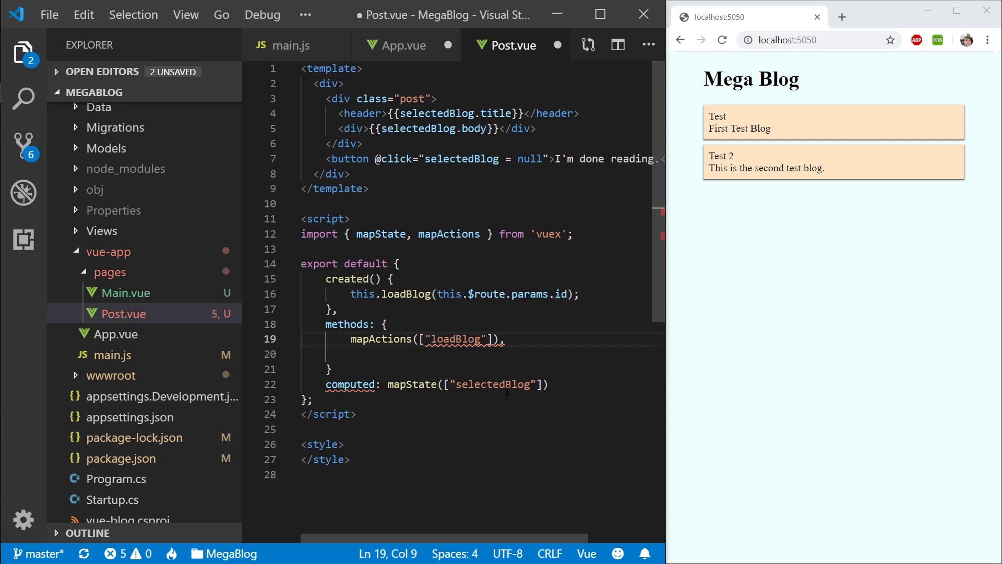
Step: Spread mapActions and add a clearBlog method committing clearBlog, saving to auto-format
text(...)
click(484, 369)
text( ,)
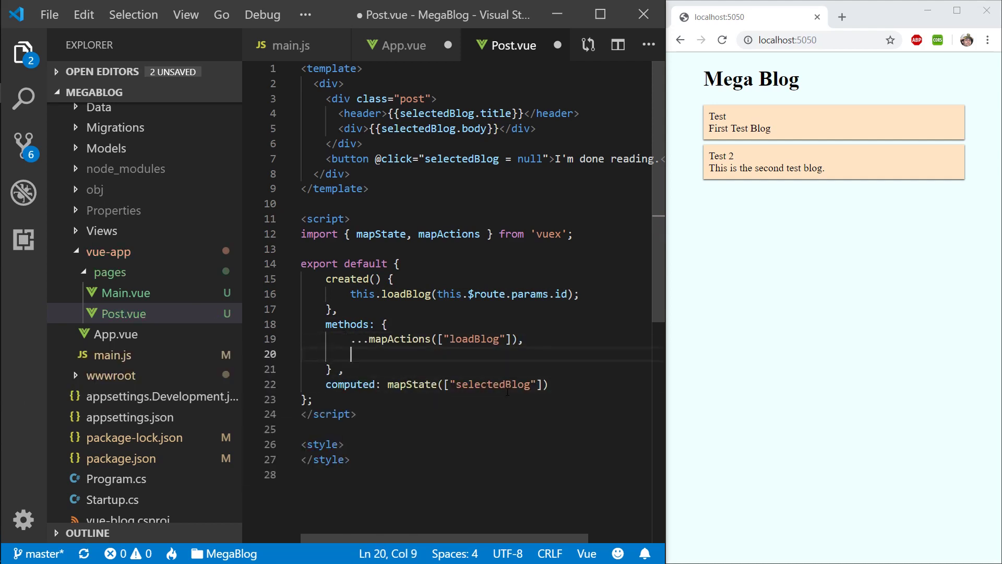
text(clearBlog)
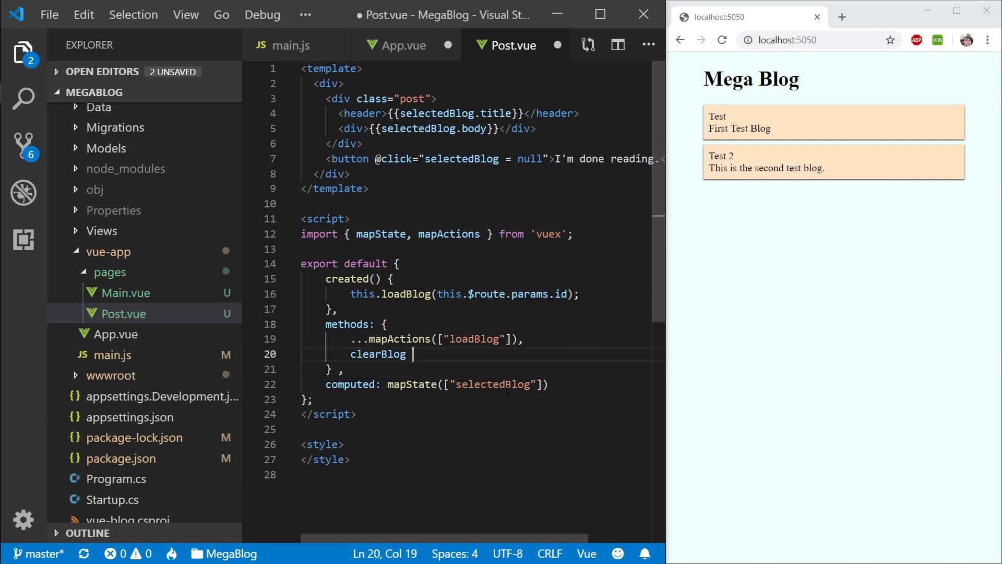
text(()
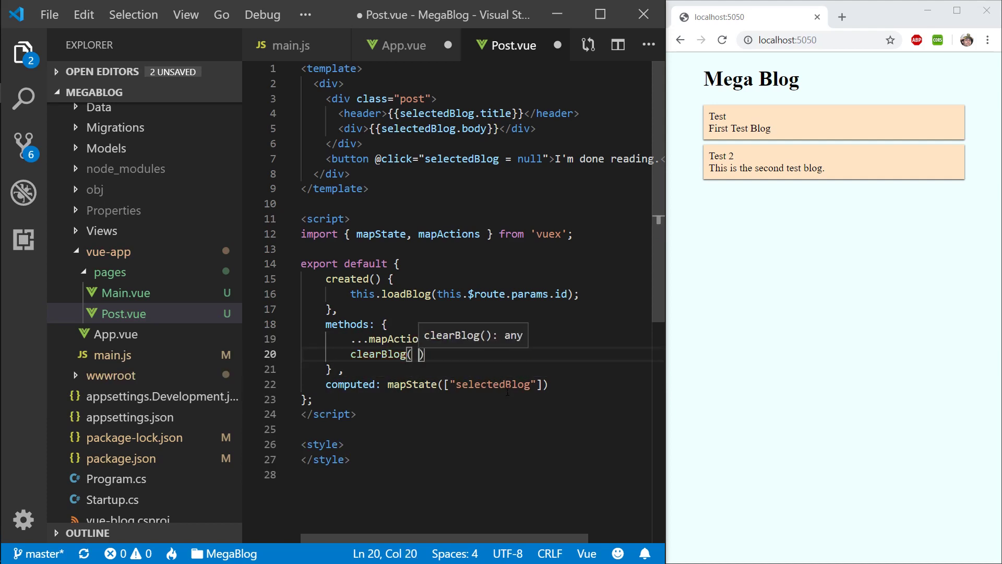
text(this)
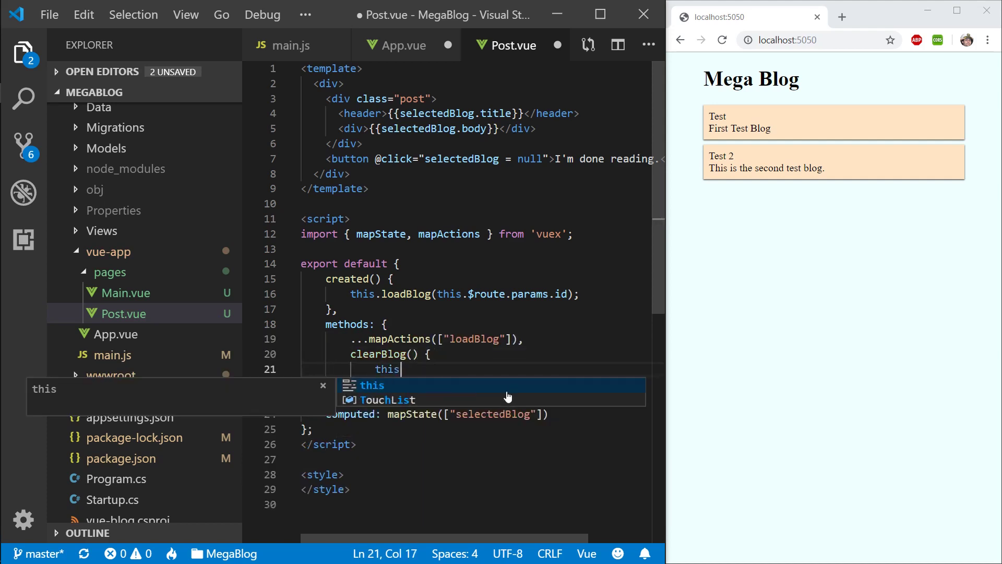
text(.)
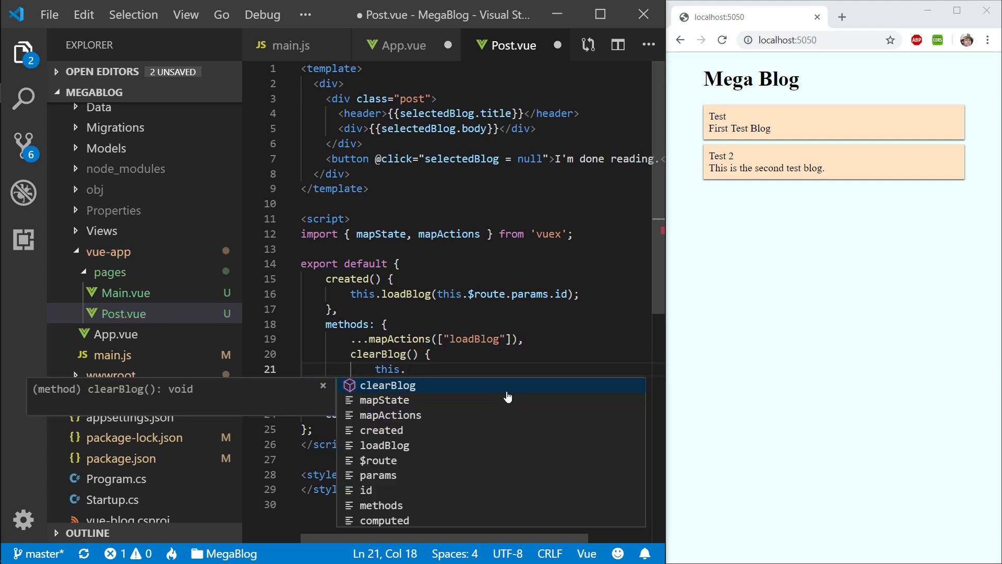
text($store.commit(')
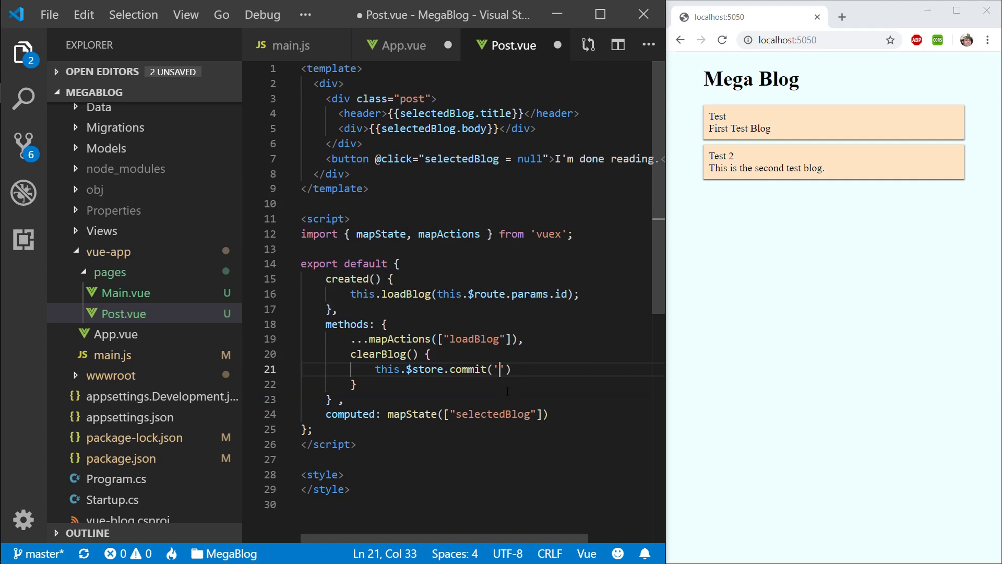
text(clearBlog)
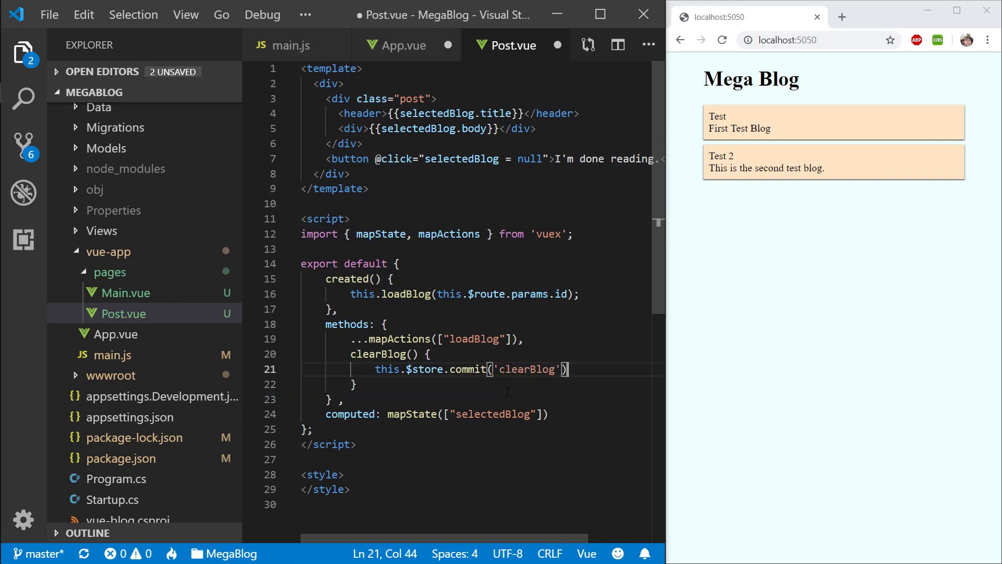
key(ctrl+s)
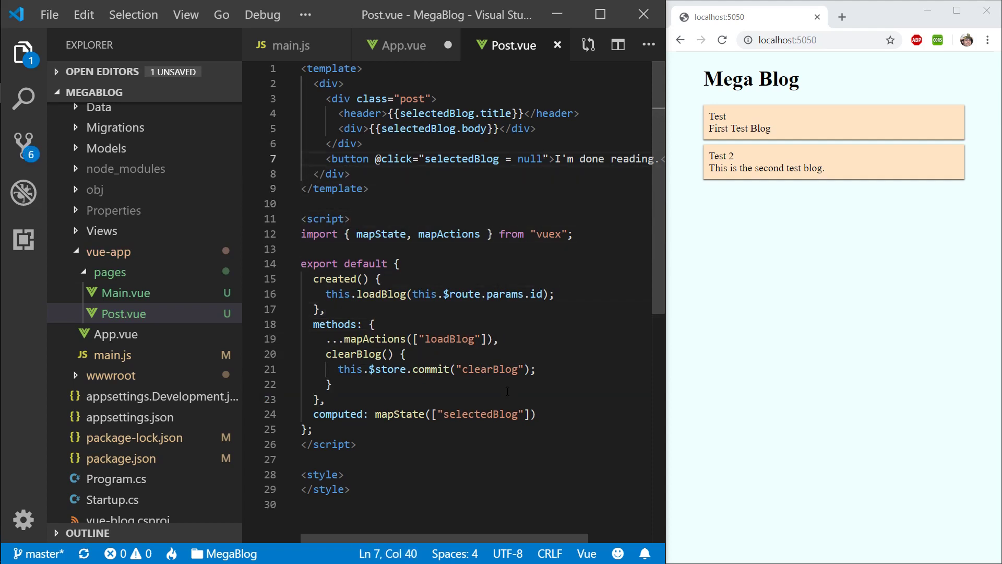
Step: Remove the draft clearBlog method, leaving methods as mapActions(["loadBlog"]), and save
click(500, 338)
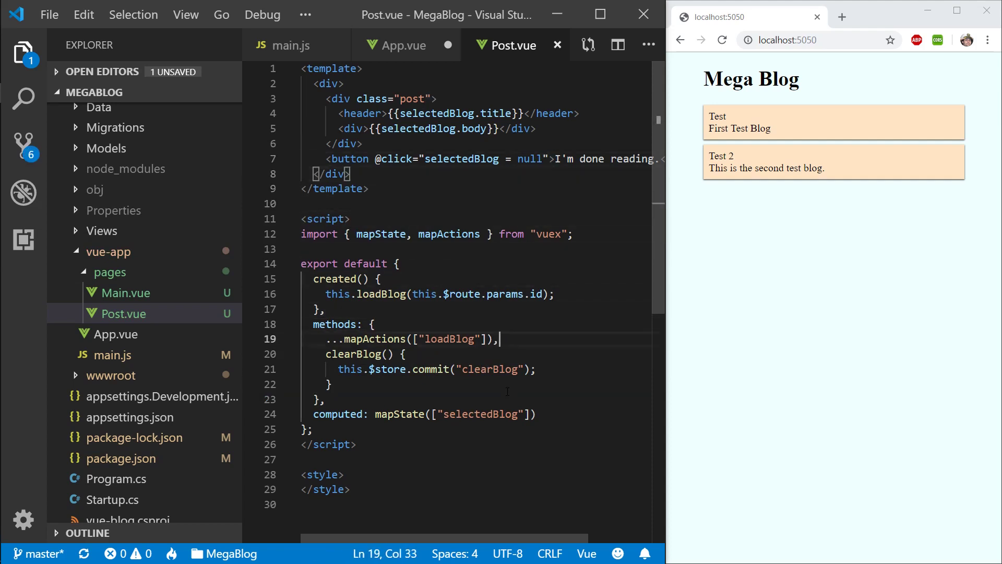
click(542, 295)
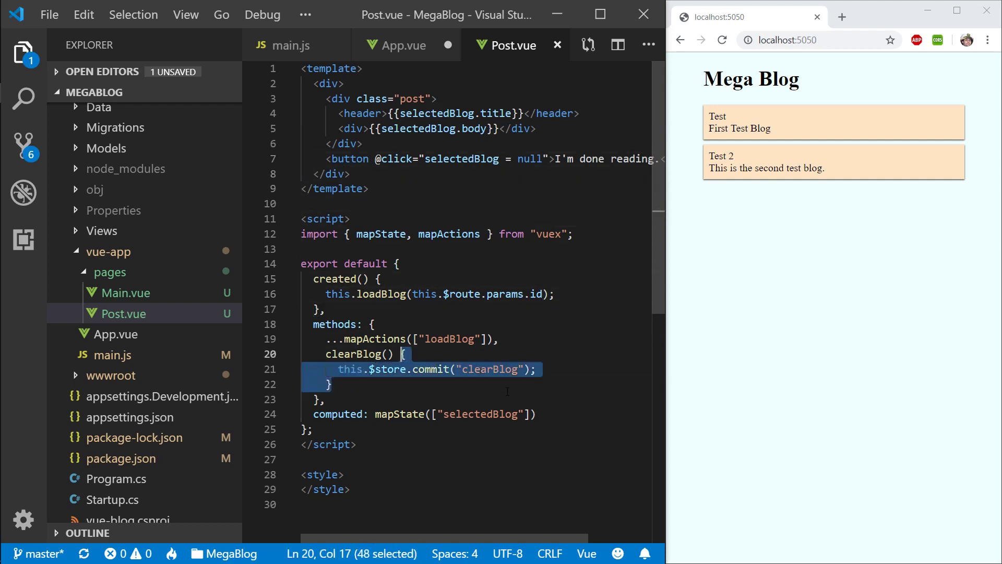
key(Delete)
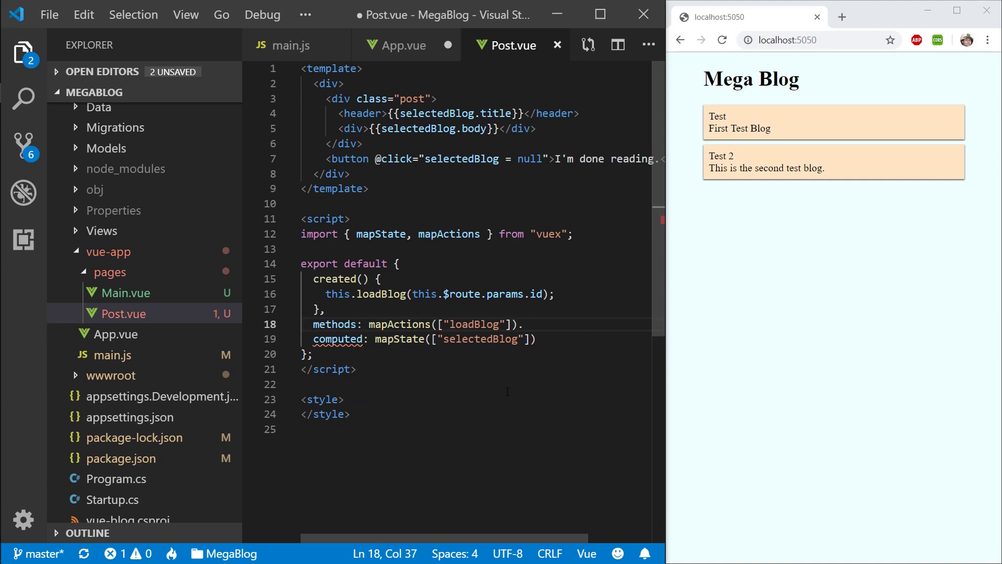
key(ctrl+s)
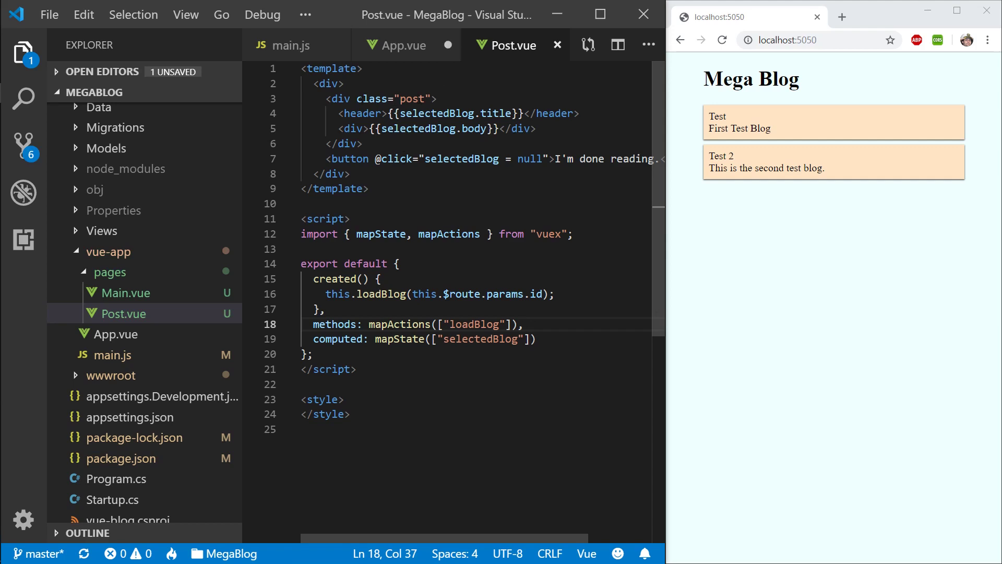
Step: Add v-if="selectedBlog" to the post div with a v-else "Loading Blog..." div, and save
text(v-if="")
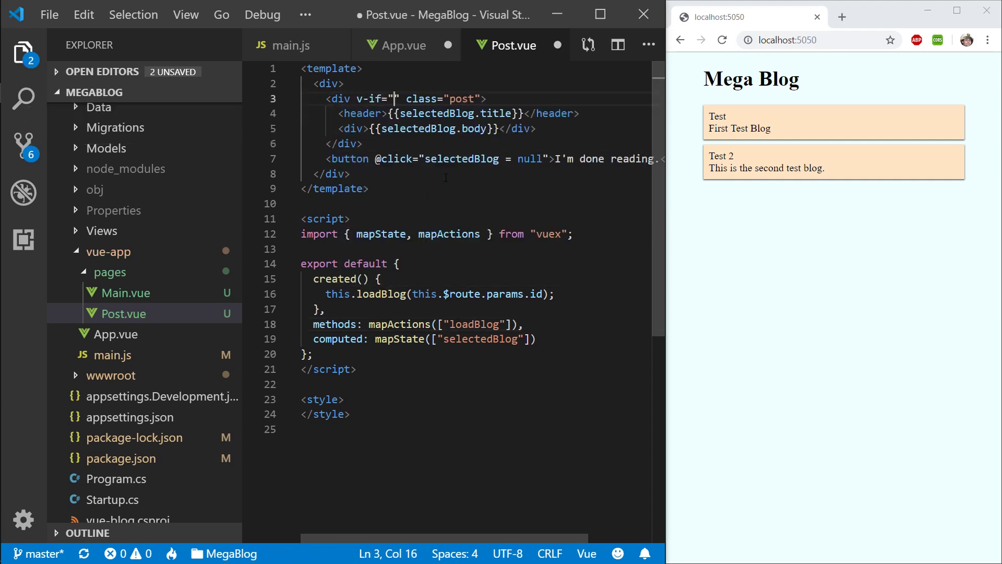
text(selec)
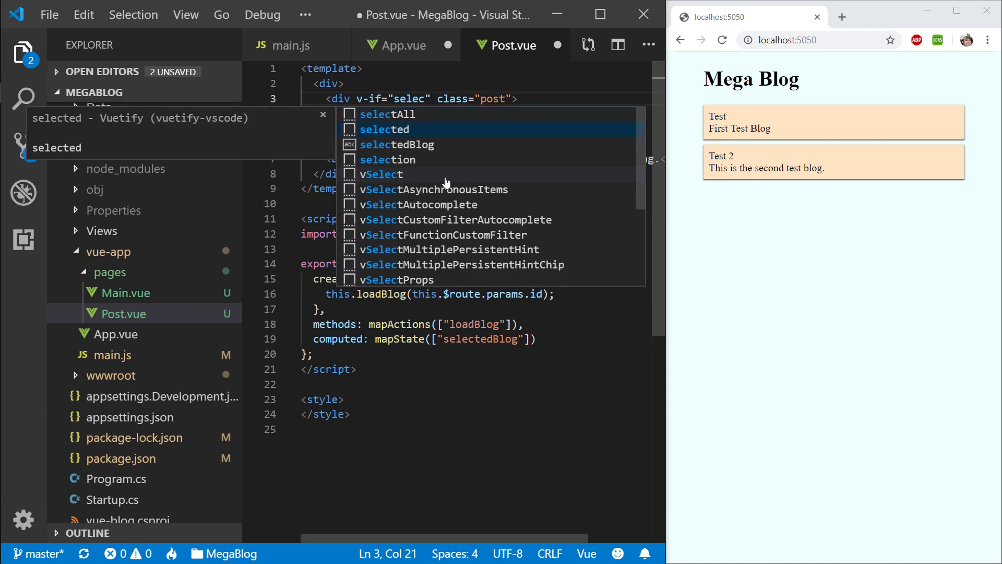
click(396, 144)
text(<div>)
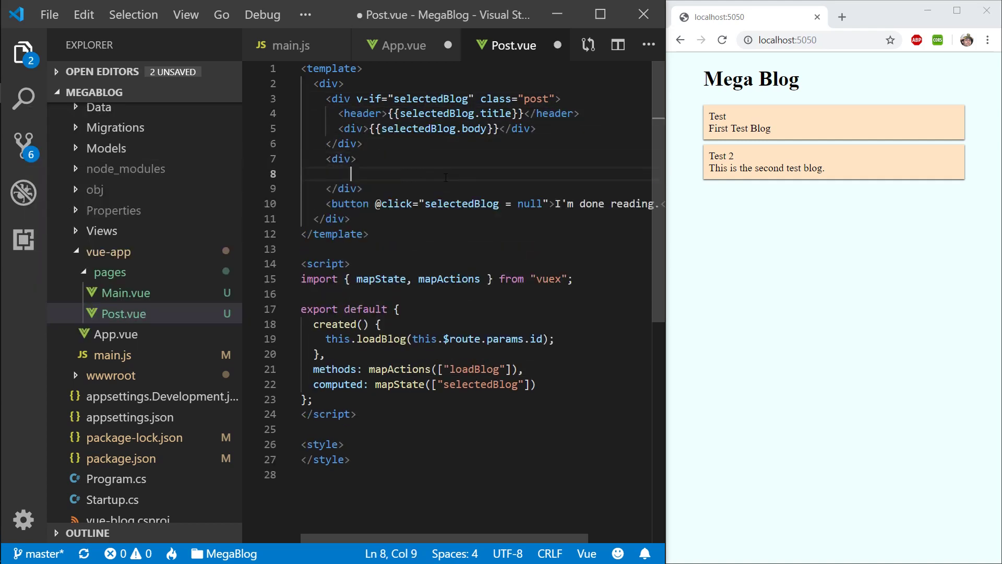
text(v-else)
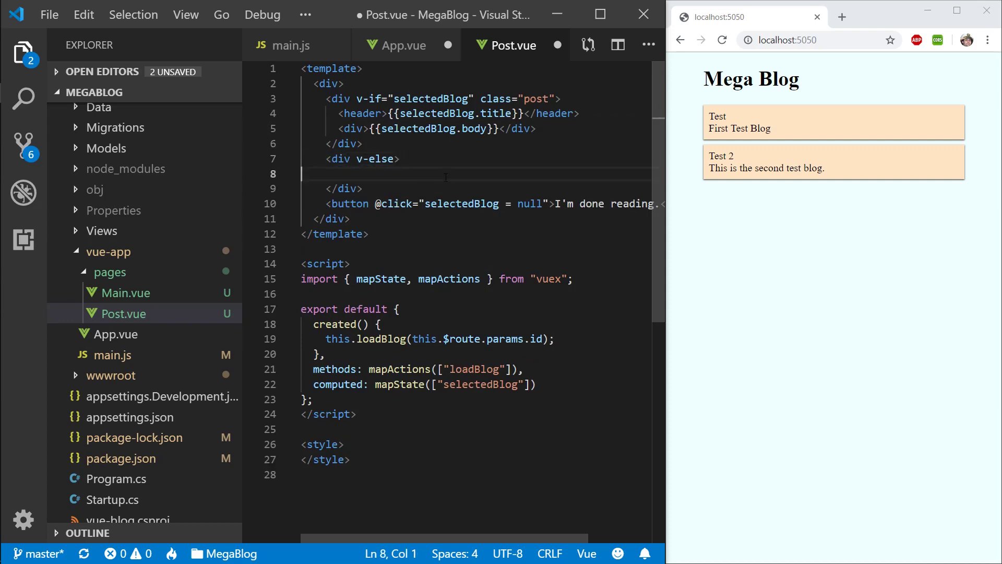
text(Loading Blog...)
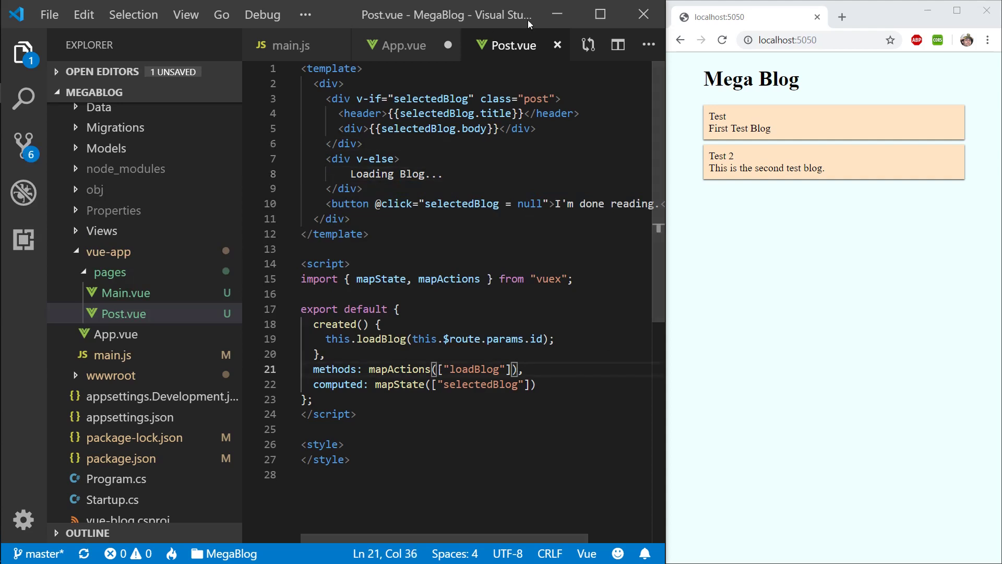
click(403, 45)
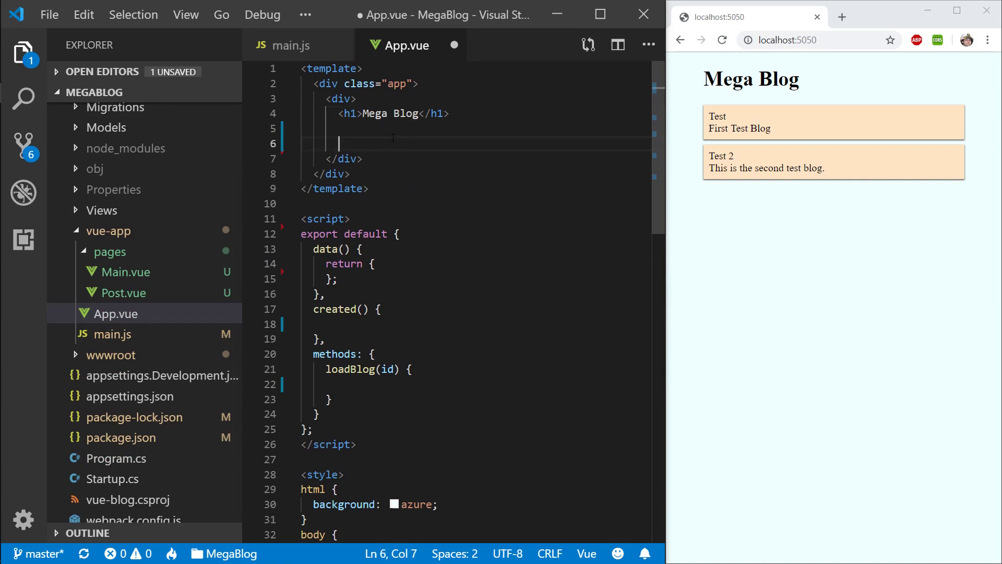
Step: Declare var router = new VueRouter with mode: 'history' in main.js
click(292, 45)
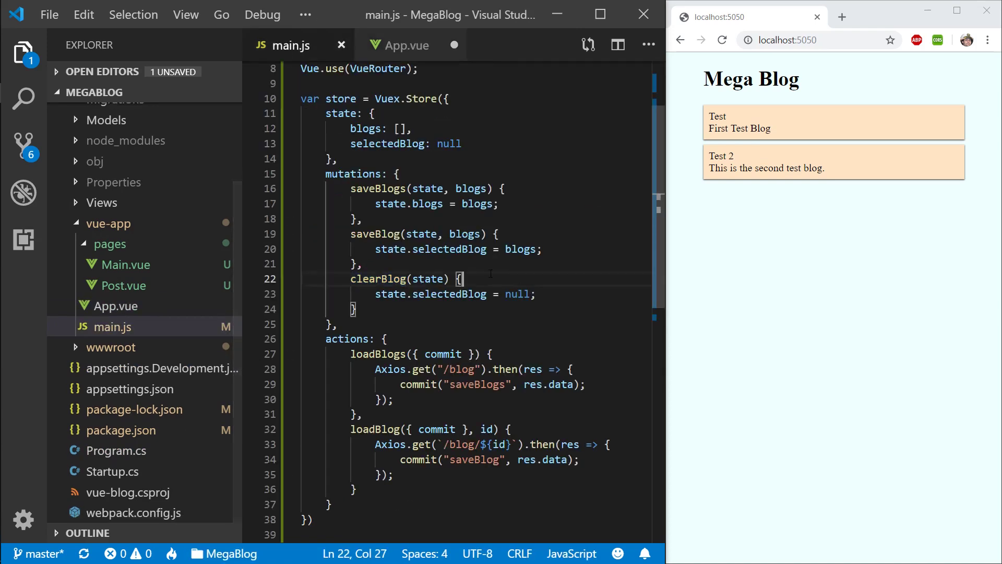
scroll(down, 3)
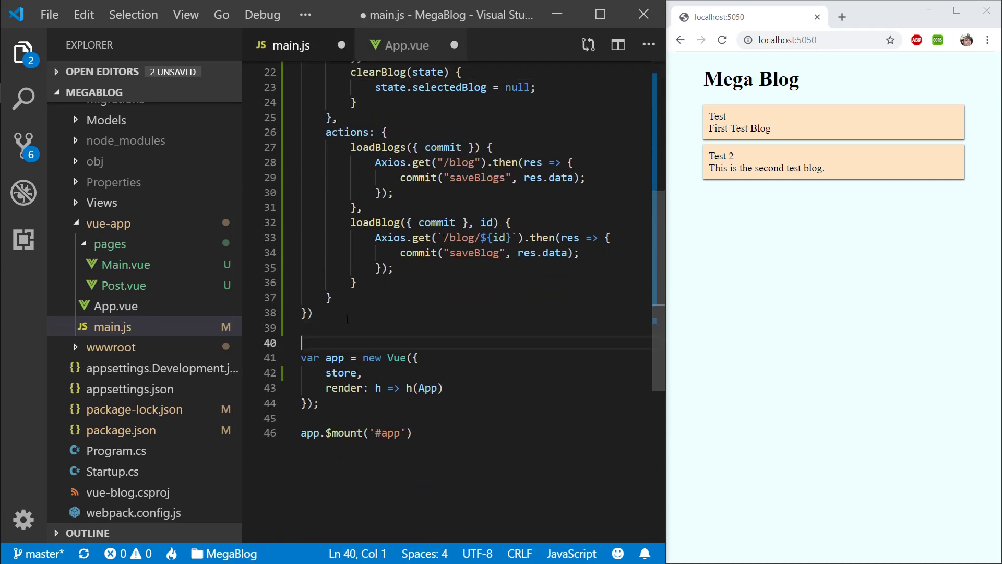
text(var)
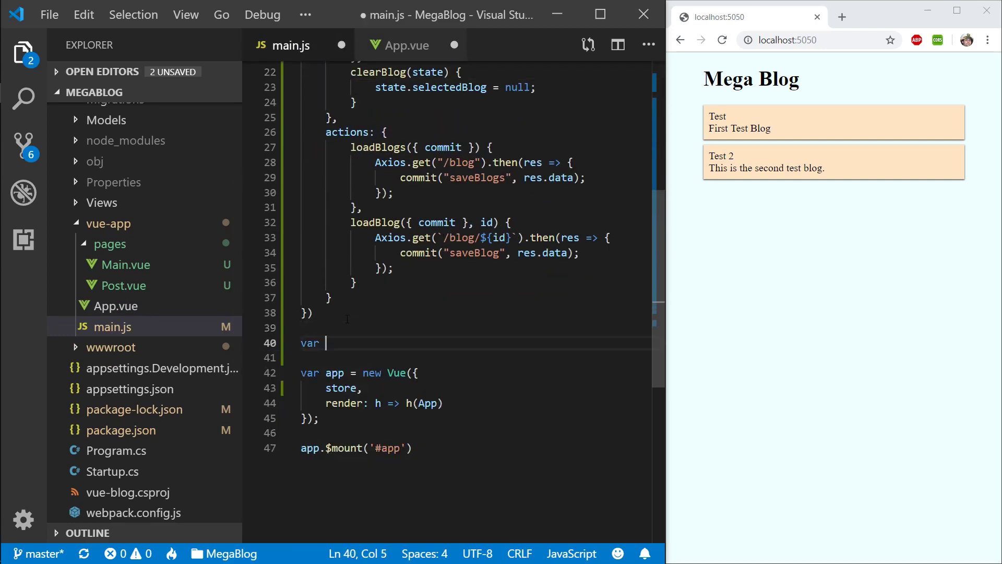
text(router = new V)
text(mode:)
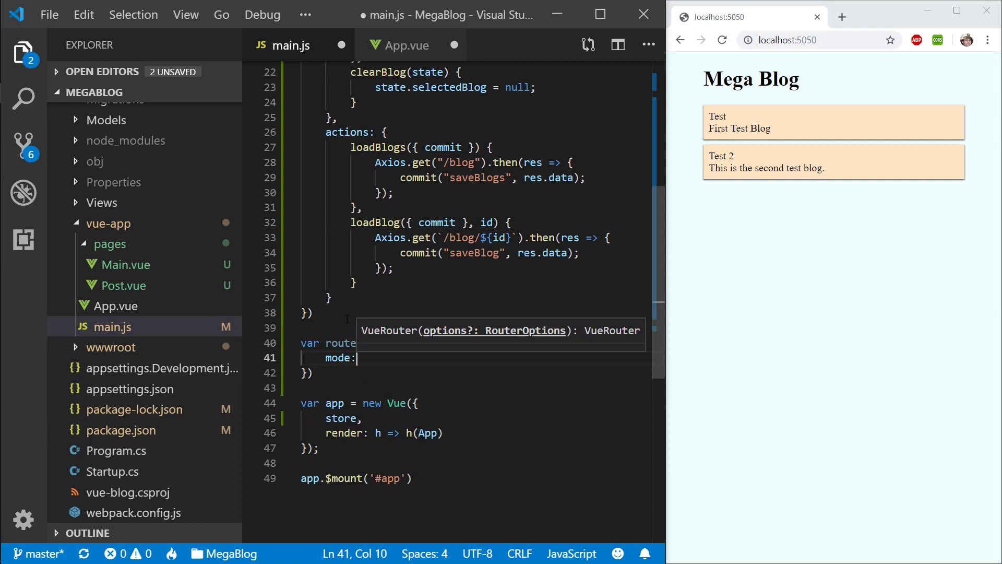
text('history',)
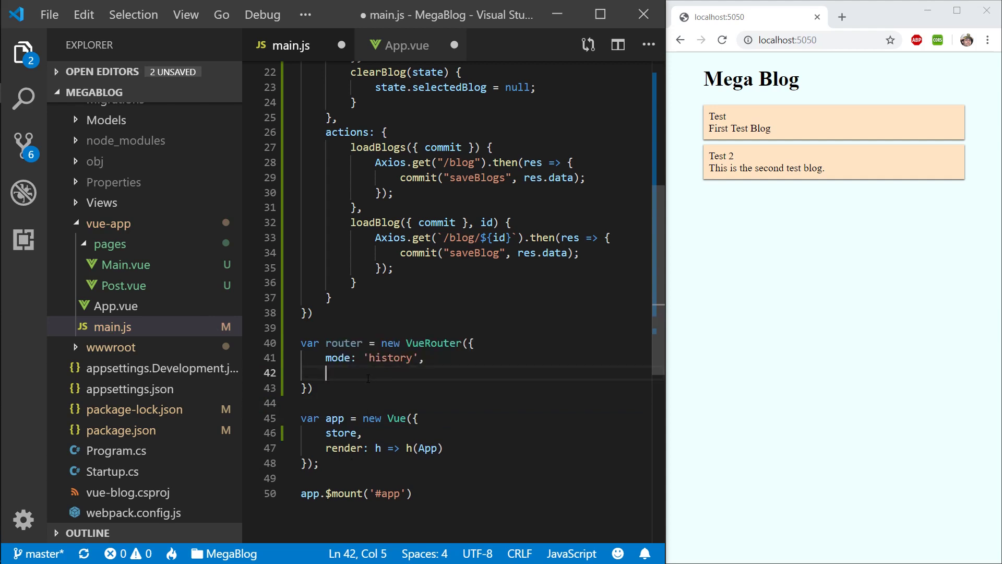
Step: Add a routes list whose '/' path uses the Main component
text(routes: {})
text(path:)
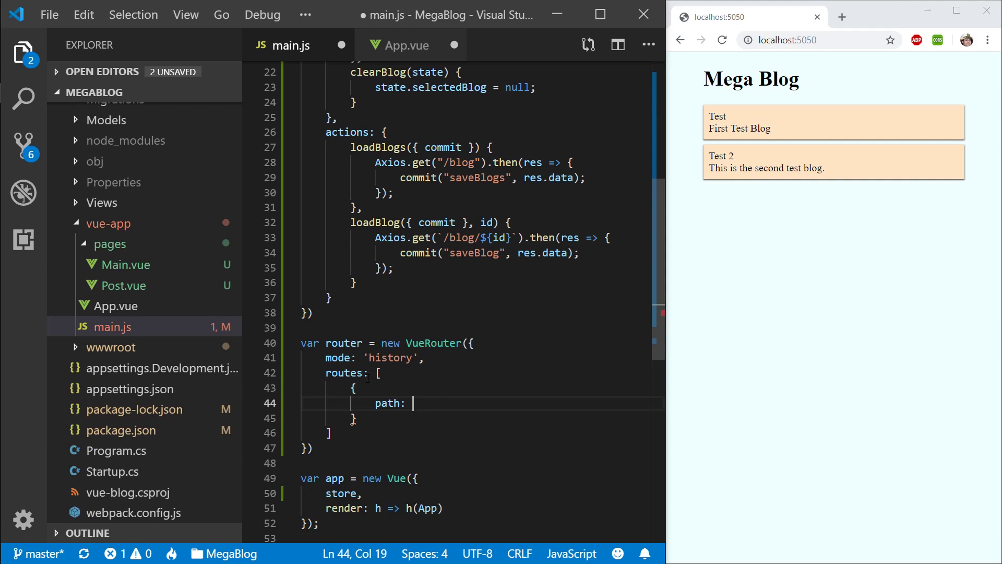
text('/',)
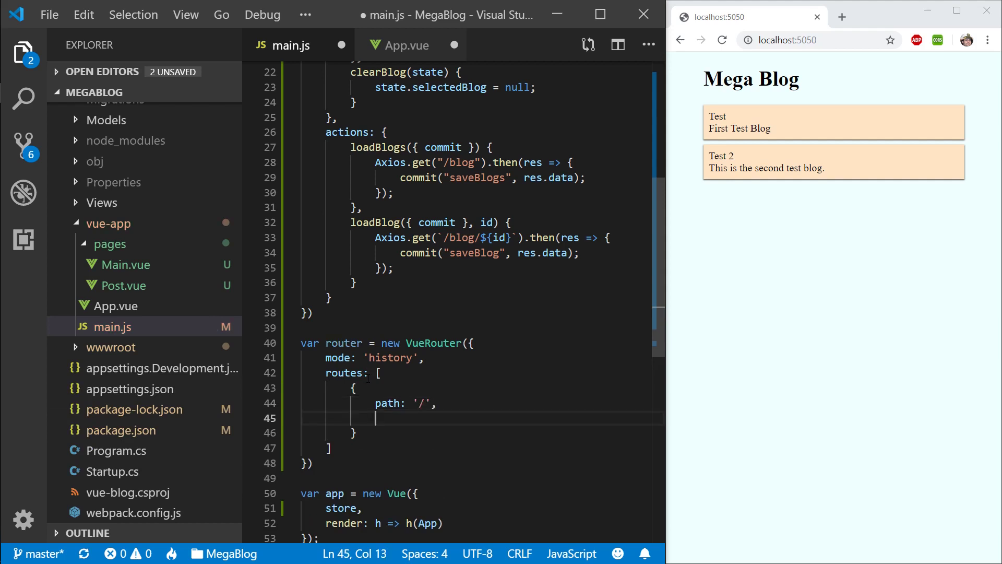
text(component:)
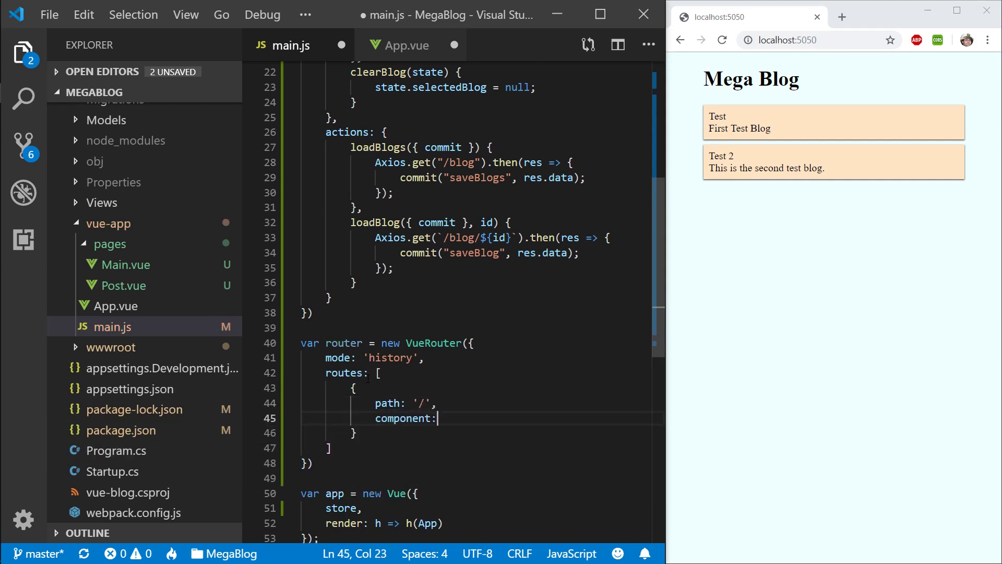
text(Main)
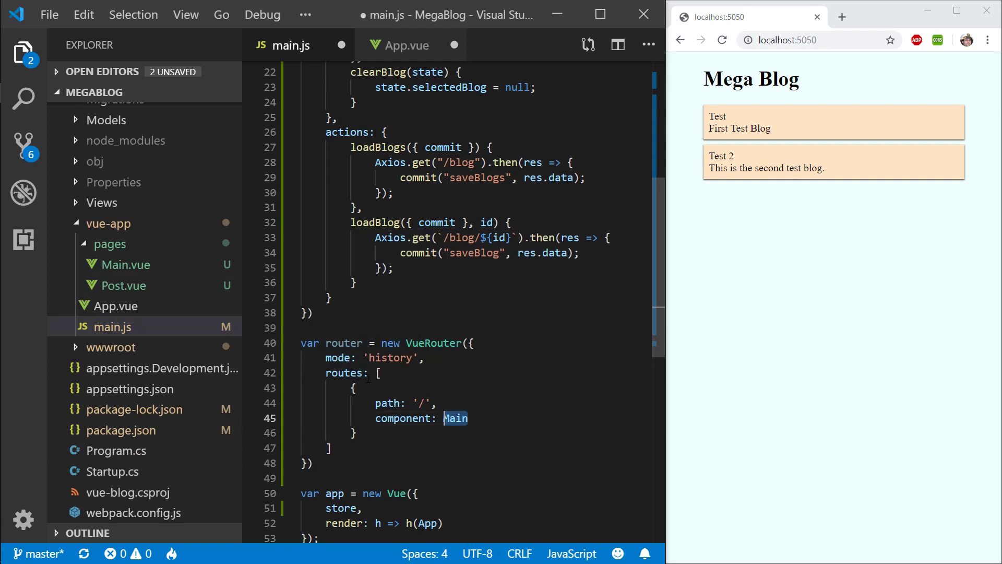
Step: Import Main and Post from ./pages at the top of main.js and save
scroll(up, 3)
text(import {  } from ".";)
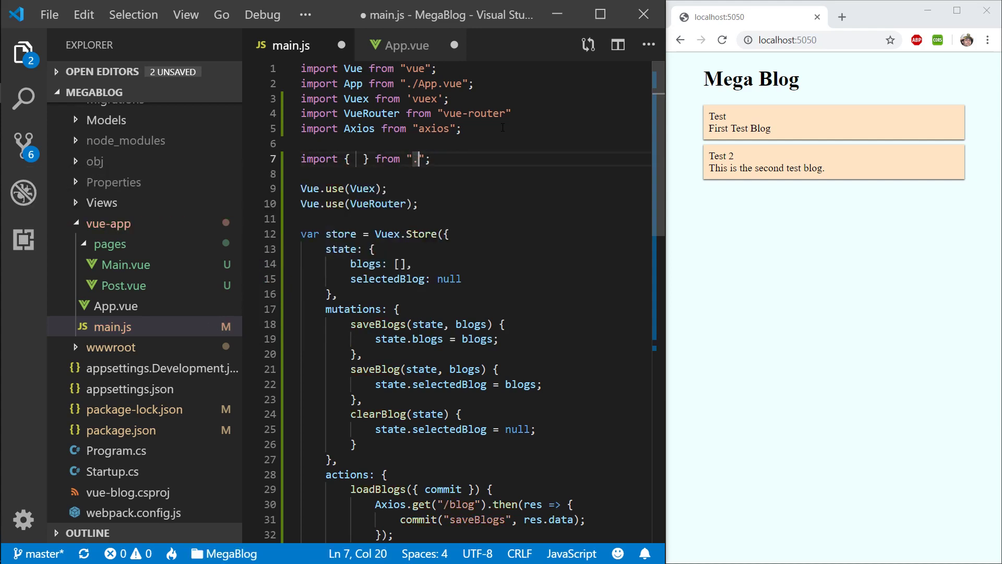
text(./pages/Main.vue)
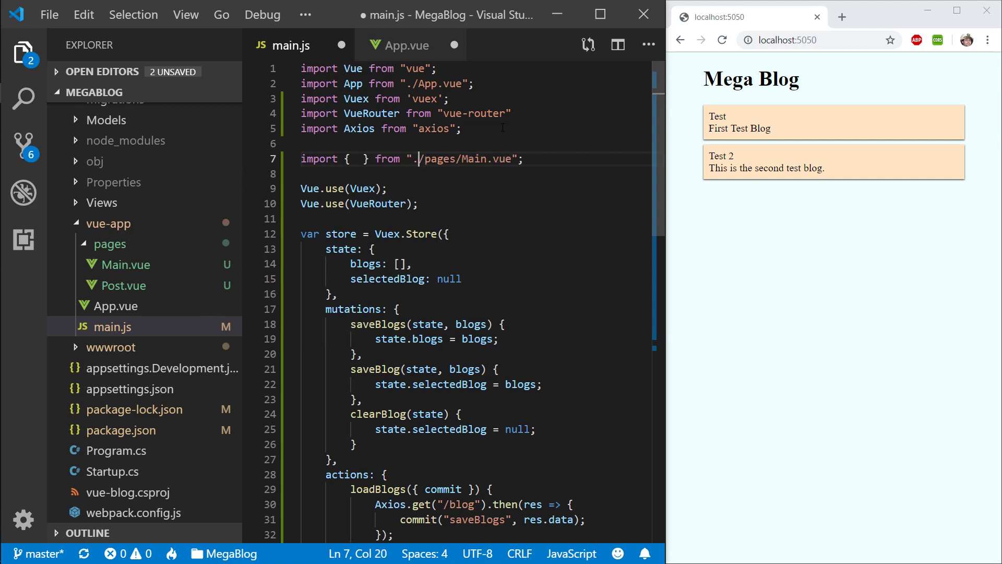
text(Main)
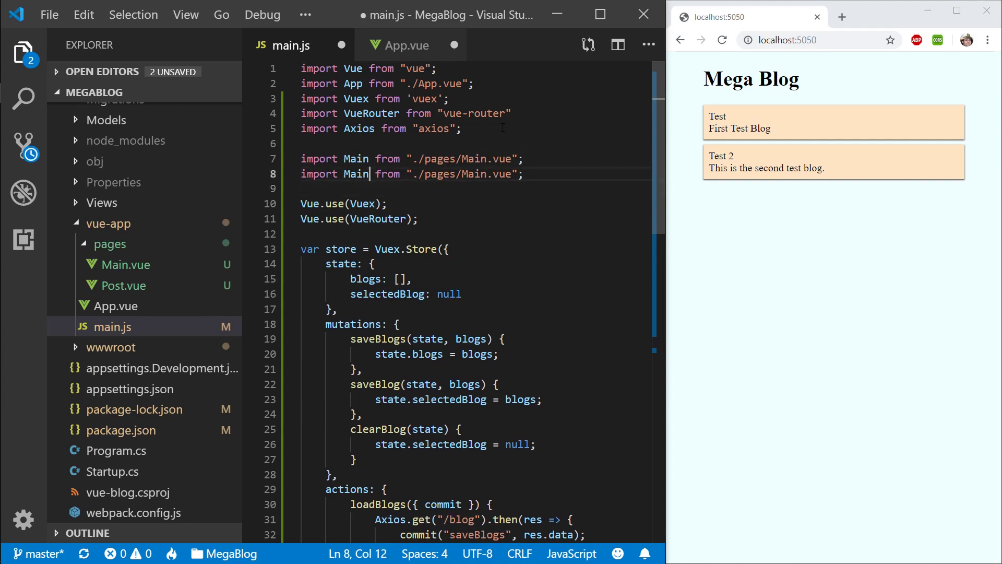
double_click(356, 174)
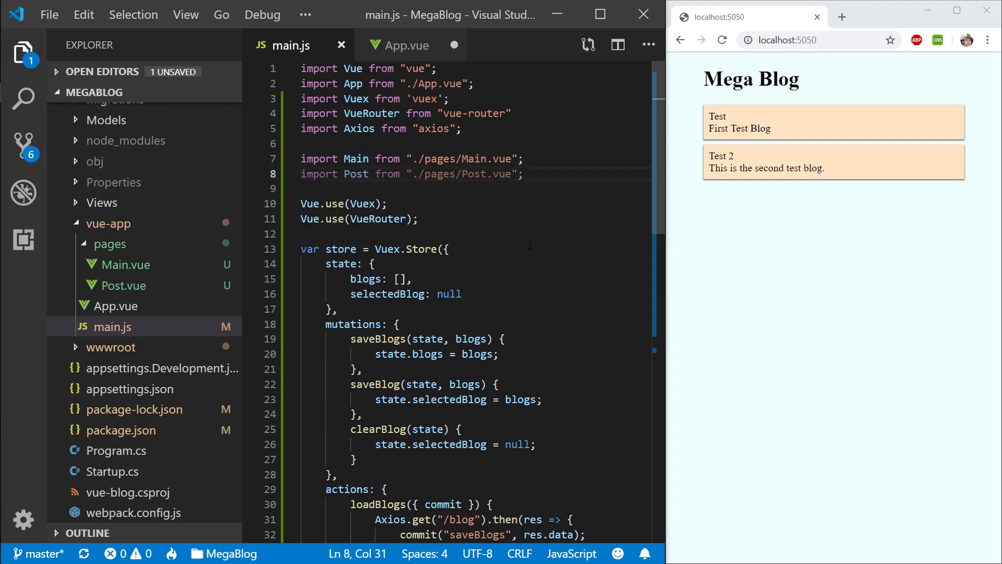
scroll(down, 3)
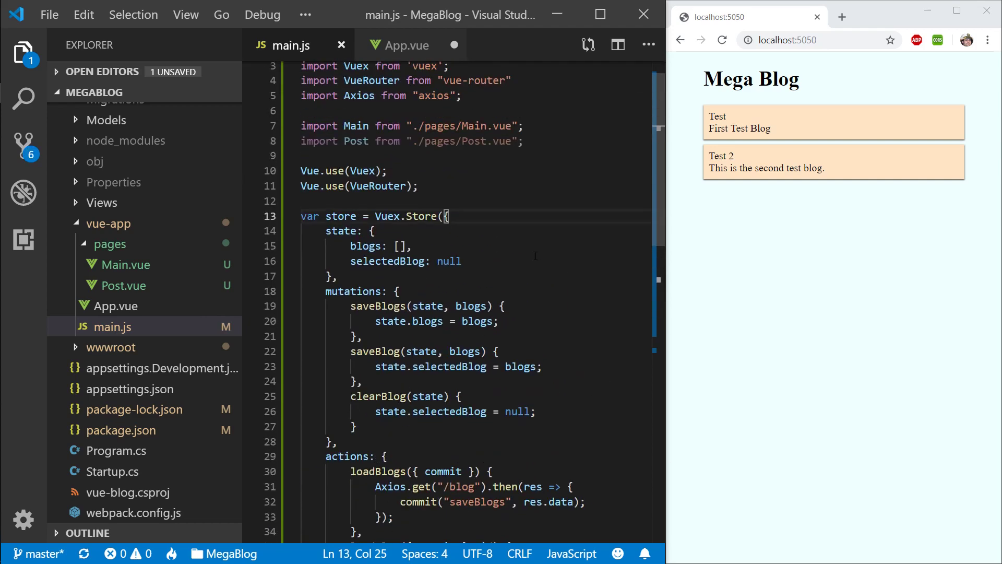
scroll(down, 3)
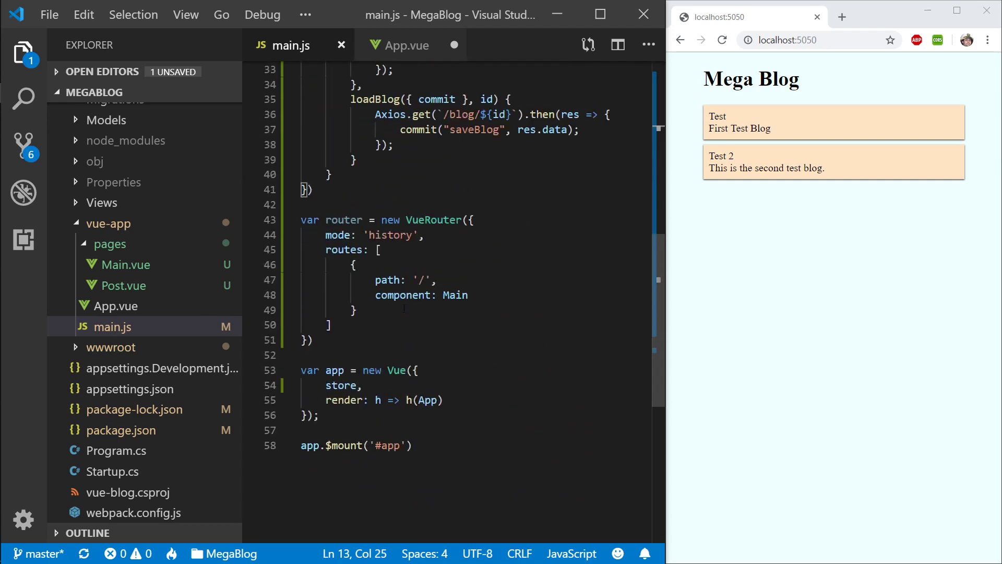
Step: Add a '/:id' route using Post, pass router into the Vue instance, and reload the blog
click(358, 310)
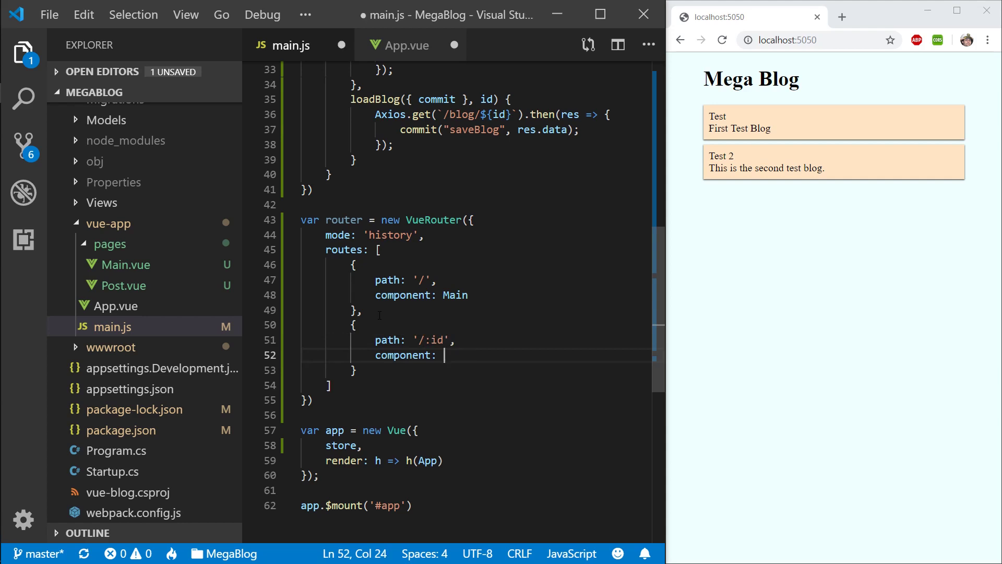
text(Post)
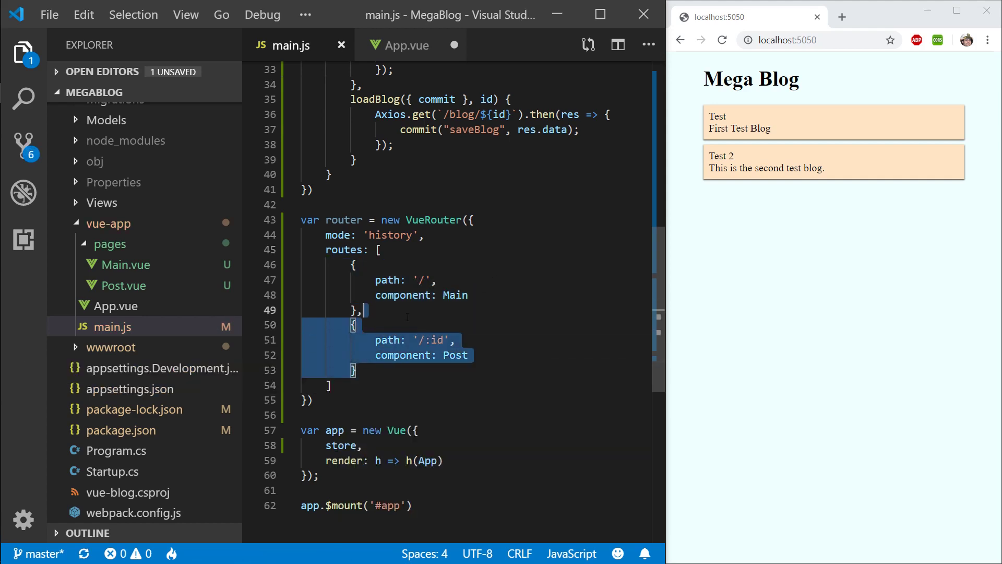
text(router,)
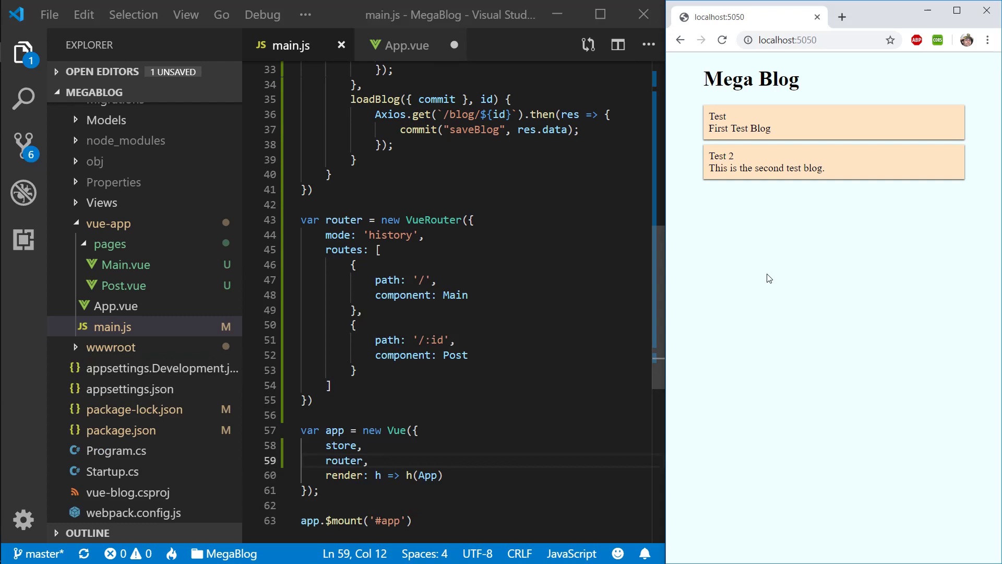
click(723, 40)
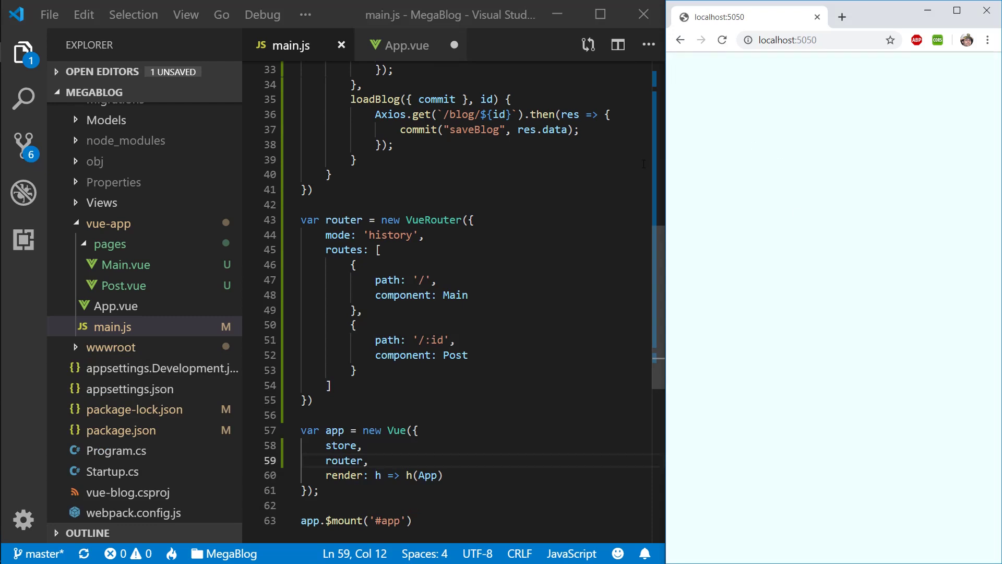
Step: Inspect the Vuex error in the browser's DevTools console and return to main.js
click(406, 45)
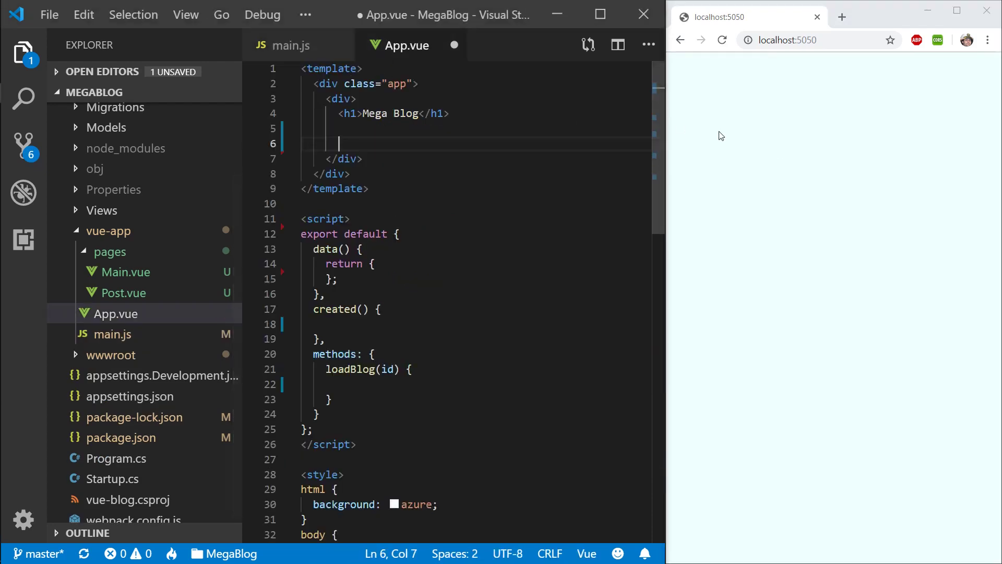
click(436, 113)
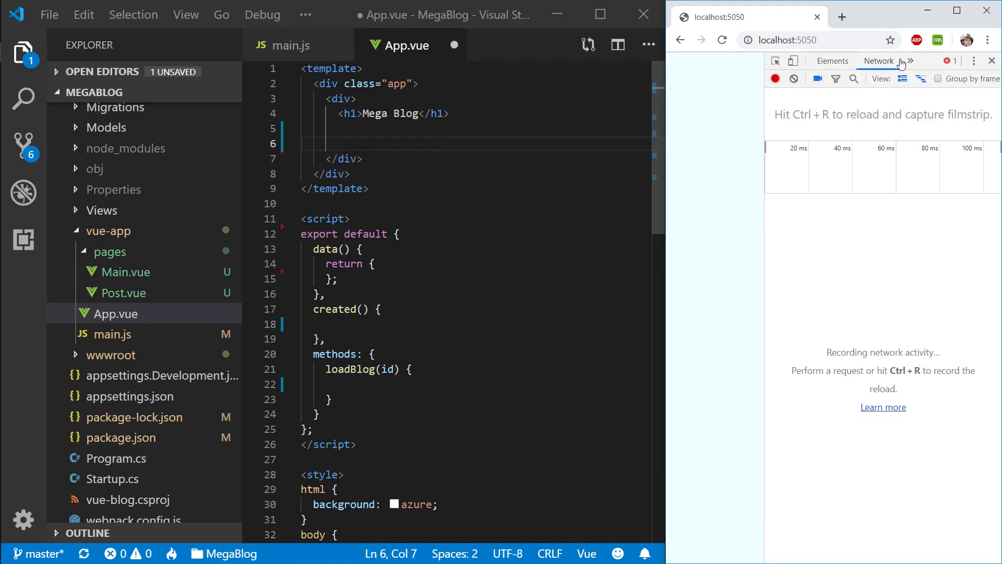
click(878, 60)
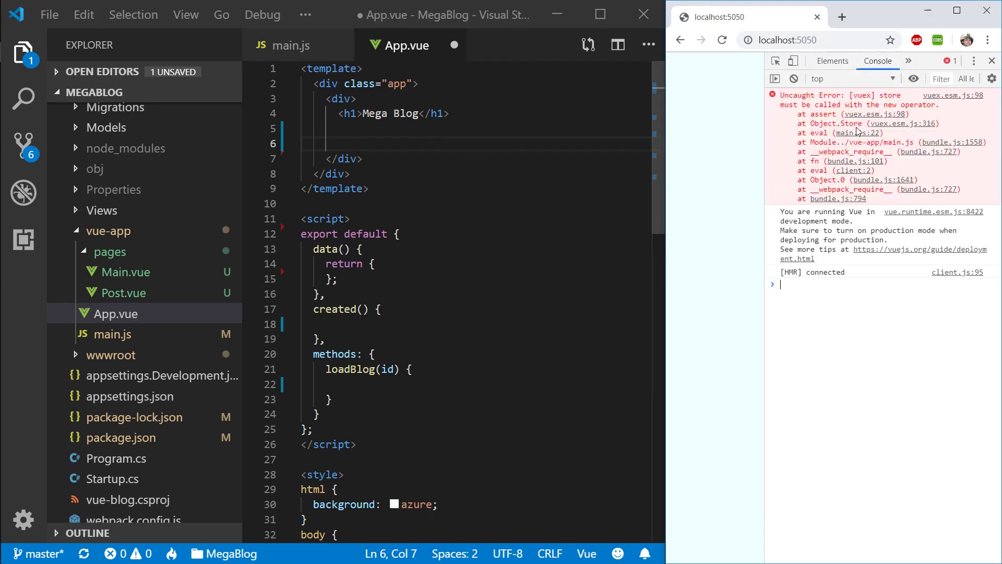
mouse_move(876, 106)
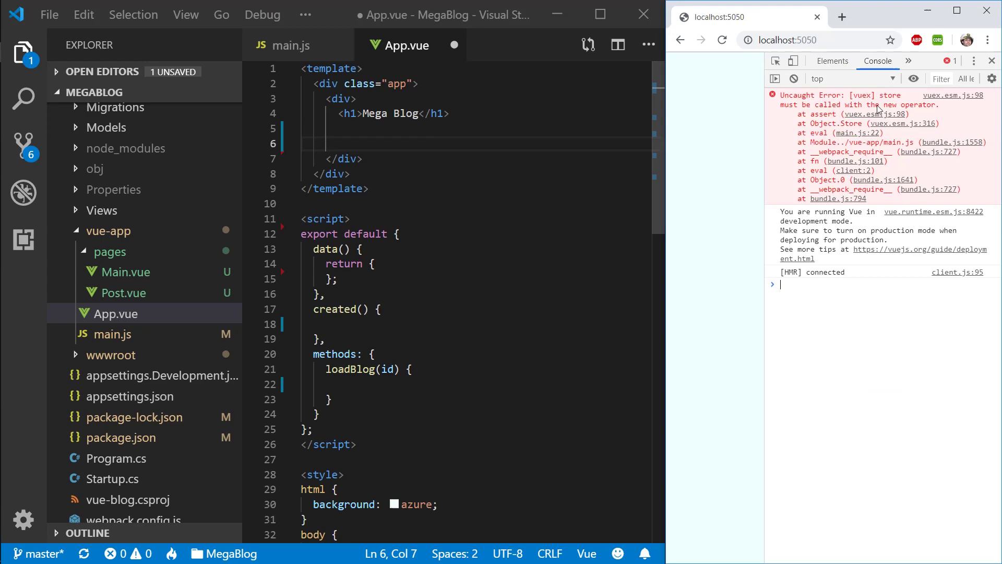
click(292, 45)
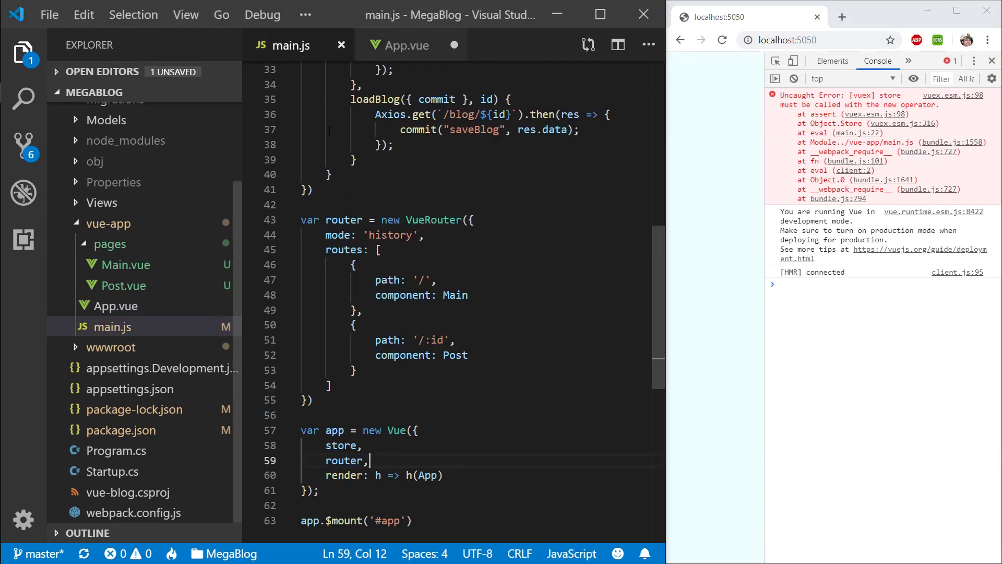
Step: Prefix Vuex.Store with new, reload the page, and begin a new tag in App.vue's template
scroll(up, 3)
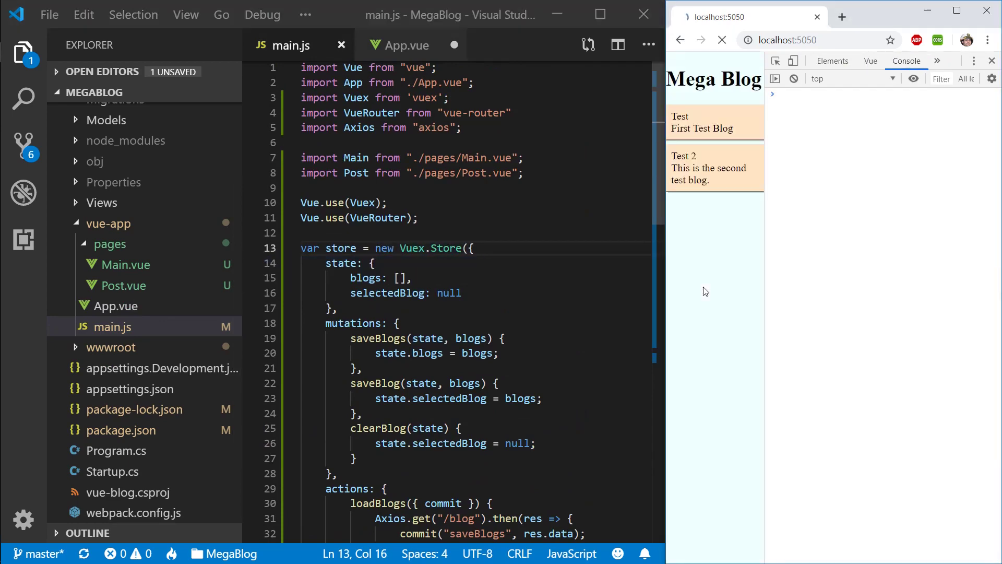
click(722, 40)
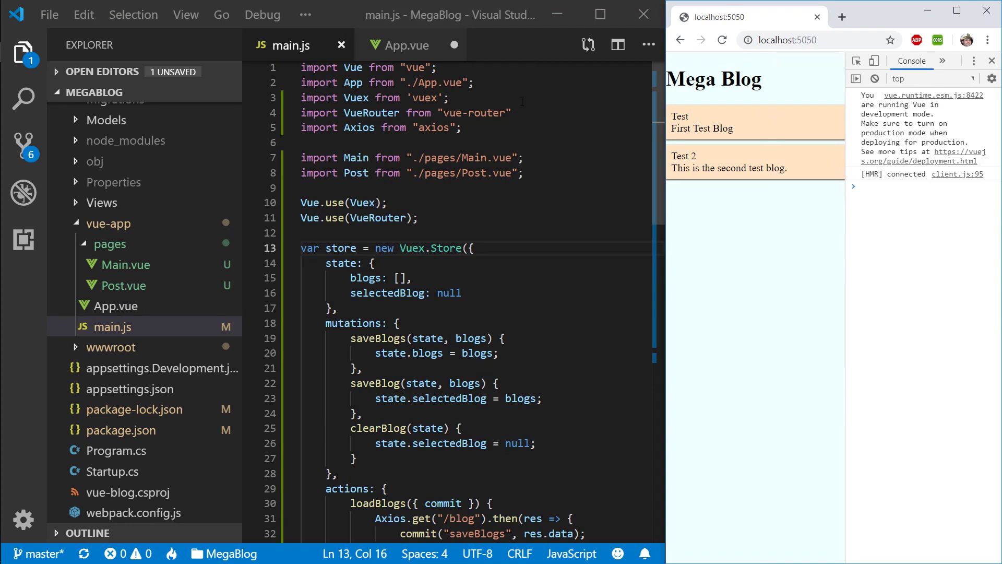
click(406, 45)
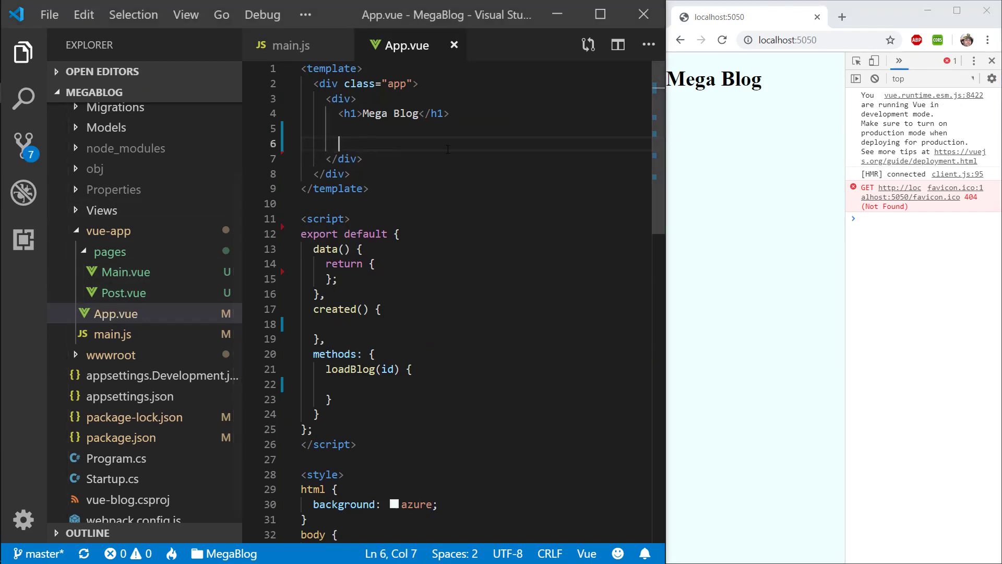
text(<)
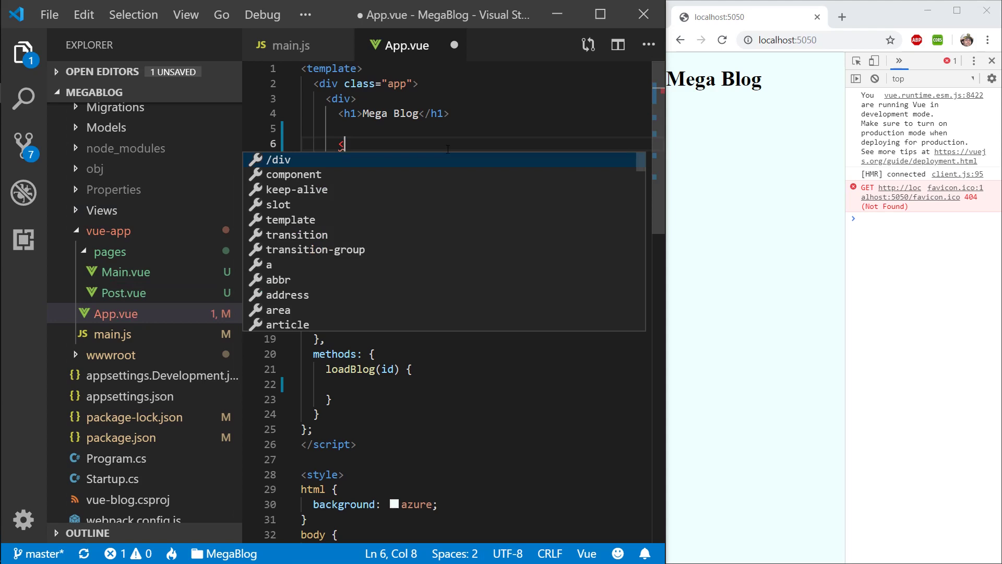
Step: Add <router-view></router-view> under the Mega Blog heading and remove the blank line above it
text(<vue-rou)
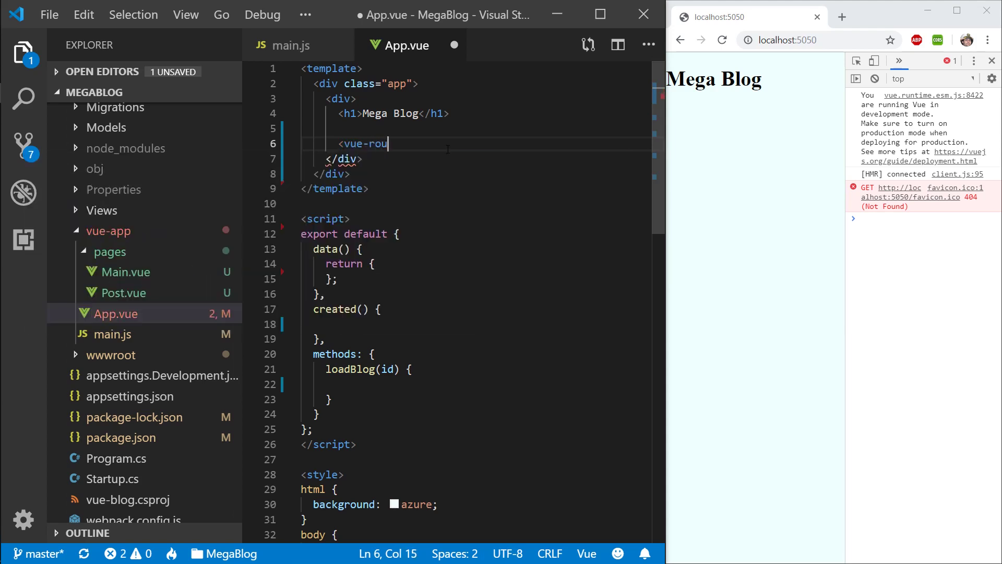
key(Backspace)
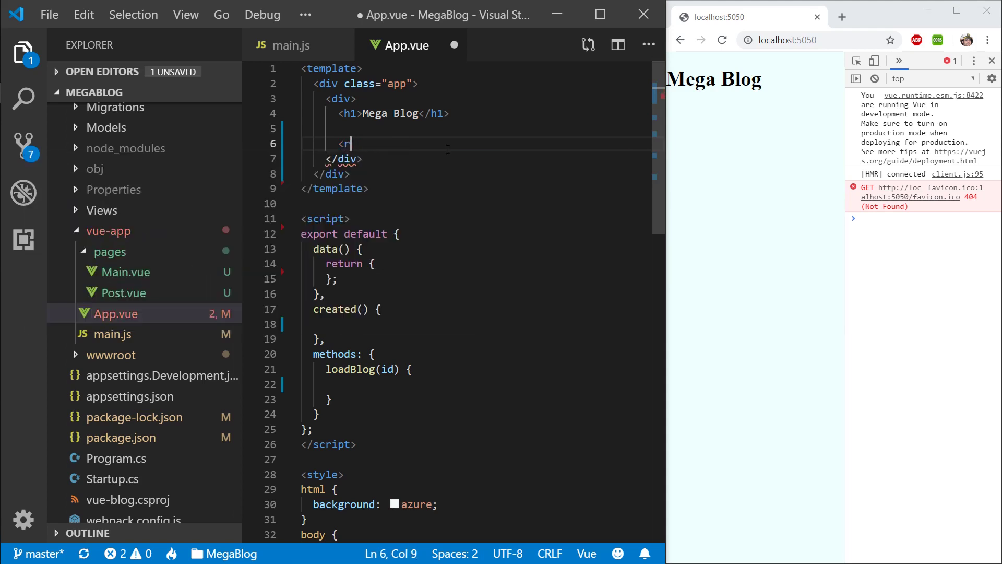
text(outer-view></router-view>)
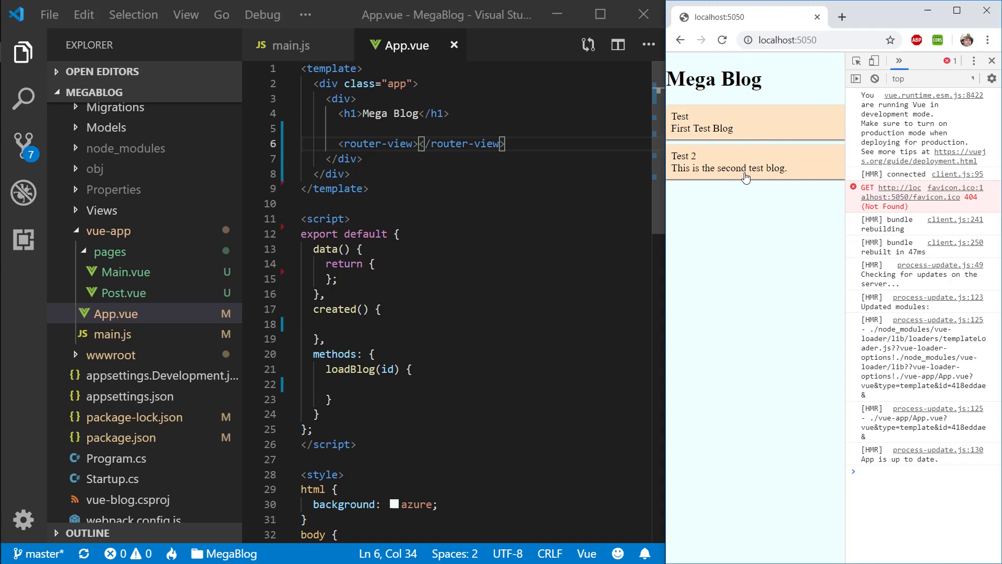
double_click(682, 156)
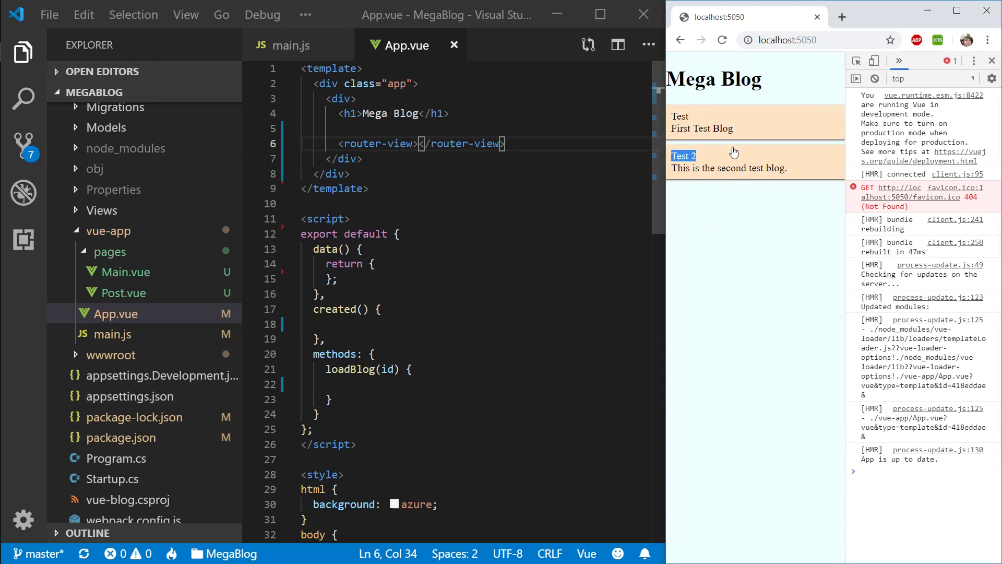
click(338, 129)
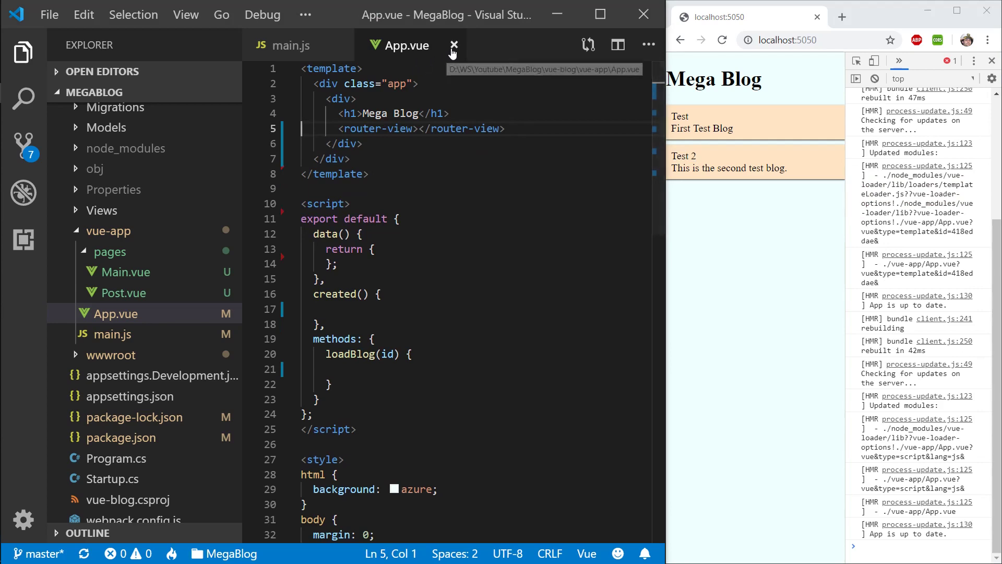
Step: In Main.vue, rename the blog card's div and its closing tag to router-link
click(454, 45)
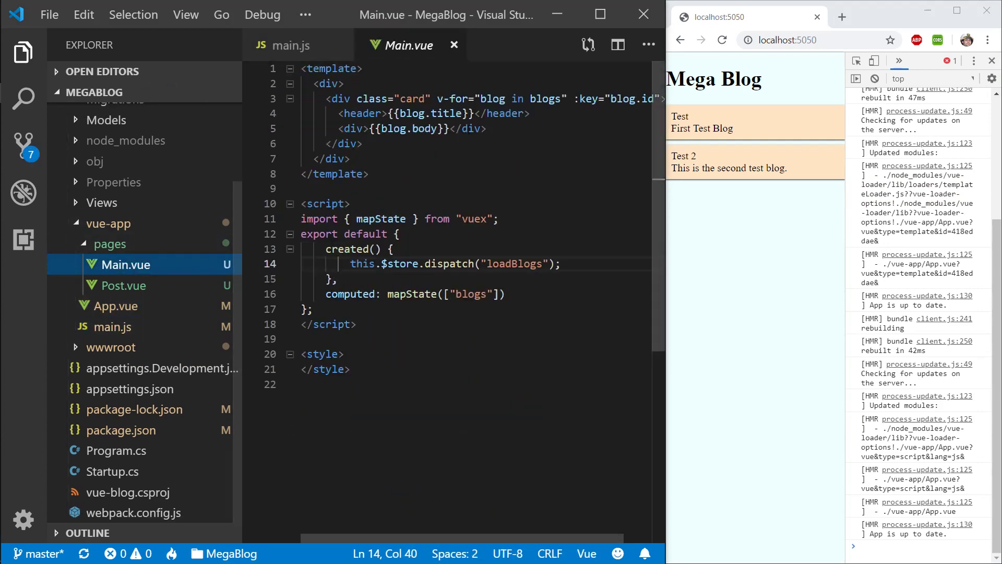
double_click(340, 98)
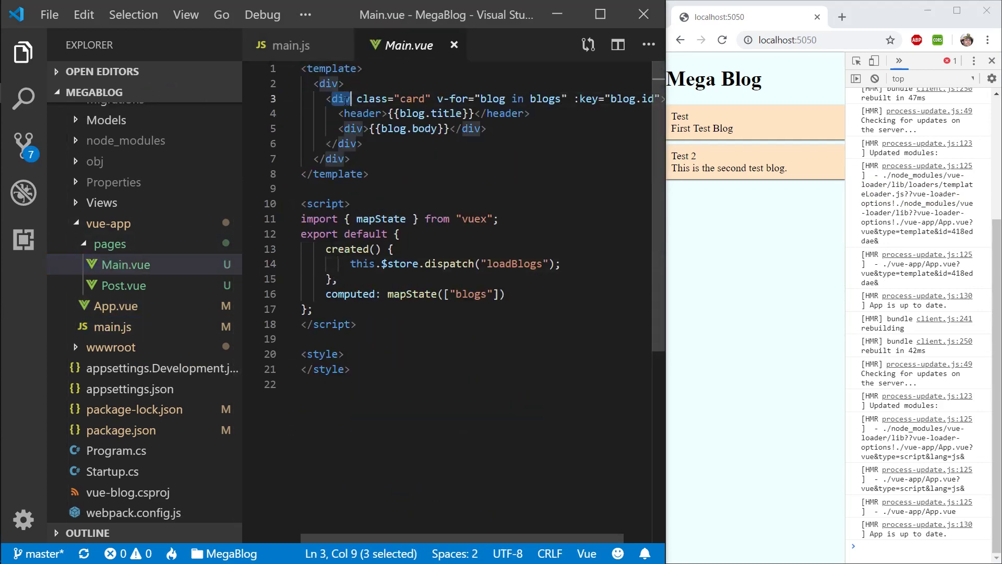
text(router-link)
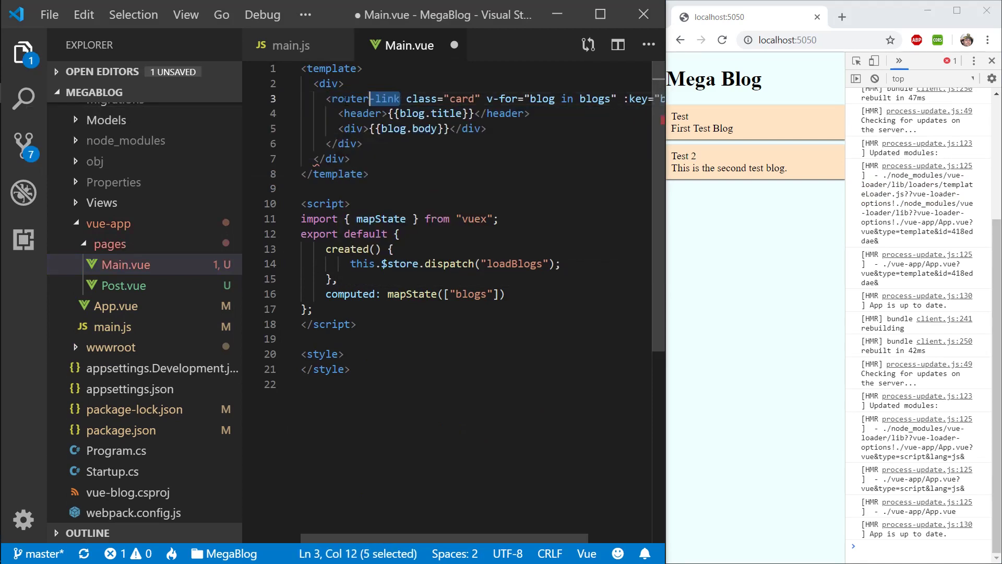
click(396, 113)
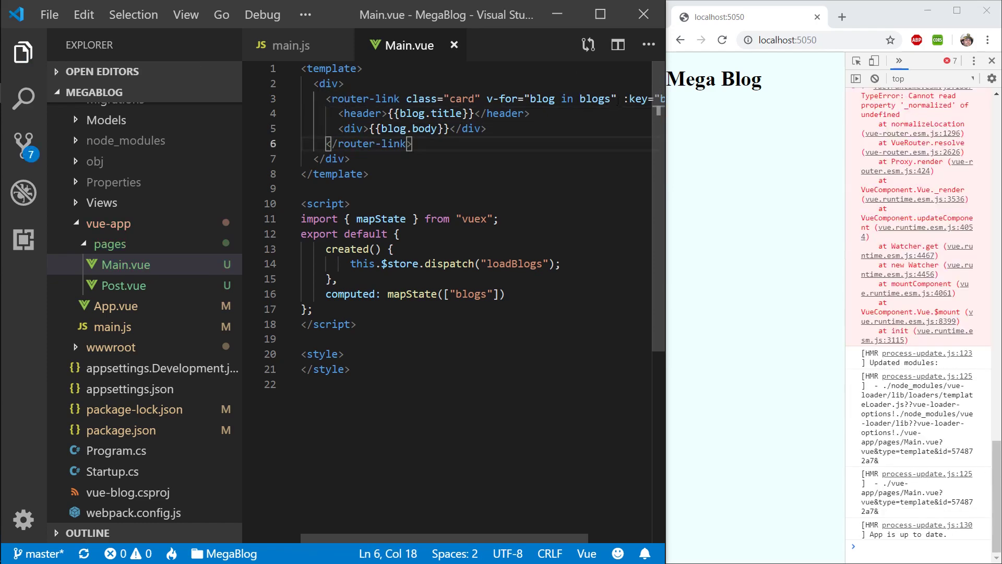
Step: Bind the card link :to="`/${blog.id}`" and test opening a post from the blog list
text(:to :)
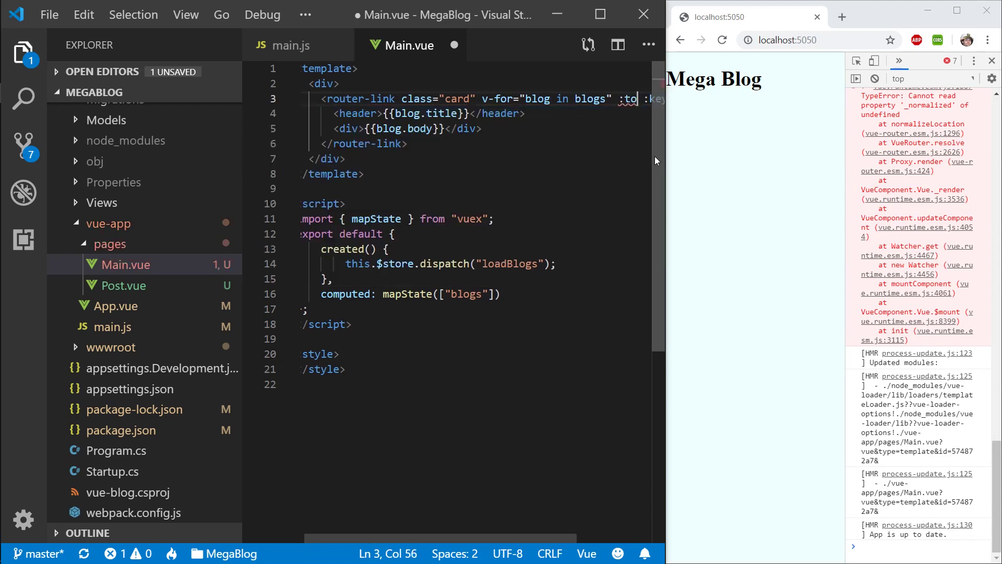
text(="")
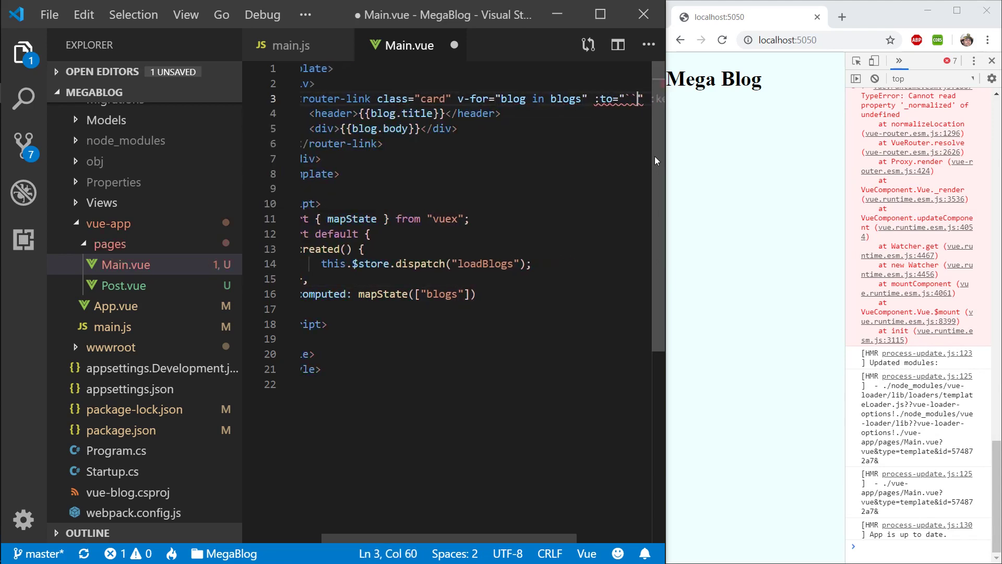
key(Backspace)
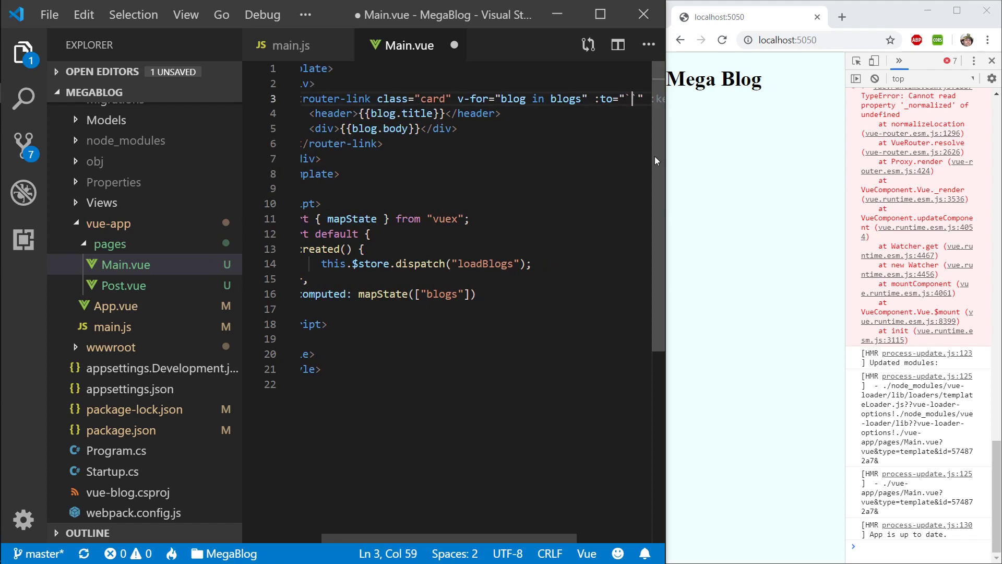
text(/)
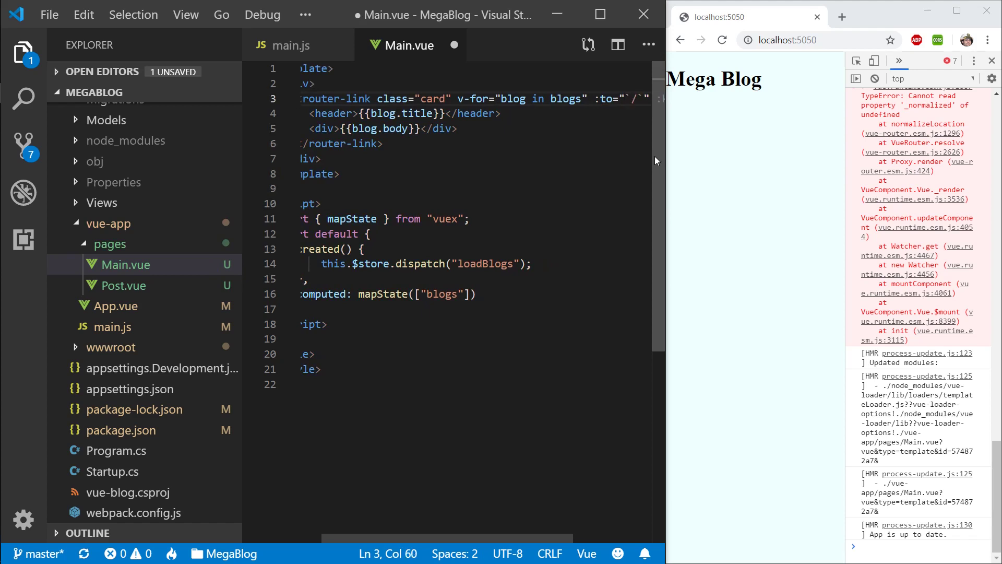
text(${})
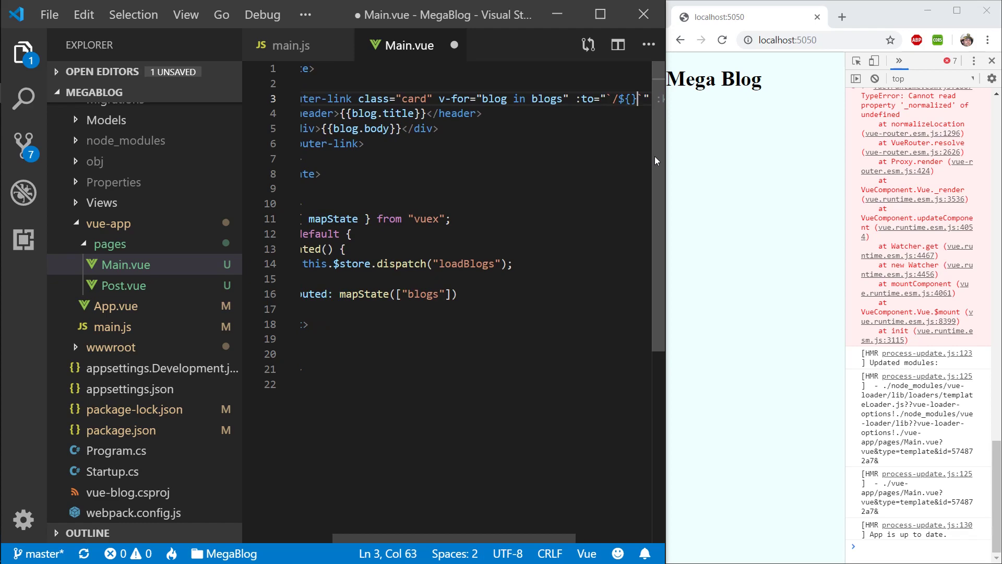
text(bl)
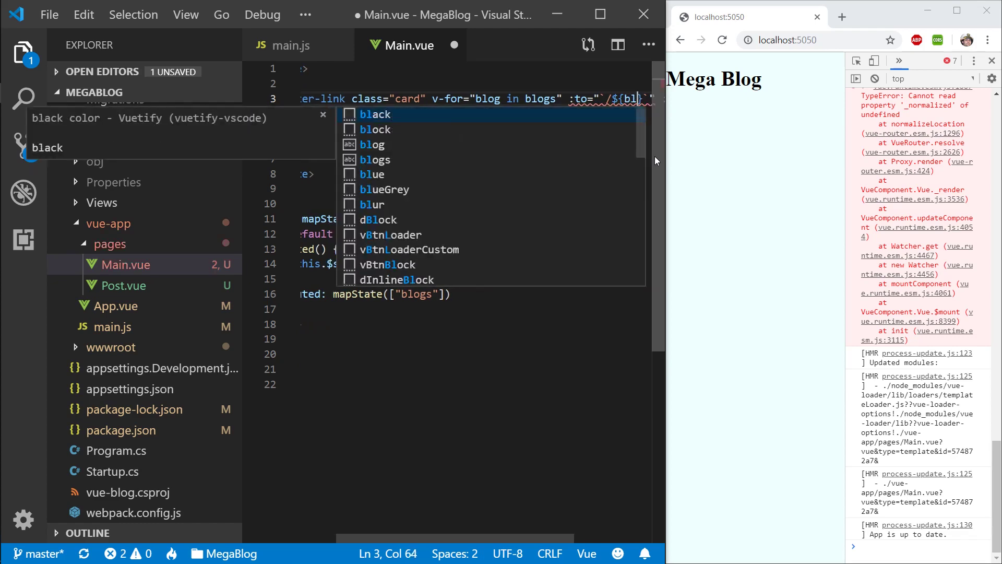
text(.id})
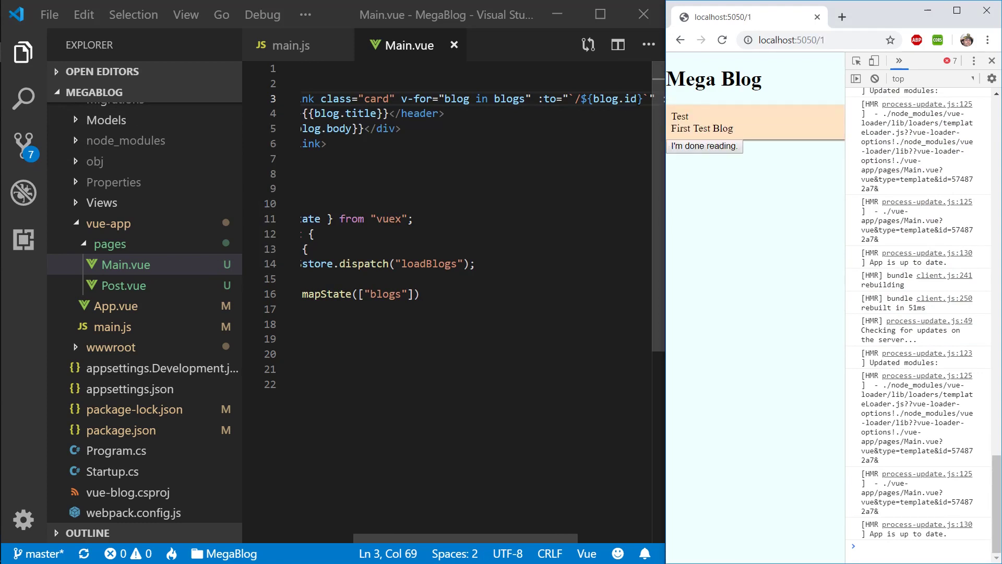
mouse_move(727, 172)
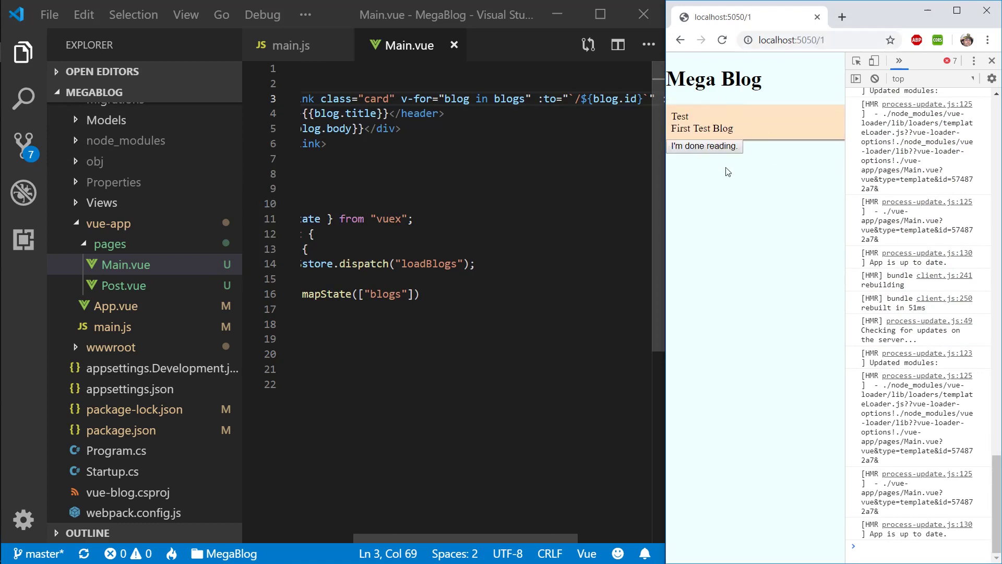
mouse_move(611, 194)
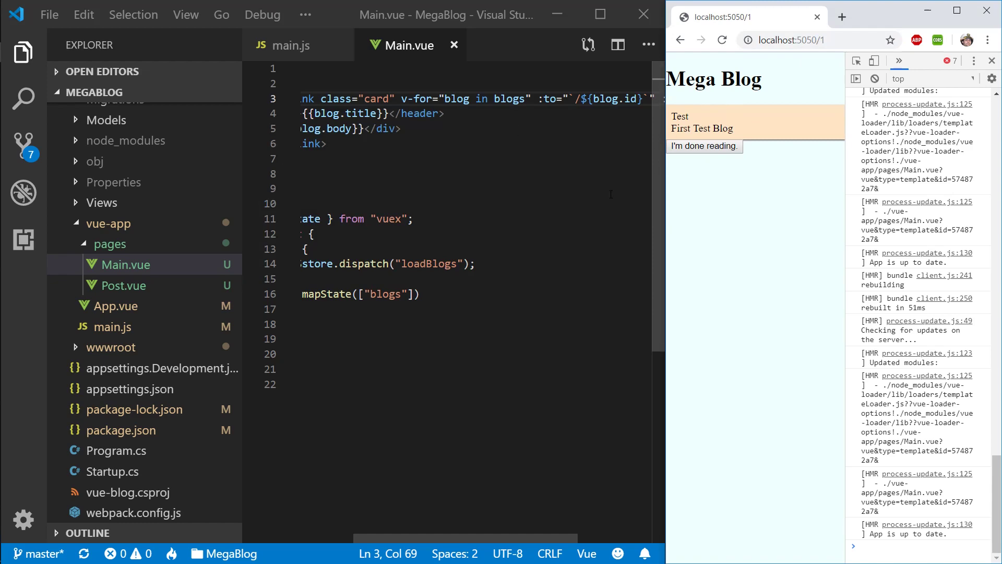
click(703, 146)
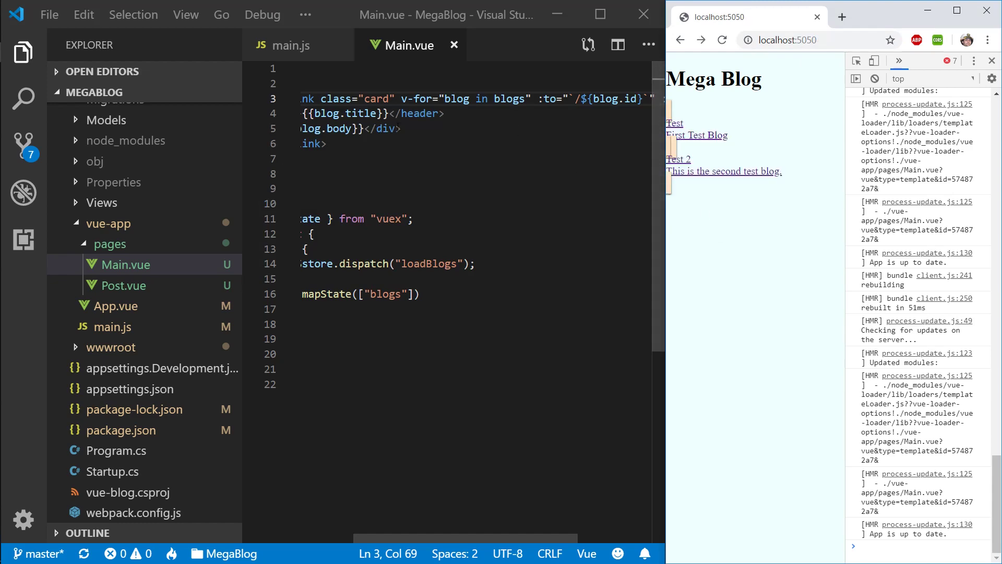
click(289, 45)
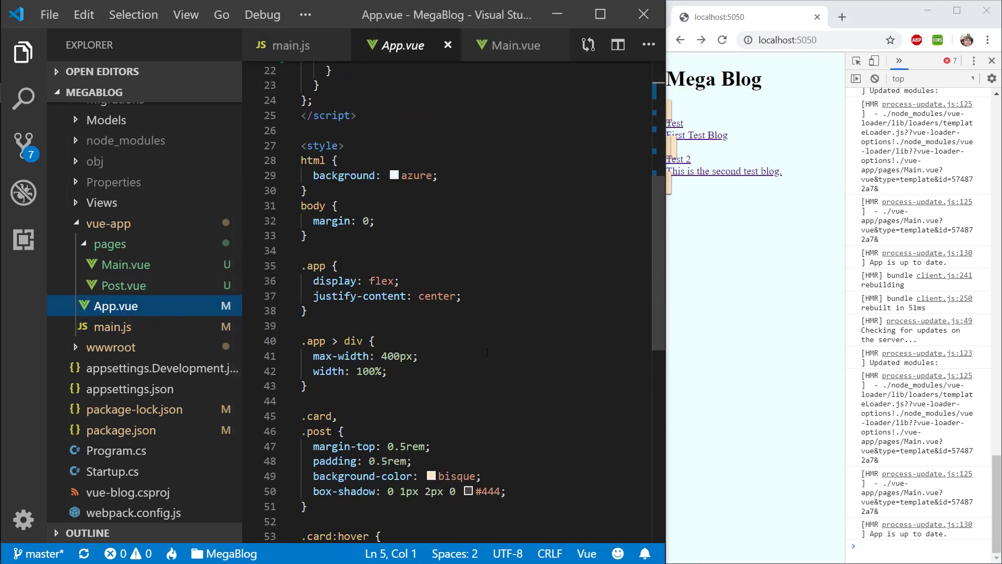
Step: Give .card, .post display: block, color: black and text-decoration: none, then test the post page
scroll(down, 3)
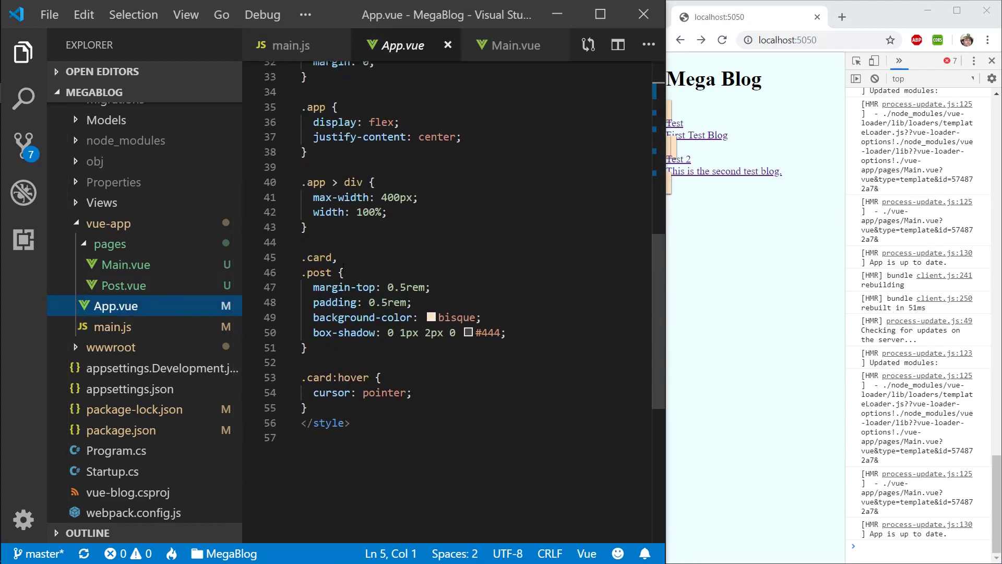
text(display: ;)
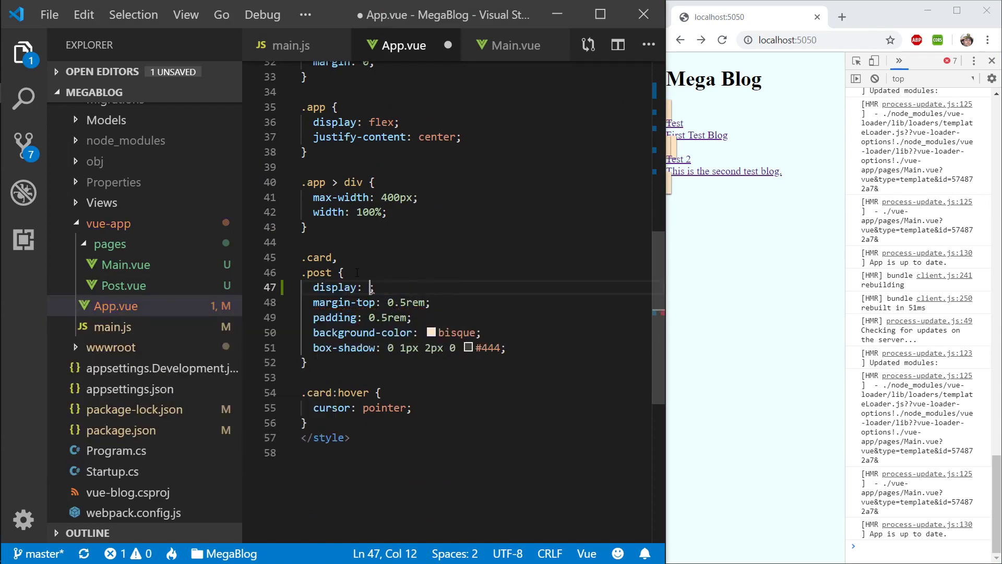
text(block)
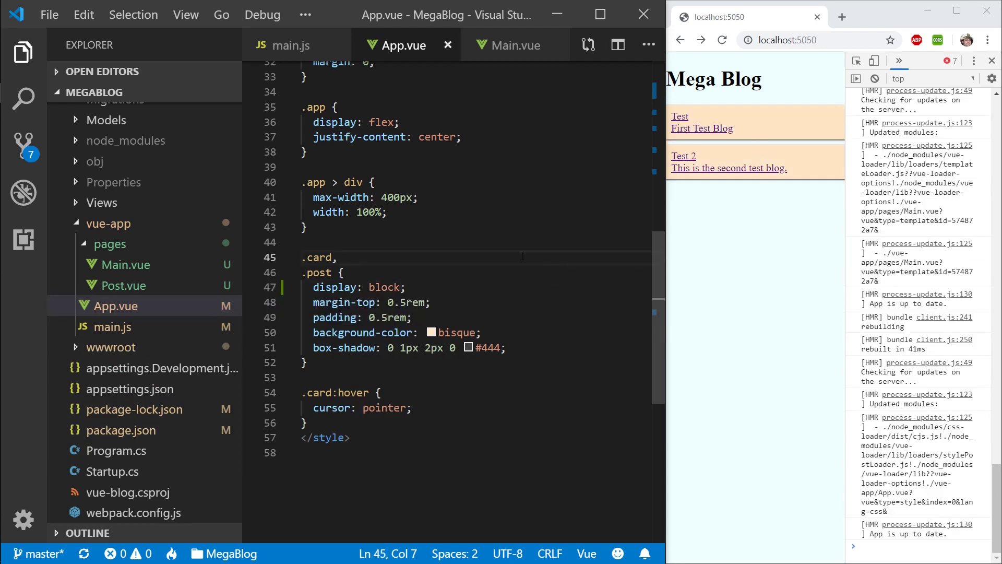
text(te)
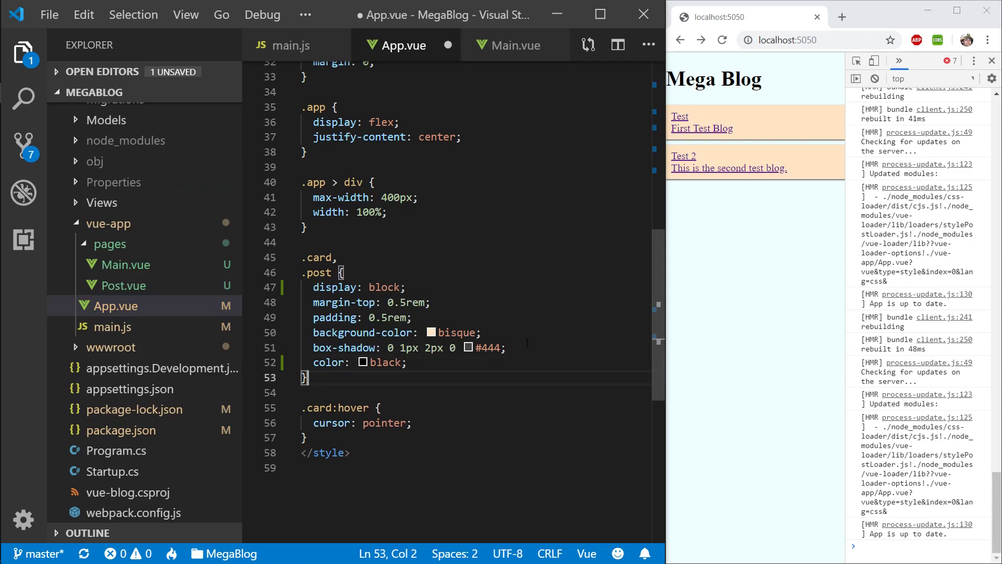
text(text-)
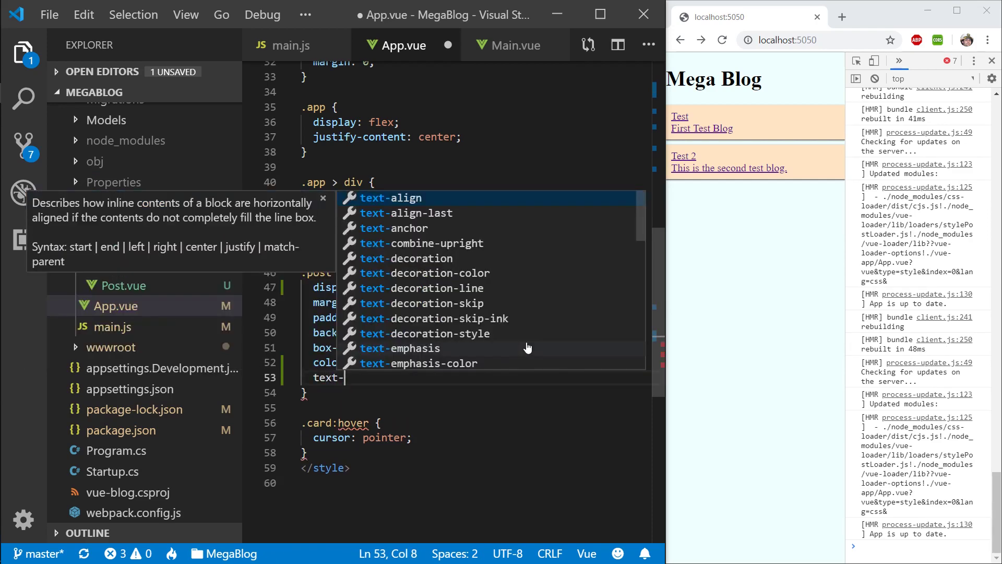
text(un)
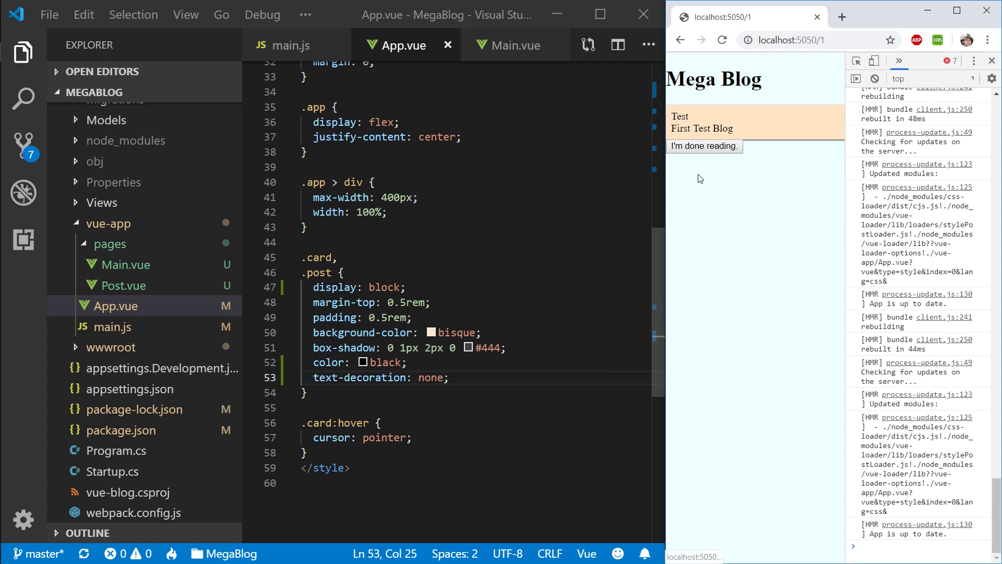
click(703, 146)
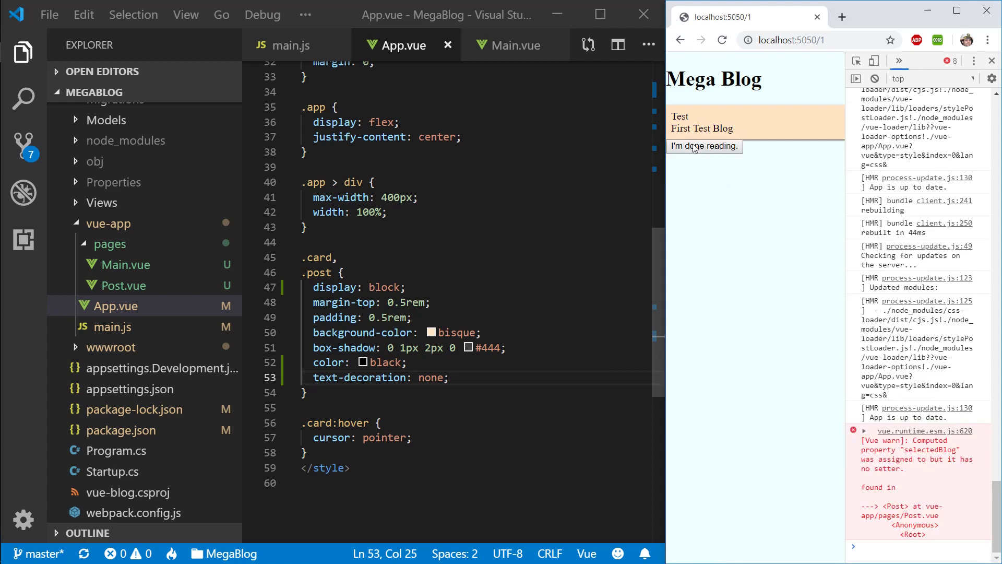
mouse_move(511, 67)
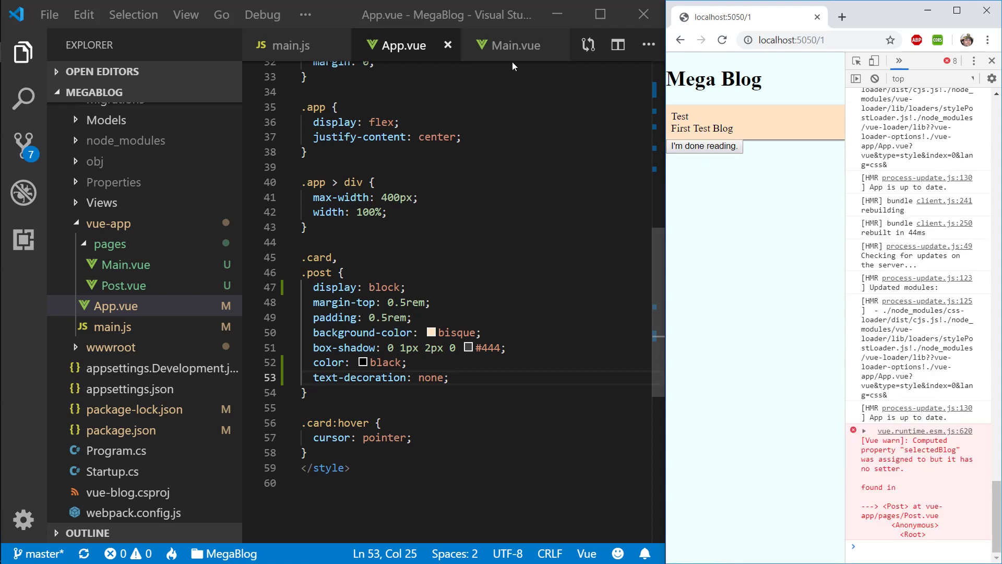
mouse_move(515, 45)
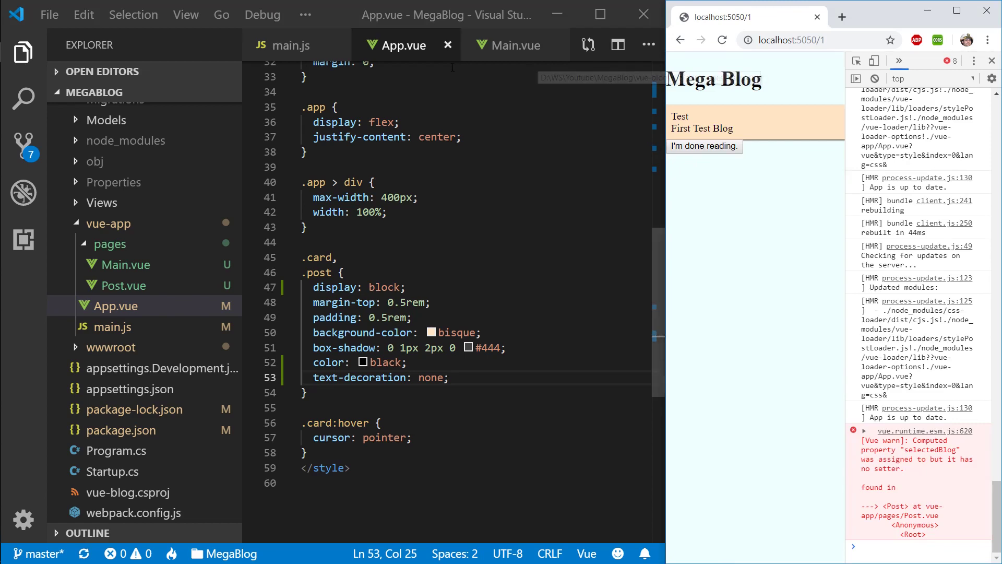
click(109, 327)
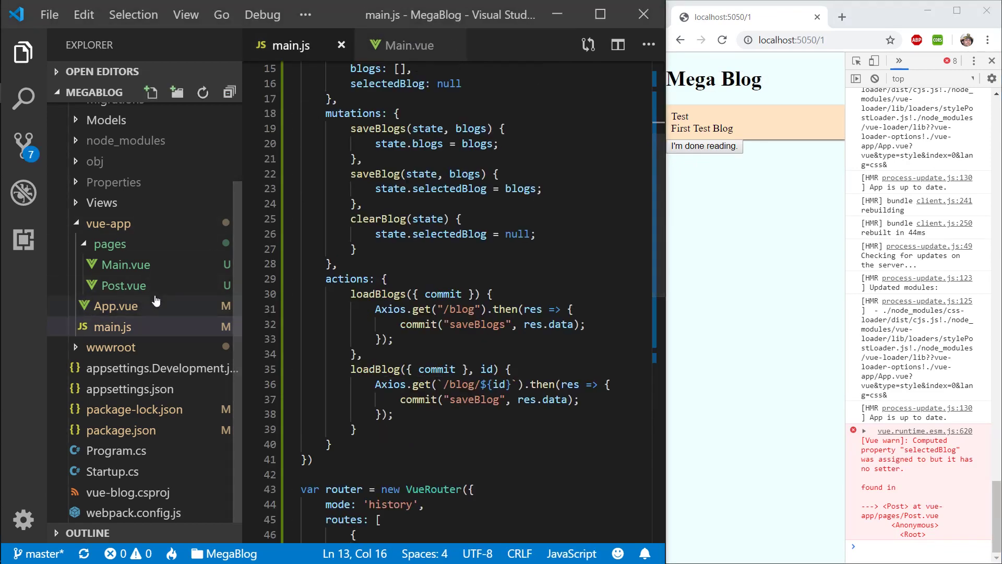
Step: In Post.vue, replace the done-reading button with a router-link to '/' and follow it back to the list
click(120, 285)
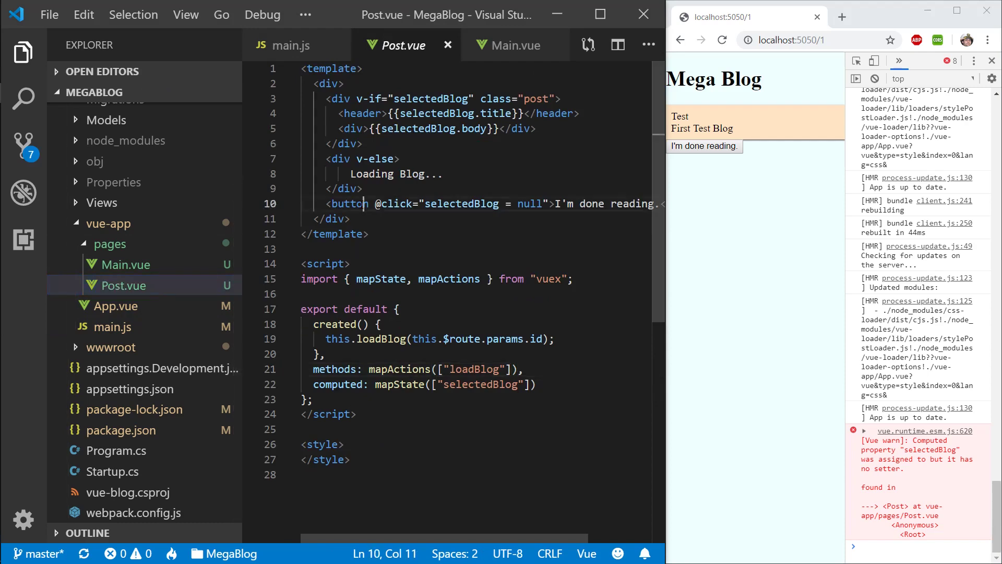
text(router-link>)
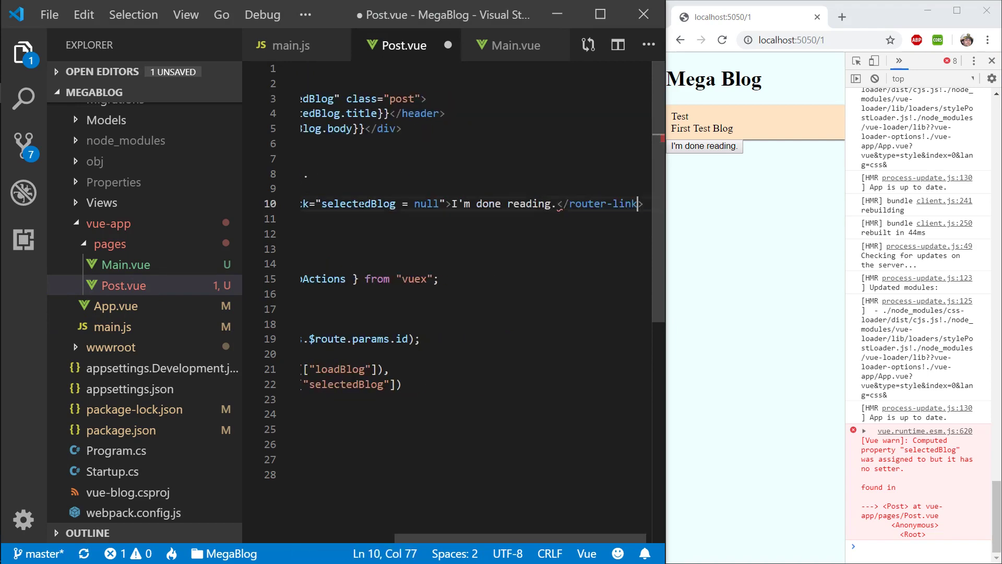
key(ctrl+s)
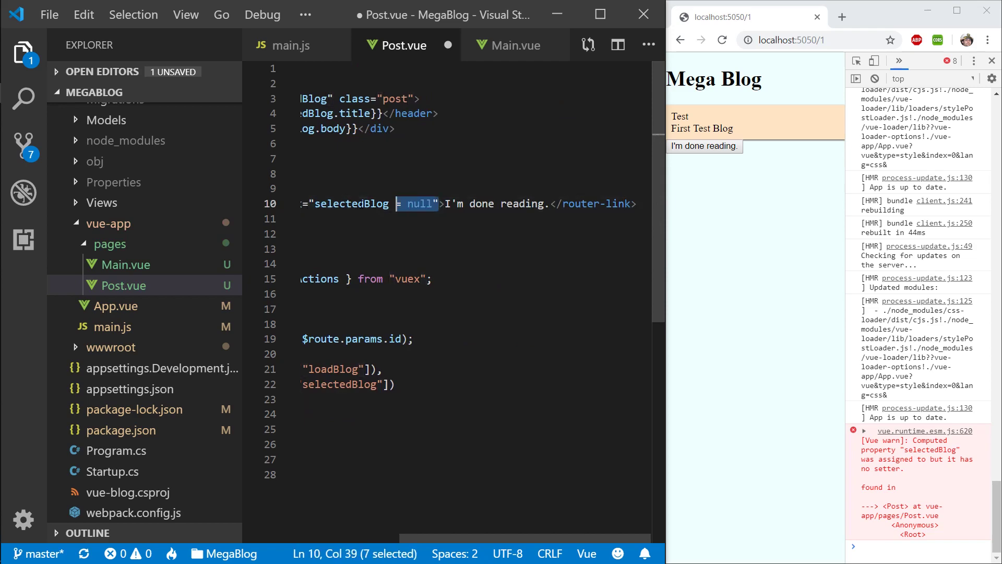
text(ter-link to)
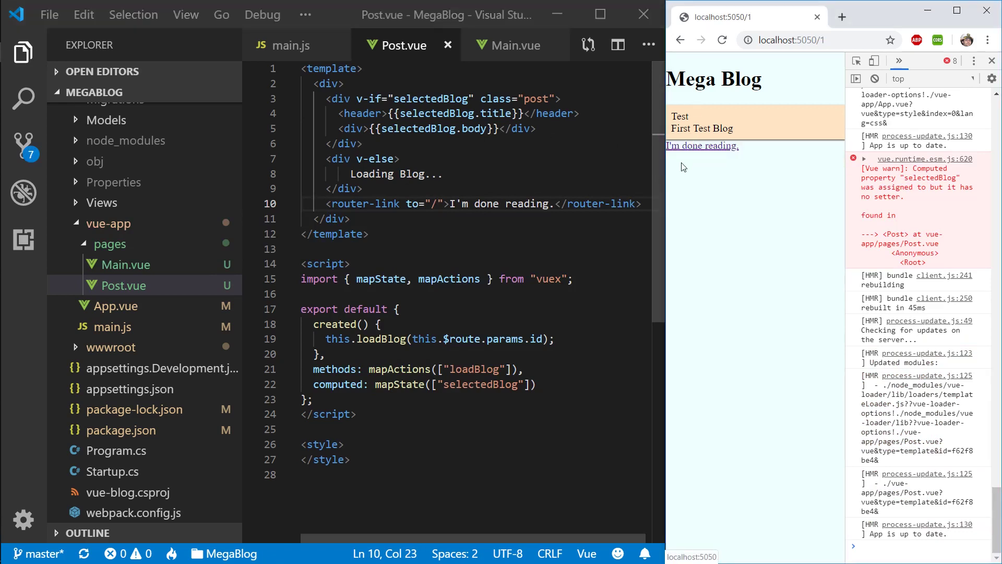
click(702, 146)
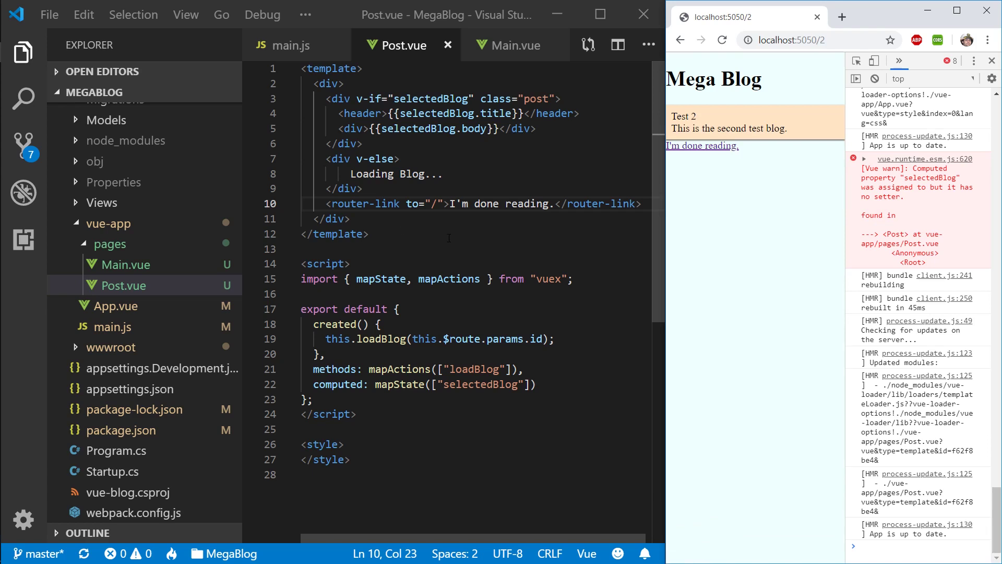
click(551, 370)
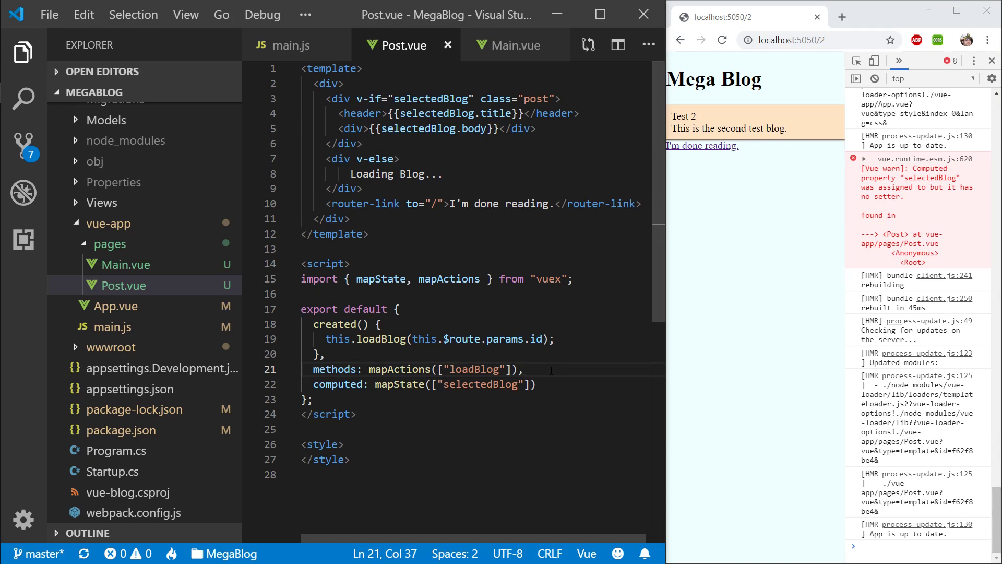
Step: Add beforeRouteLeave(to, from, next) committing 'clearBlog' then calling next() in Post.vue
text(beforeRouteLeave()
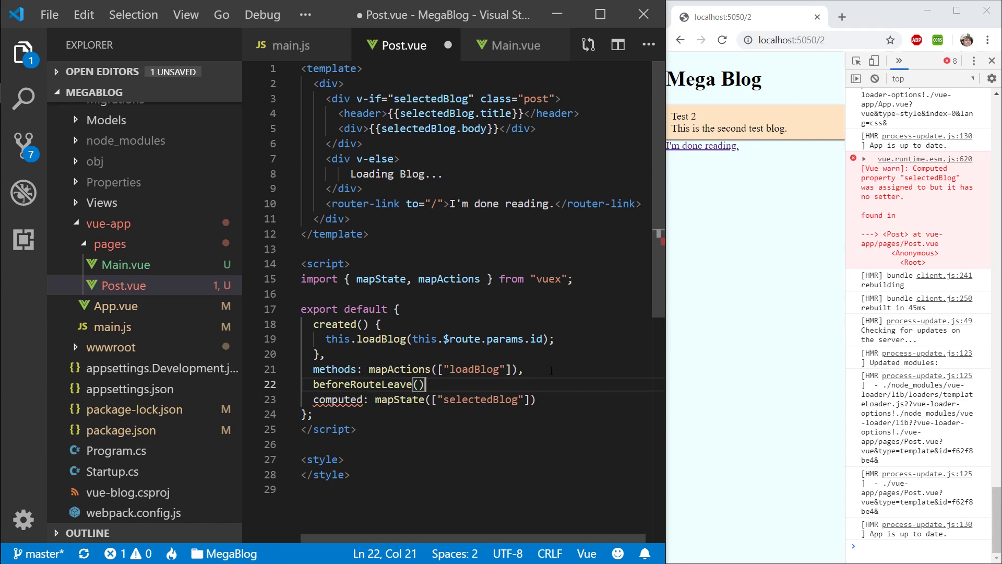
text(to, from, nex)
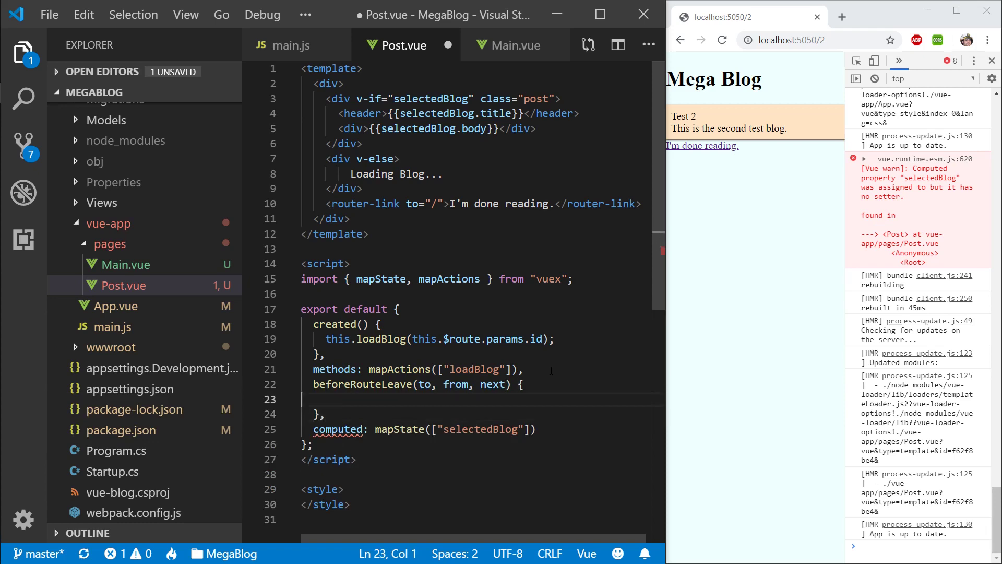
text(this.$store.)
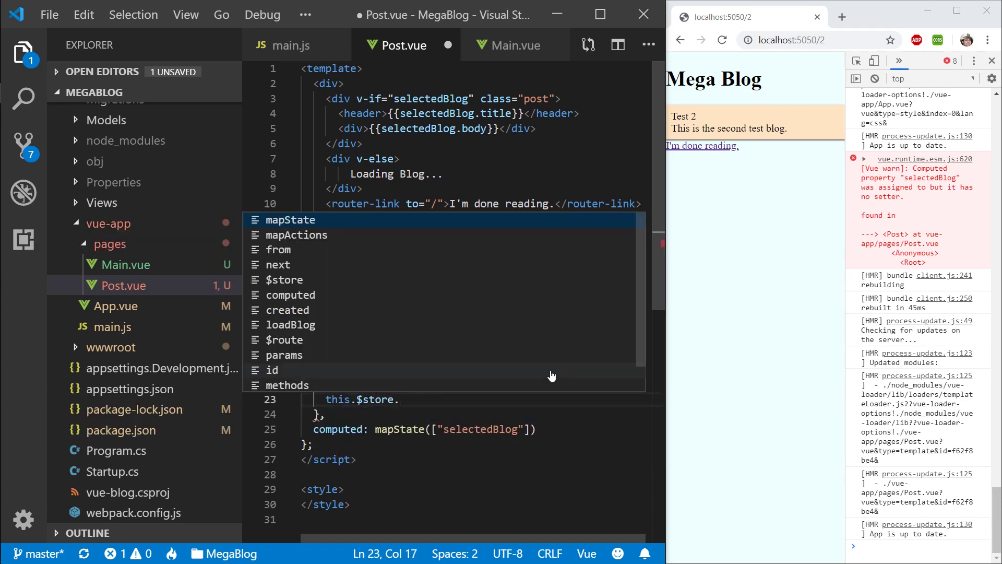
text(commit()
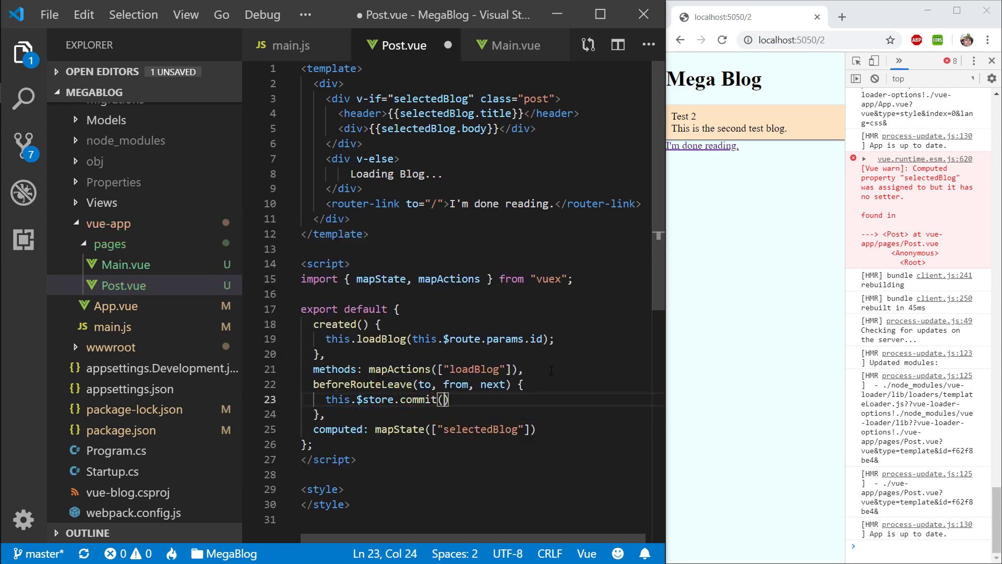
text('clearBlog)
text(next();)
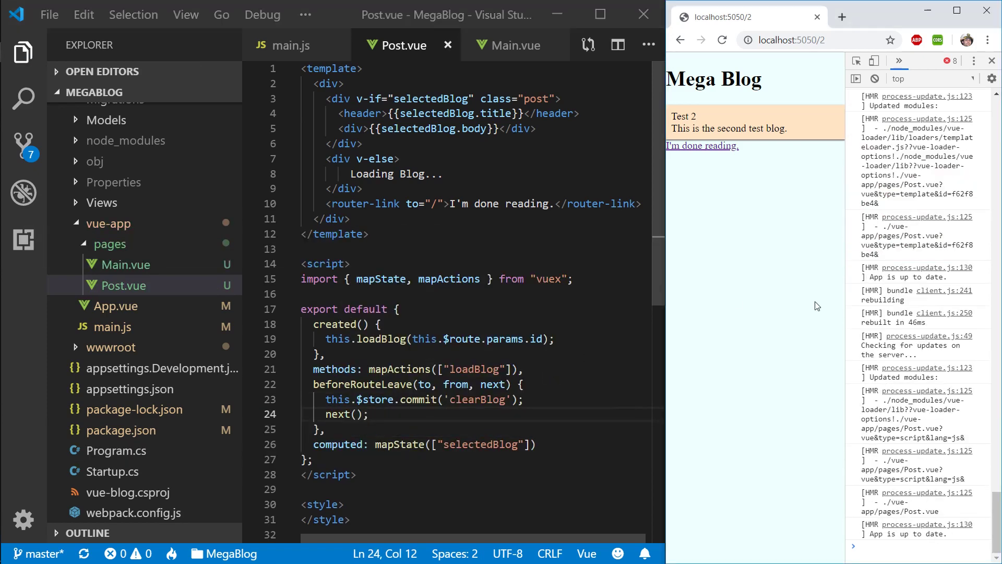
mouse_move(702, 146)
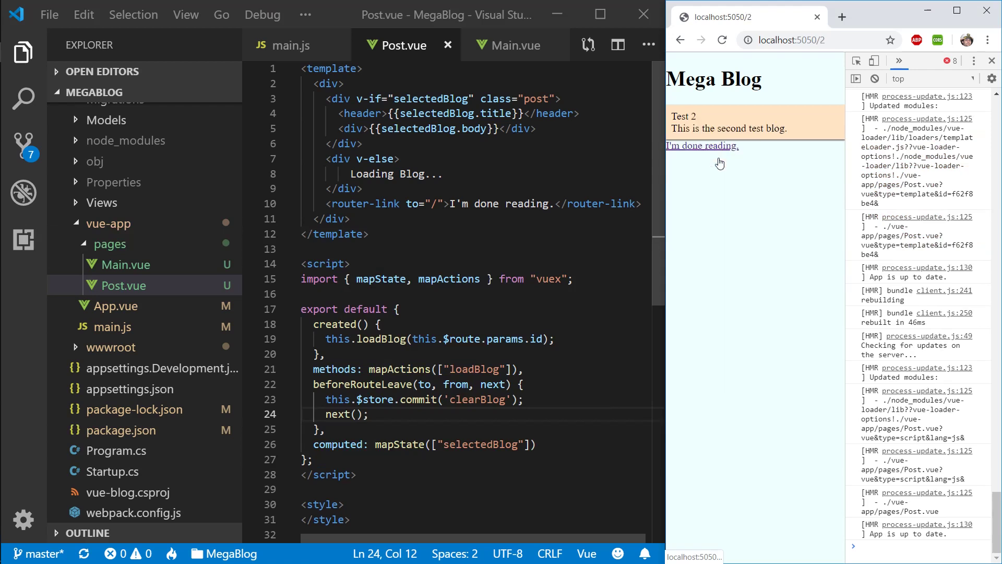
Step: Click back and forth between the blog list and the first test post to check leaving works
click(702, 146)
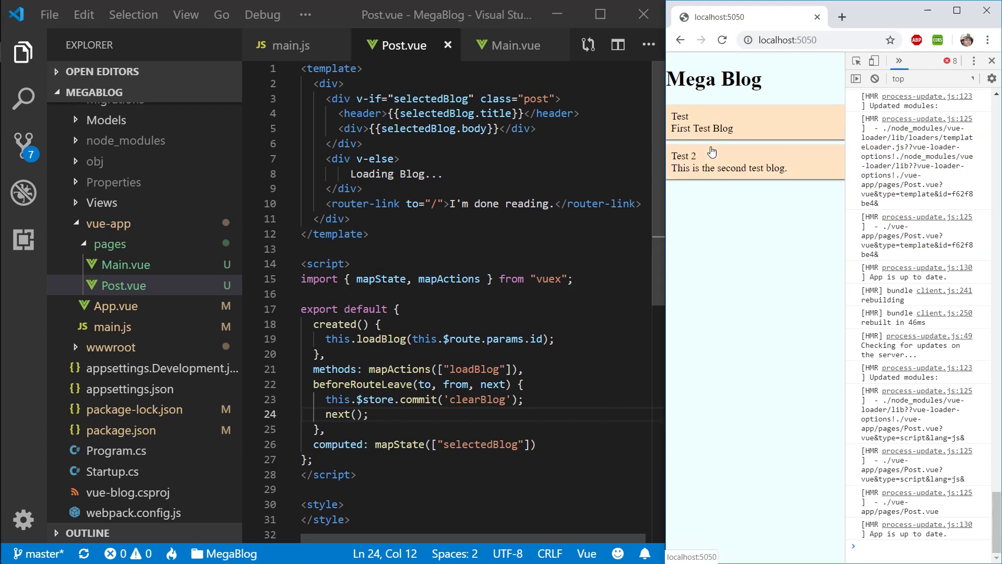
click(702, 155)
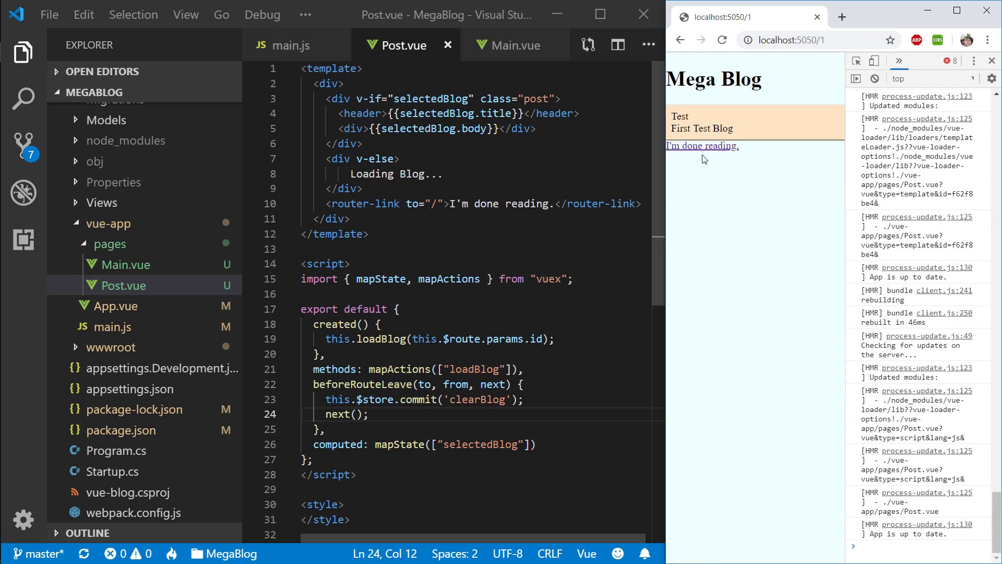
click(702, 146)
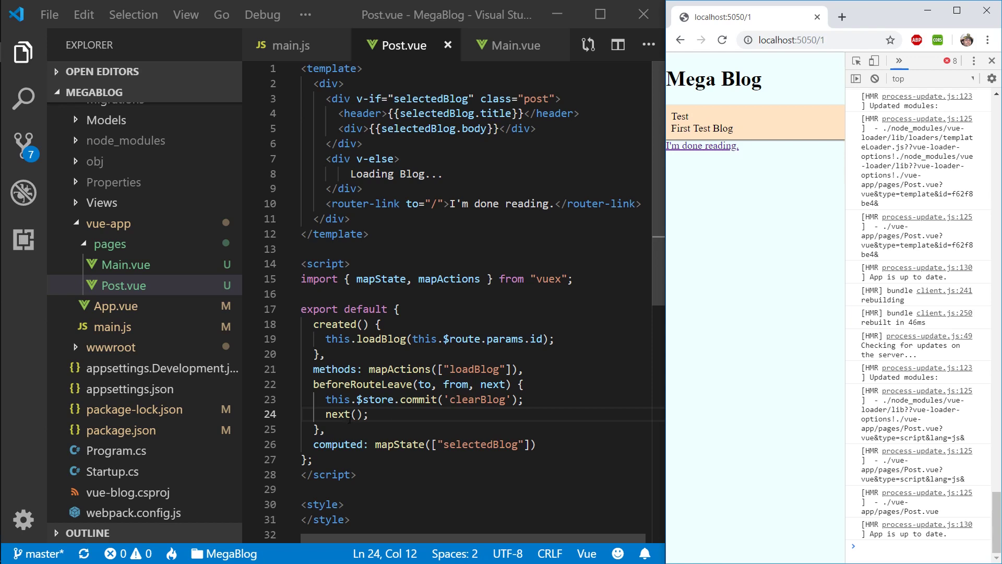
click(352, 474)
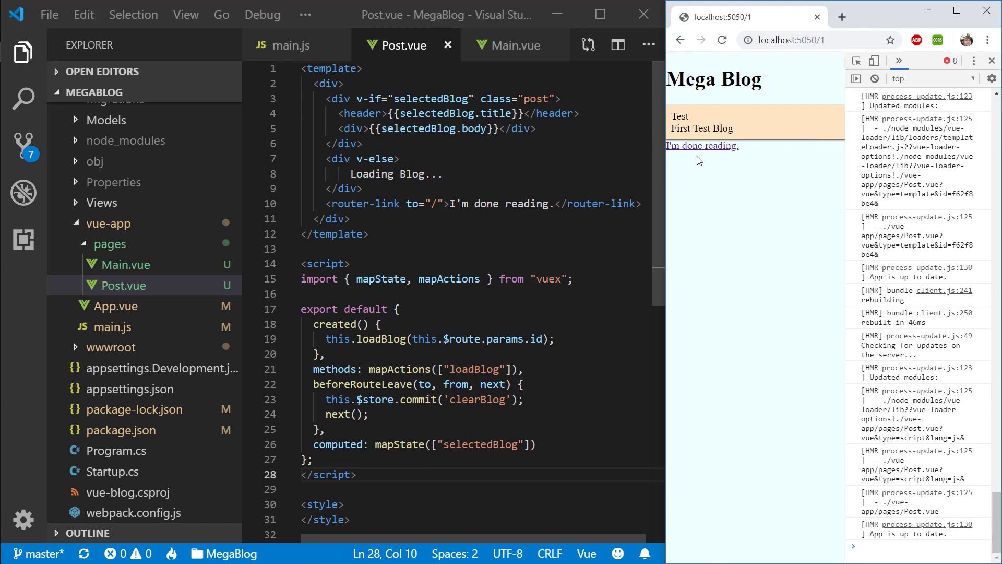
click(702, 146)
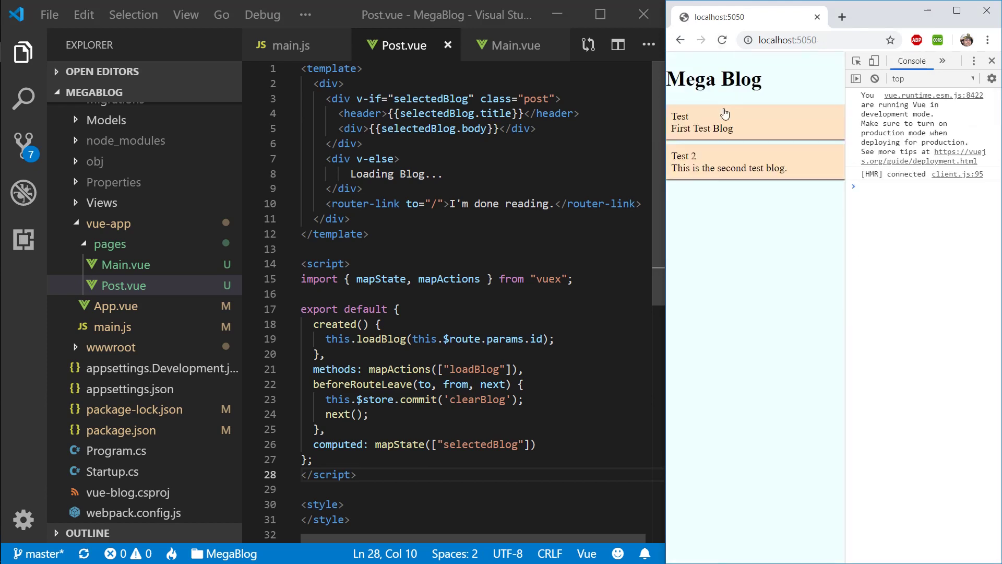
Step: Reload post 1 to see the HTTP 404, then browse directly to localhost:5050/2
click(703, 122)
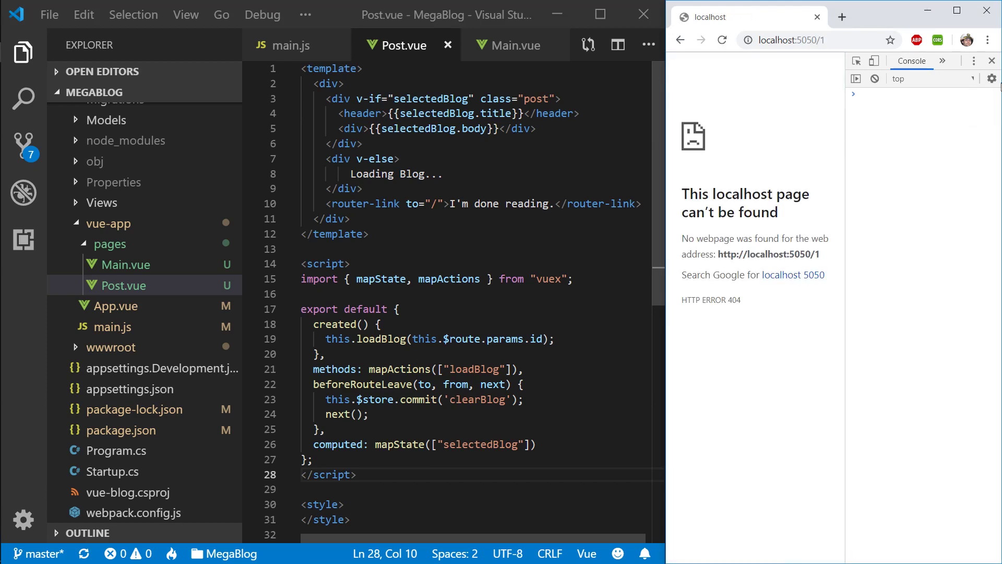
click(993, 60)
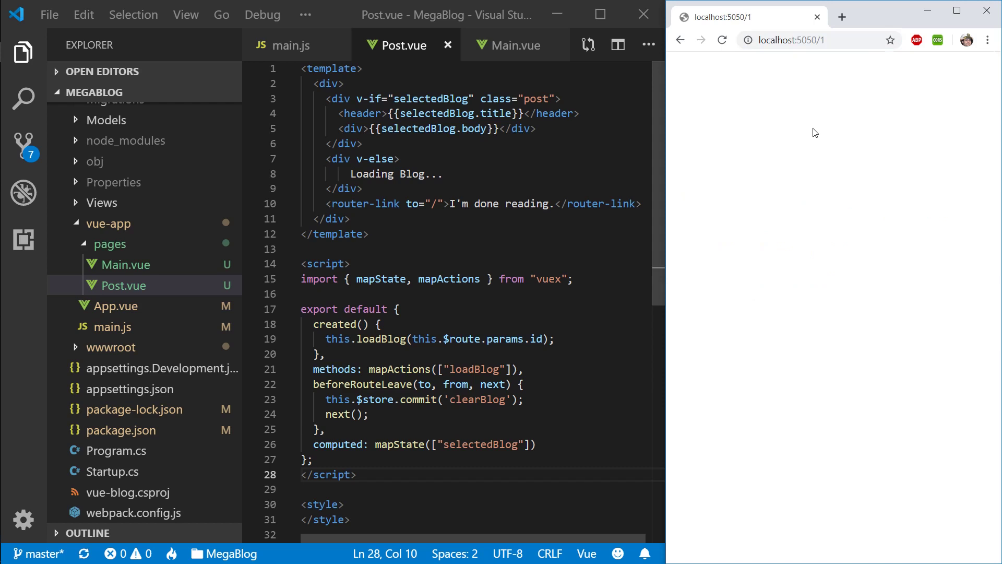
click(792, 40)
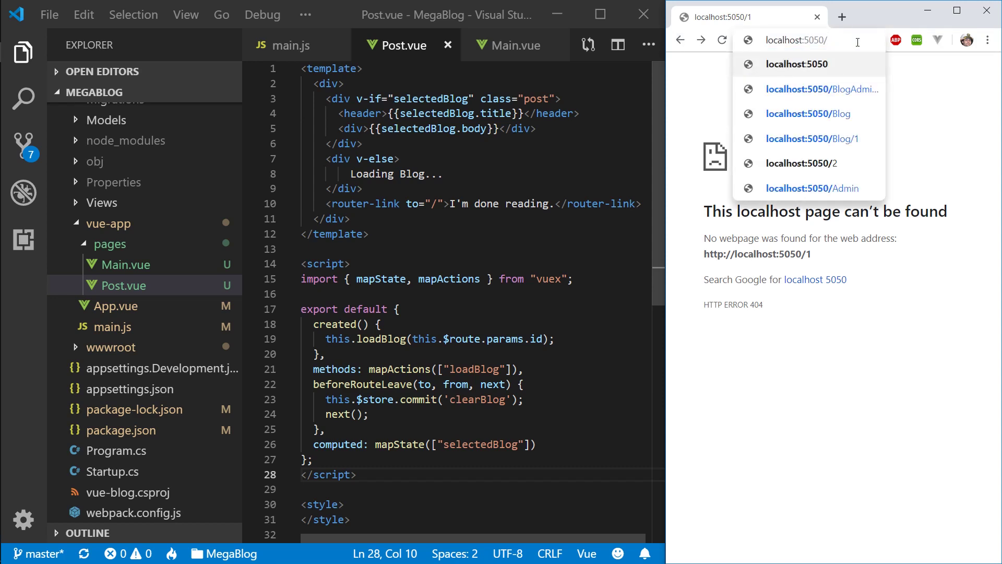
click(796, 64)
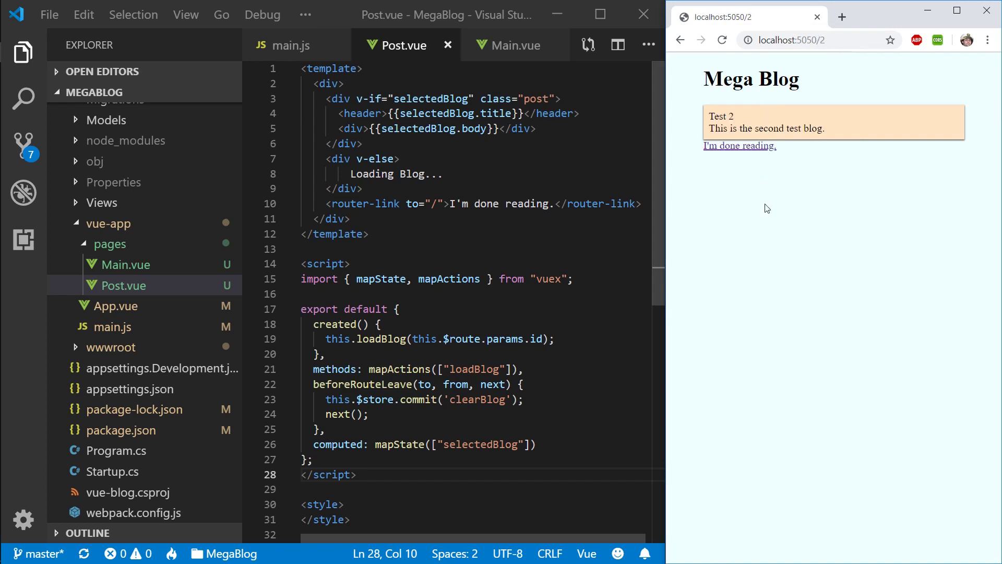
mouse_move(738, 157)
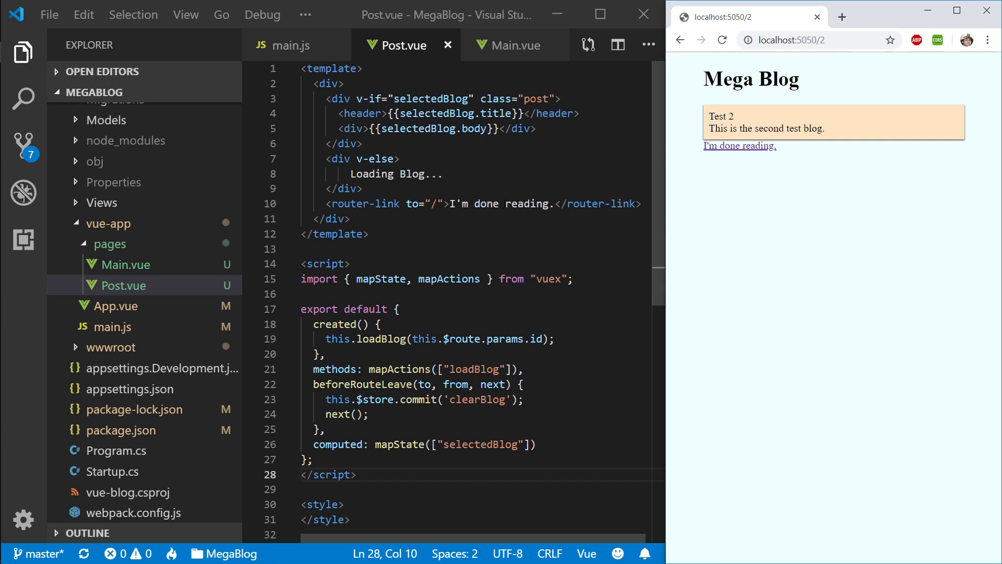
mouse_move(870, 243)
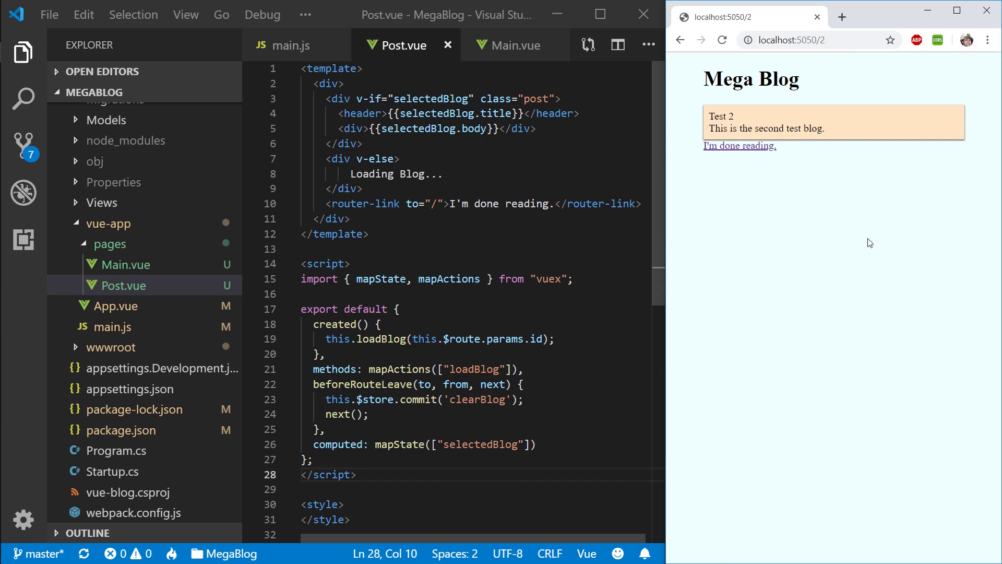
mouse_move(235, 358)
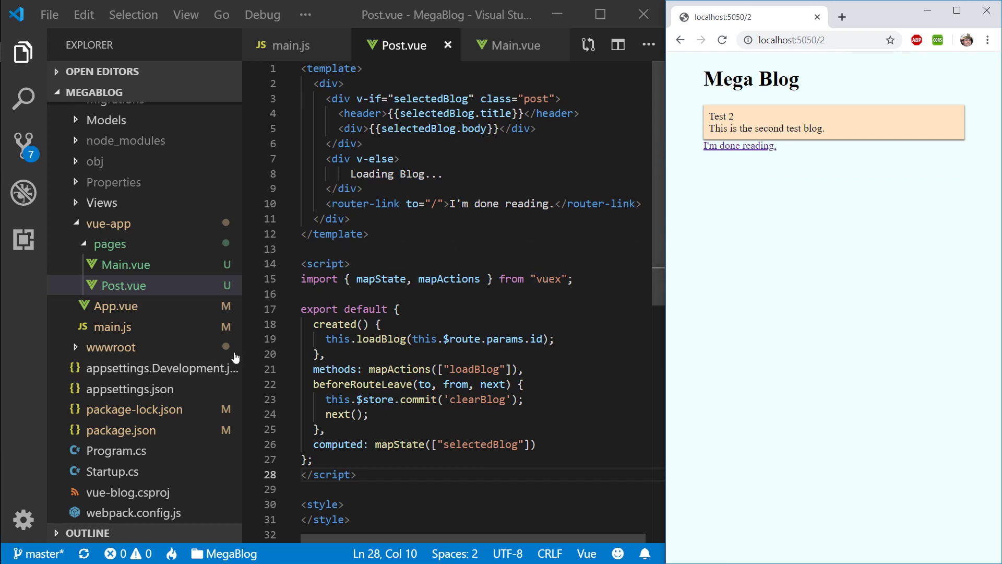
Step: Open Startup.cs, stop the running dotnet app in the terminal, and return to the Configure method
click(115, 471)
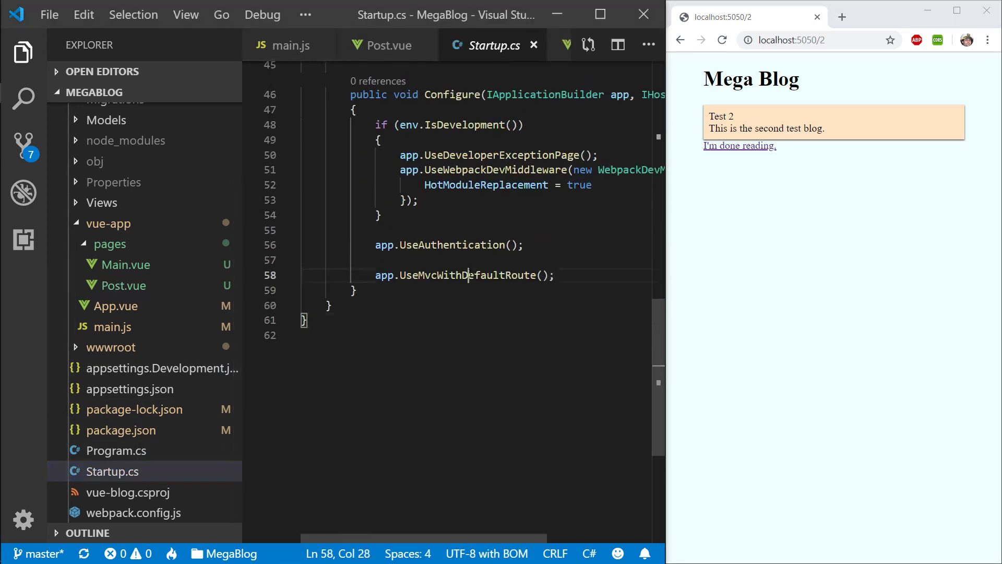
double_click(469, 275)
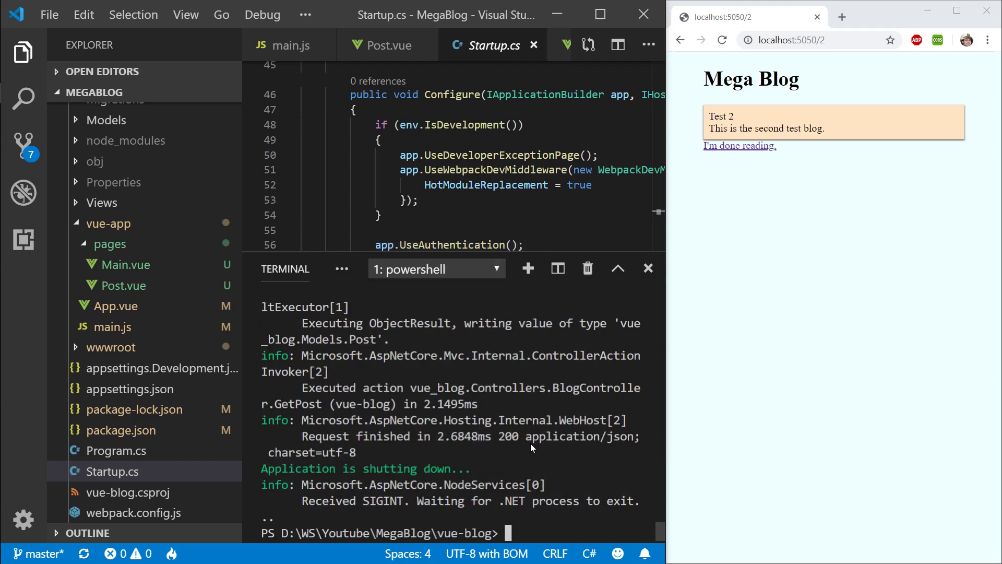
click(647, 269)
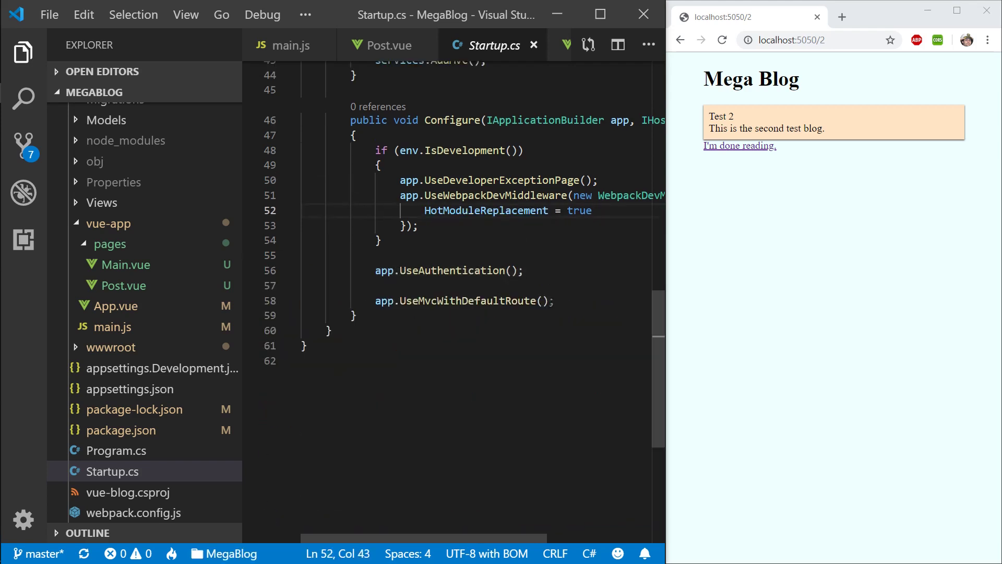
Step: Replace UseMvc with a routes lambda calling MapSpaFallbackRoute named 'spa-fallback'
text(UseMvc();)
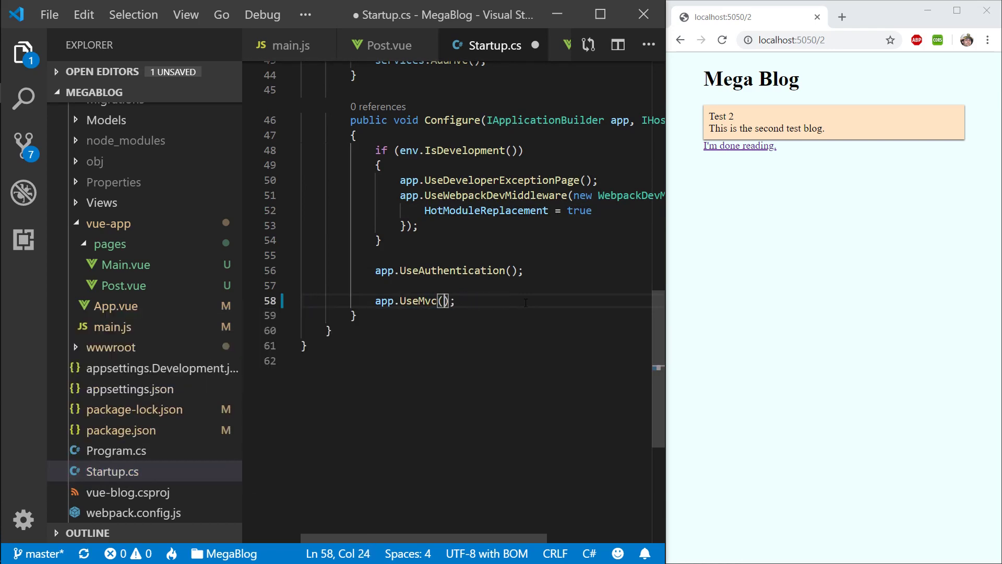
text(router => {)
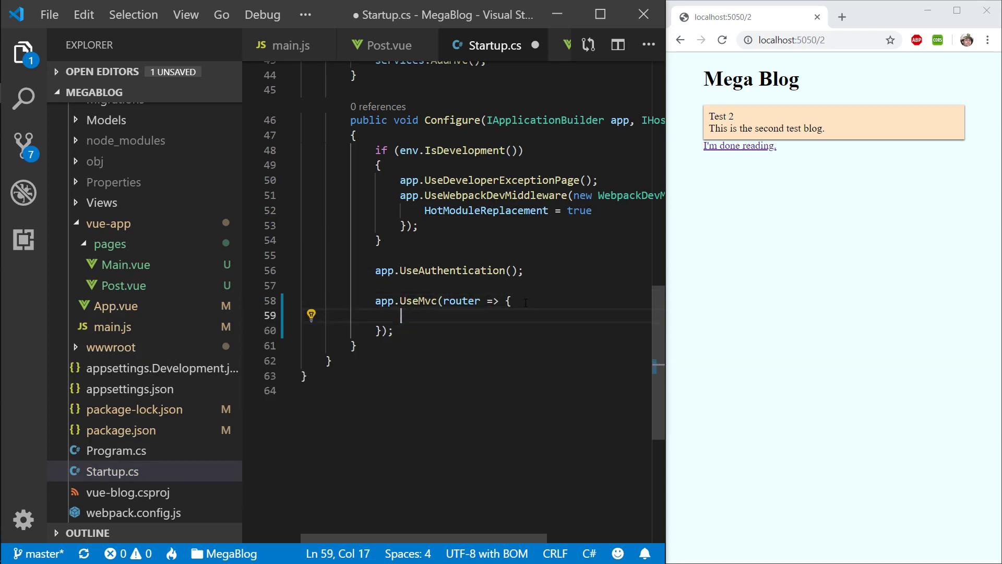
text(router.Us)
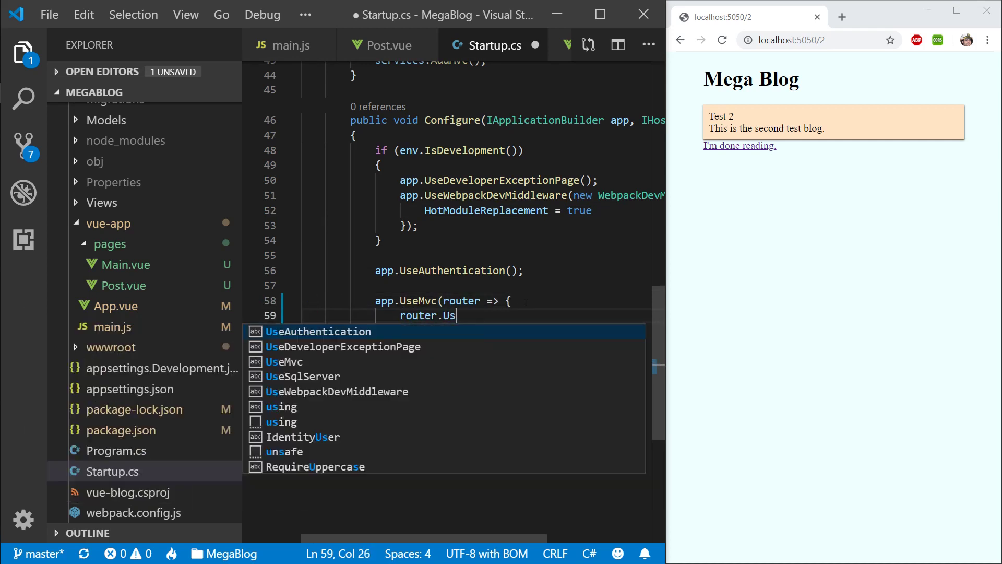
text(SpaFallbackRoute)
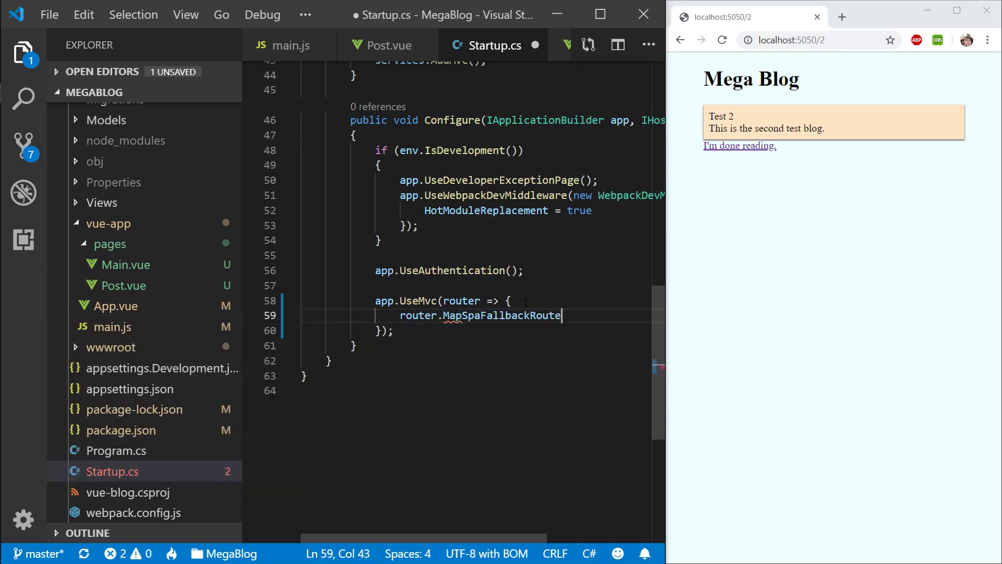
text((")
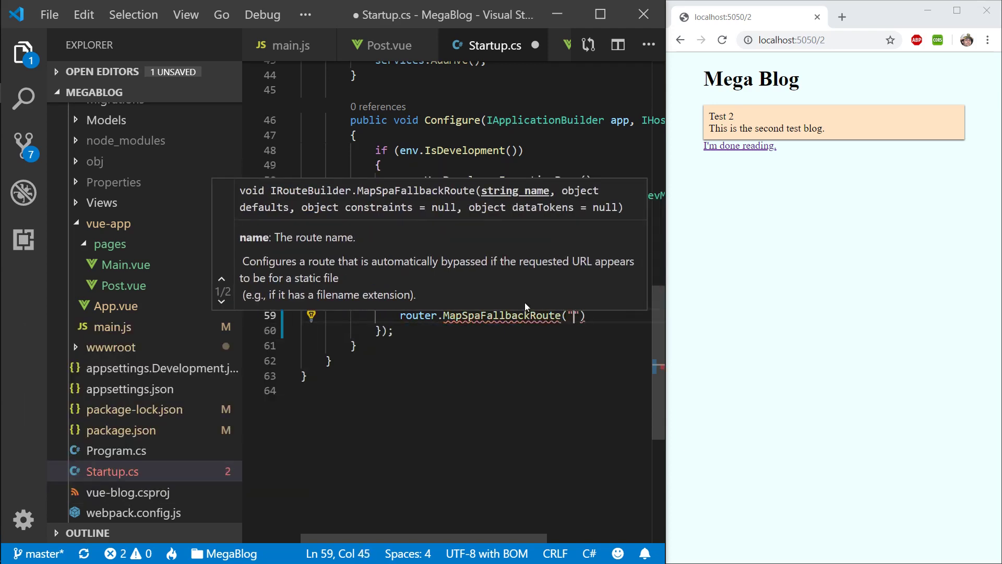
text(nam)
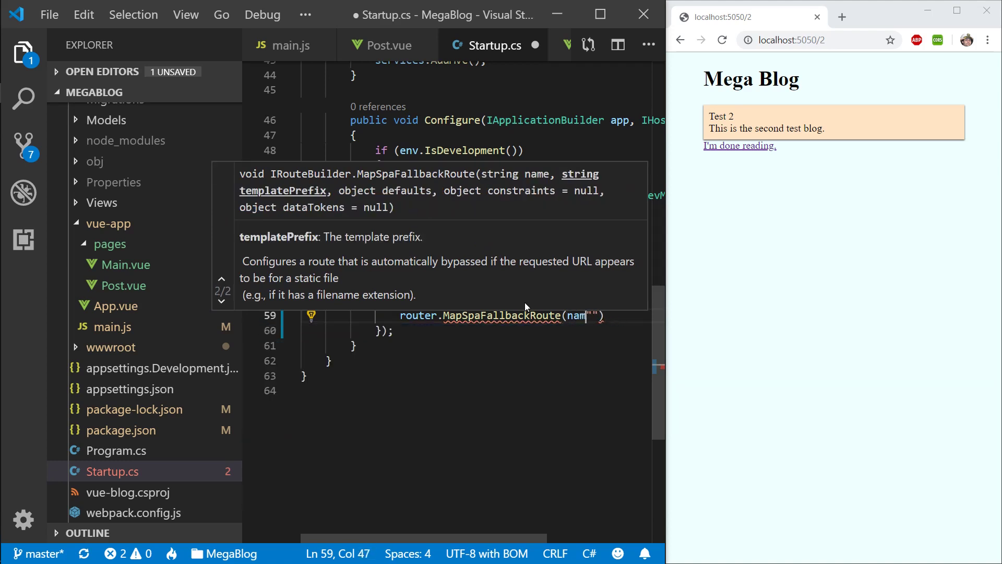
text(spa-)
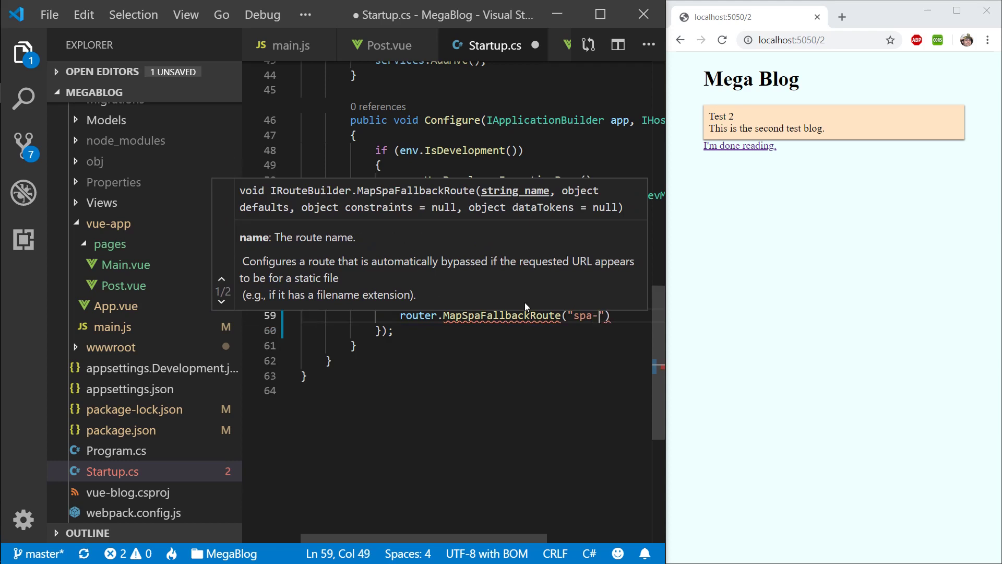
text(fallback)
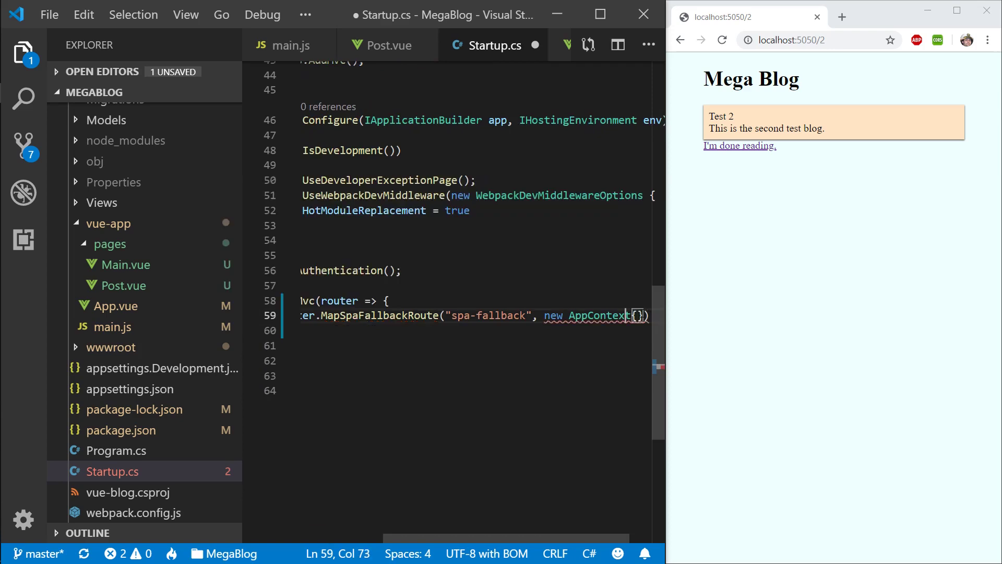
Step: Give the fallback route defaults of controller = "Home" and Action = "Index"
key(Backspace)
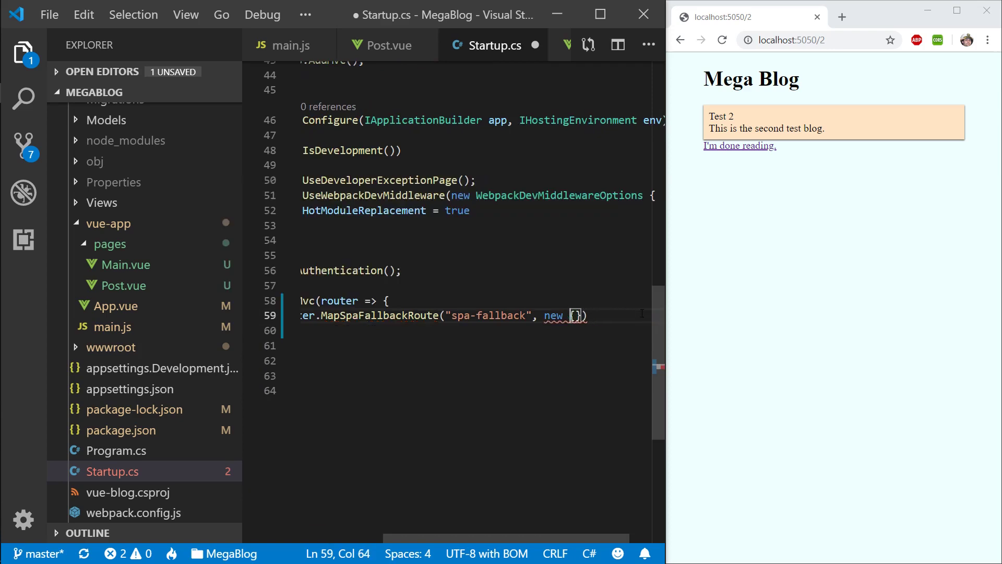
text(c)
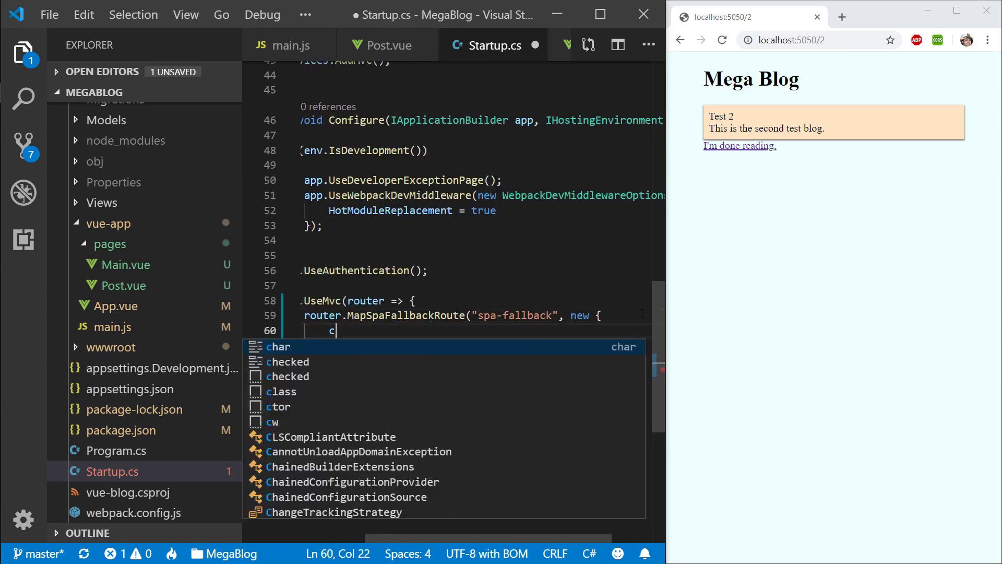
text(ontroller = ")
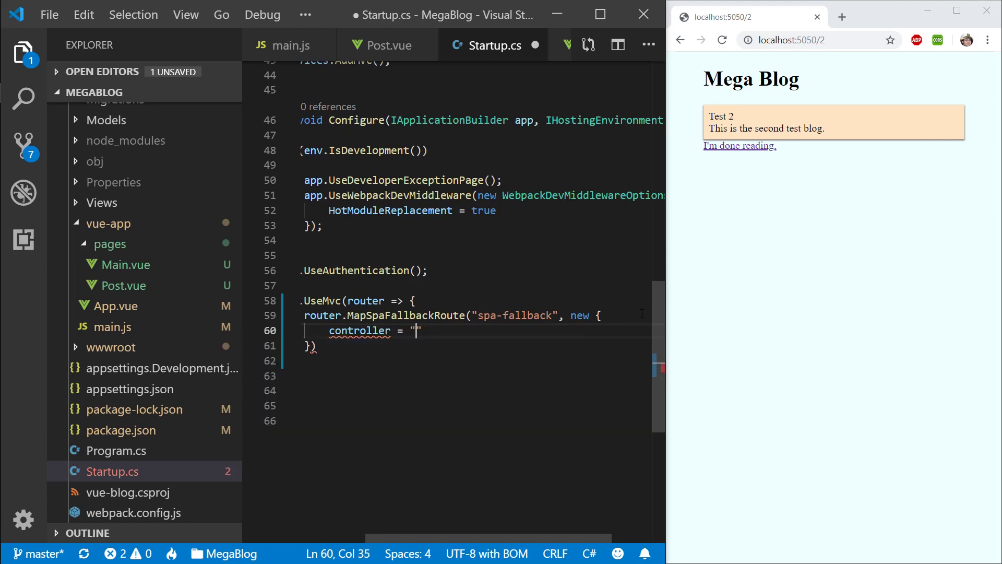
text(Home)
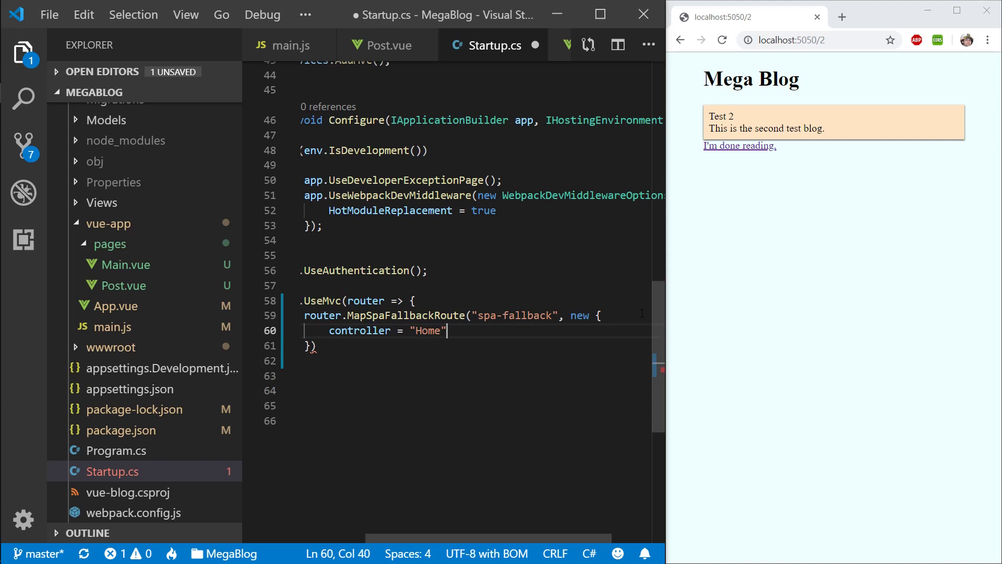
text(, Action:)
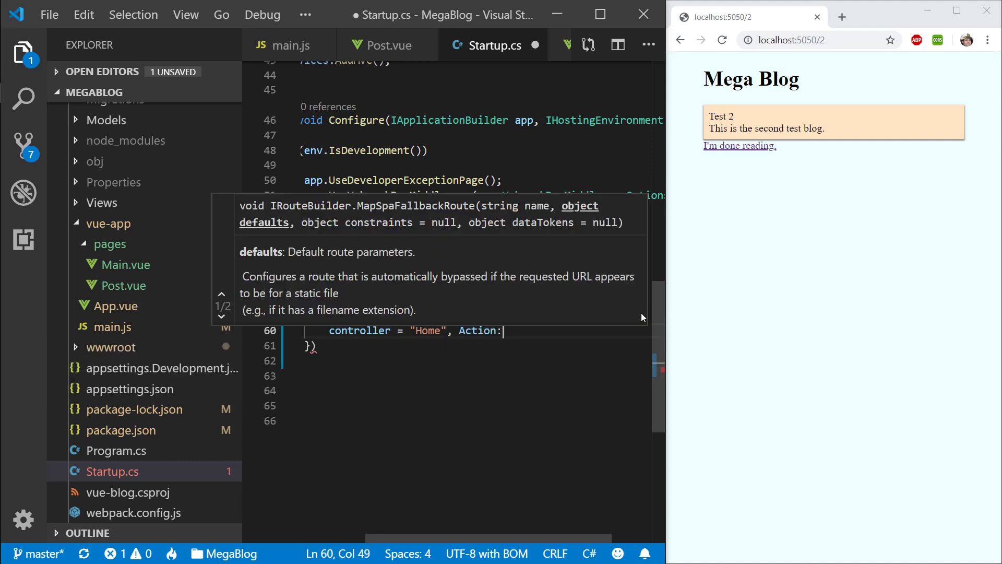
text(= "Index)
click(474, 346)
text(;)
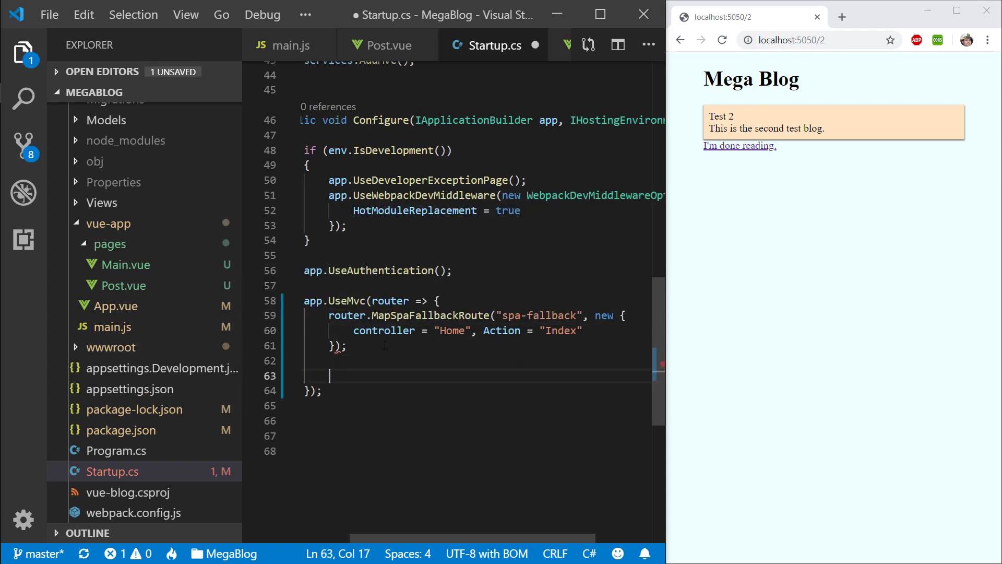
Step: Start a router.MapRoute call named "Default" below the spa-fallback route
text(router.MapRoute()
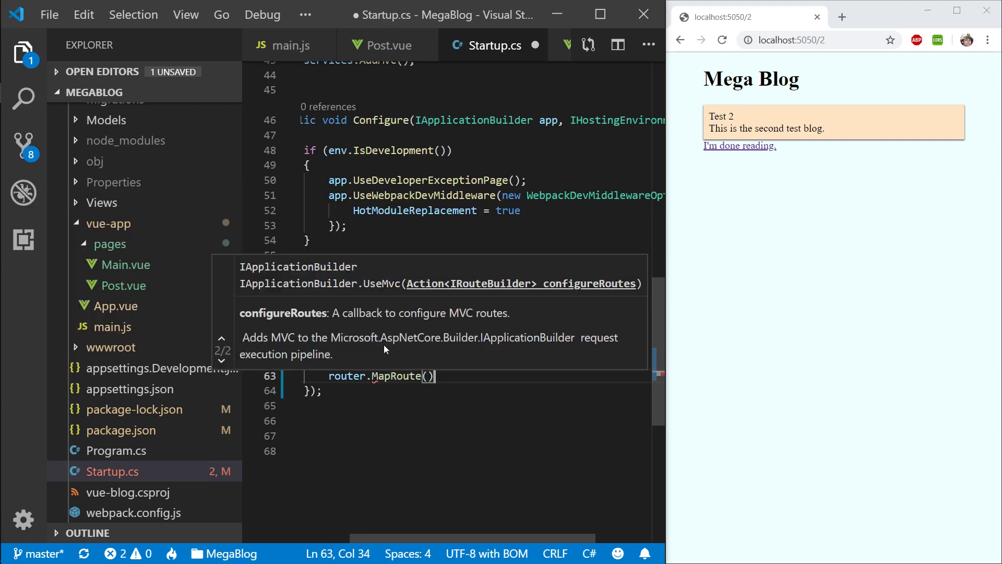
key(Backspace)
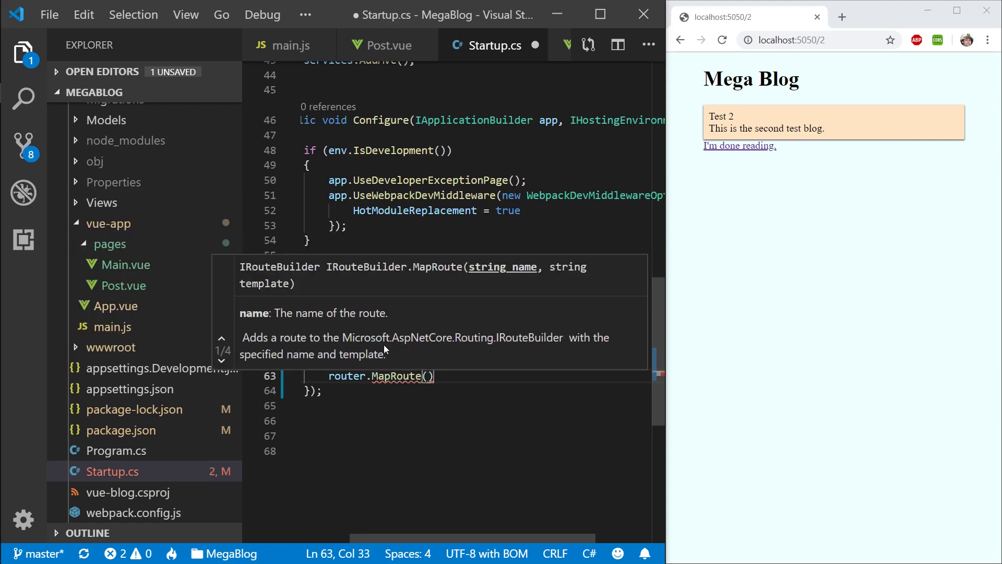
text(")
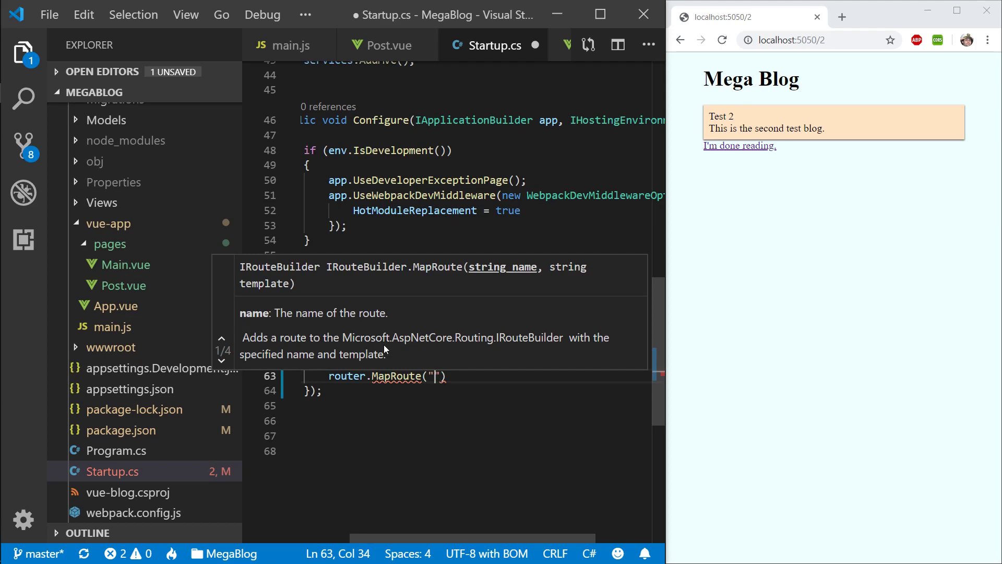
text(defau)
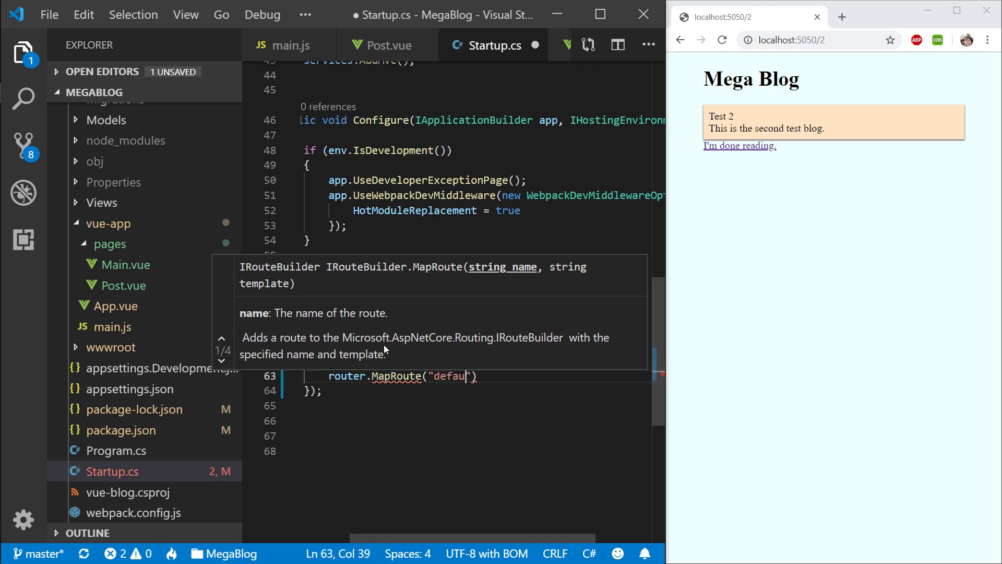
text(lt)
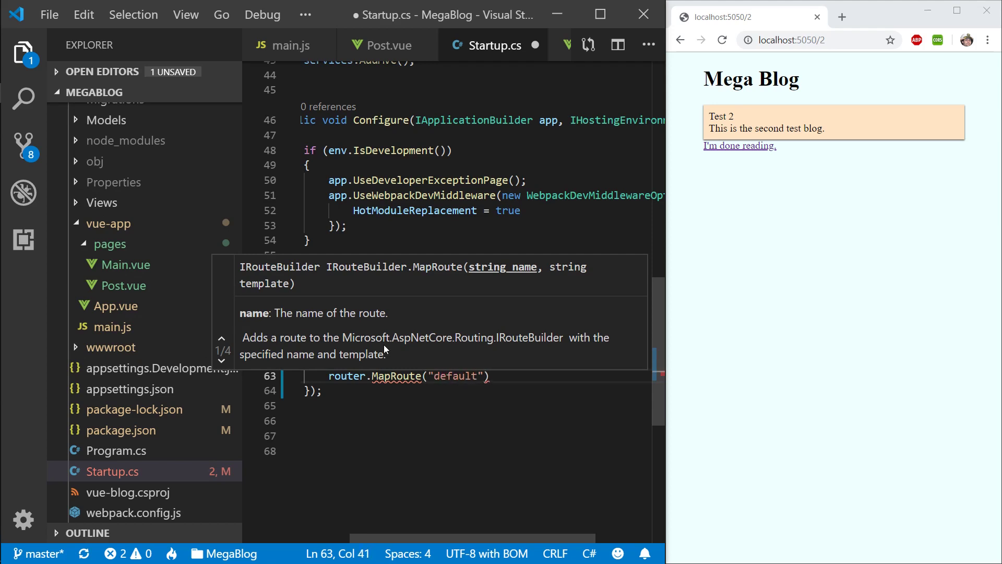
text(Default)
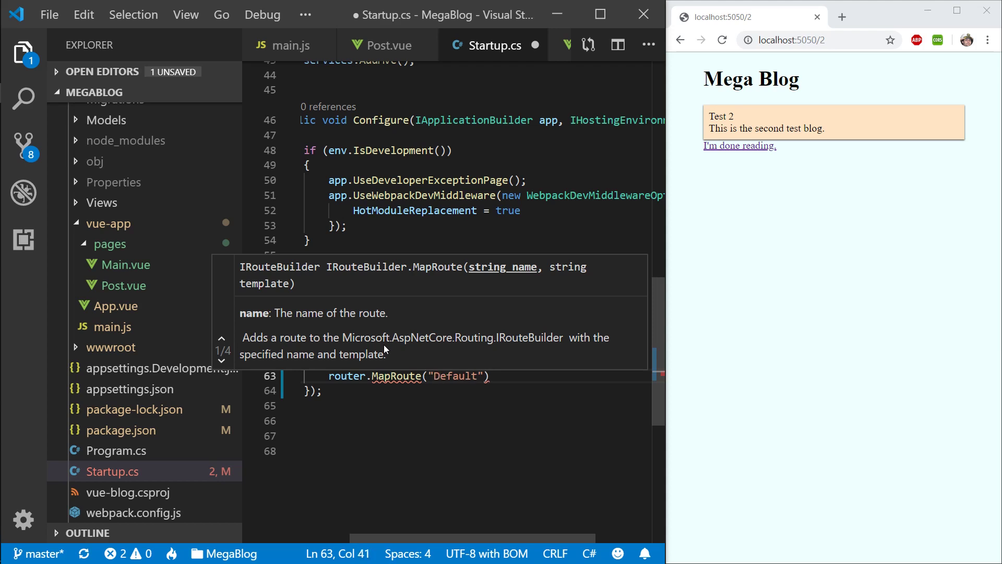
text(,)
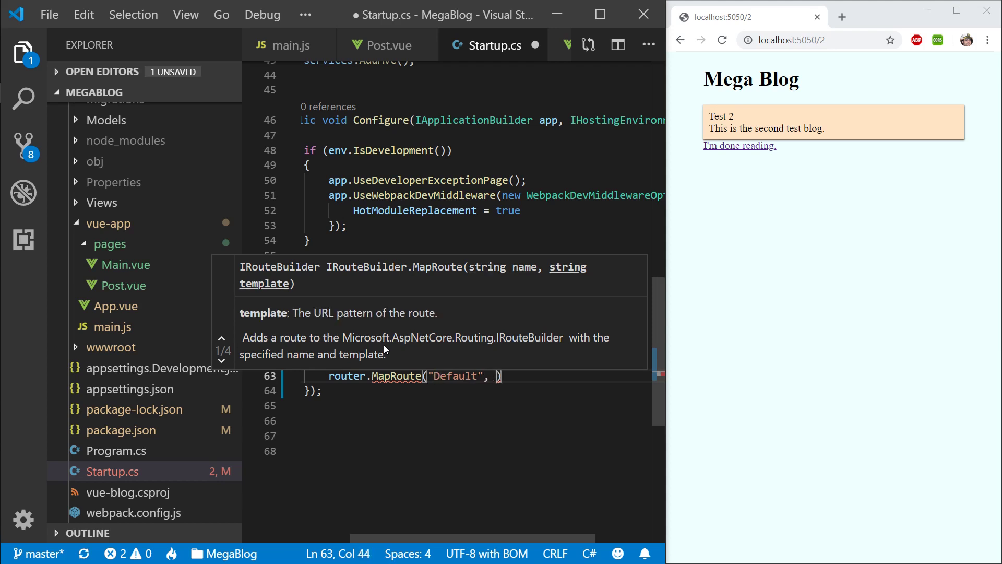
text("")
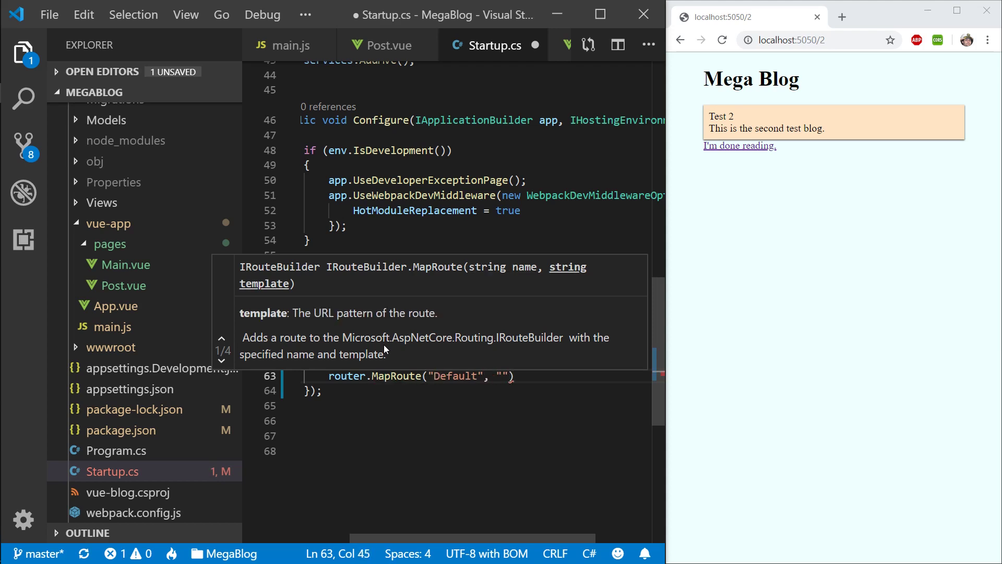
Step: Give the Default route the template "{controller}=Home/{action}=Index/{id?}"
text({controller)
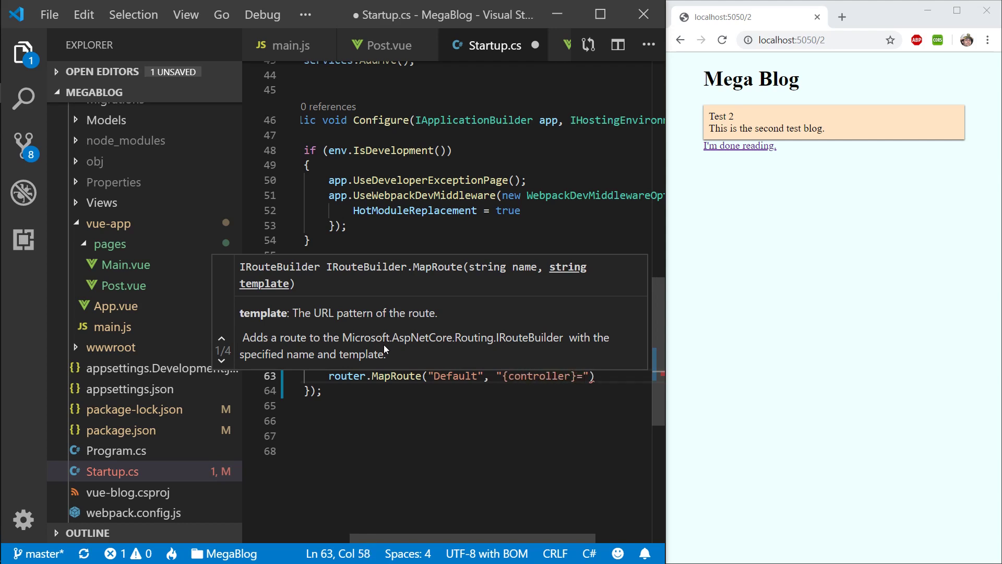
text(=Home)
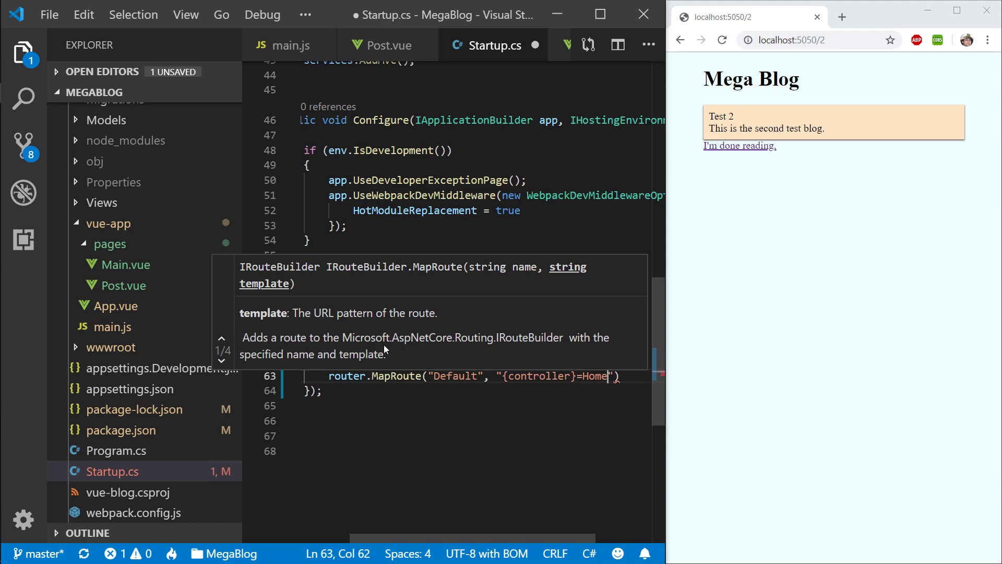
text(/{ac)
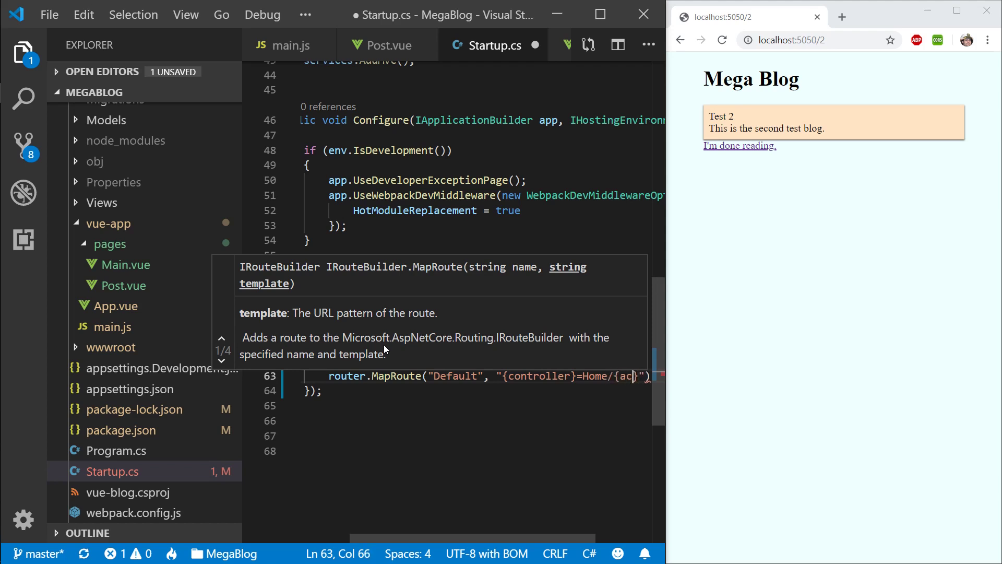
text(action}=Ind)
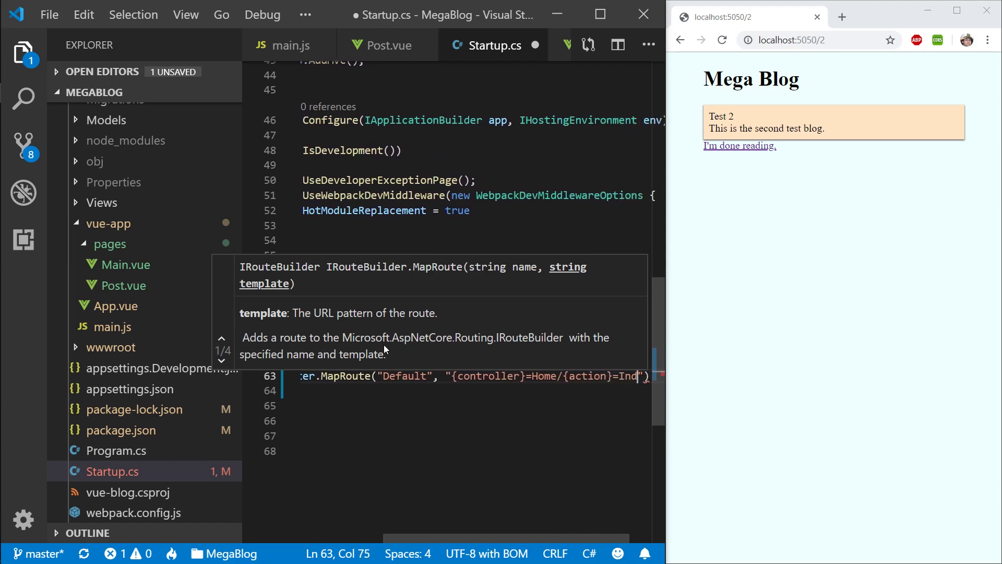
text(ex{})
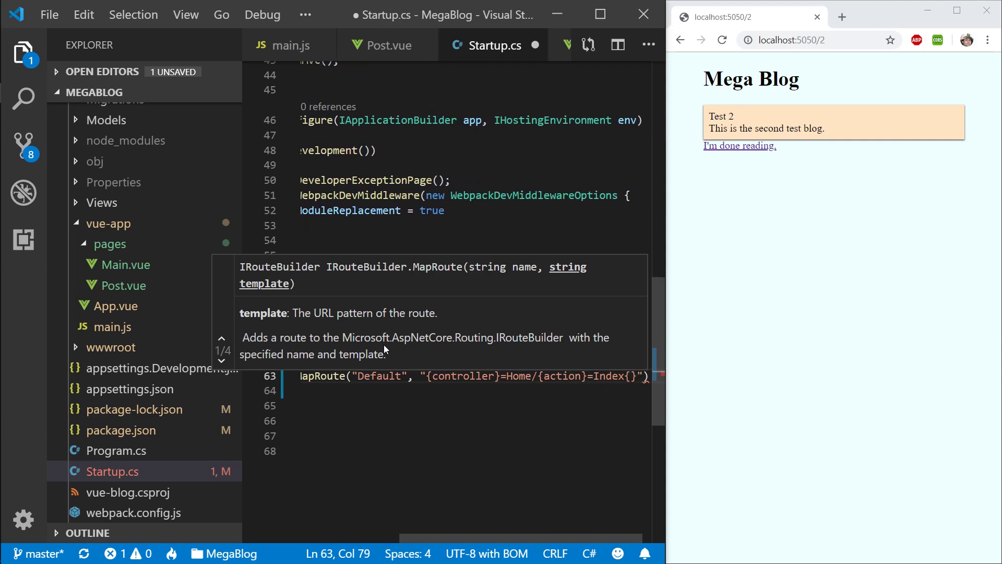
text(i)
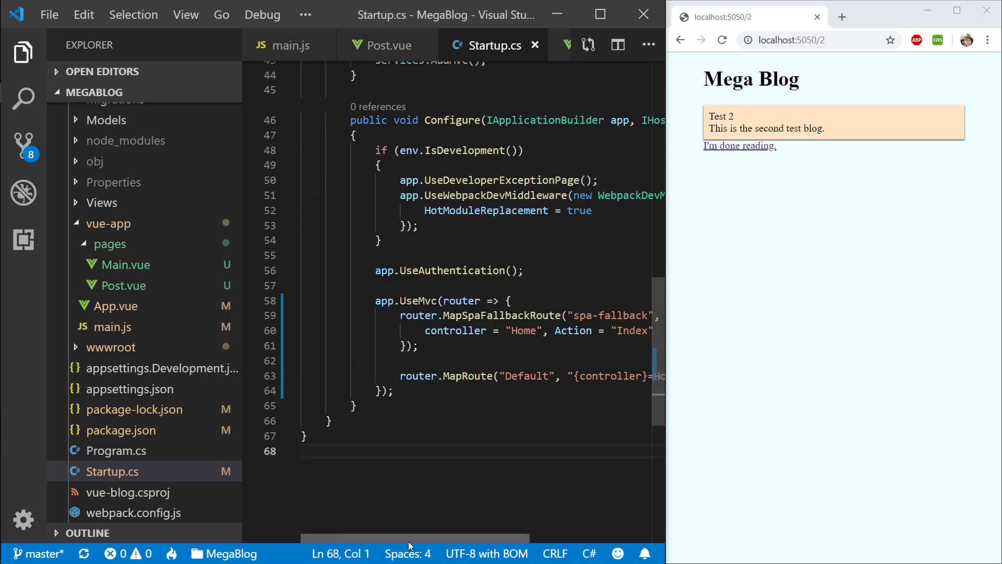
Step: Scroll through the UseMvc block to review the reformatted routing braces and defaults
scroll(right, 3)
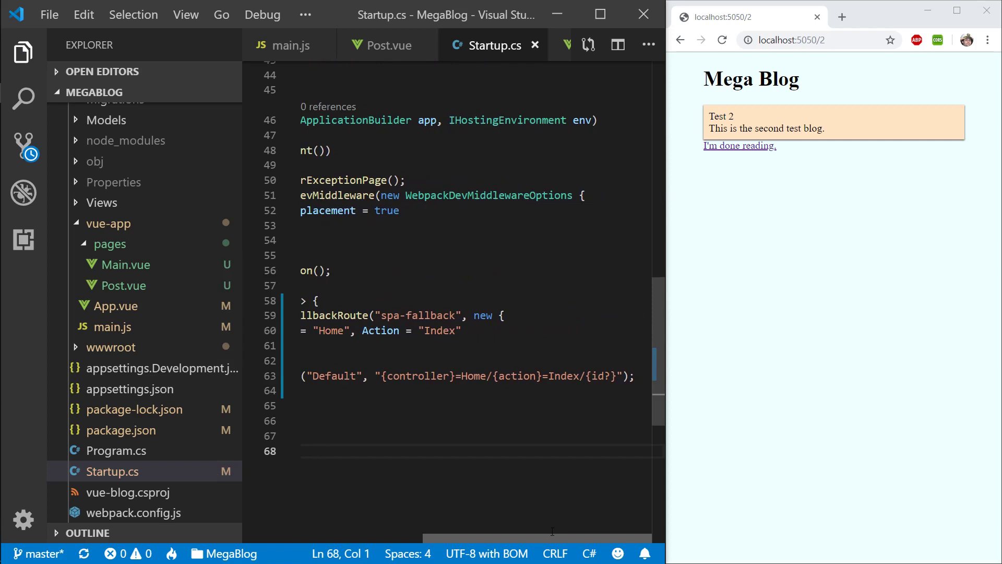
scroll(right, 3)
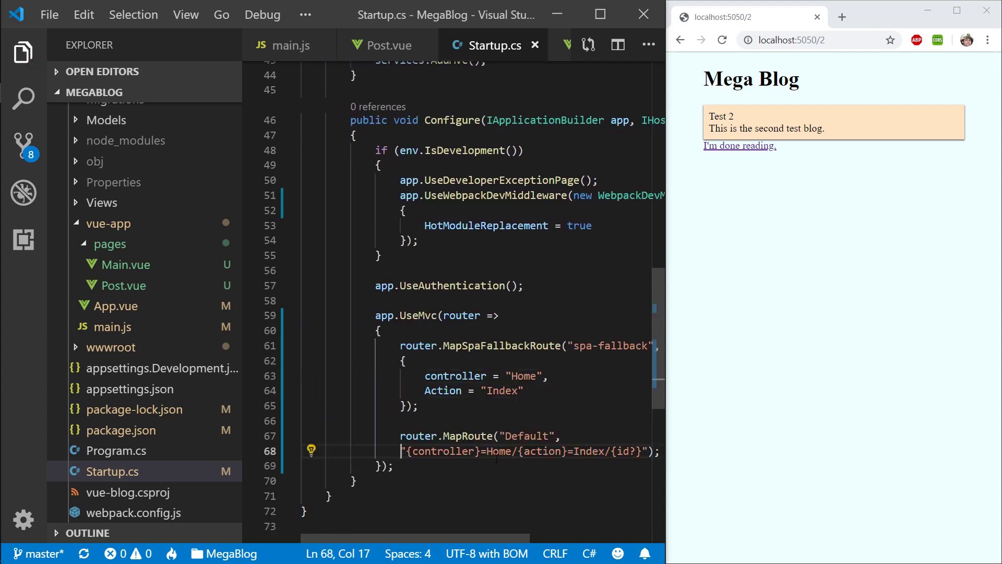
scroll(up, 3)
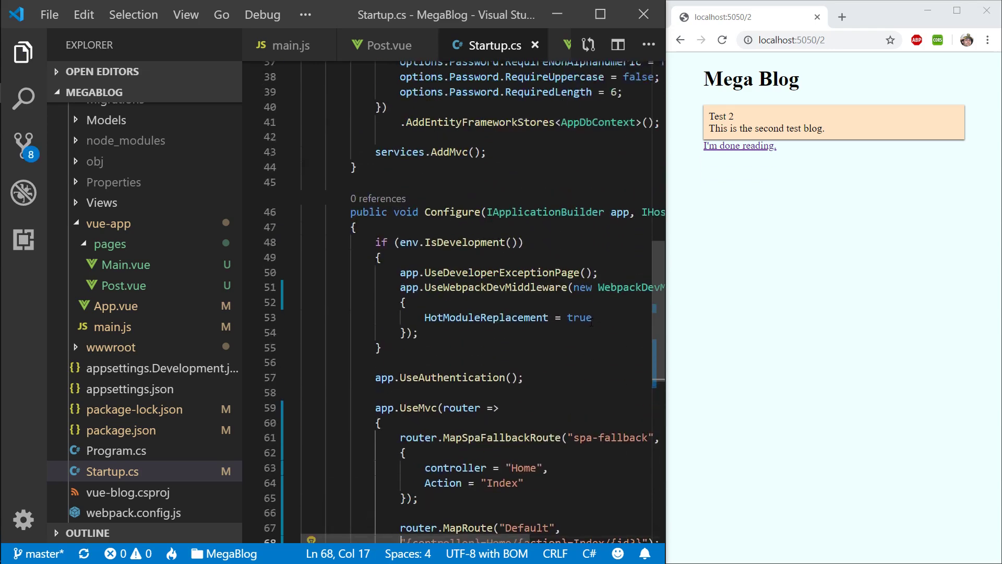
scroll(down, 3)
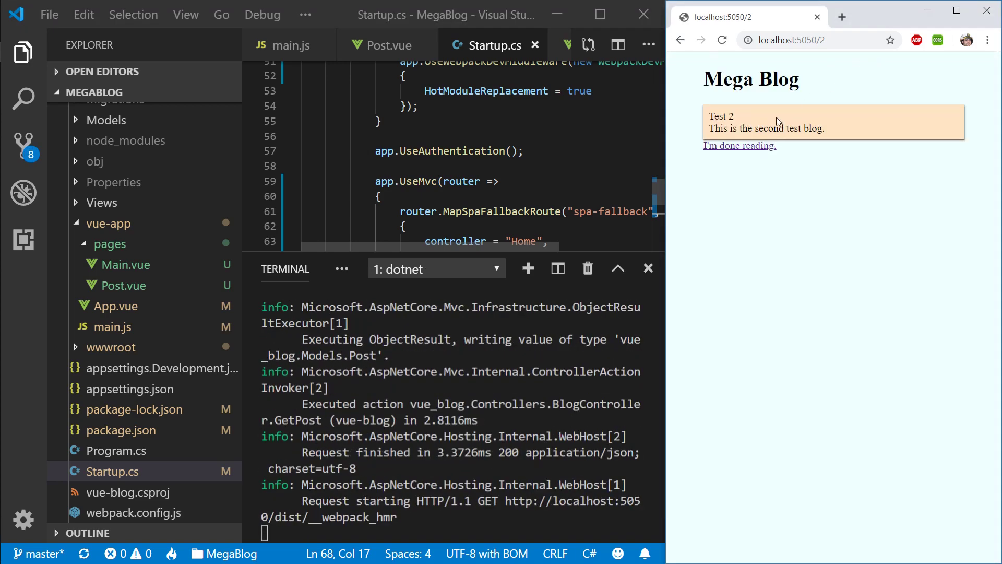
Step: Leave the second test post, load the first post at localhost:5050/1, and begin entering a new address
click(740, 145)
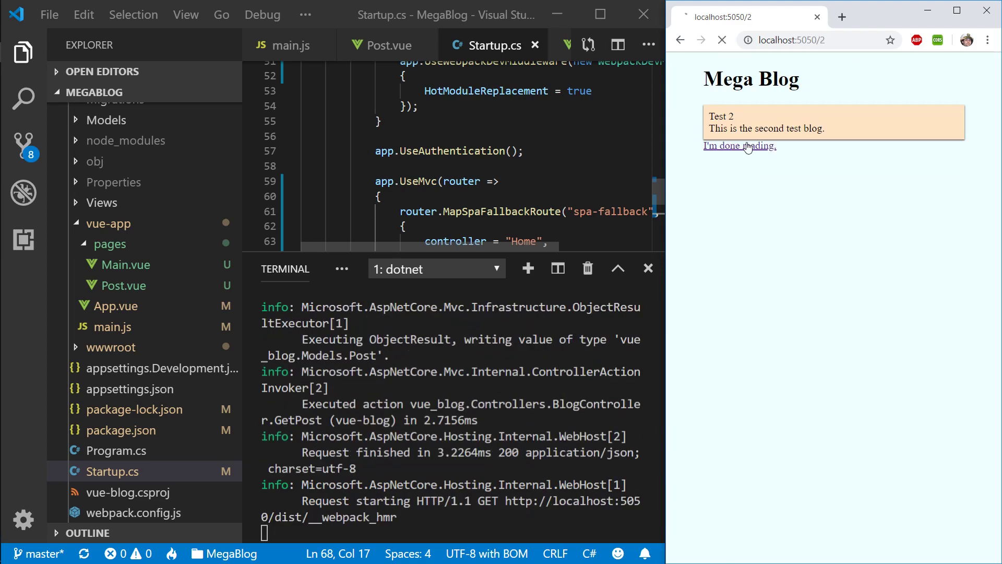
click(739, 146)
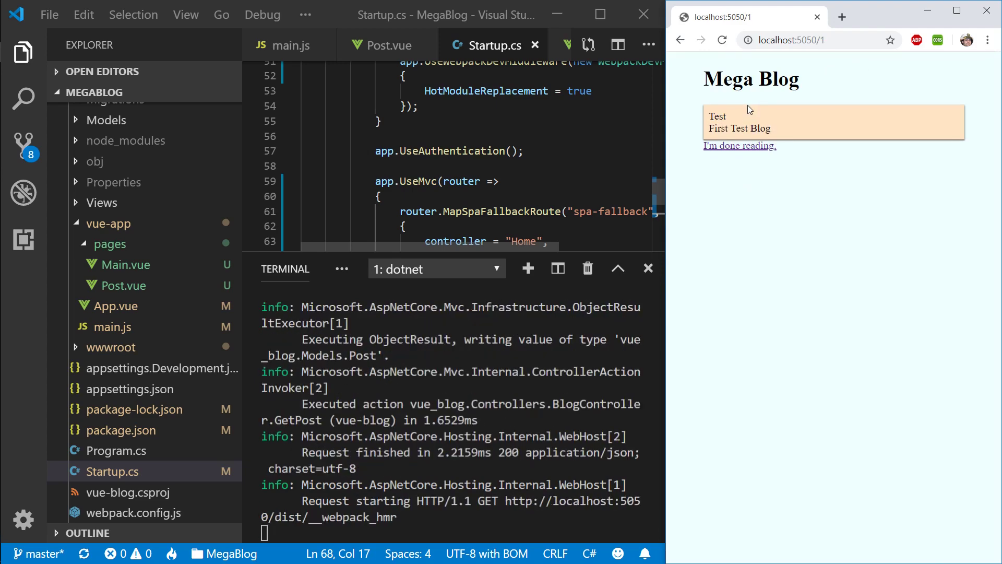
click(792, 40)
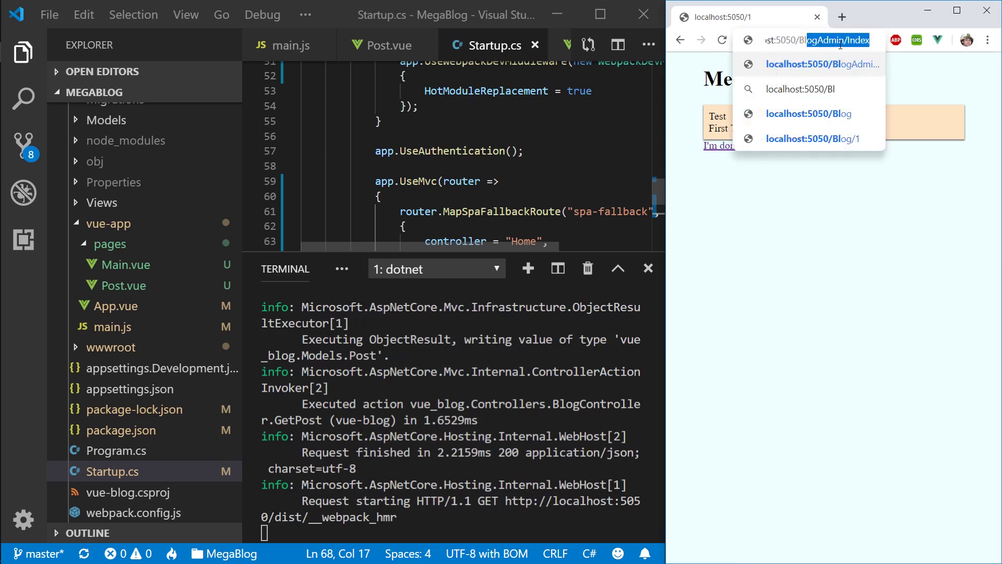